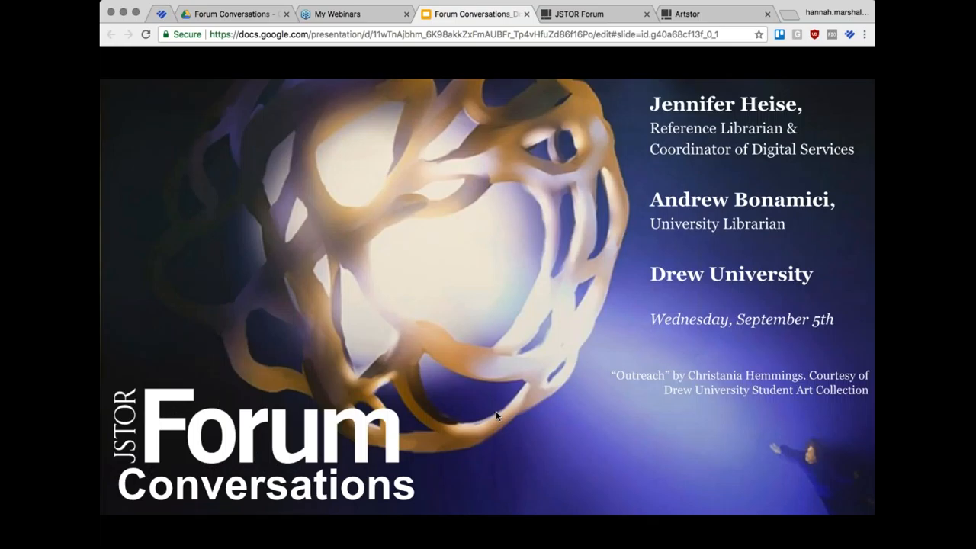
mouse_move(717, 488)
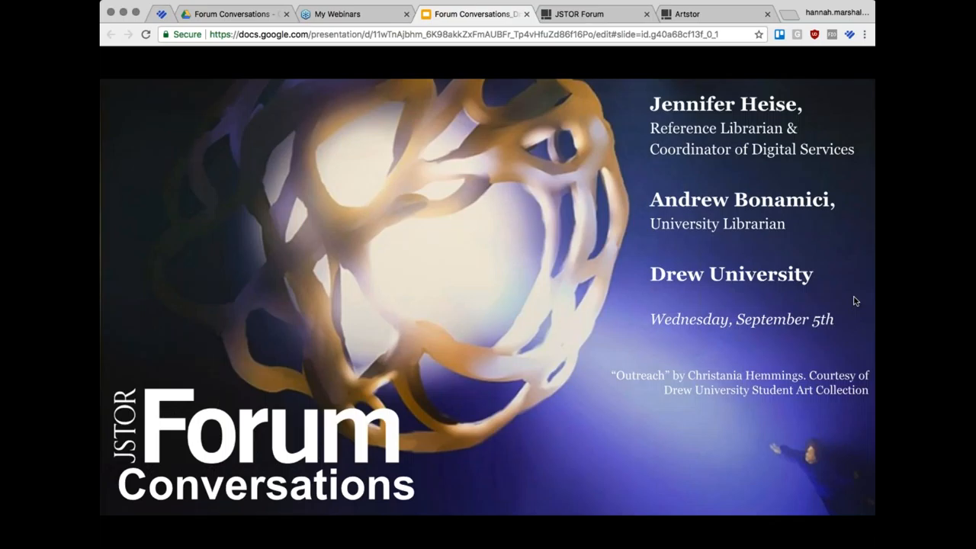
mouse_move(860, 305)
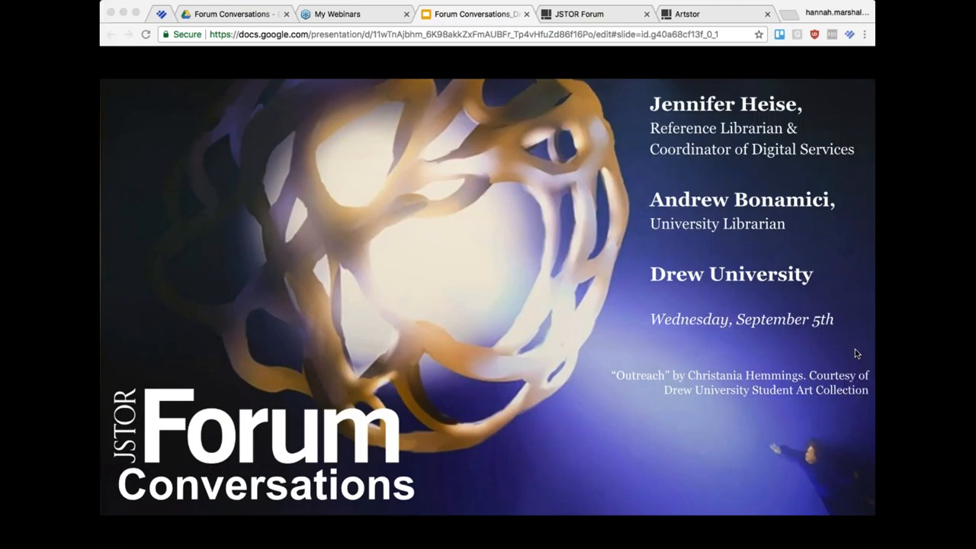
mouse_move(799, 414)
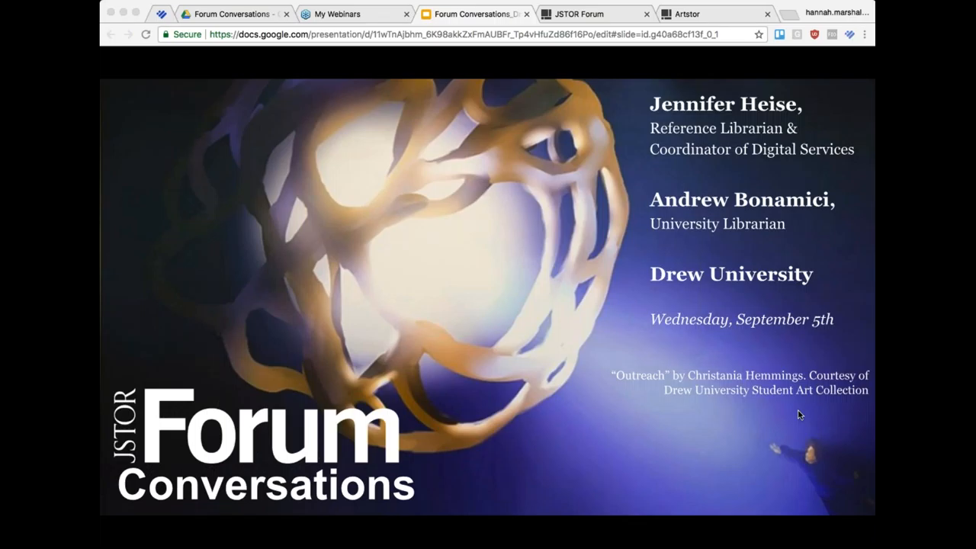
mouse_move(778, 439)
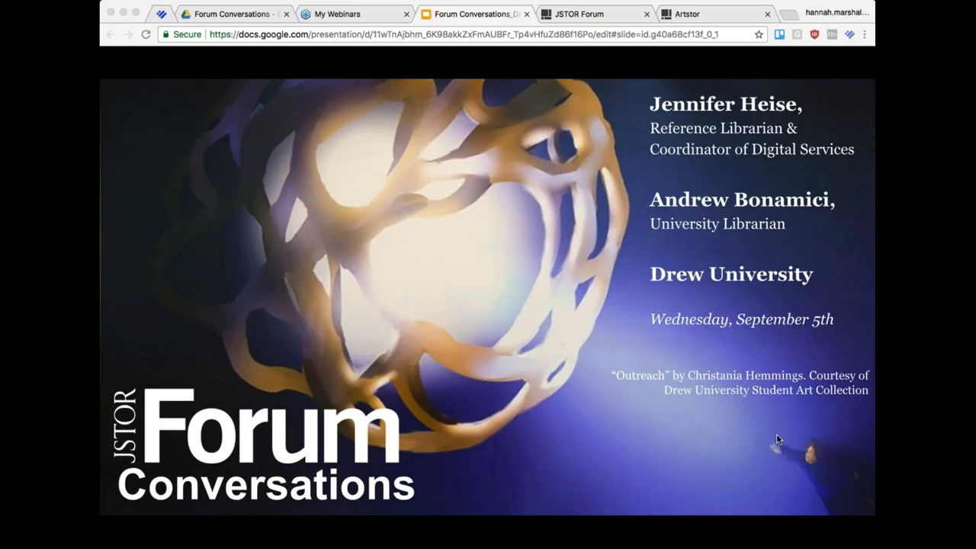
mouse_move(871, 414)
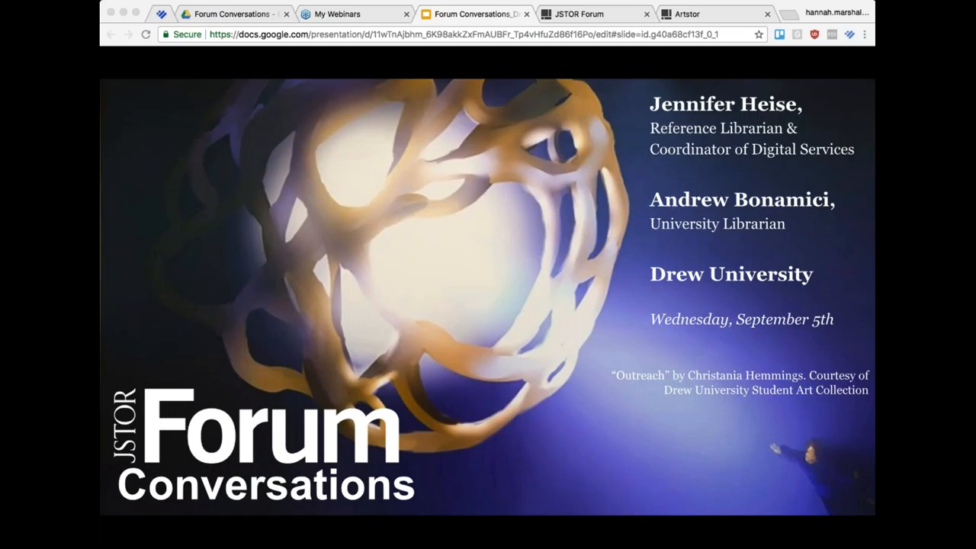
mouse_move(800, 65)
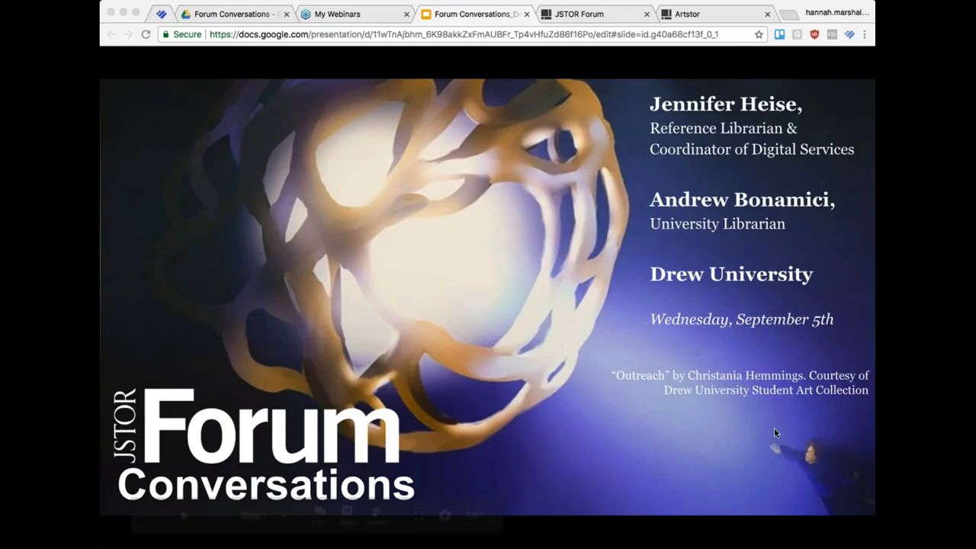
mouse_move(792, 350)
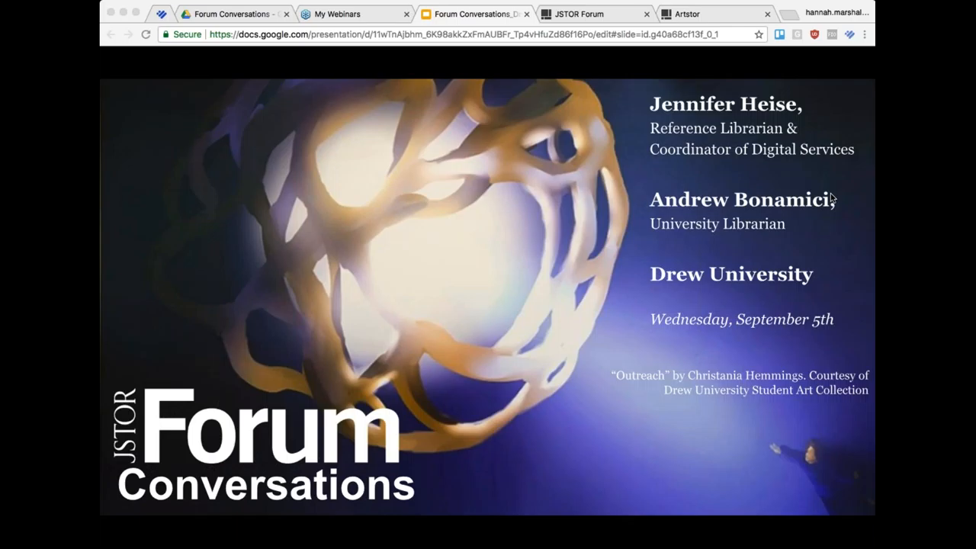
mouse_move(859, 75)
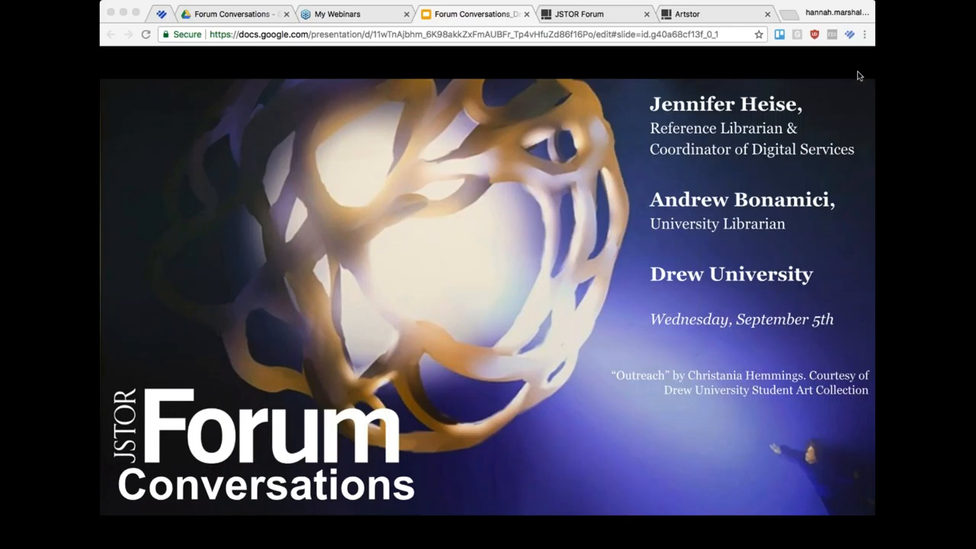
mouse_move(856, 159)
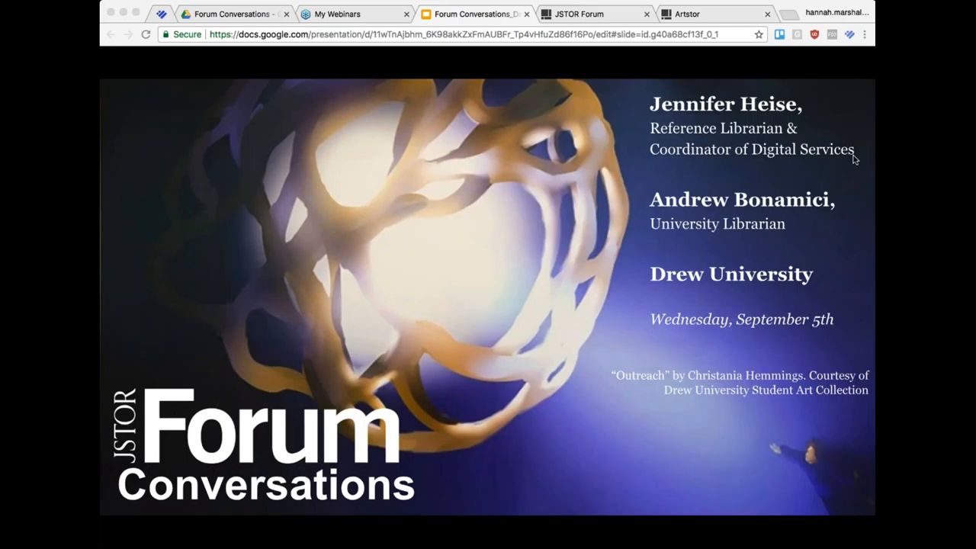
mouse_move(786, 357)
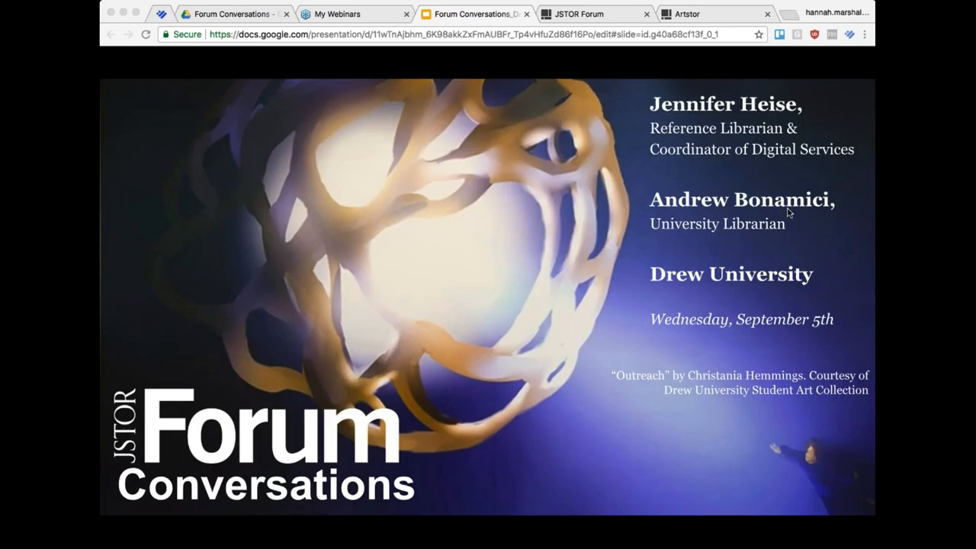
mouse_move(843, 128)
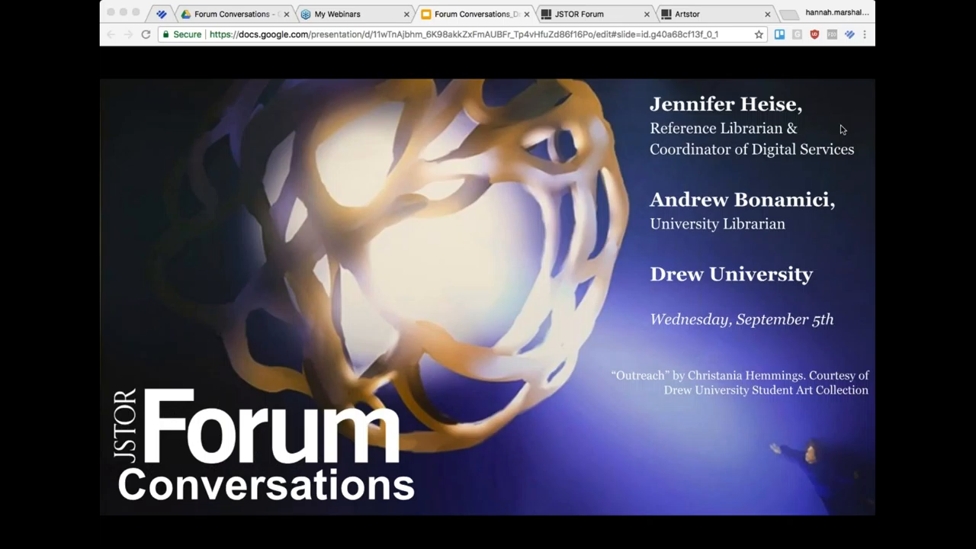
mouse_move(839, 138)
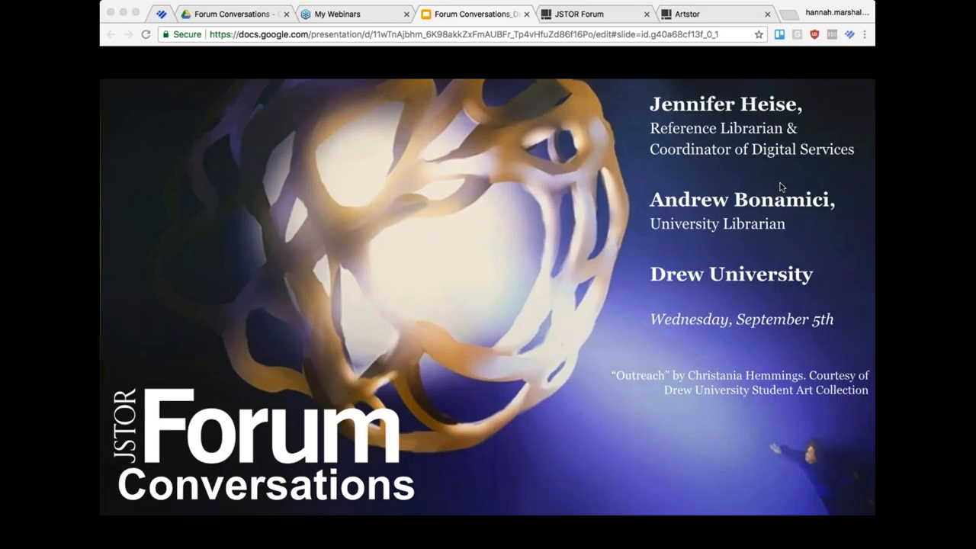
mouse_move(777, 212)
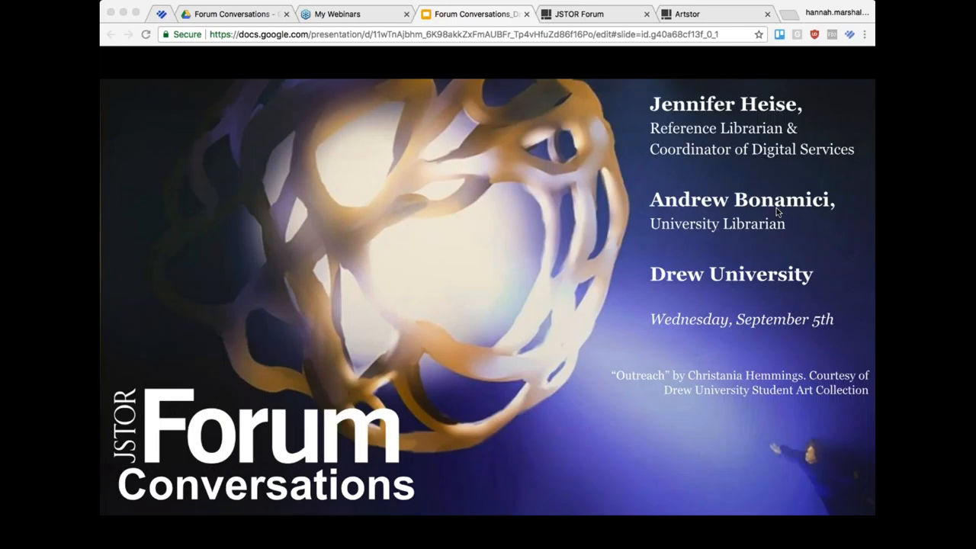
mouse_move(845, 257)
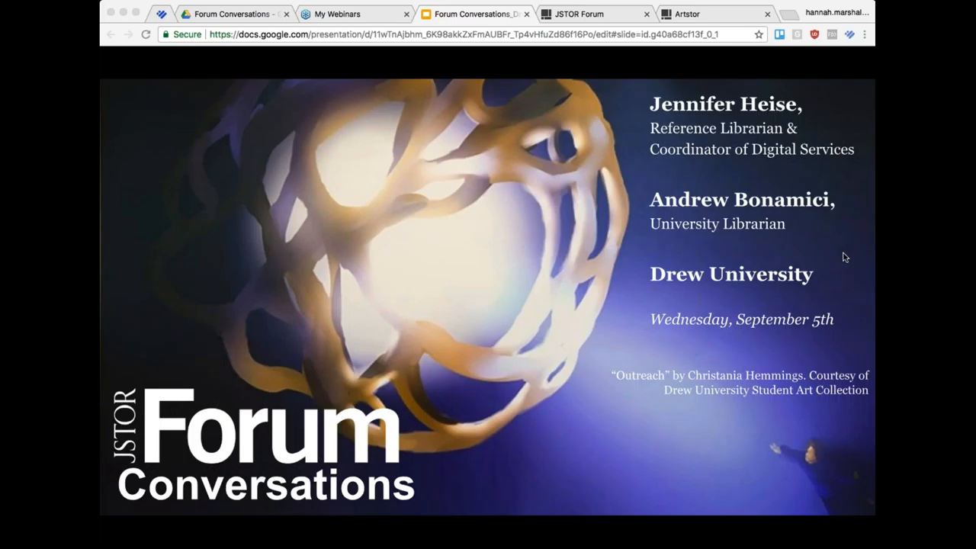
mouse_move(872, 165)
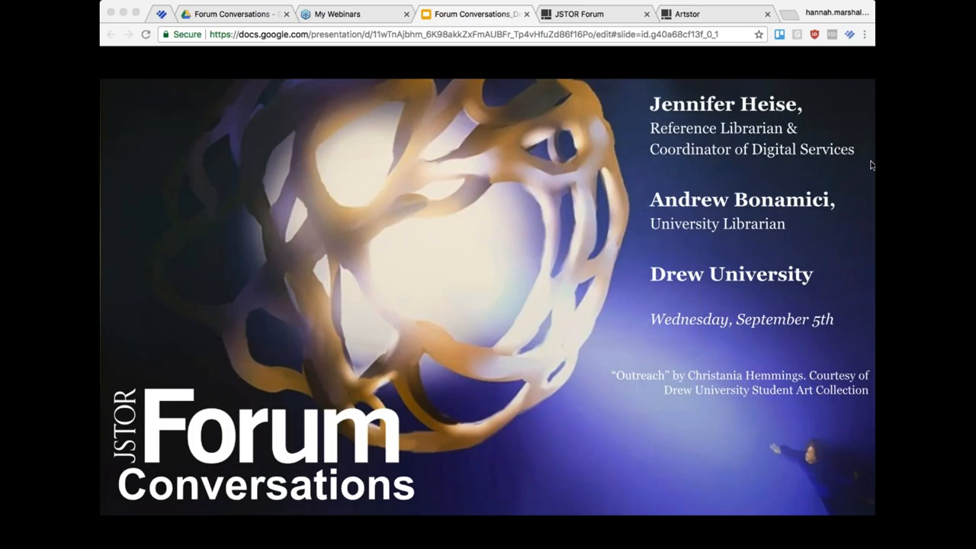
mouse_move(851, 128)
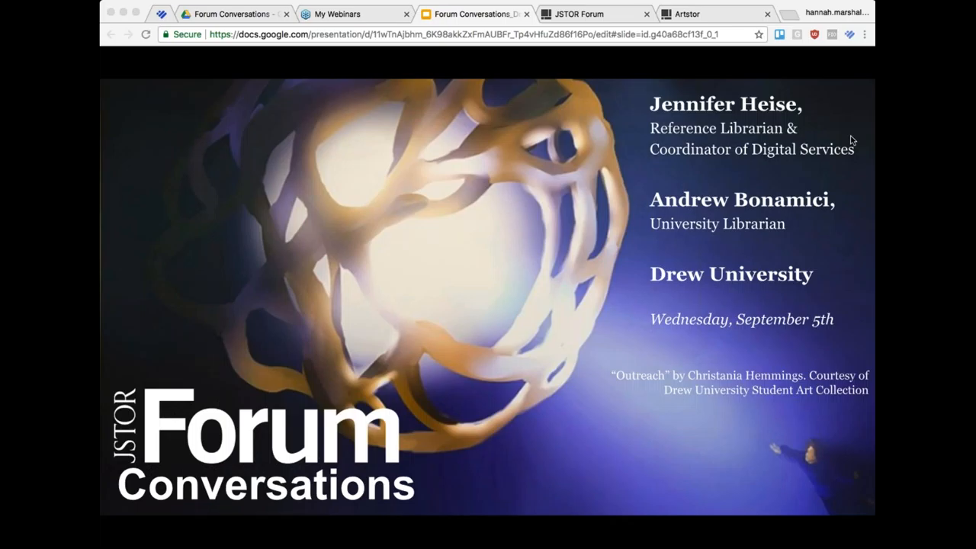
mouse_move(872, 273)
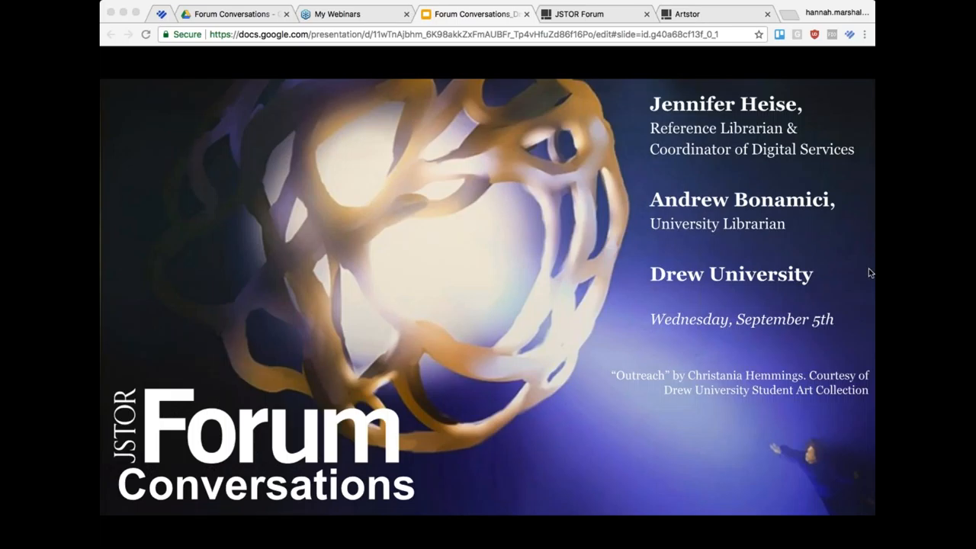
mouse_move(790, 247)
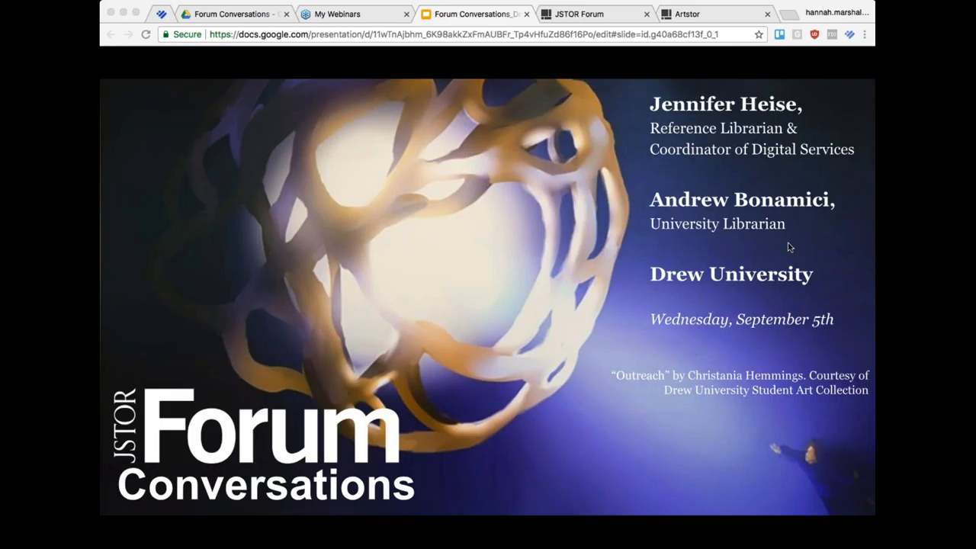
mouse_move(801, 251)
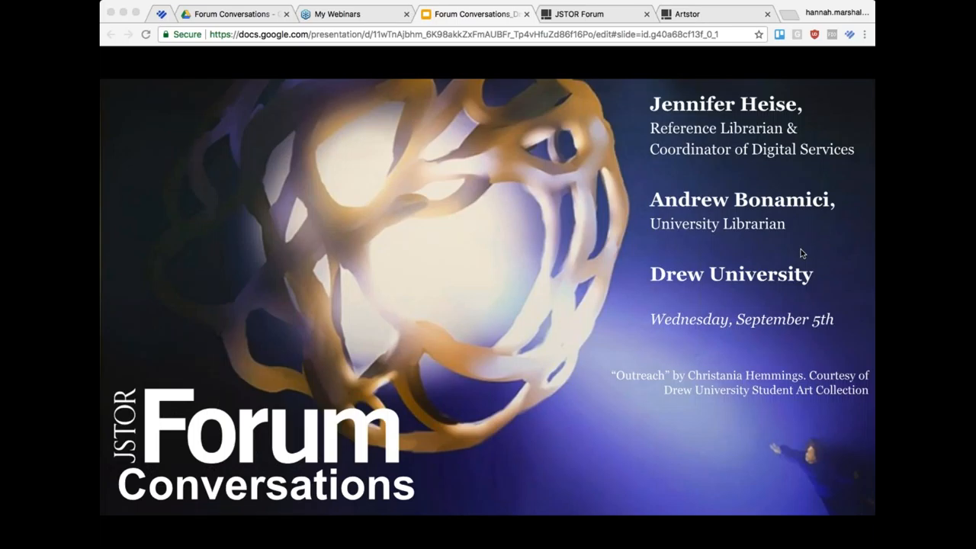
mouse_move(802, 144)
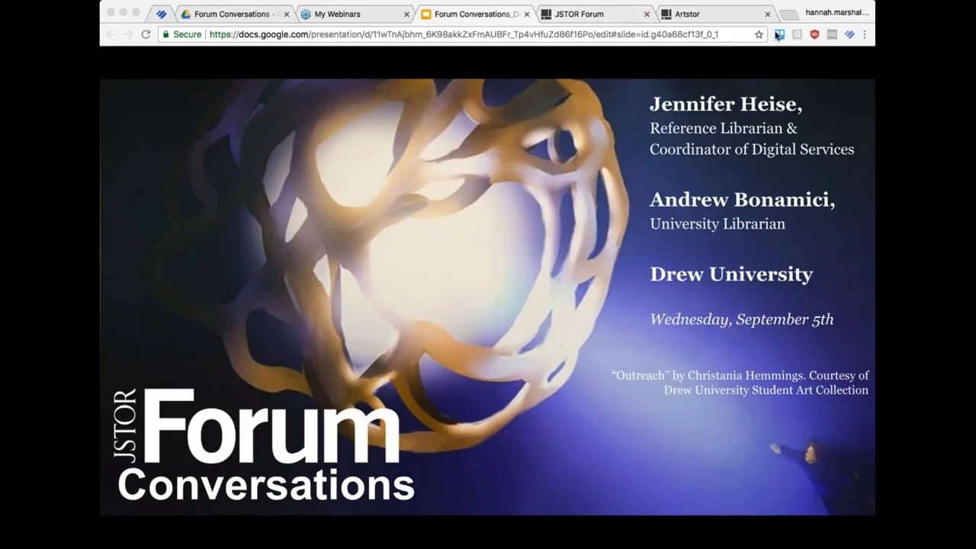
Step: Bring up JSTOR Forum on the Nestorian Crosses 'conversations' set of 16 item records
click(595, 14)
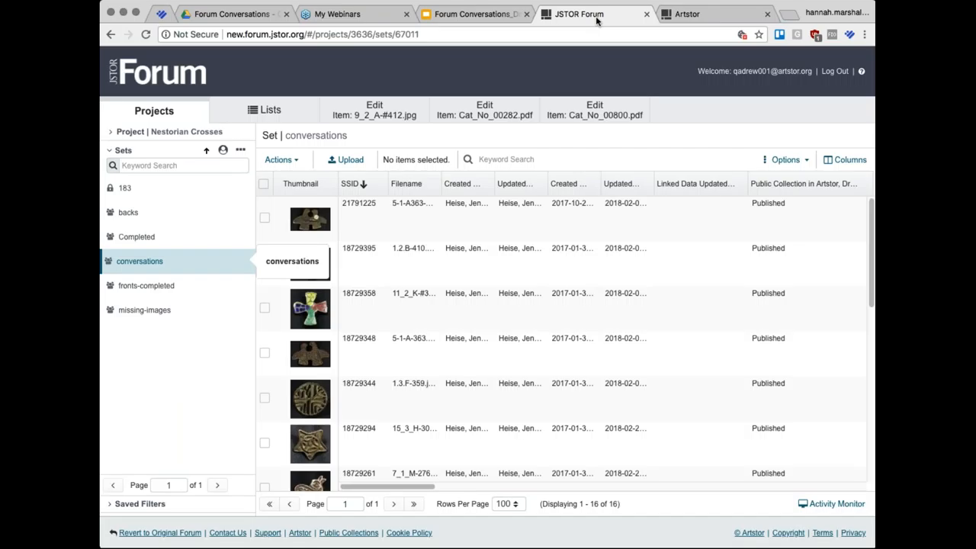
mouse_move(412, 281)
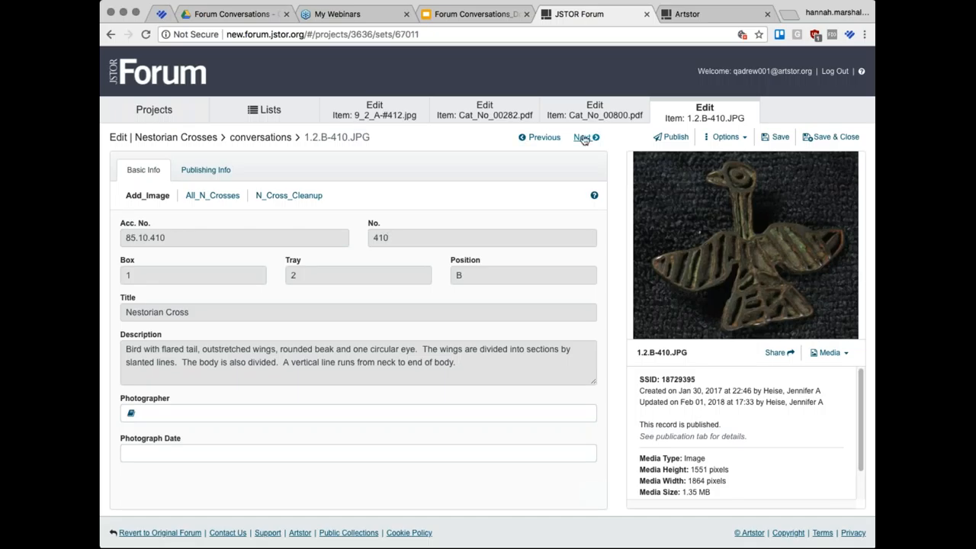
Step: Page forward seven records to the circular cross 1.3.F-359.jpeg, then return to the conversations list
click(583, 137)
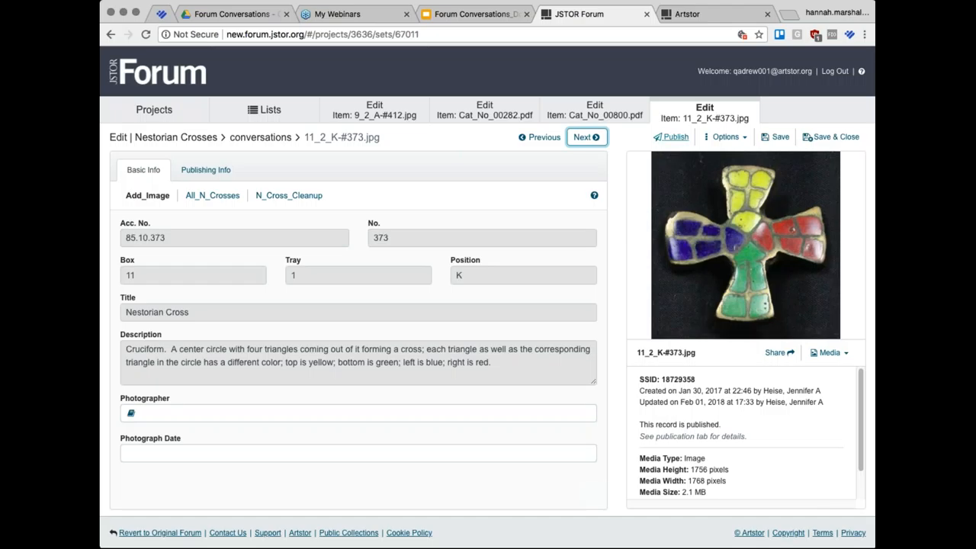
click(584, 137)
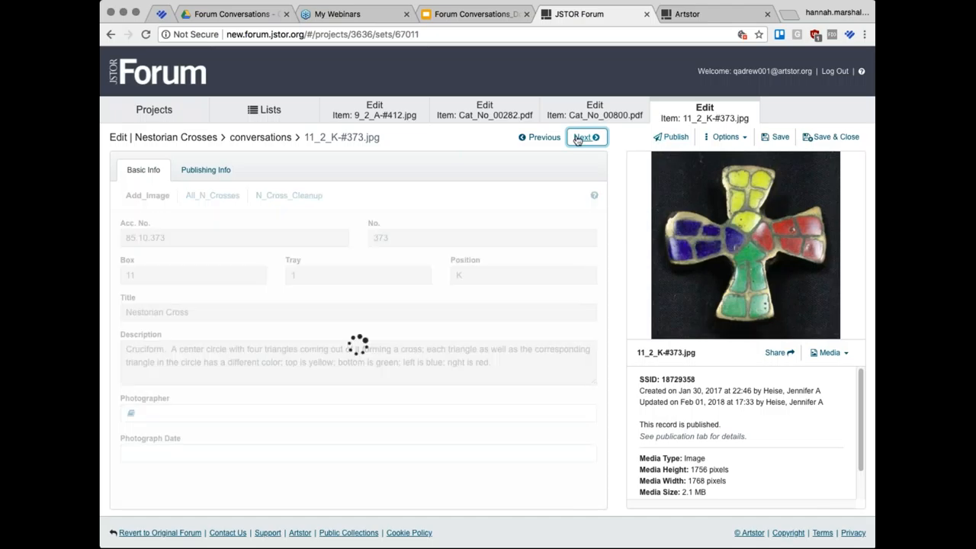
click(586, 137)
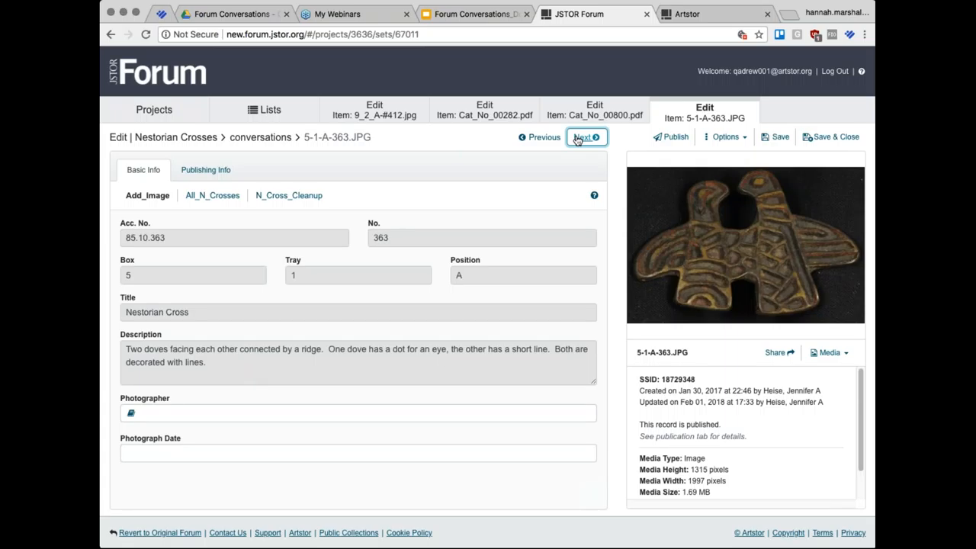
click(586, 137)
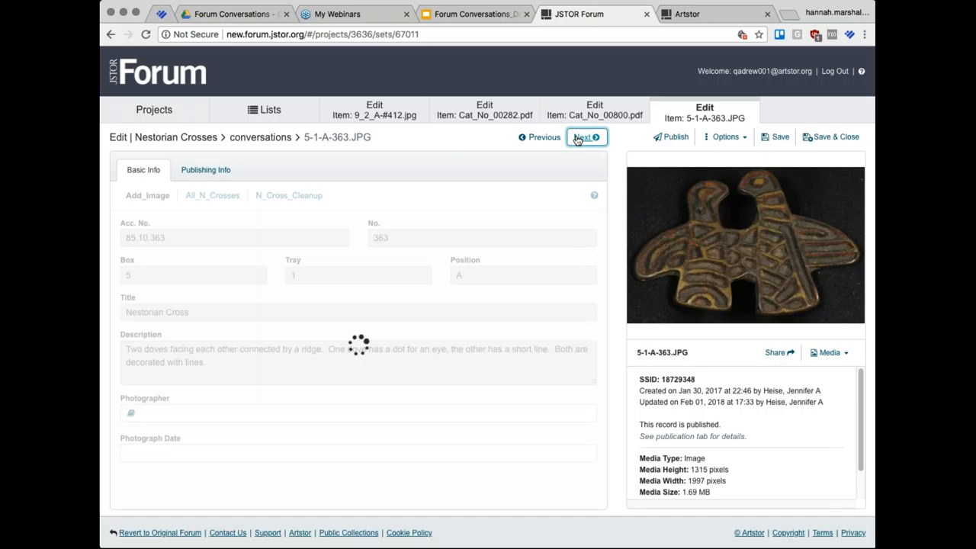
click(583, 136)
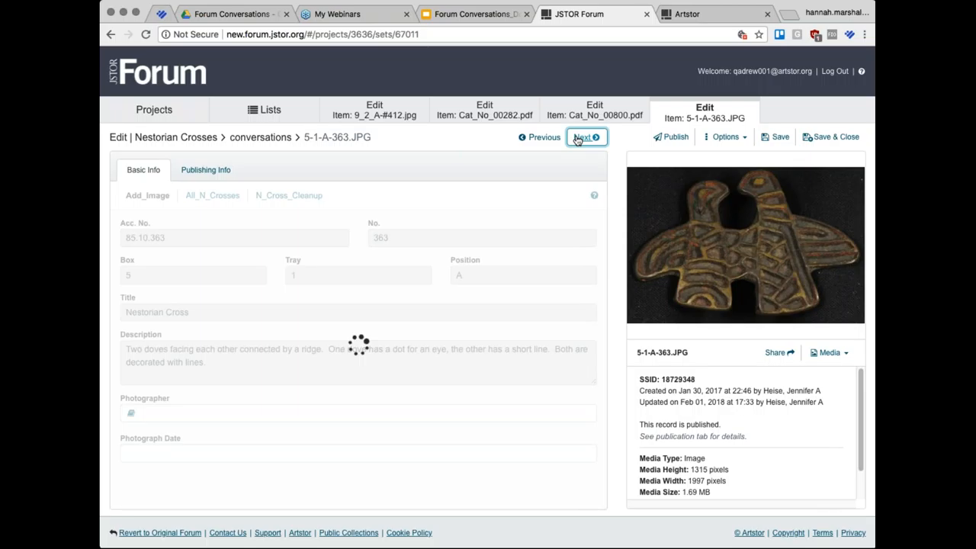
click(587, 137)
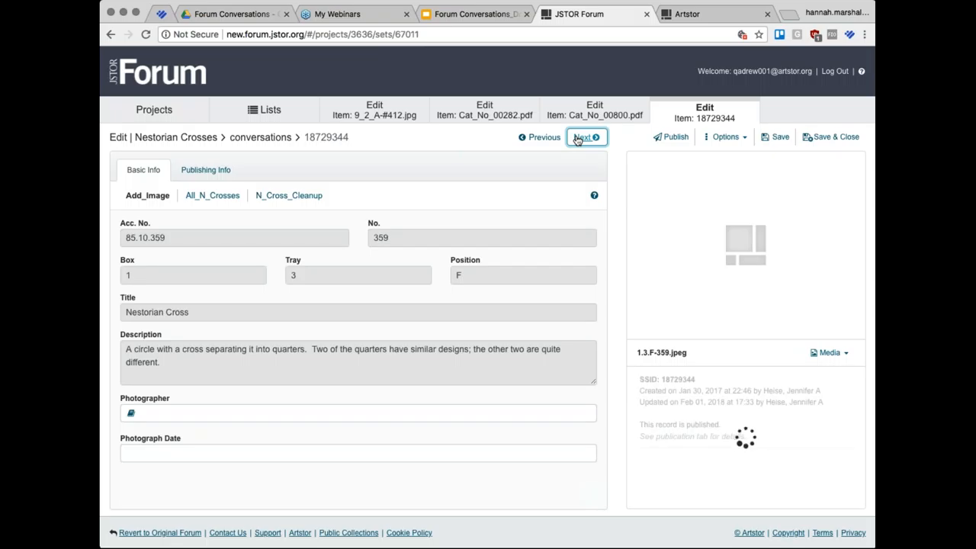
click(587, 137)
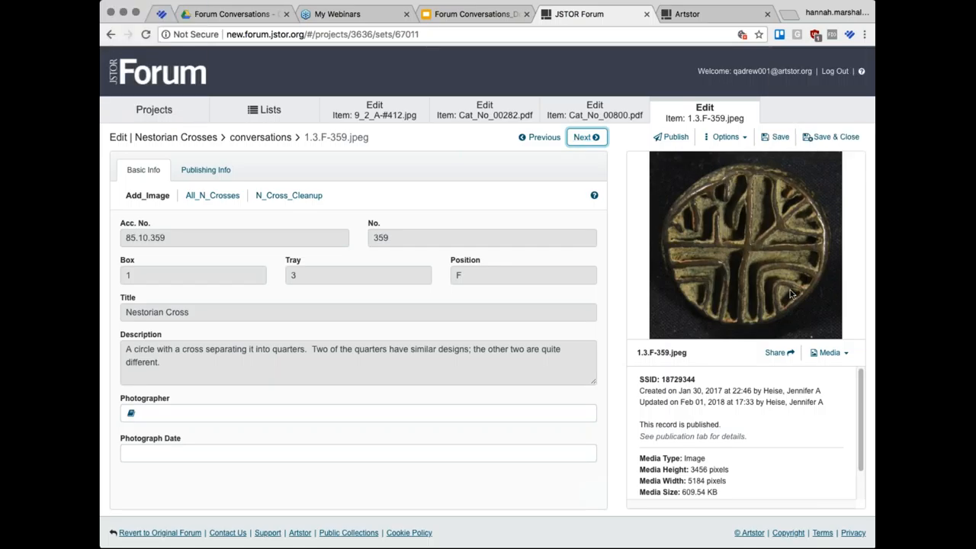
mouse_move(844, 355)
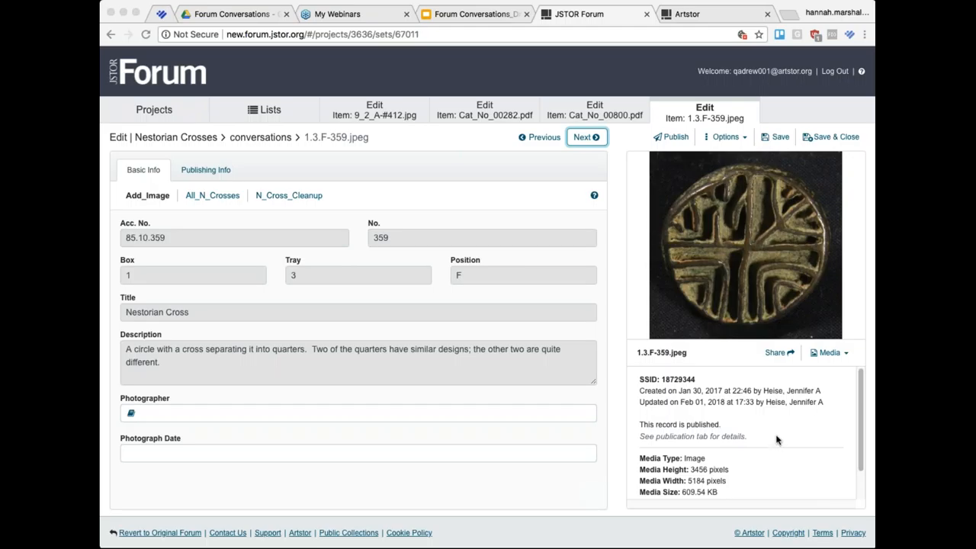
mouse_move(832, 273)
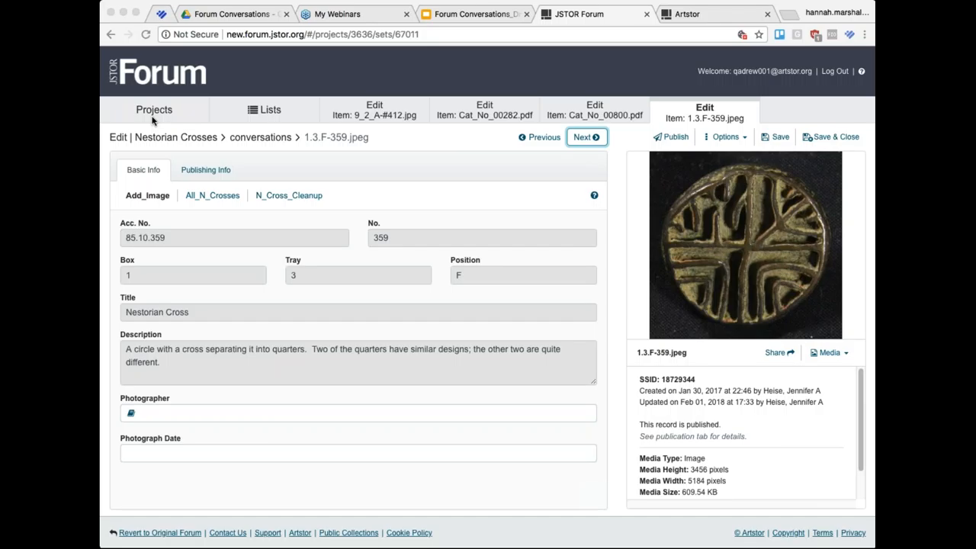
click(154, 110)
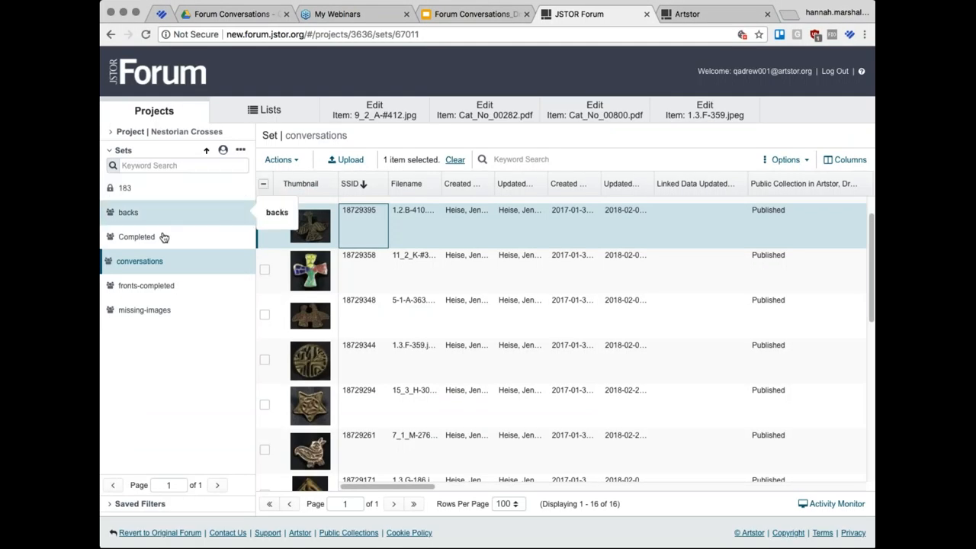
mouse_move(180, 217)
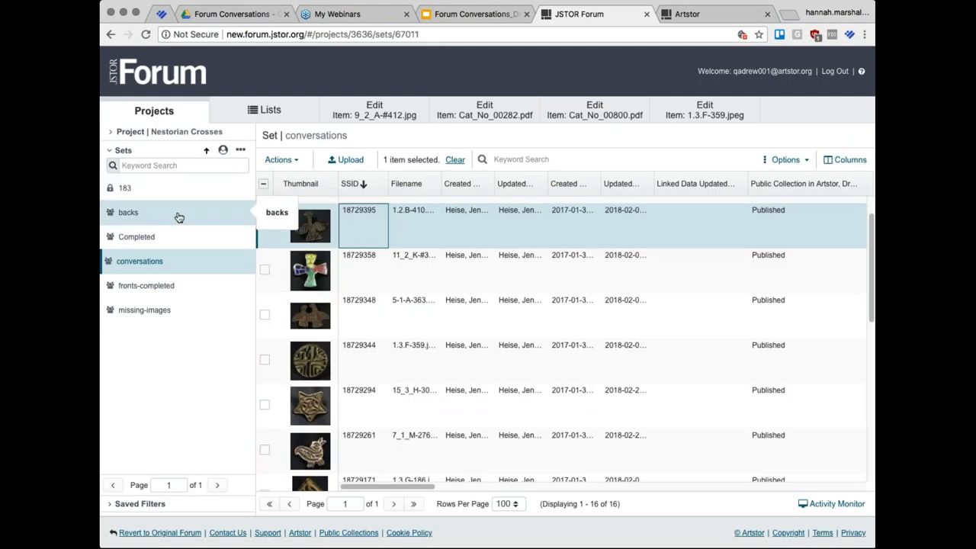
mouse_move(193, 236)
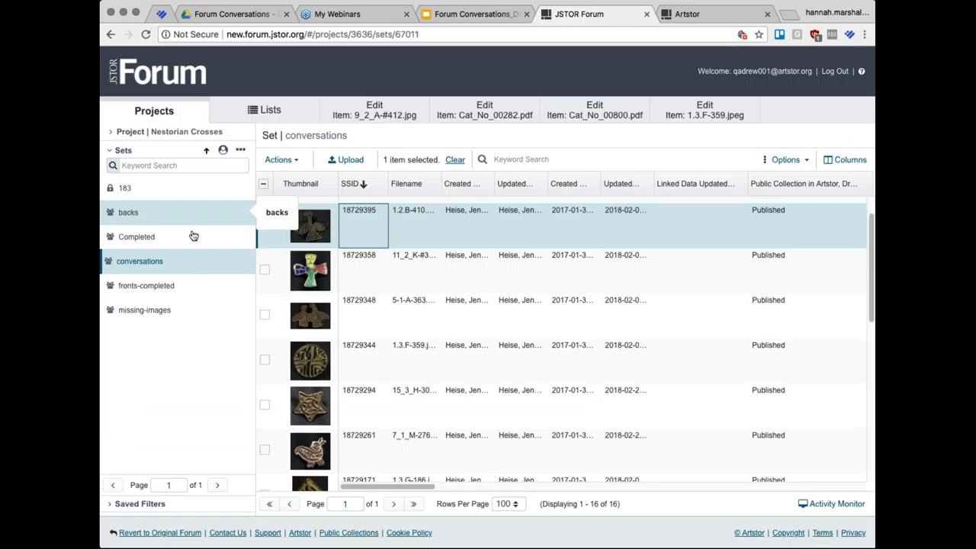
Step: Open the 277-record fronts-completed set and select the bird-shaped cross record 18729397
click(145, 285)
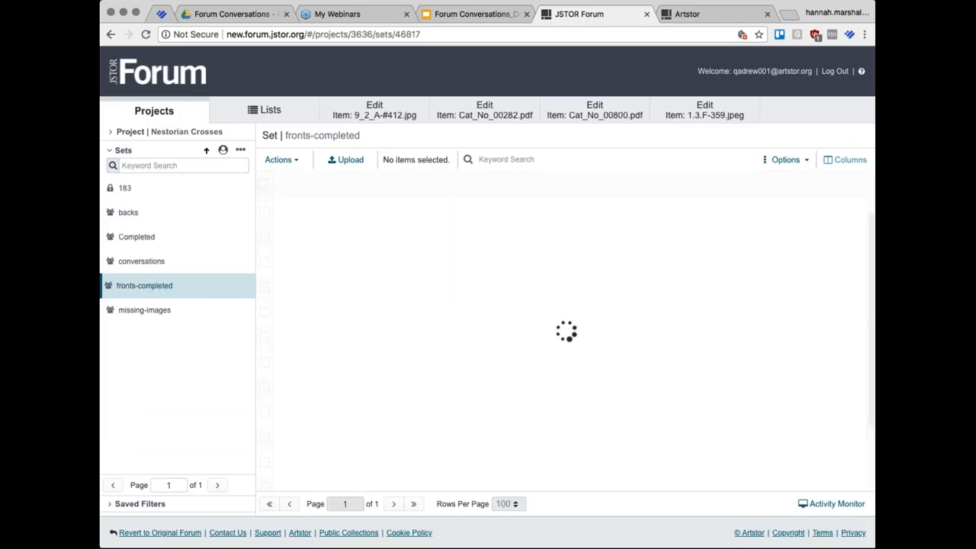
mouse_move(352, 344)
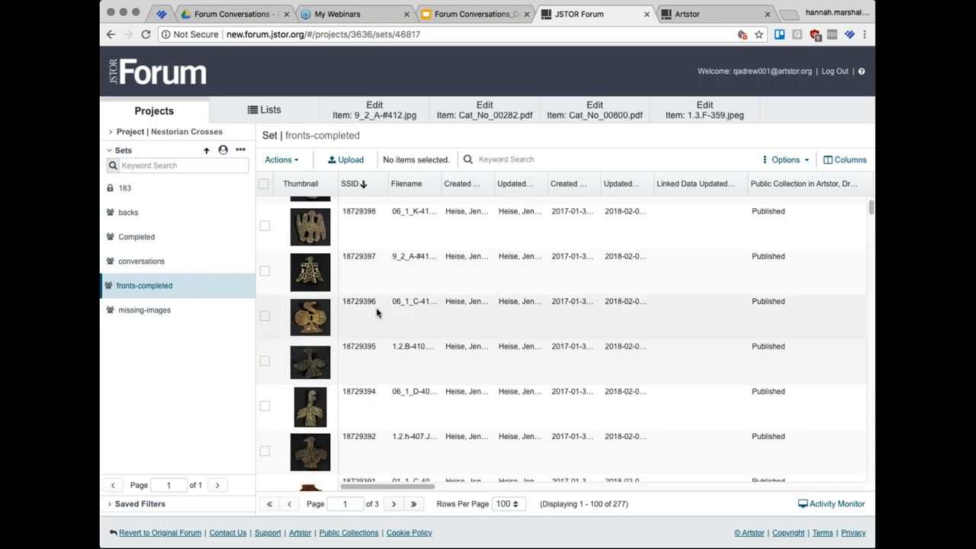
click(264, 271)
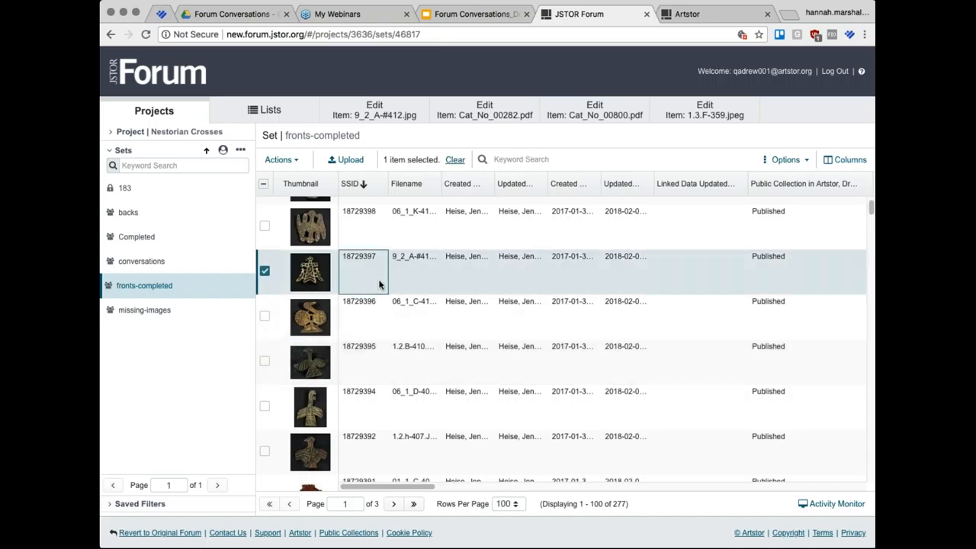
double_click(358, 271)
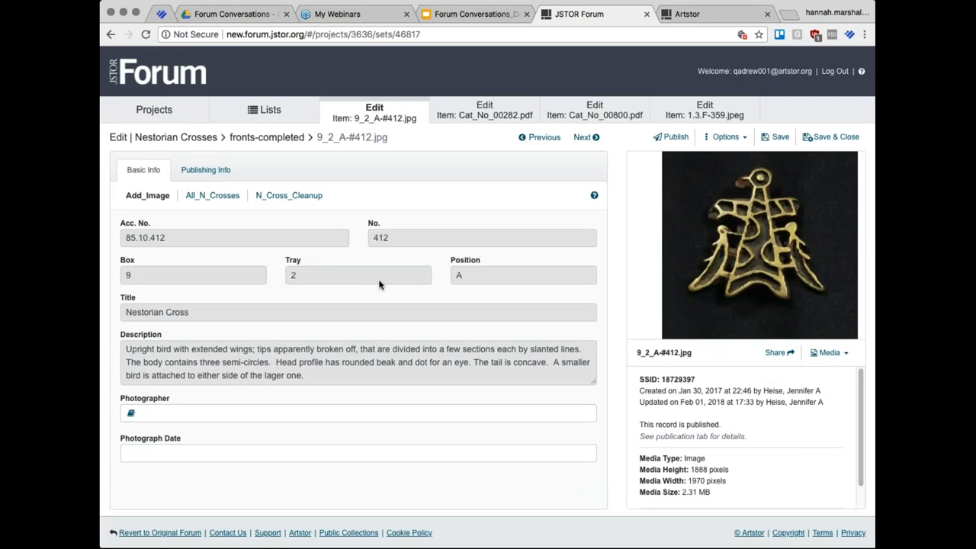
mouse_move(804, 253)
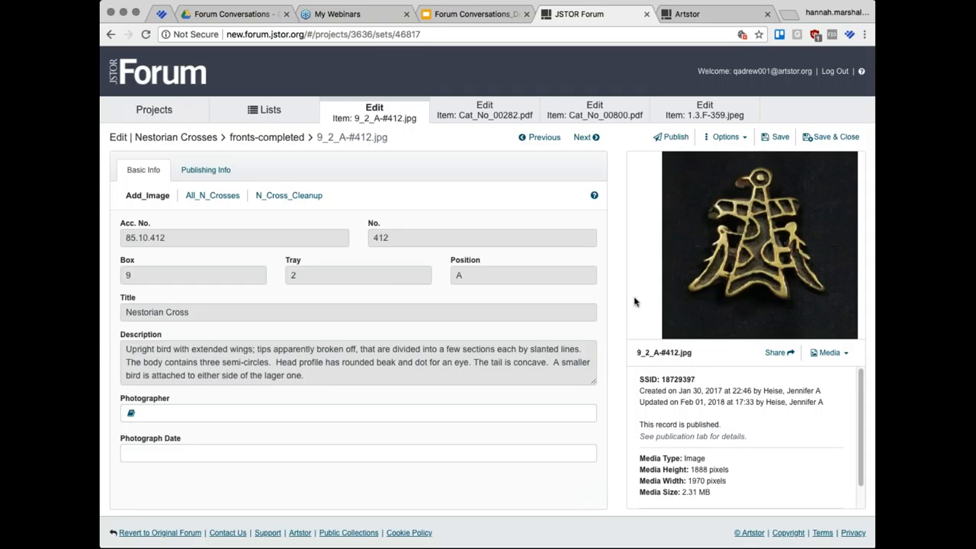
mouse_move(545, 345)
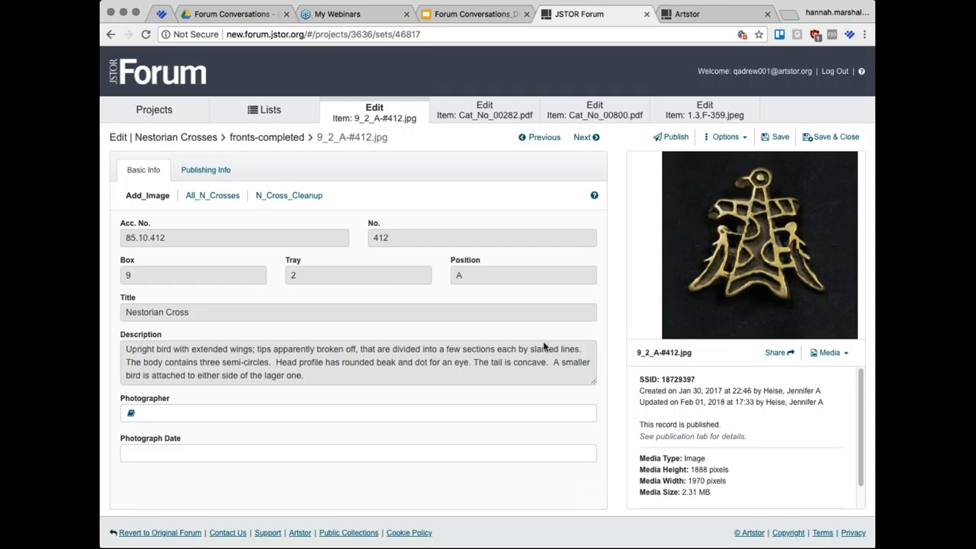
mouse_move(668, 314)
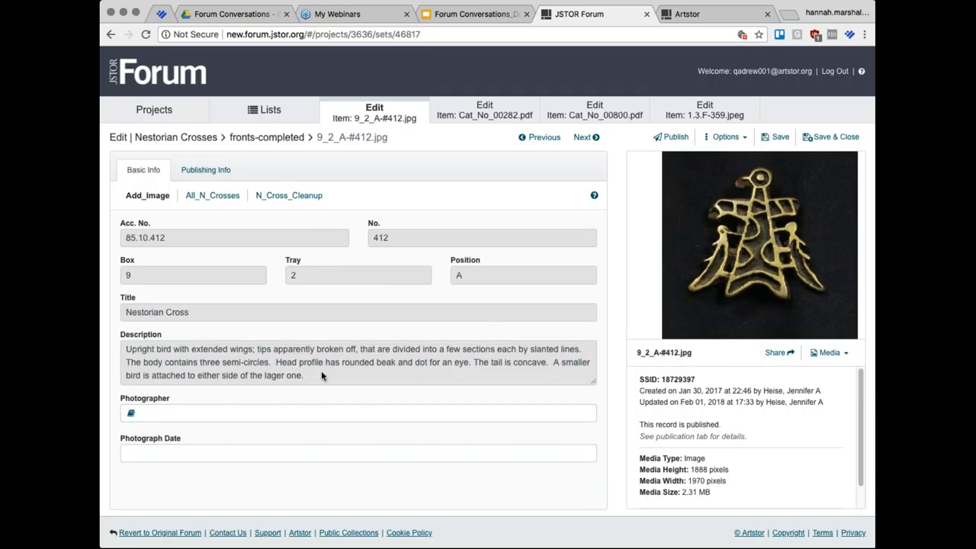
mouse_move(871, 127)
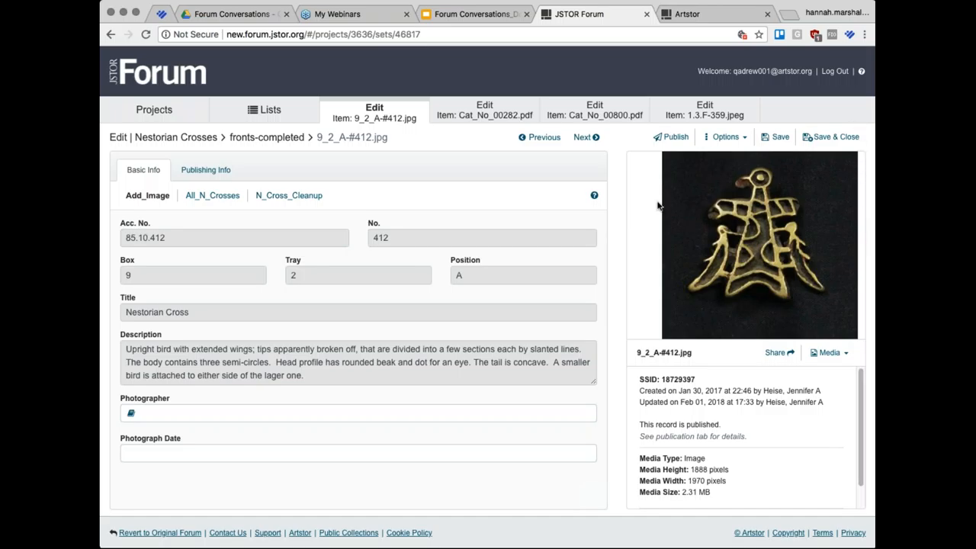
mouse_move(780, 252)
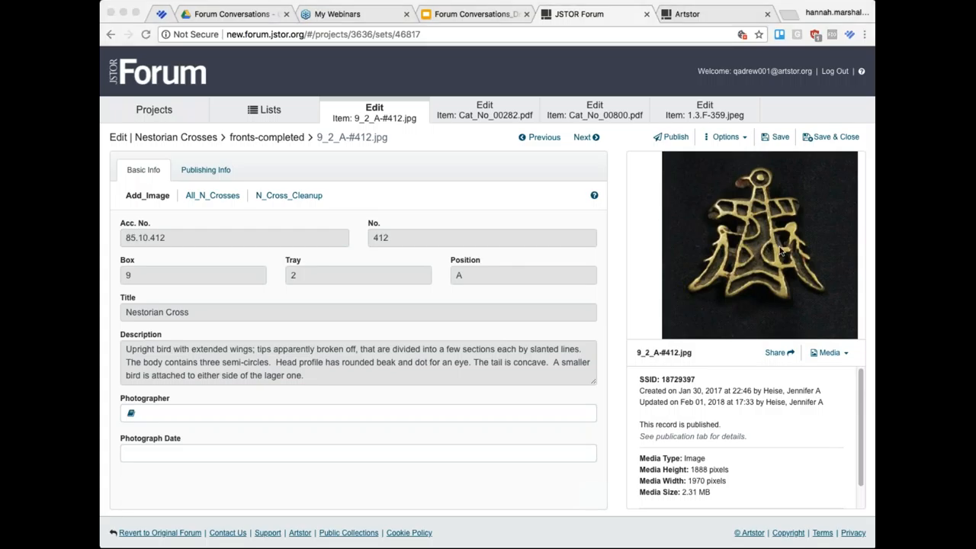
mouse_move(862, 190)
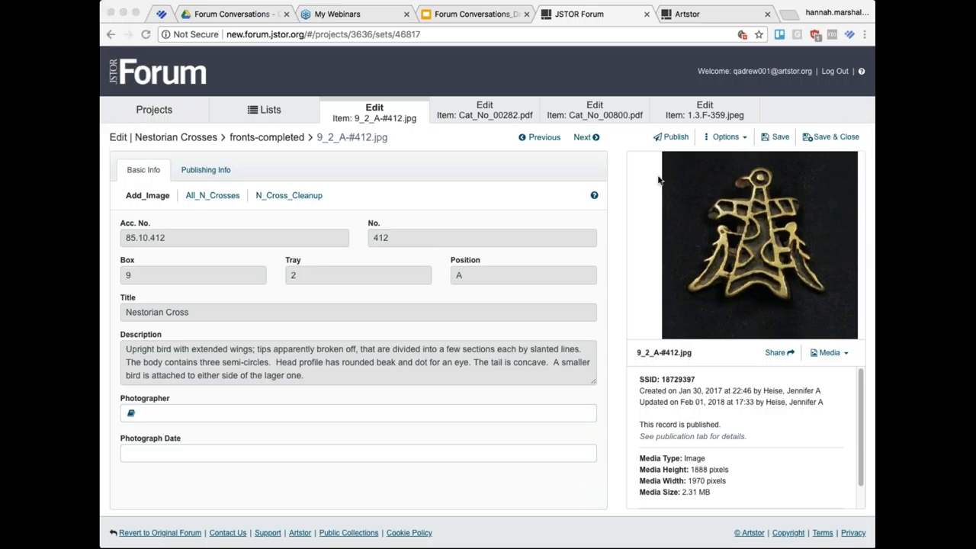
mouse_move(862, 109)
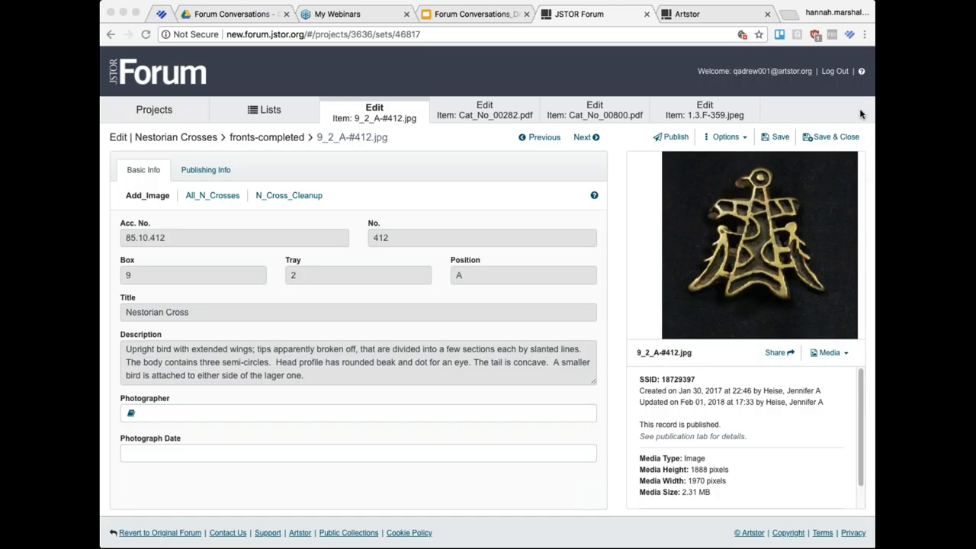
mouse_move(770, 253)
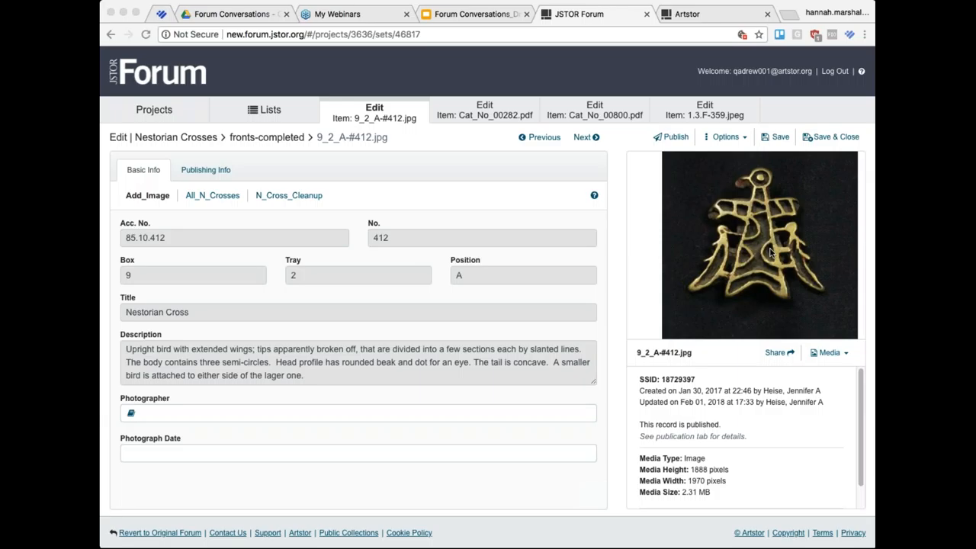
mouse_move(852, 192)
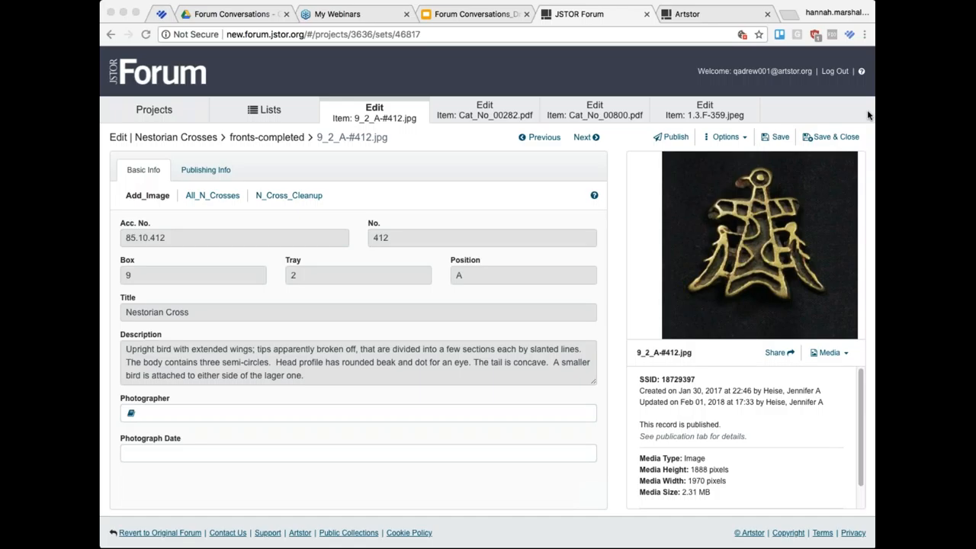
mouse_move(871, 149)
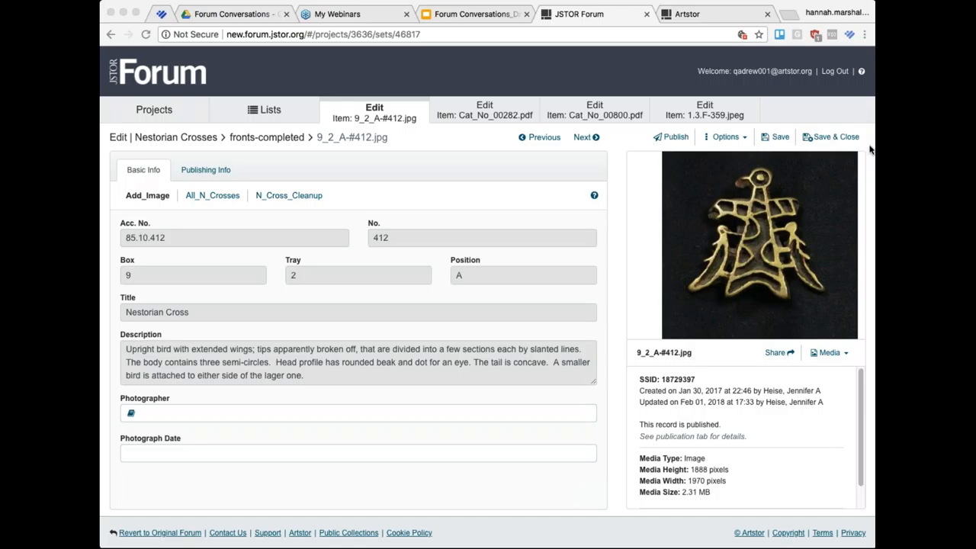
mouse_move(866, 243)
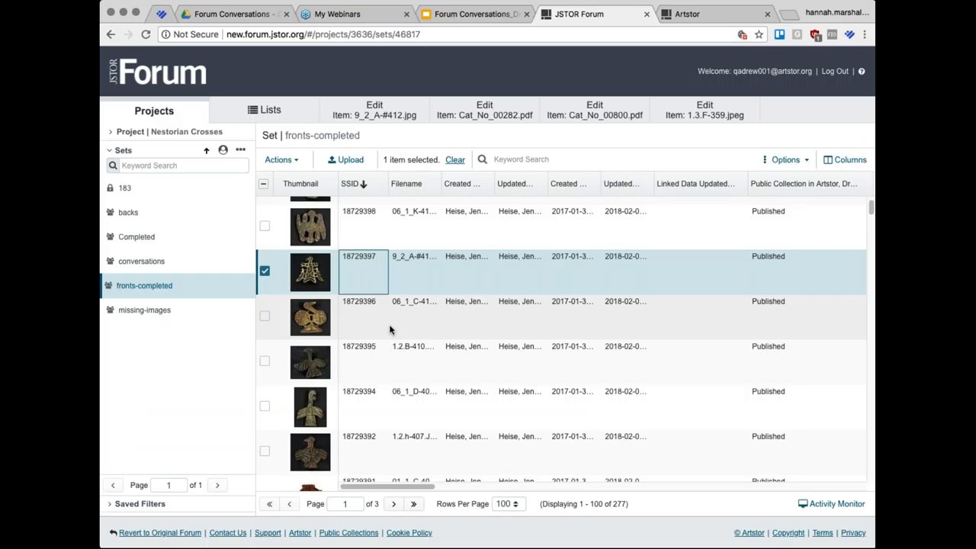
Step: Scroll the item grid and switch to the conversations set in the Sets sidebar
scroll(down, 3)
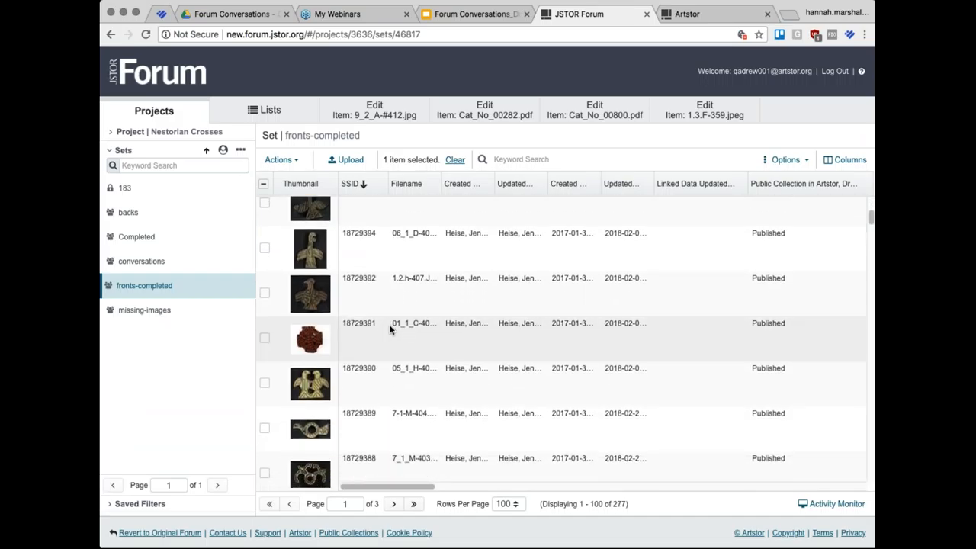
click(141, 261)
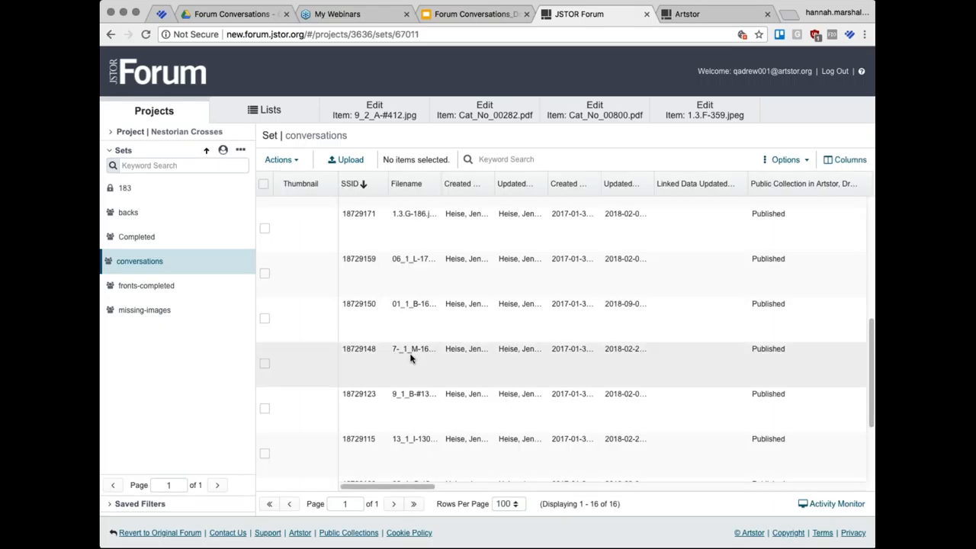
scroll(down, 3)
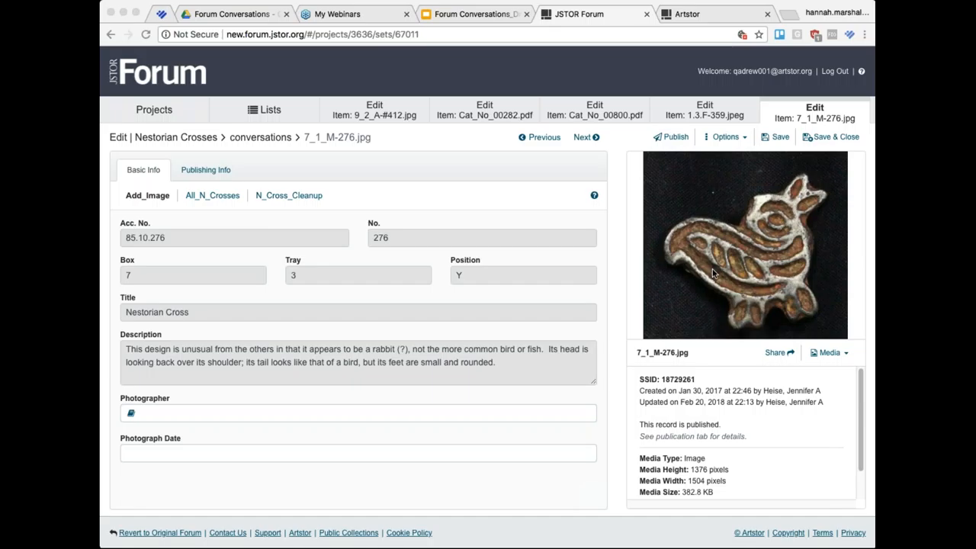
mouse_move(819, 178)
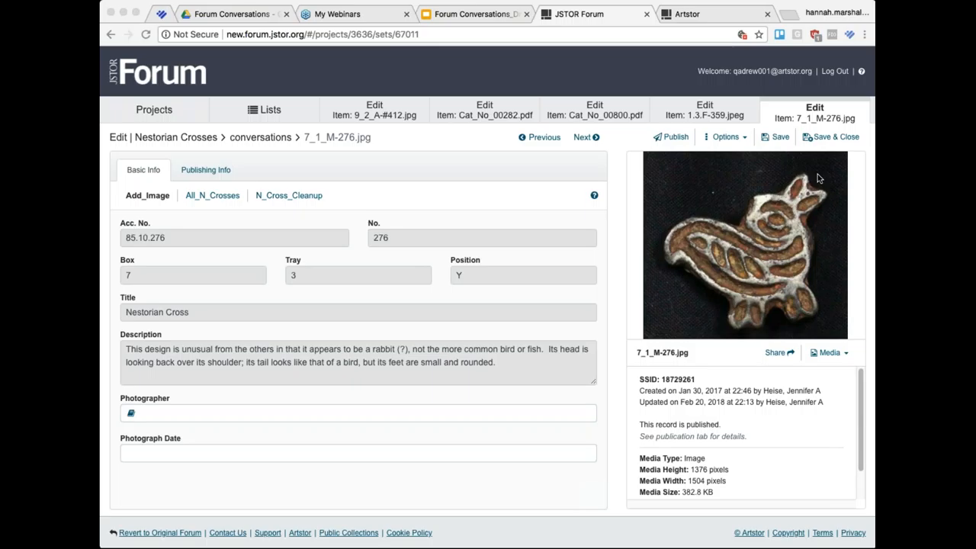
mouse_move(869, 185)
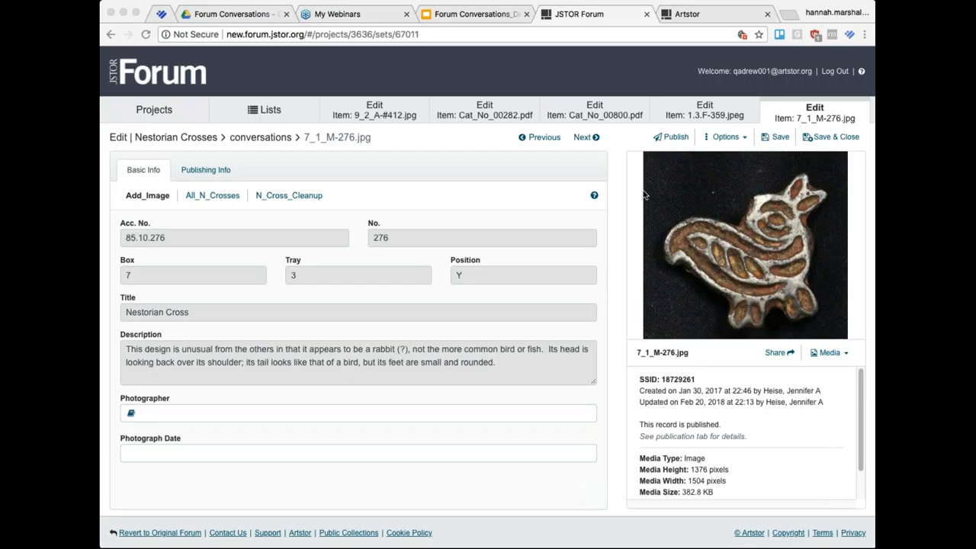
mouse_move(776, 164)
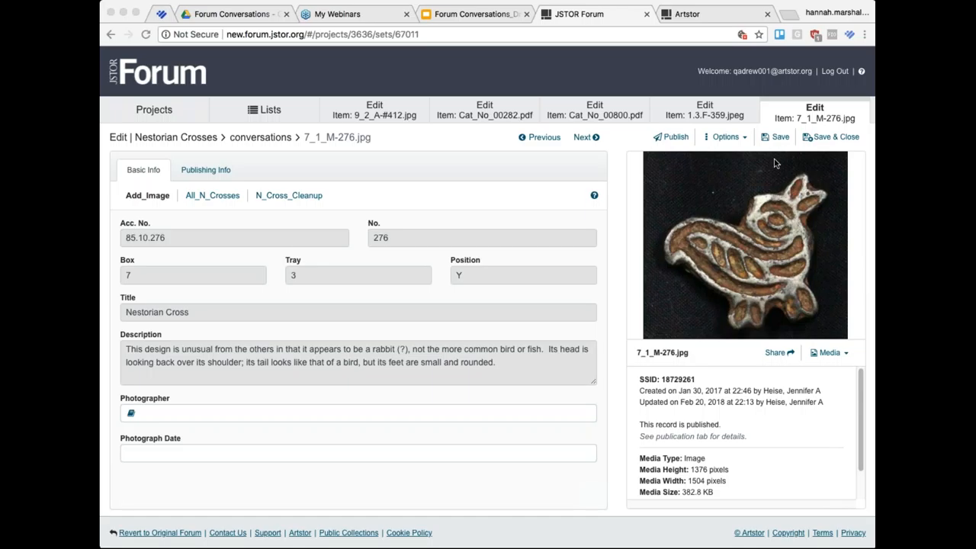
mouse_move(854, 177)
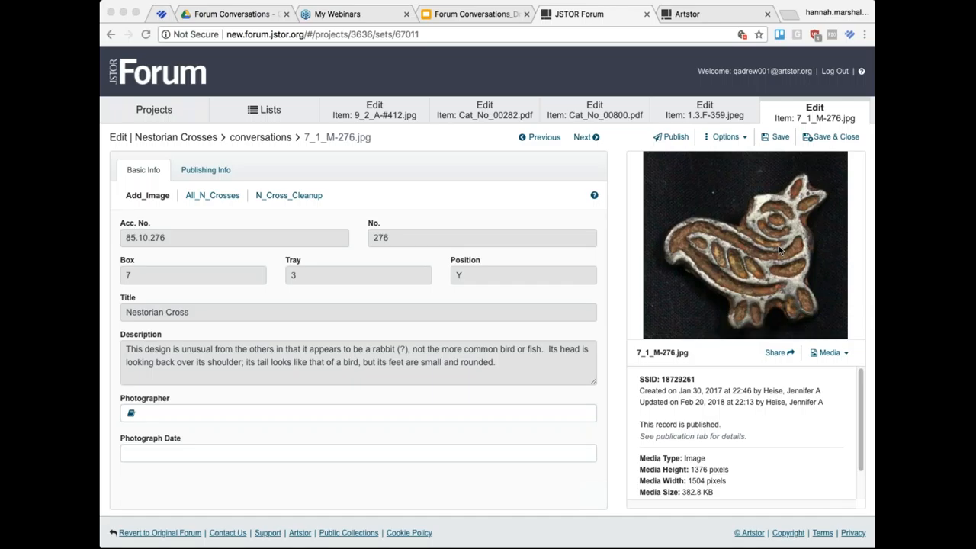
mouse_move(841, 169)
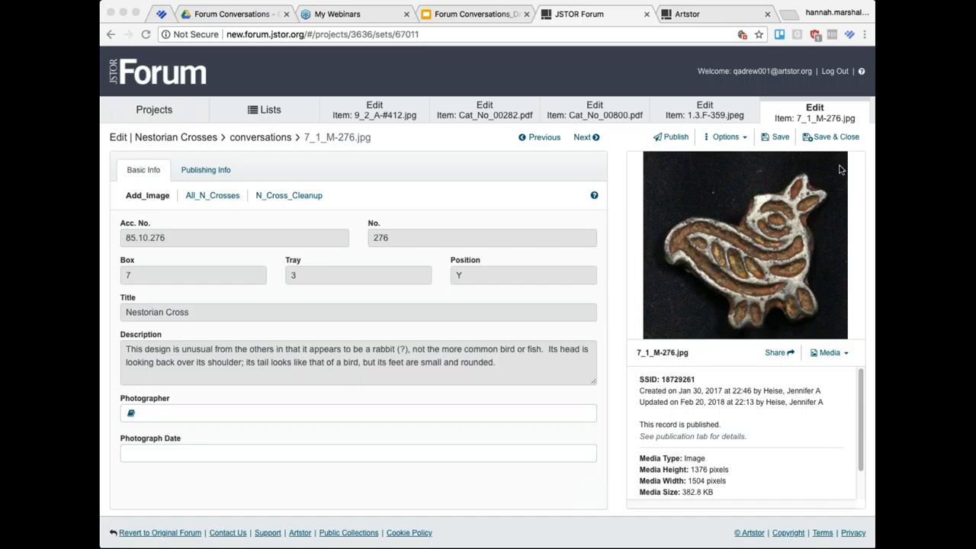
mouse_move(870, 196)
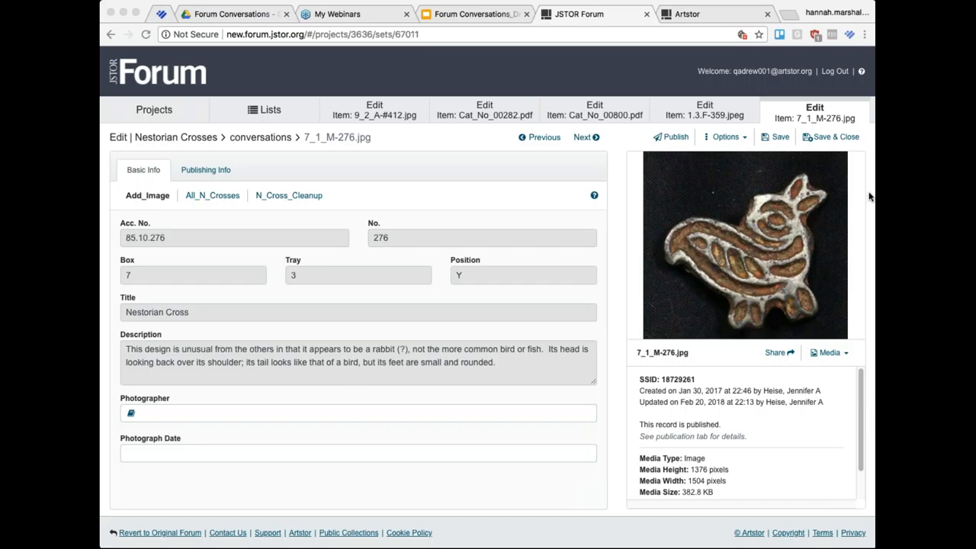
mouse_move(656, 204)
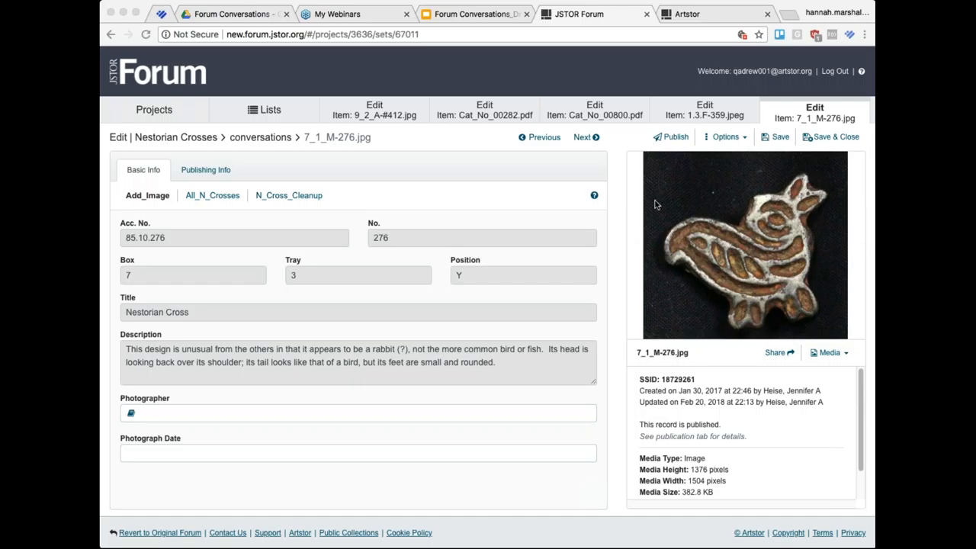
mouse_move(768, 234)
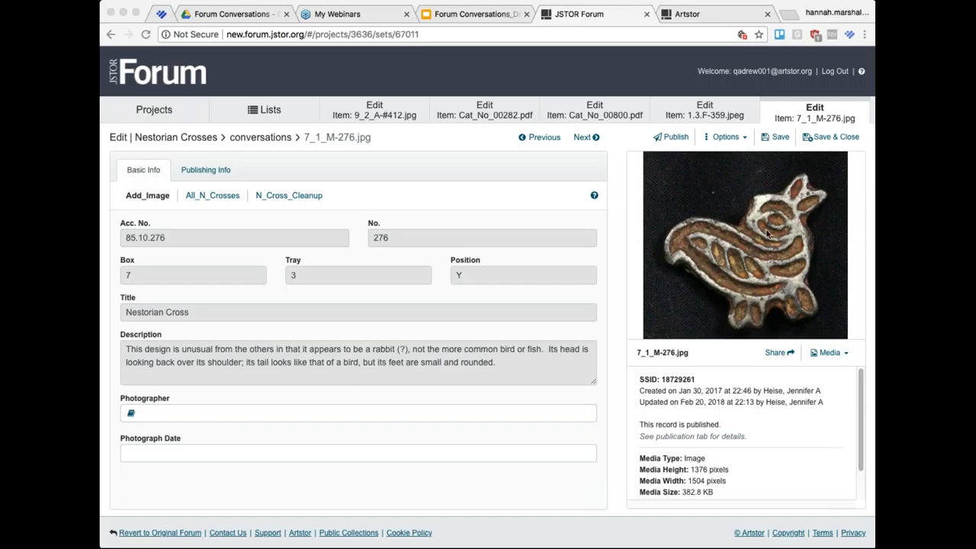
mouse_move(781, 252)
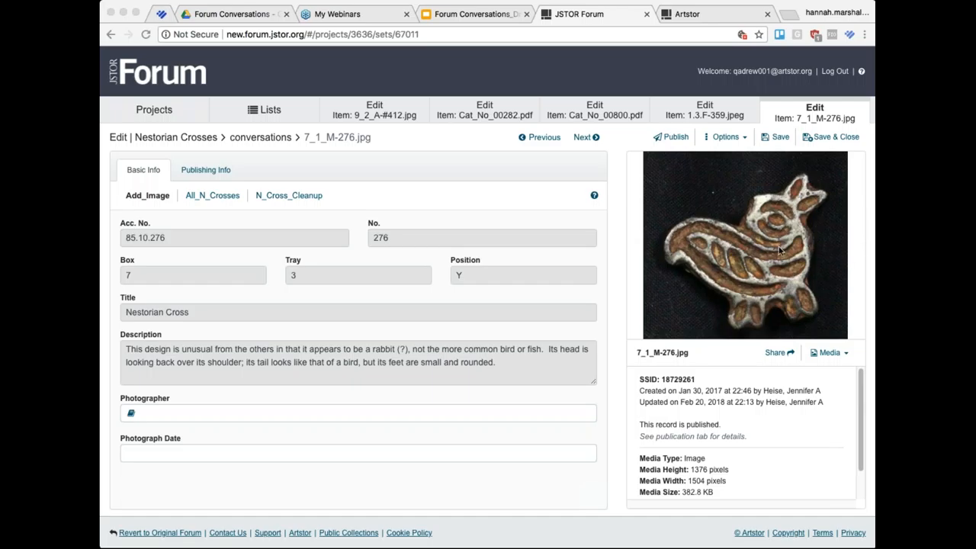
mouse_move(830, 185)
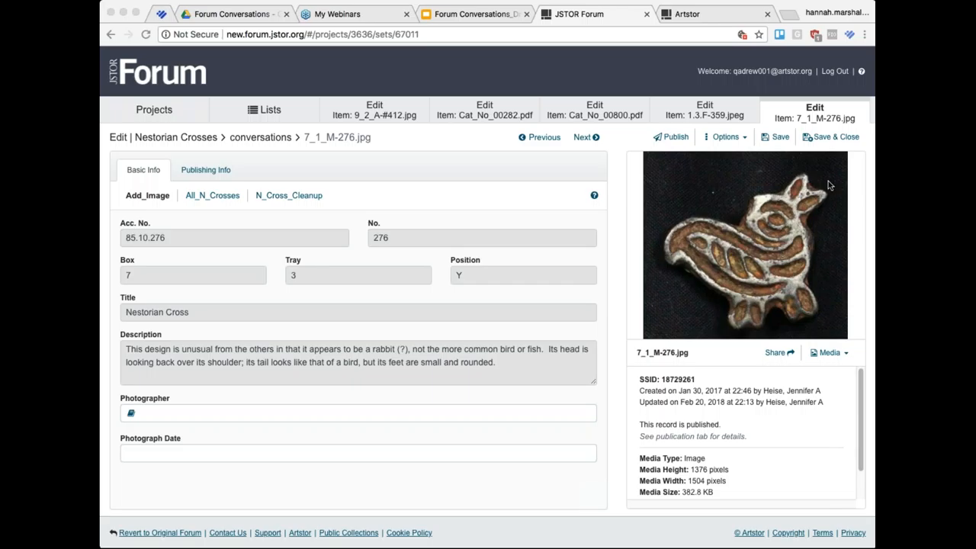
mouse_move(855, 133)
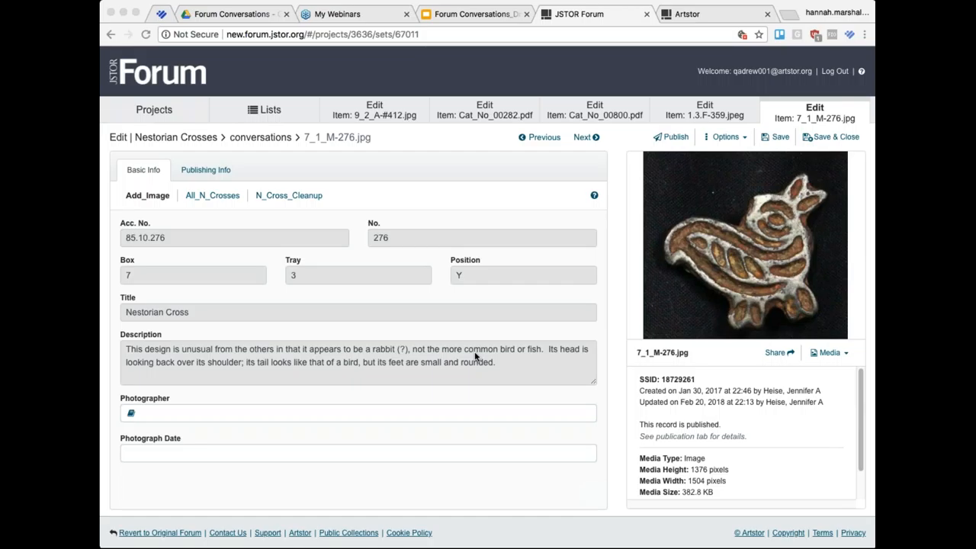
mouse_move(494, 311)
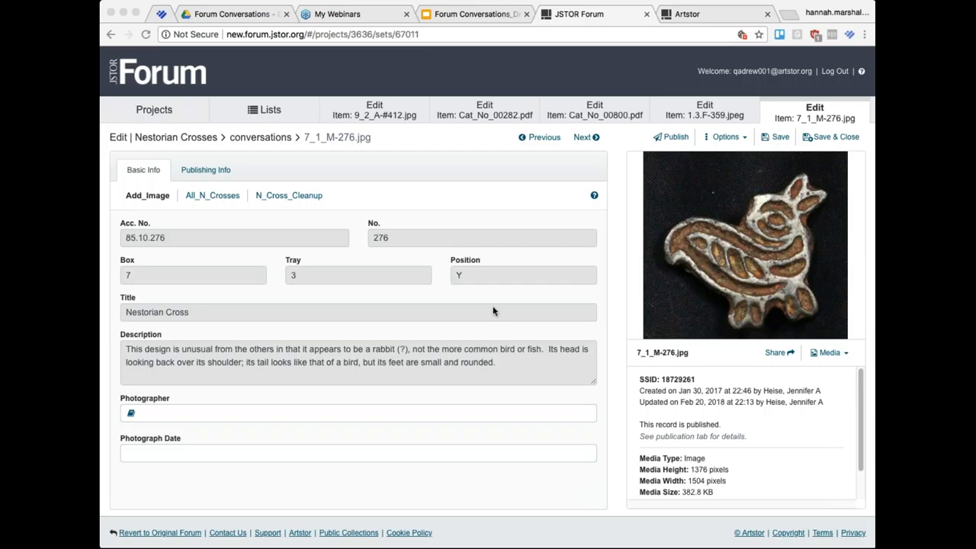
mouse_move(768, 258)
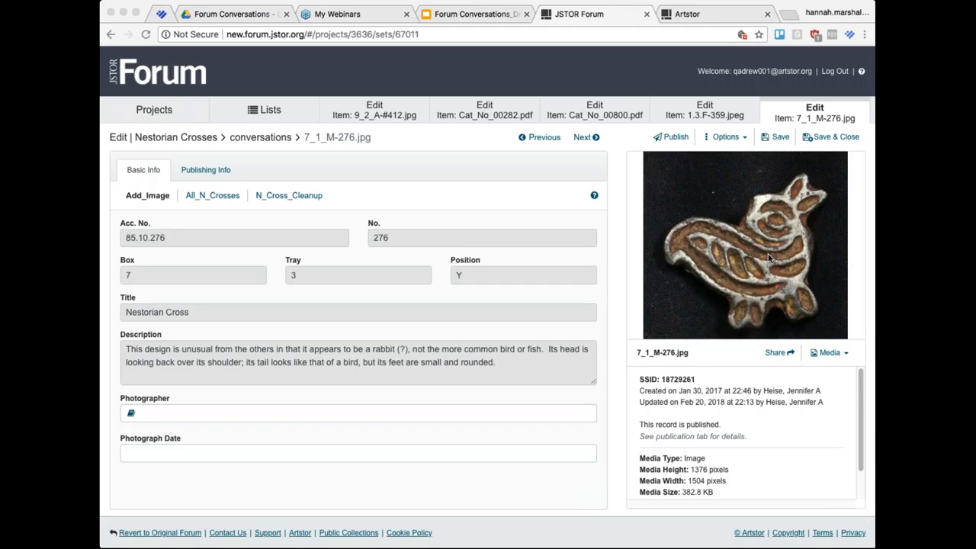
mouse_move(849, 113)
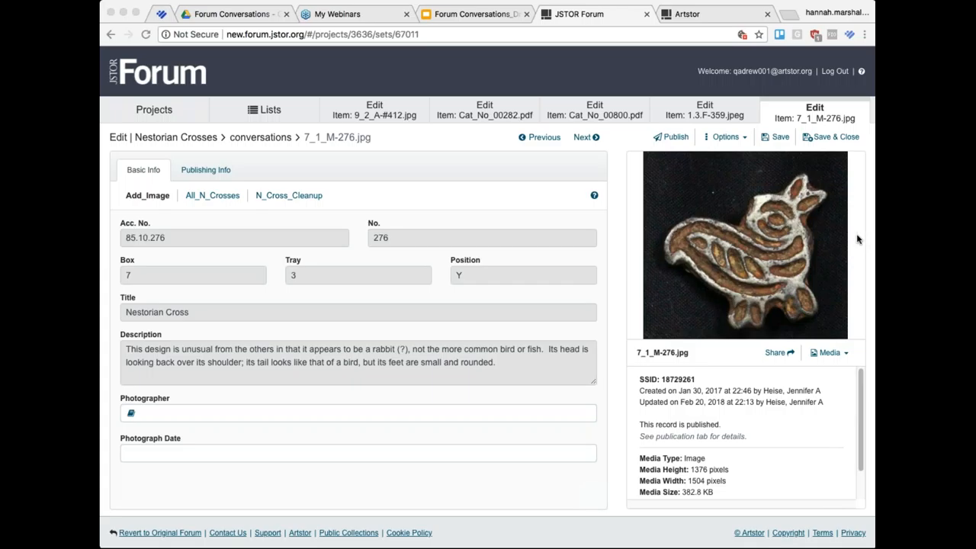
mouse_move(768, 257)
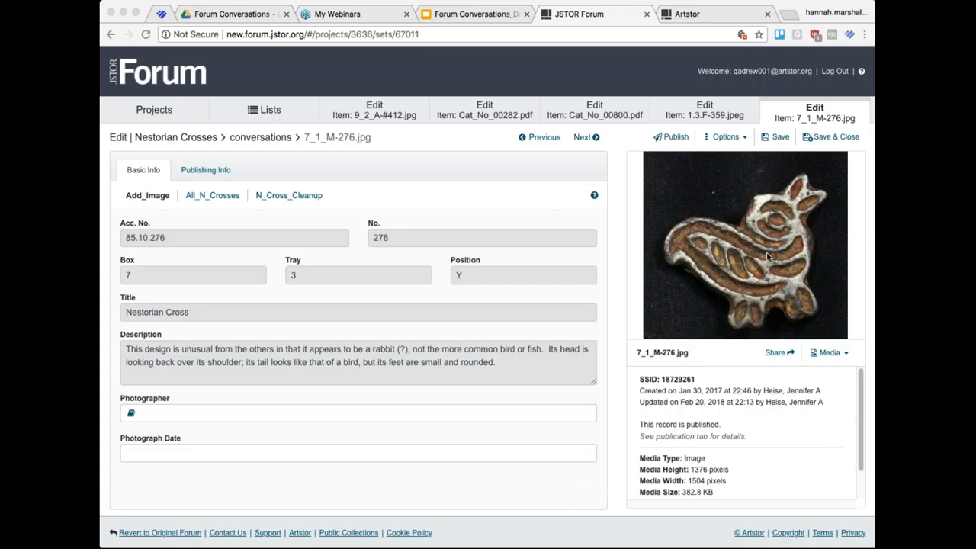
mouse_move(781, 251)
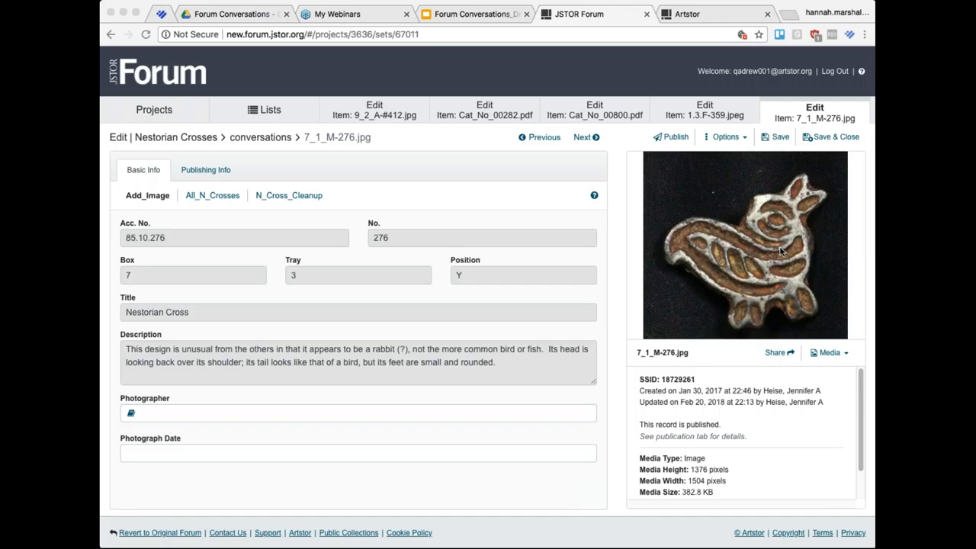
mouse_move(514, 392)
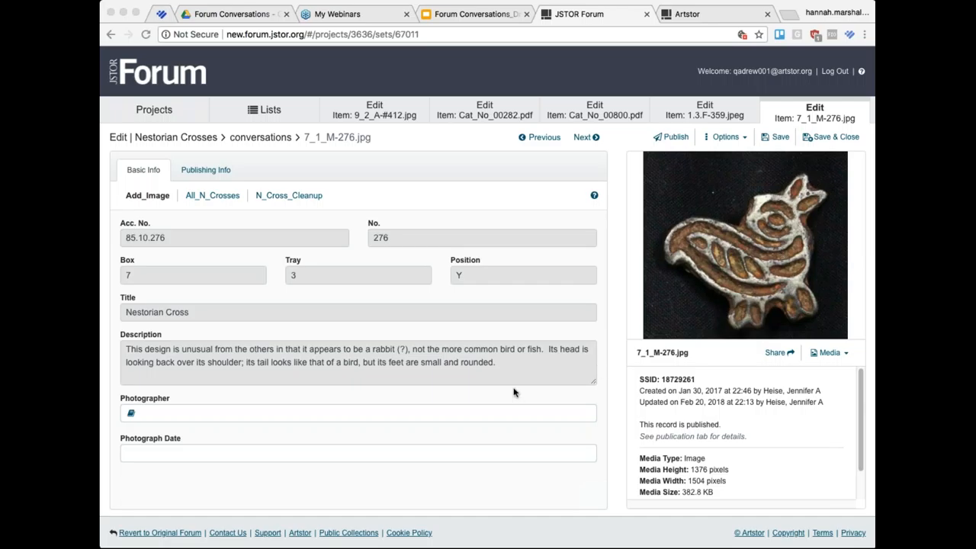
mouse_move(242, 342)
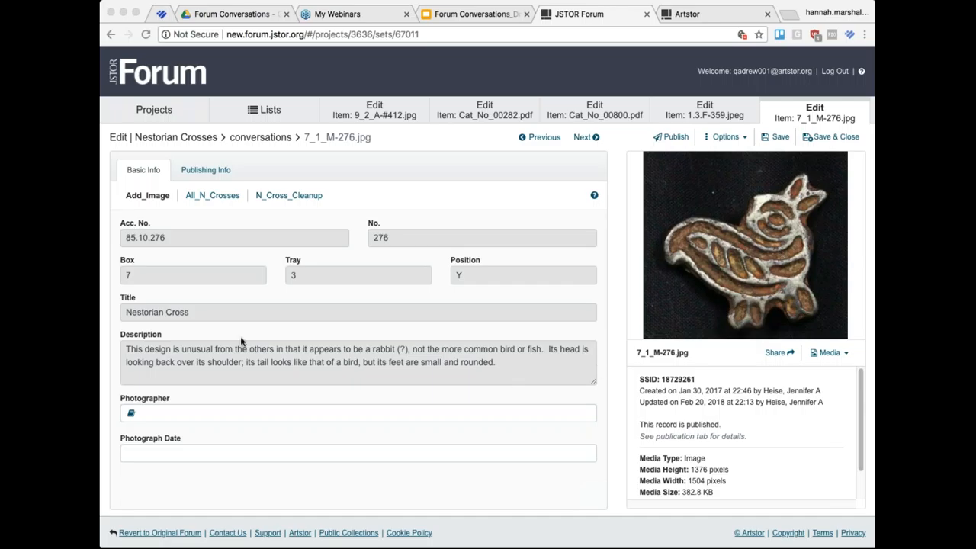
mouse_move(221, 195)
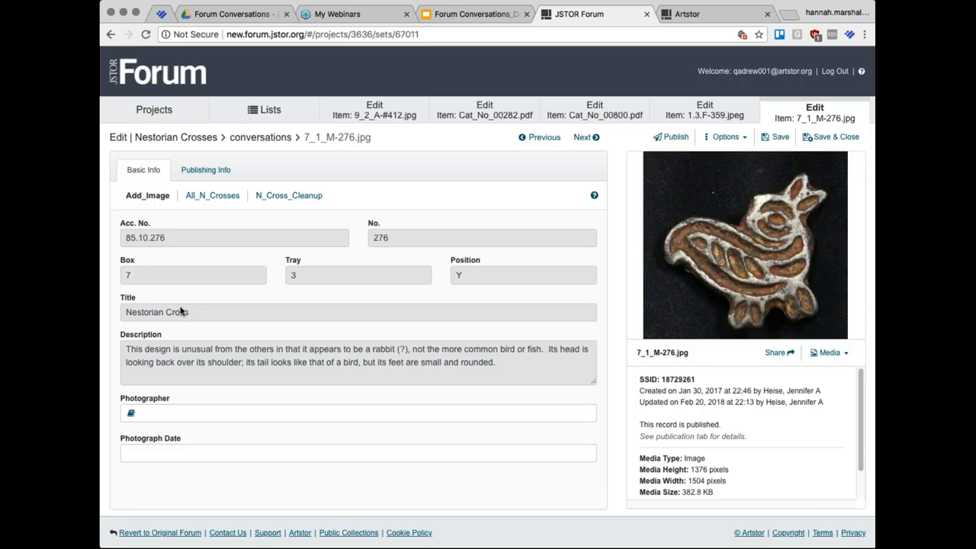
Step: Cycle the rabbit-shaped cross through All_N_Crosses and Add_Image forms, ending on N_Cross_Cleanup (circa 1260-1368, condition good)
click(212, 195)
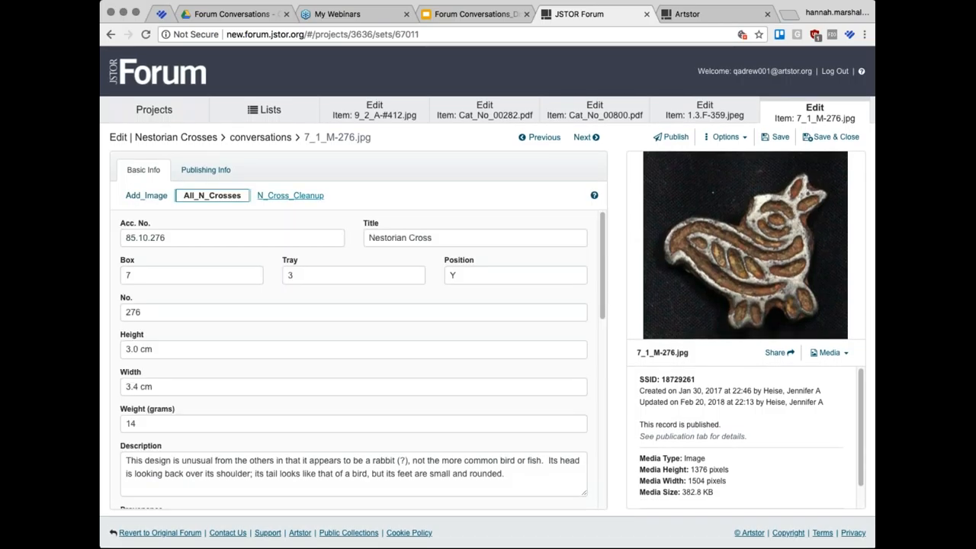
click(288, 195)
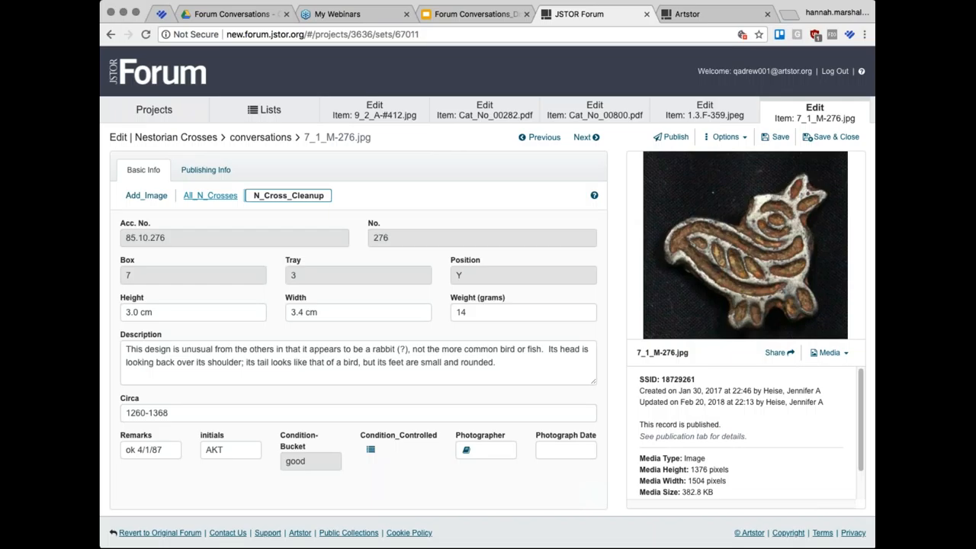
click(212, 195)
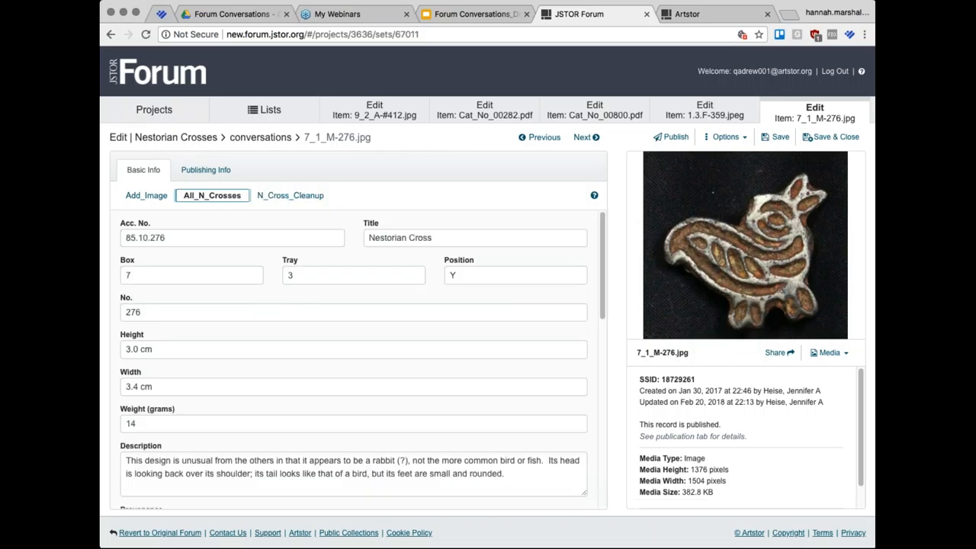
scroll(down, 3)
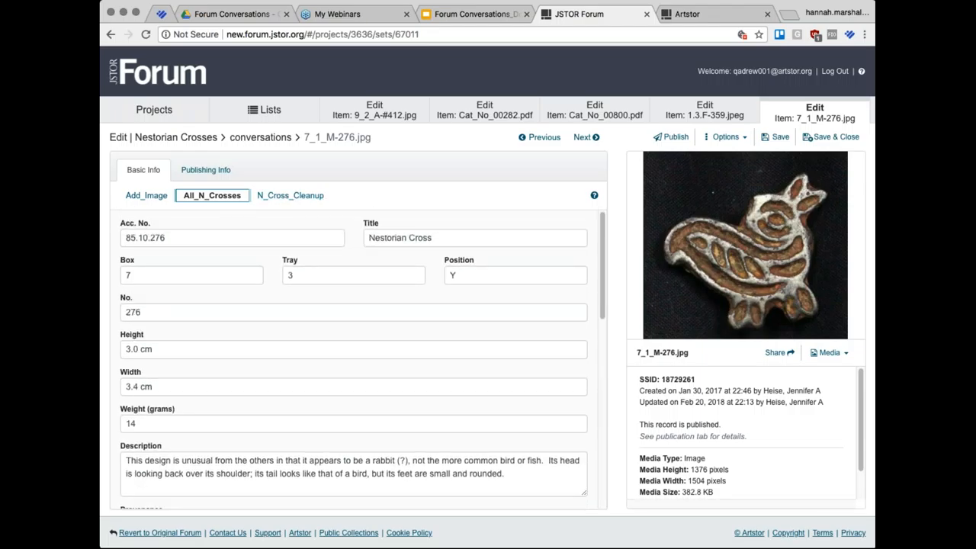
click(146, 195)
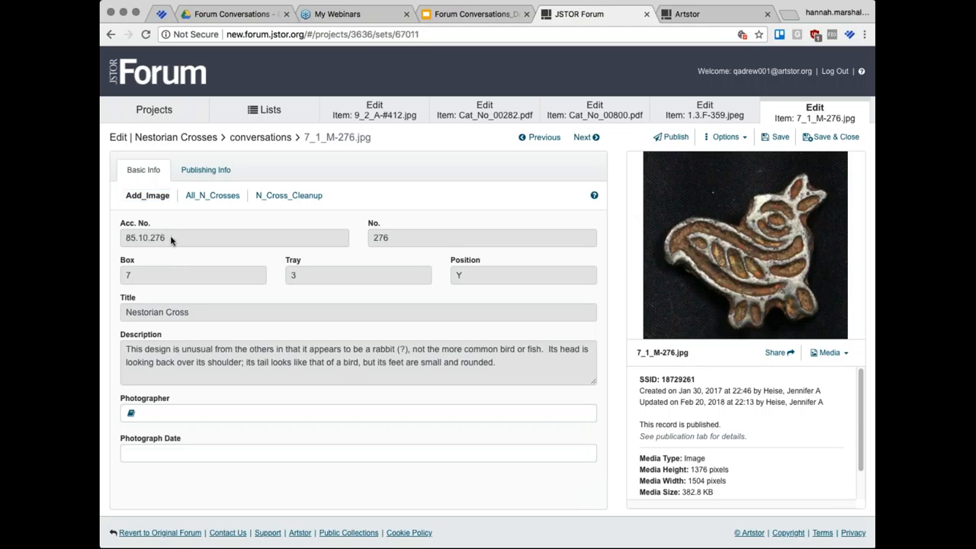
mouse_move(354, 275)
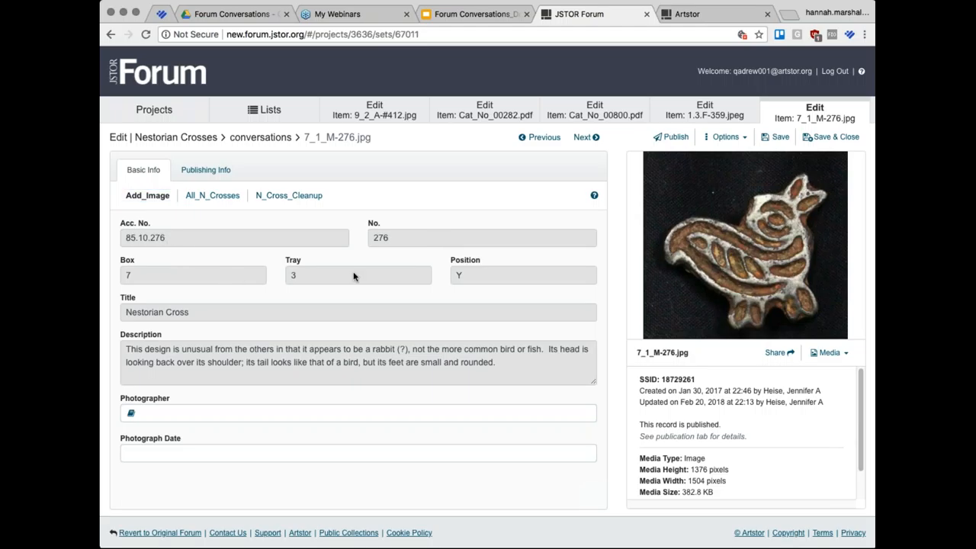
mouse_move(239, 274)
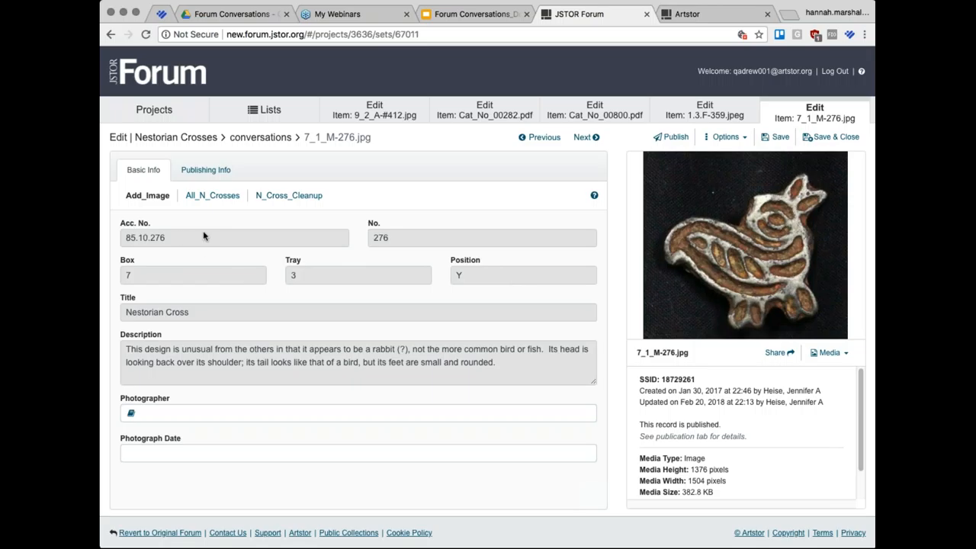
mouse_move(366, 327)
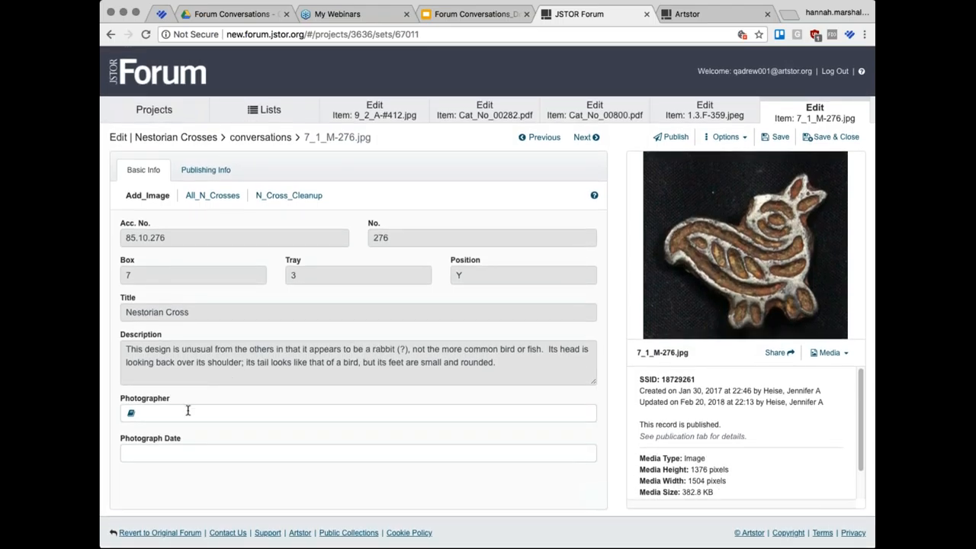
click(288, 195)
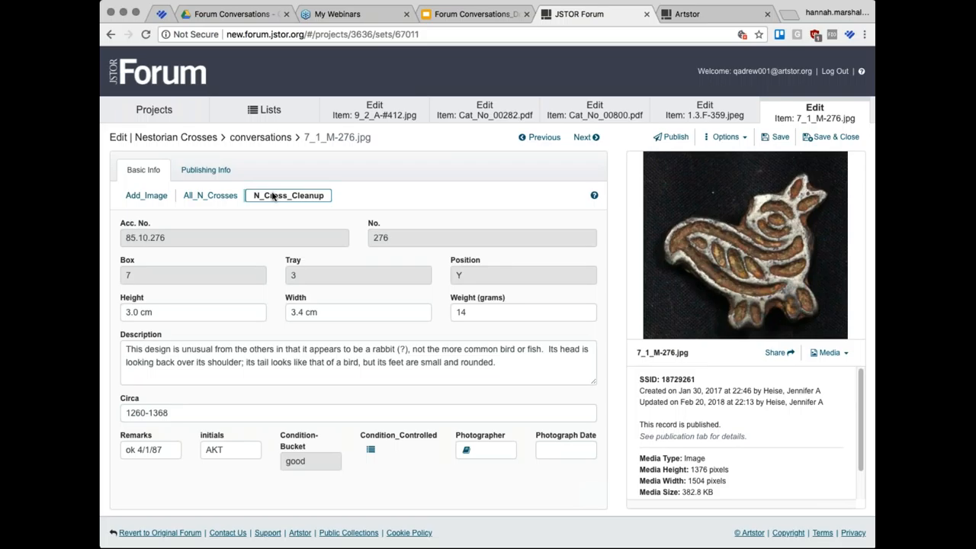
mouse_move(303, 466)
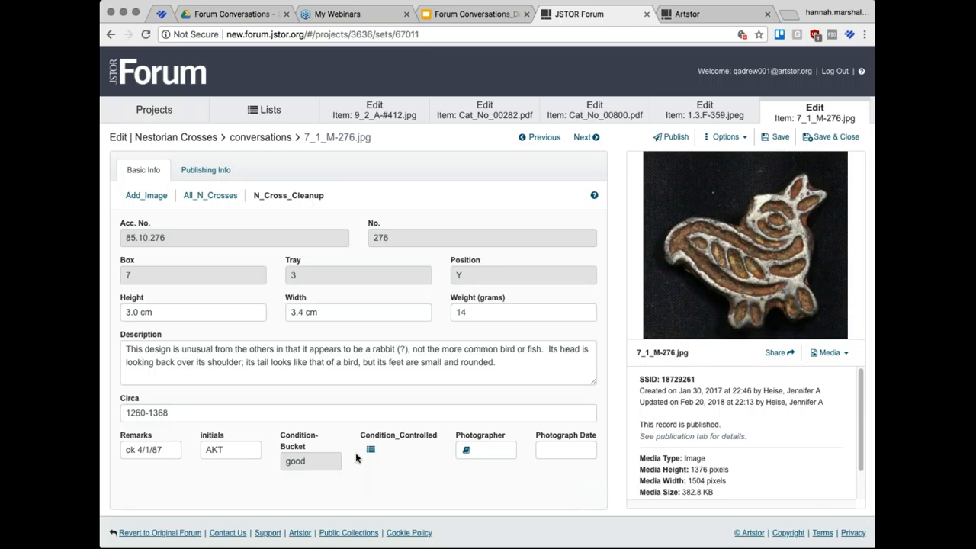
mouse_move(371, 449)
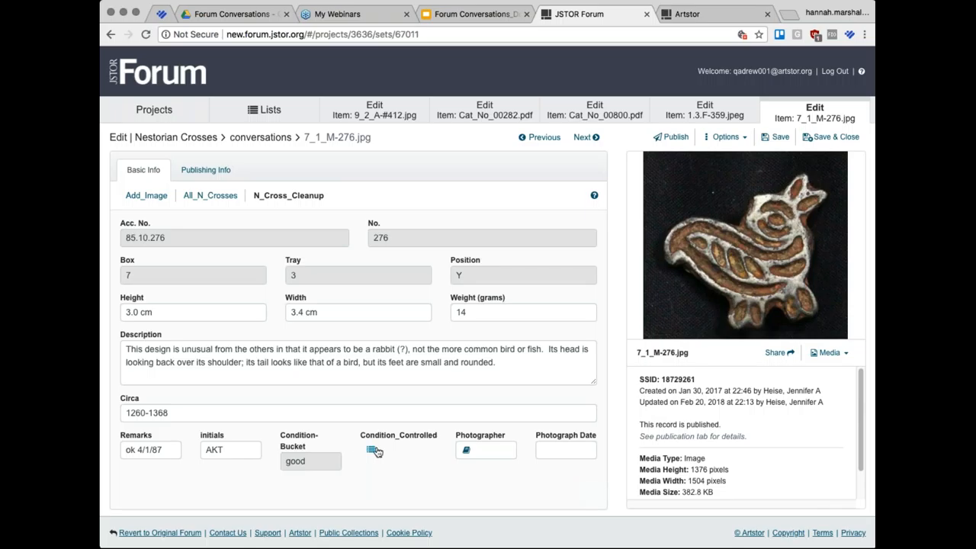
Step: View and cancel the condition terms list (fair, good, poor, very good), then show Add_Image form
click(374, 450)
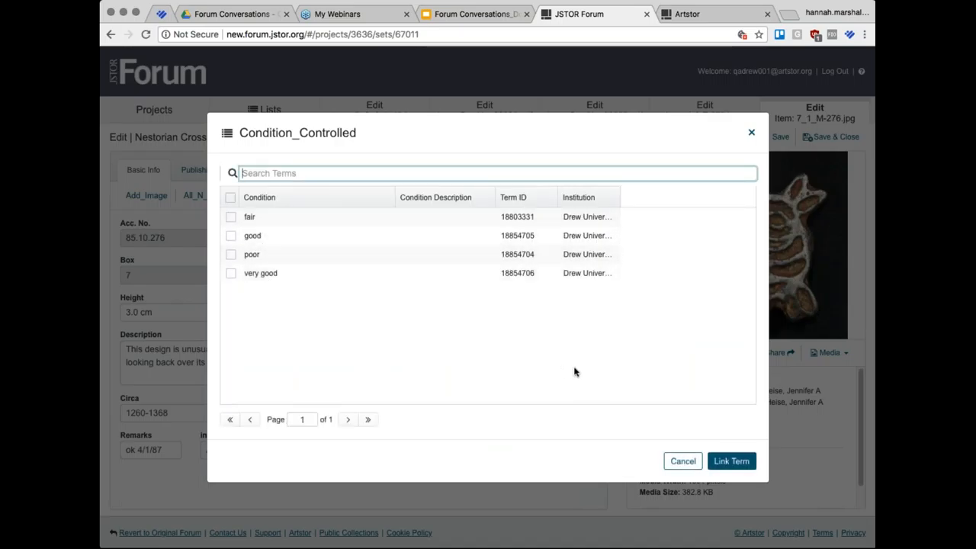
mouse_move(278, 254)
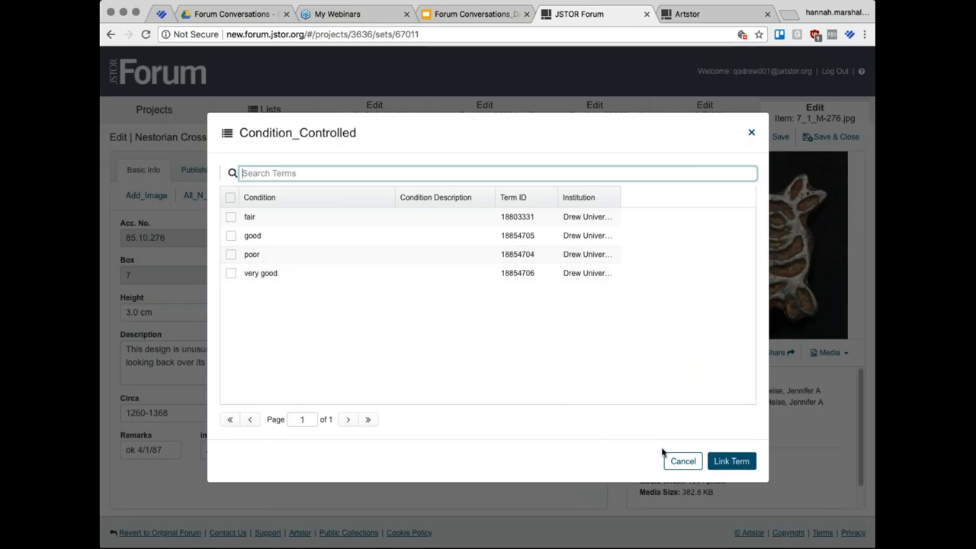
click(730, 460)
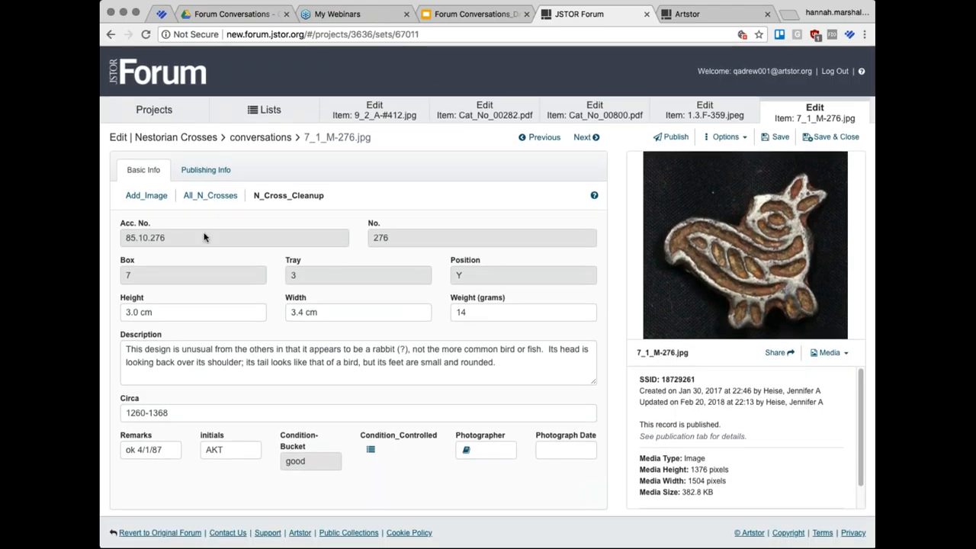
click(146, 195)
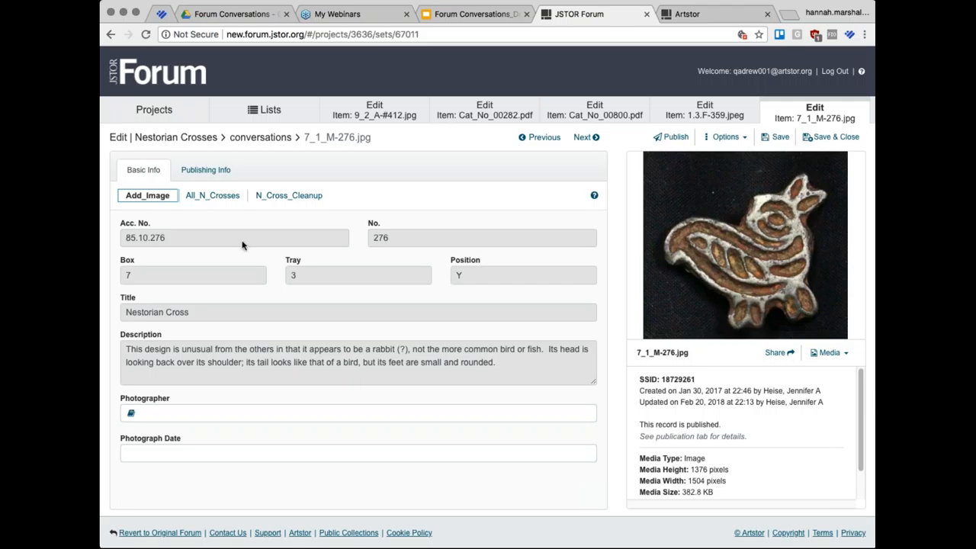
mouse_move(290, 318)
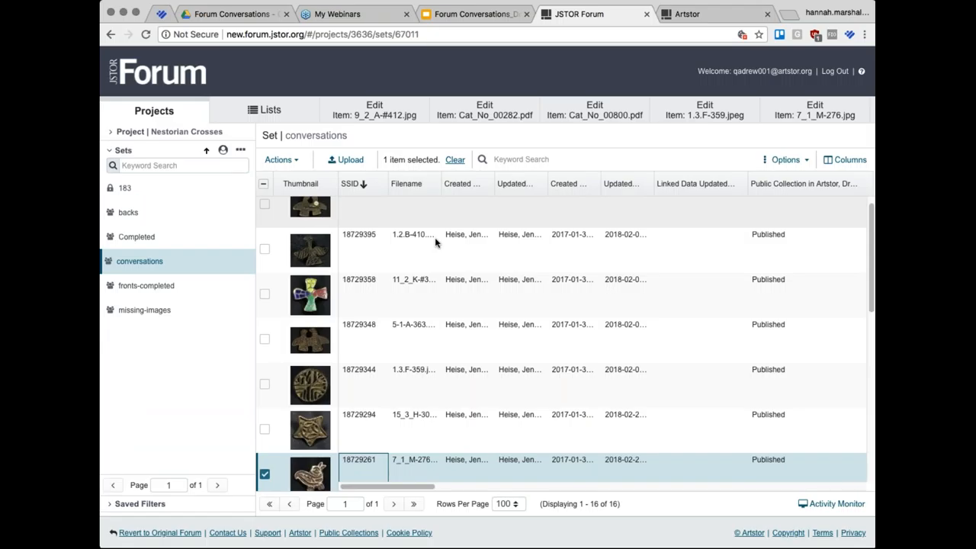
Step: Scroll through the 7_1_M-276.jpg rabbit-shaped cross record's Add_Image form
scroll(down, 3)
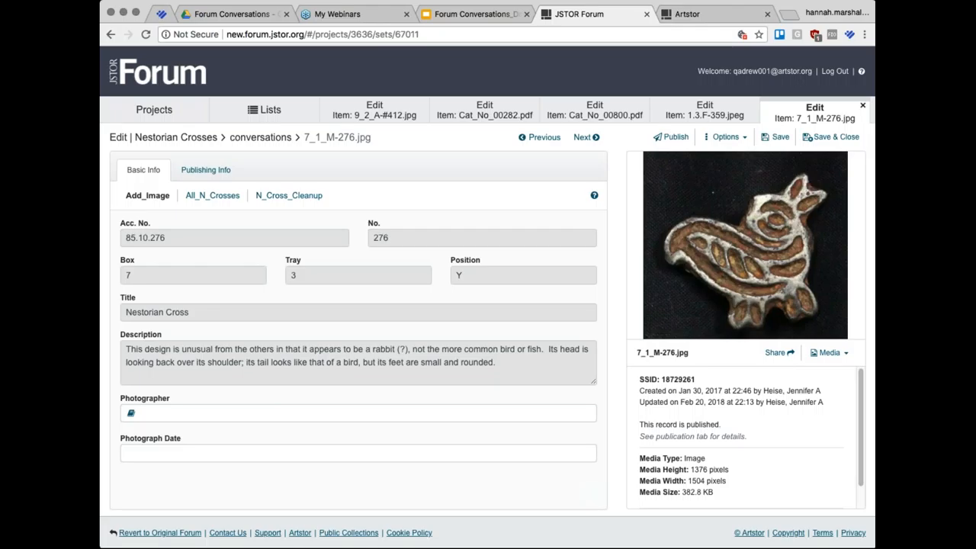
mouse_move(694, 290)
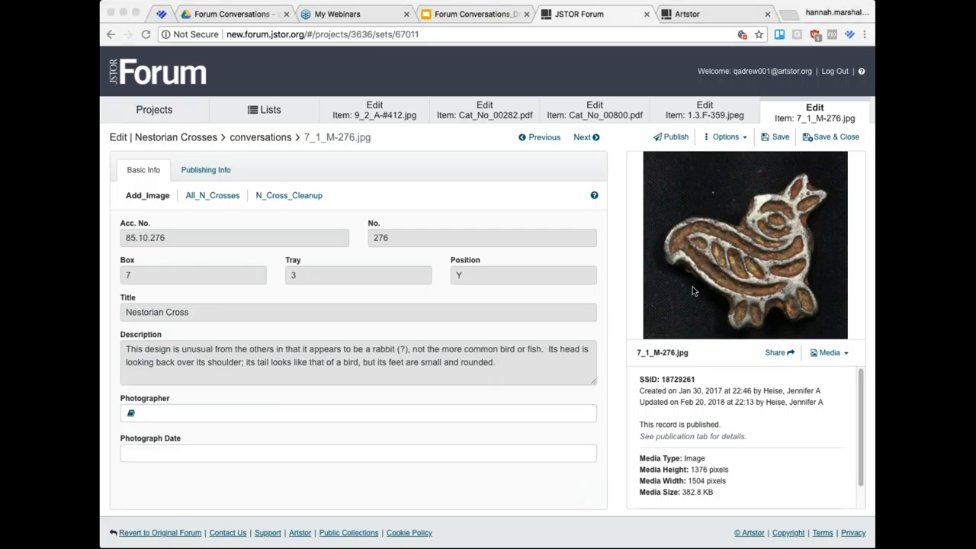
mouse_move(470, 402)
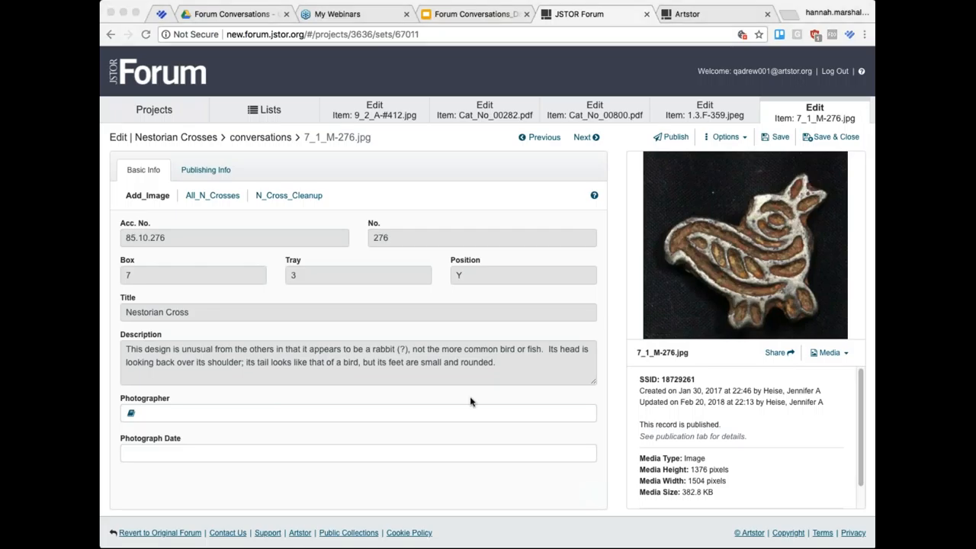
mouse_move(454, 412)
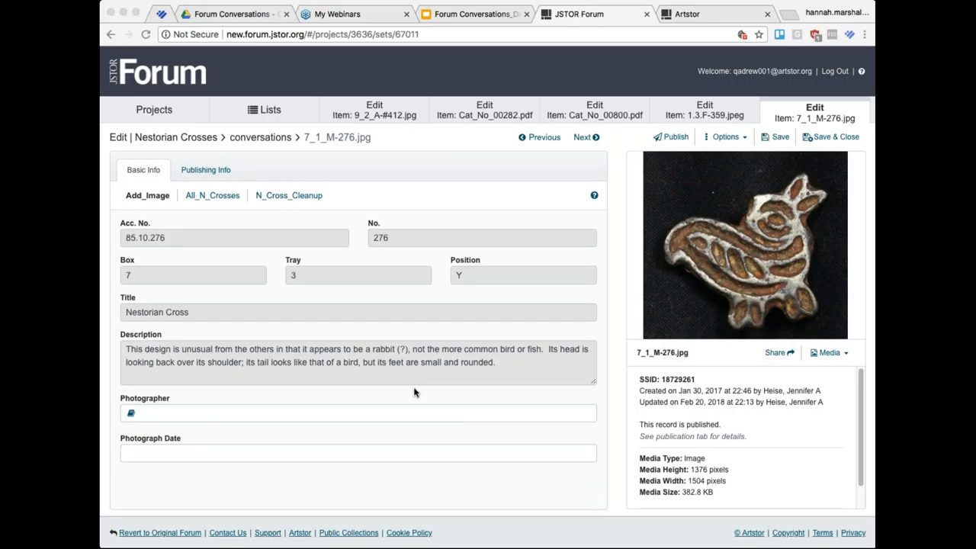
mouse_move(439, 388)
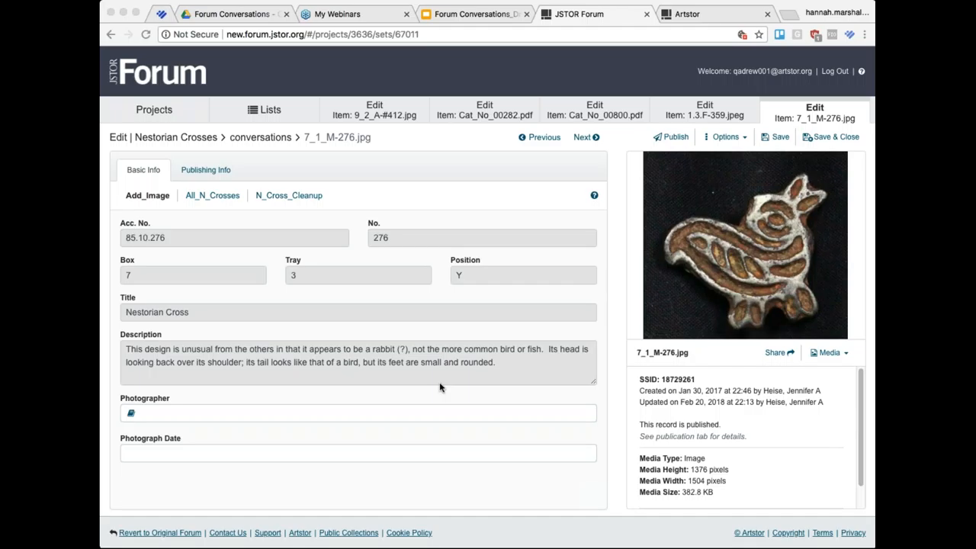
mouse_move(390, 256)
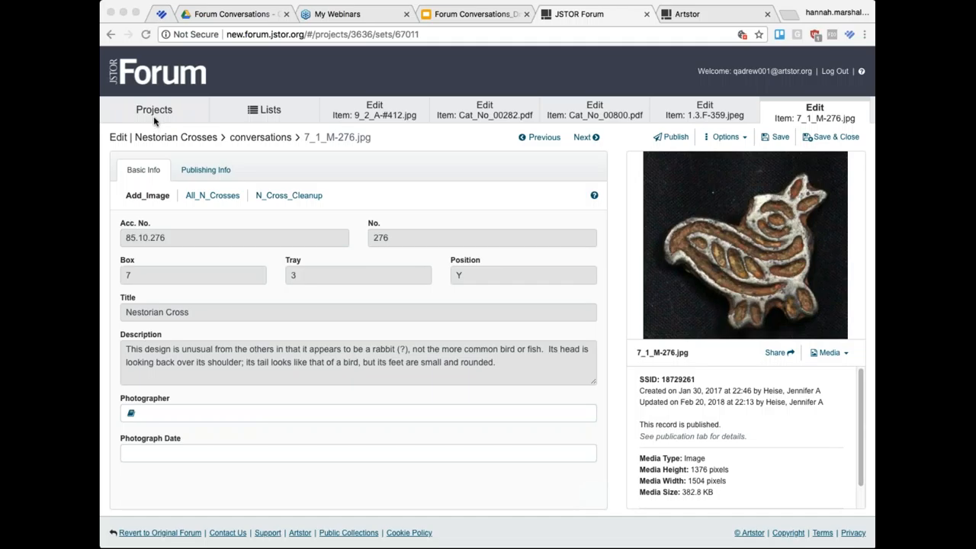
Step: Browse the Methodist People project list, then open Drew University Student Art with 71 items
click(154, 110)
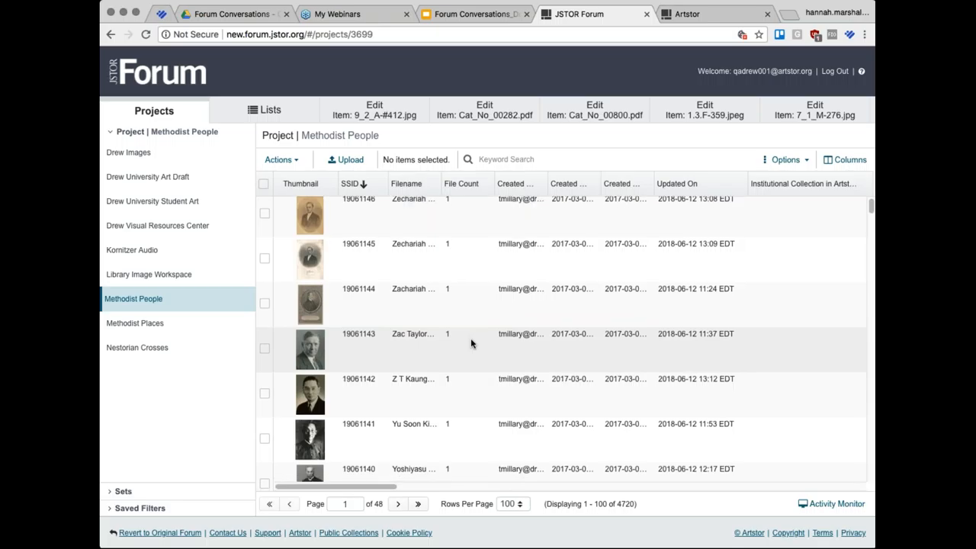
scroll(down, 3)
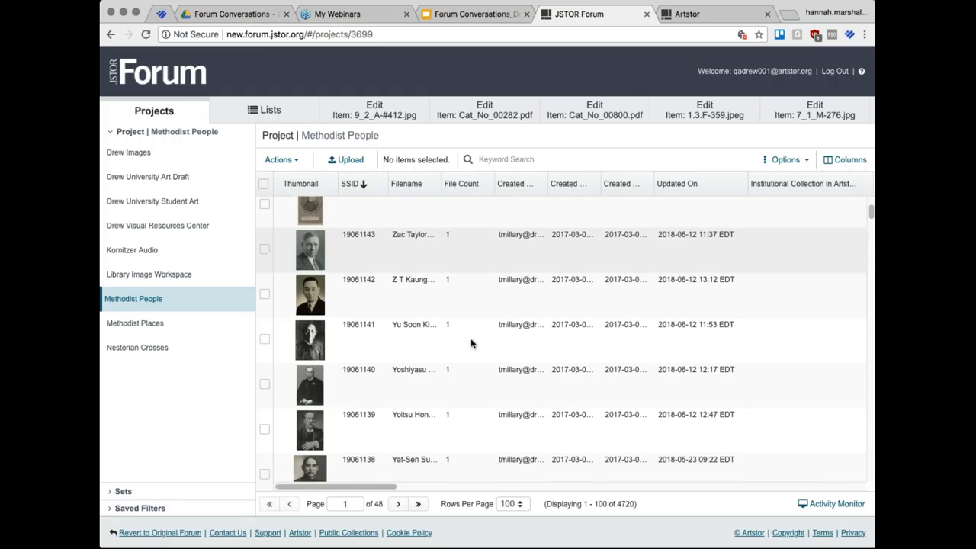
scroll(down, 3)
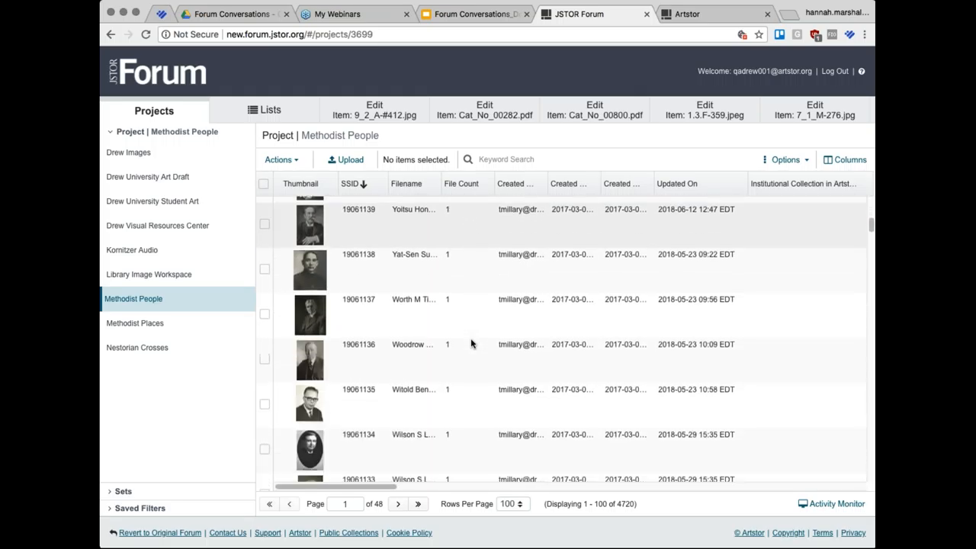
scroll(down, 3)
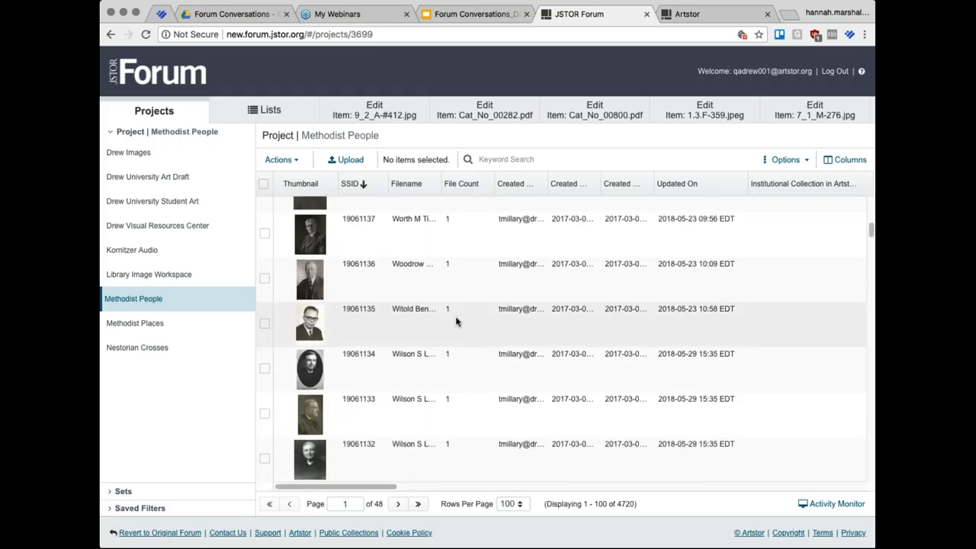
mouse_move(157, 225)
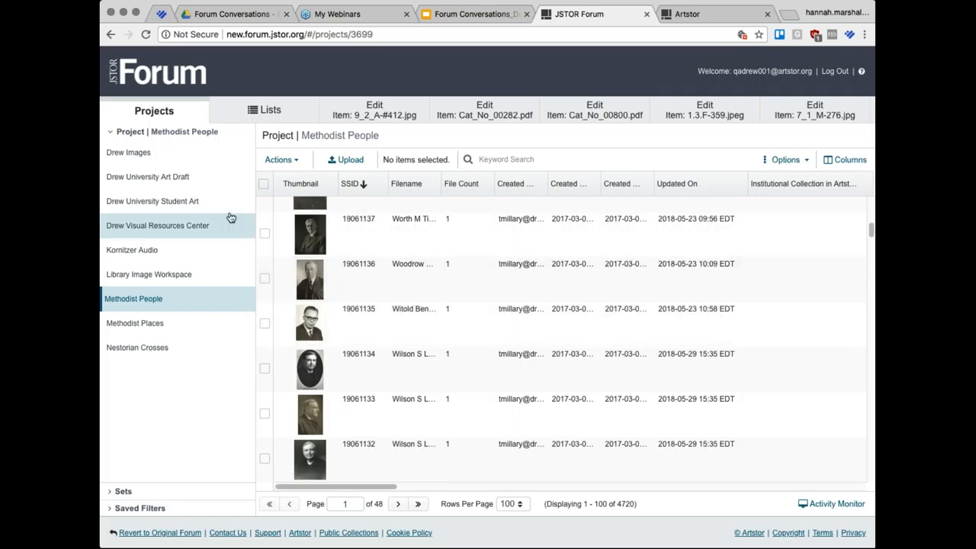
click(151, 200)
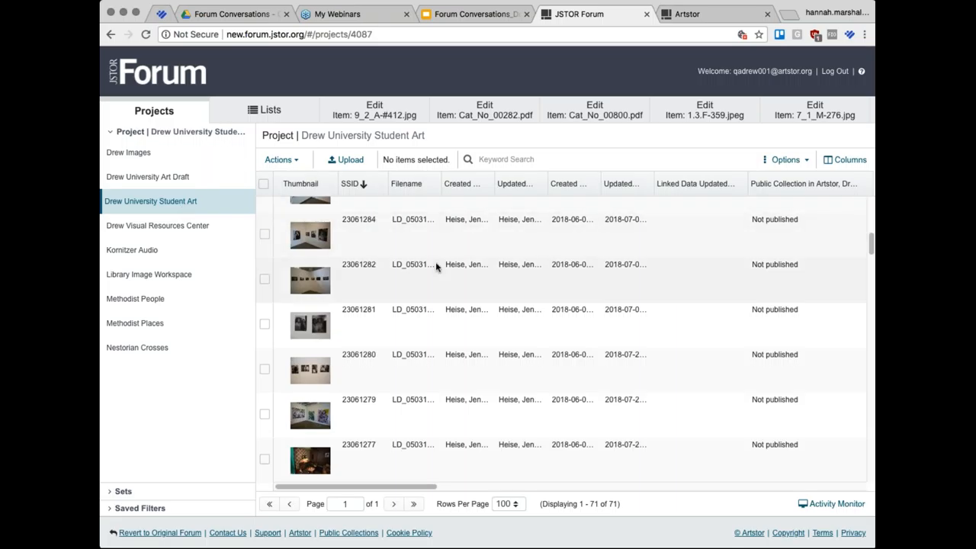
Step: Scroll the view and close the Cat_No_00800.pdf edit tab
scroll(down, 3)
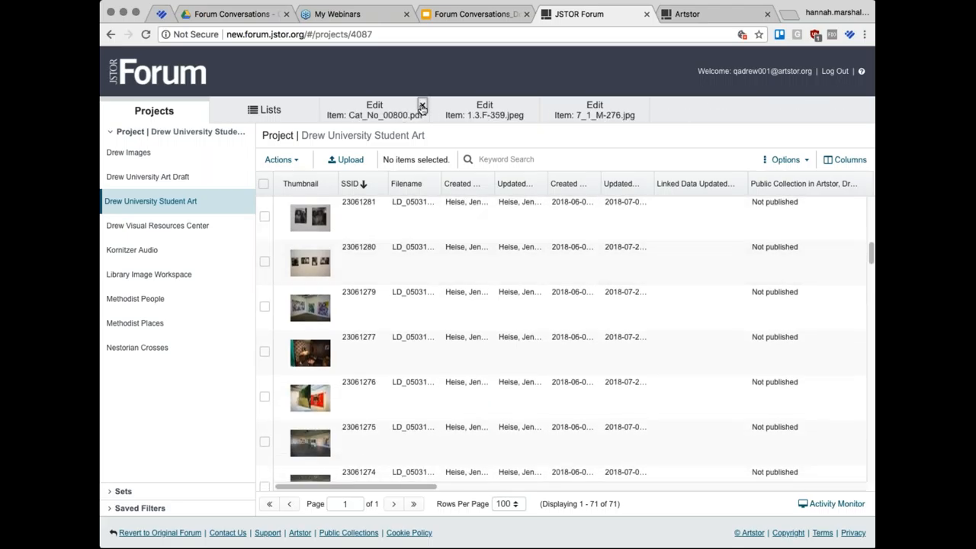
click(423, 105)
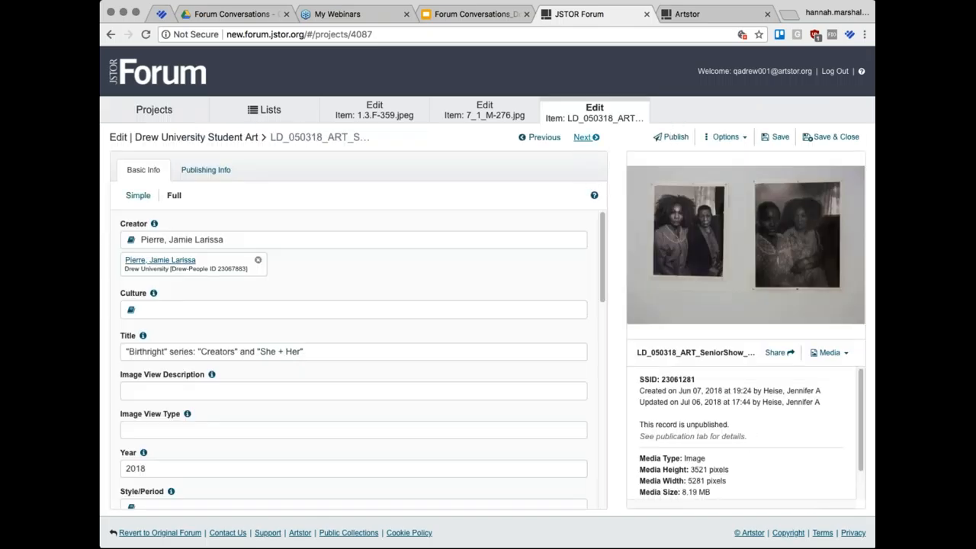
Step: Page through Drew student art records to Korn Gallery Senior Art Show 2018 record 23061269
click(583, 137)
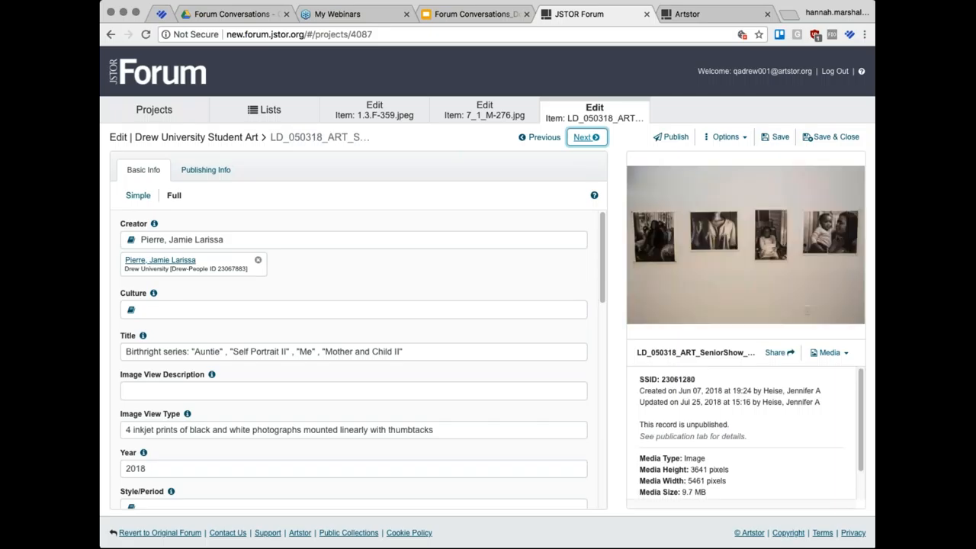
click(138, 195)
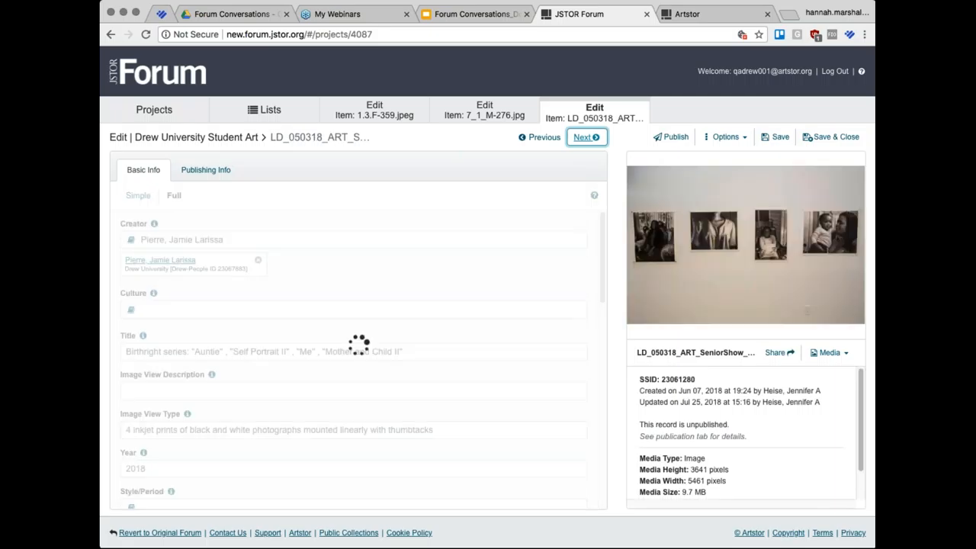
click(587, 137)
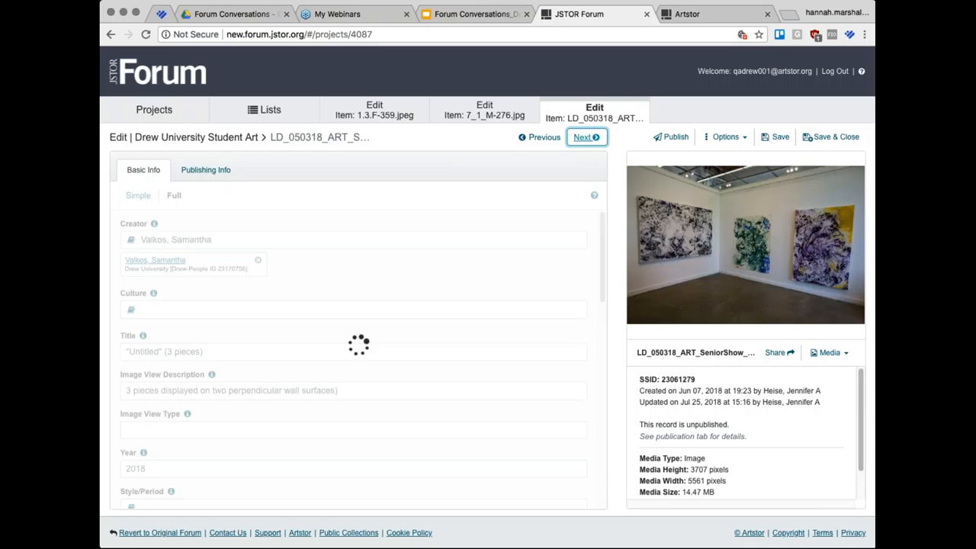
click(587, 137)
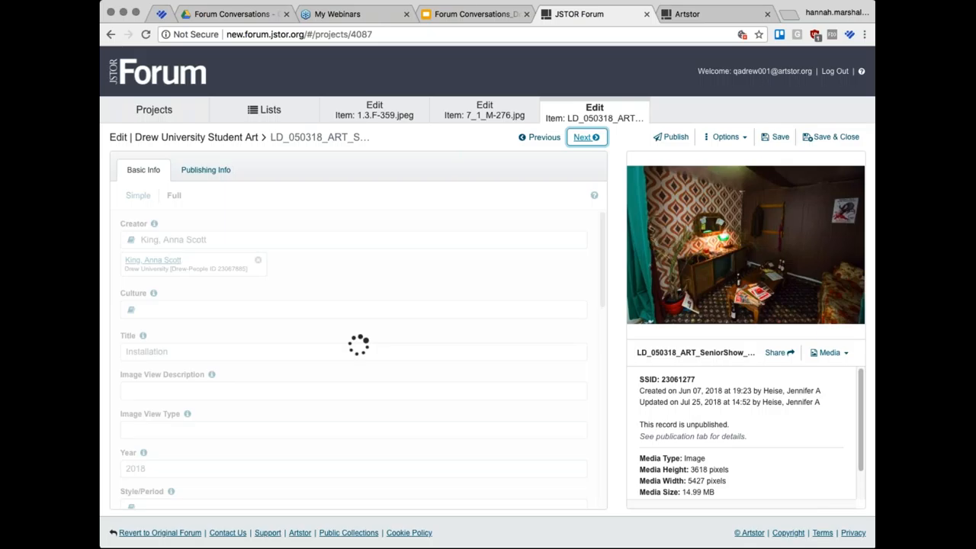
click(585, 136)
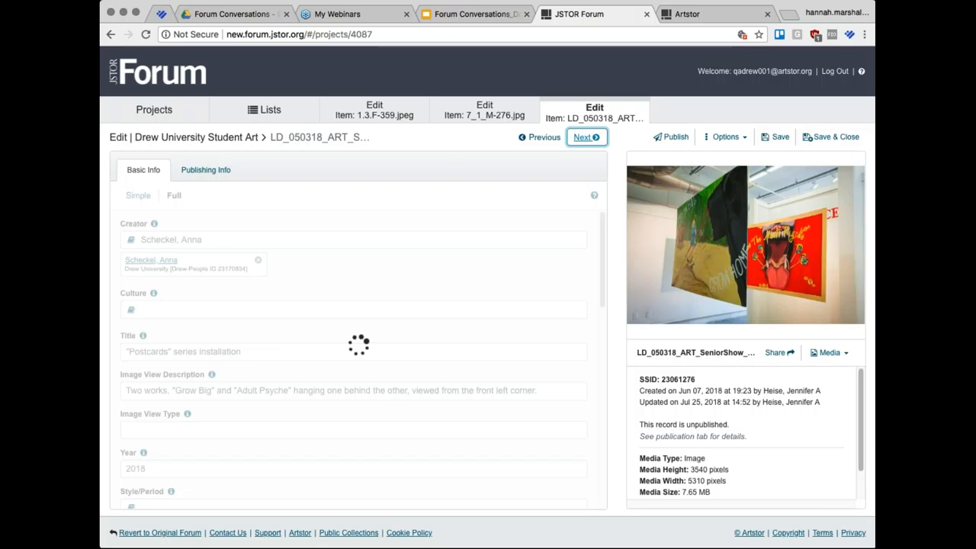
click(586, 137)
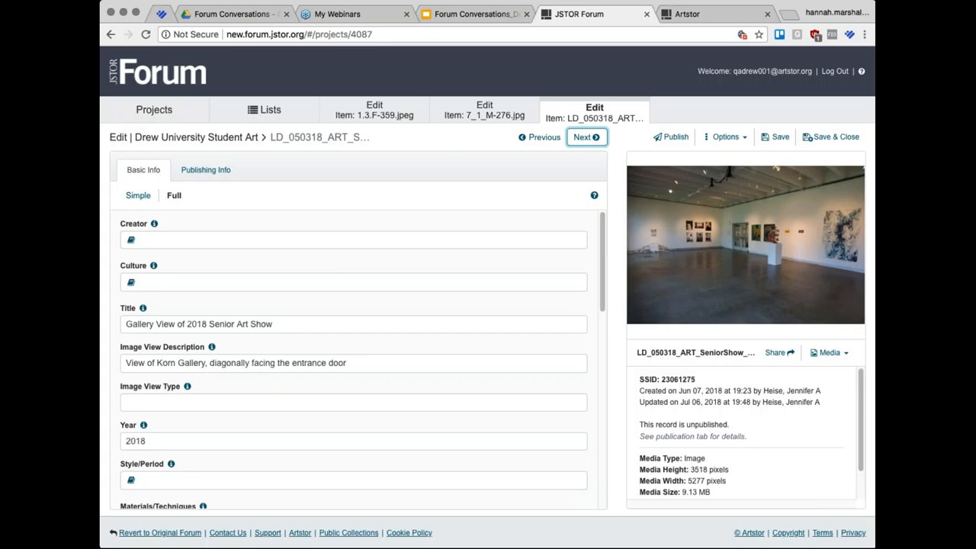
click(586, 138)
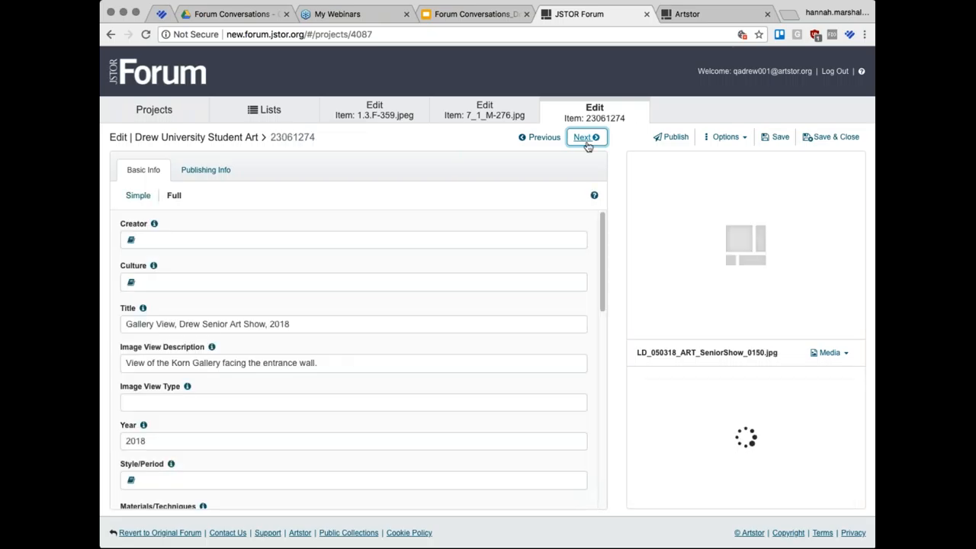
click(584, 137)
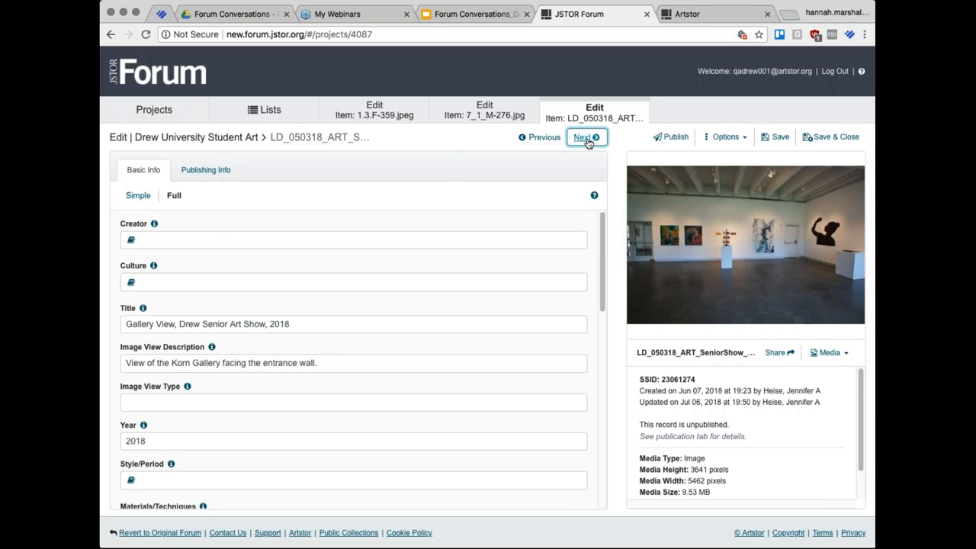
click(586, 136)
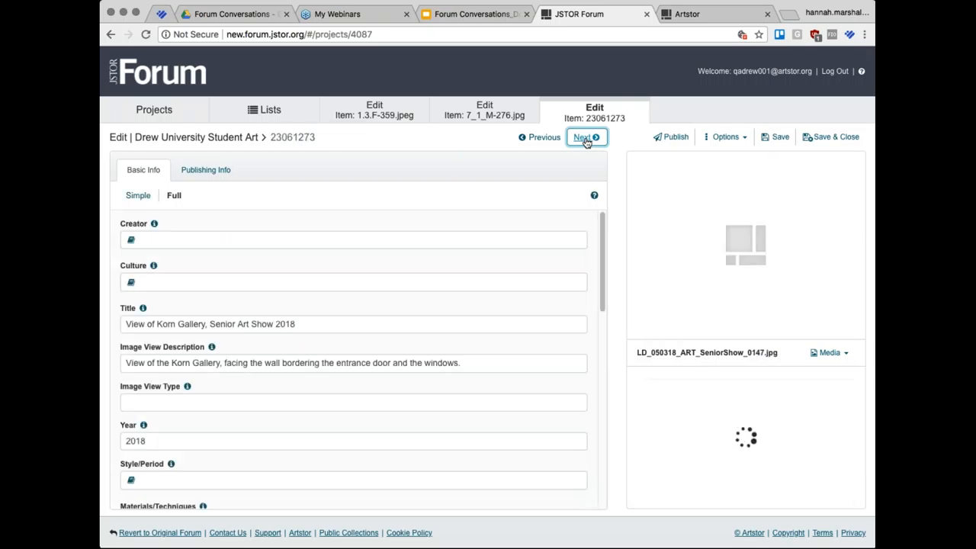
click(586, 136)
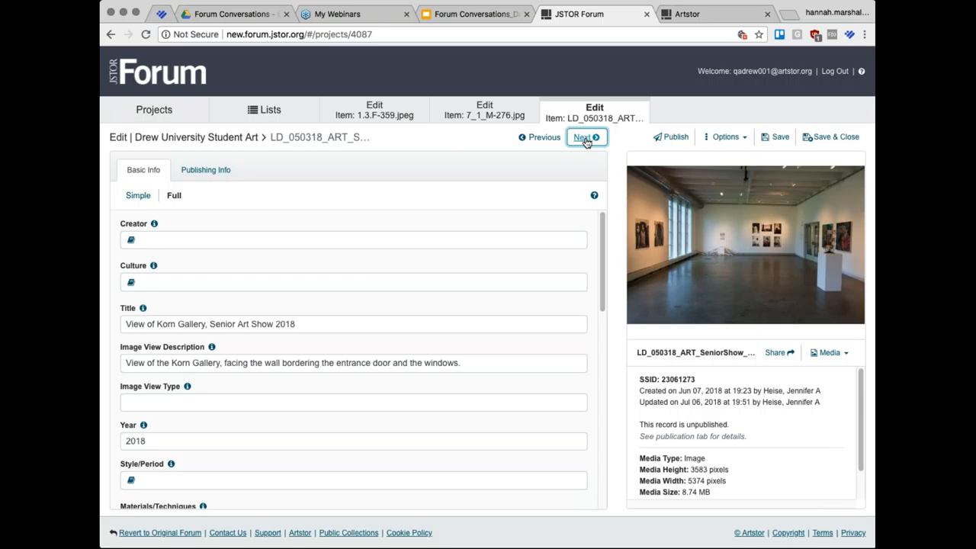
click(583, 136)
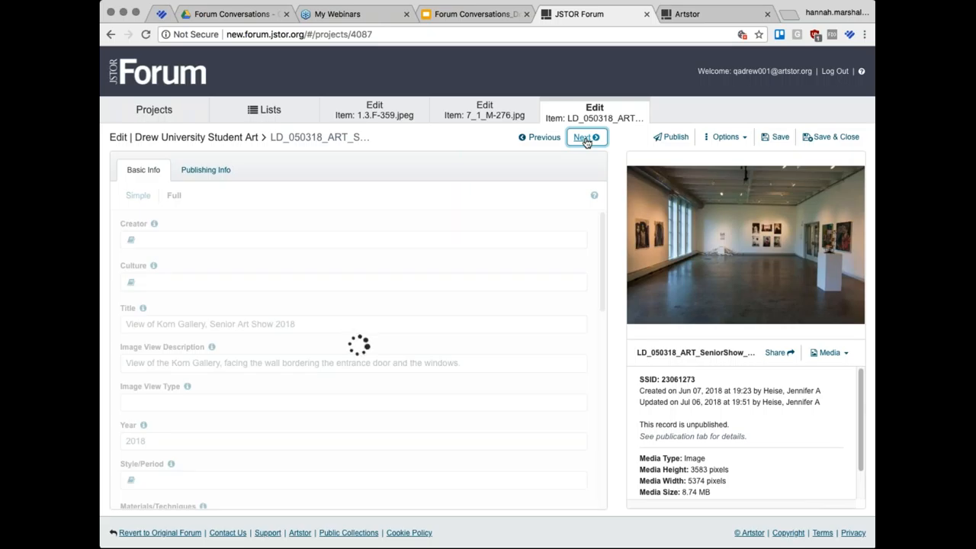
click(585, 137)
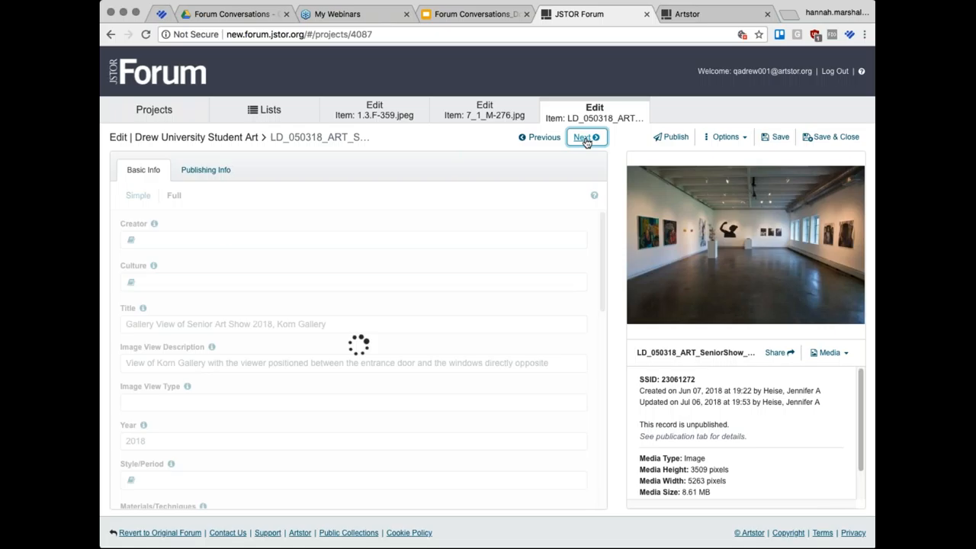
click(586, 136)
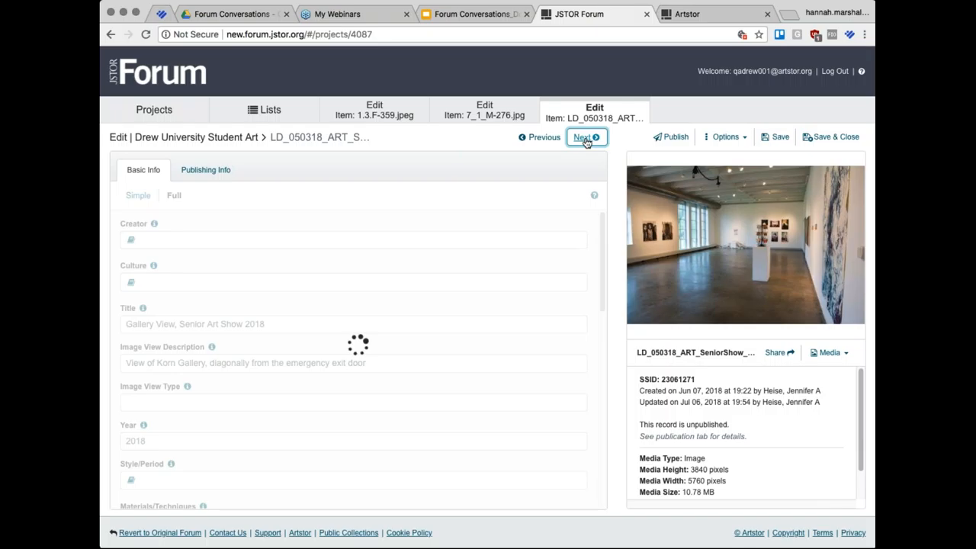
click(585, 137)
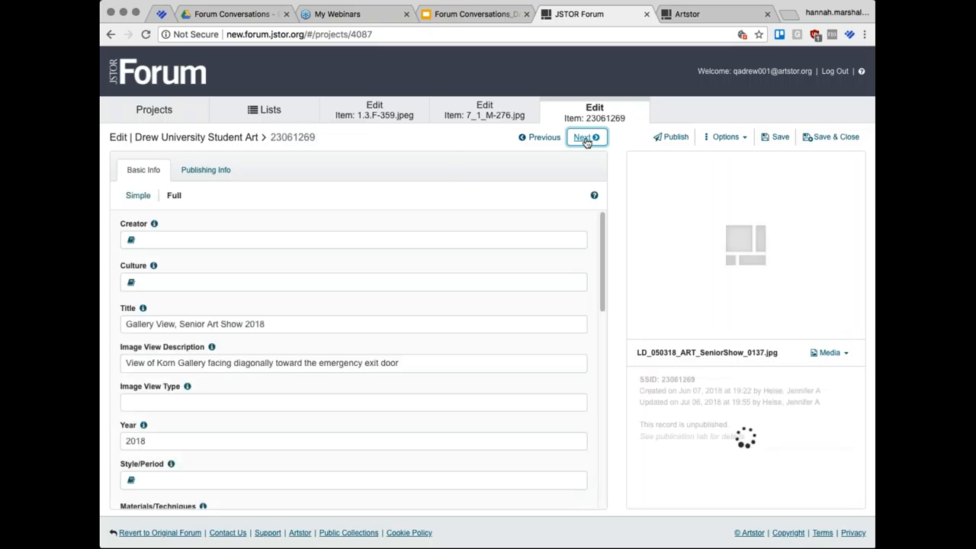
click(585, 136)
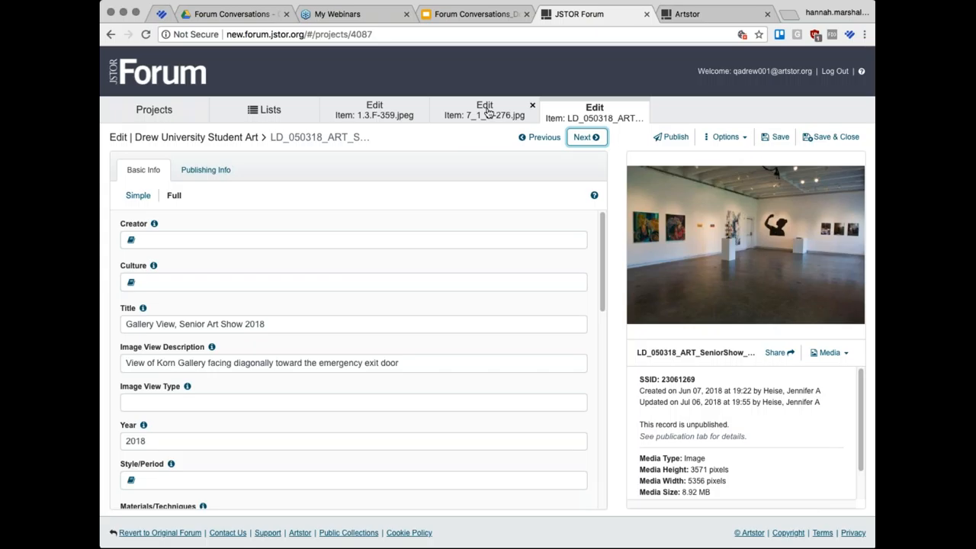
mouse_move(480, 115)
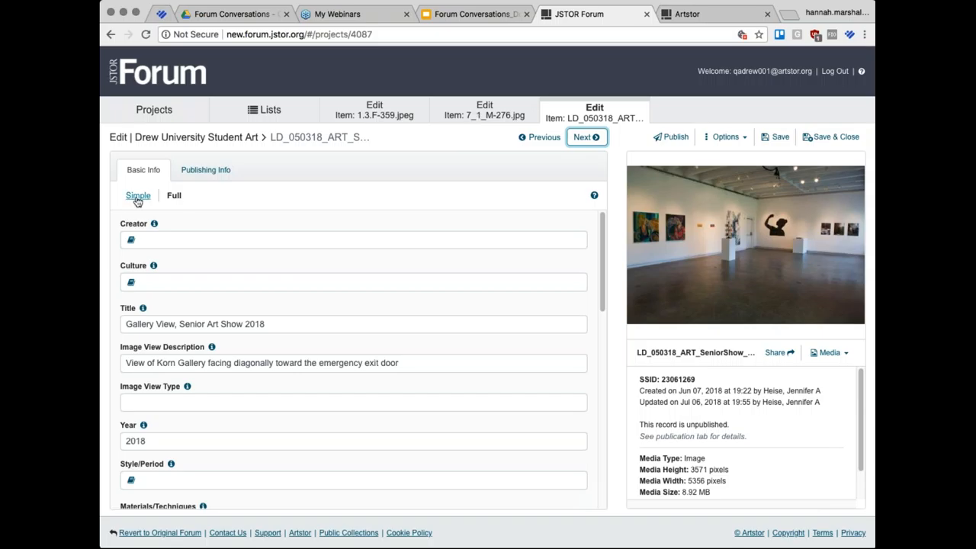
Step: Switch to the Simple field view and page forward to record 23061265, 'Persephone' & 'Altar'
click(138, 195)
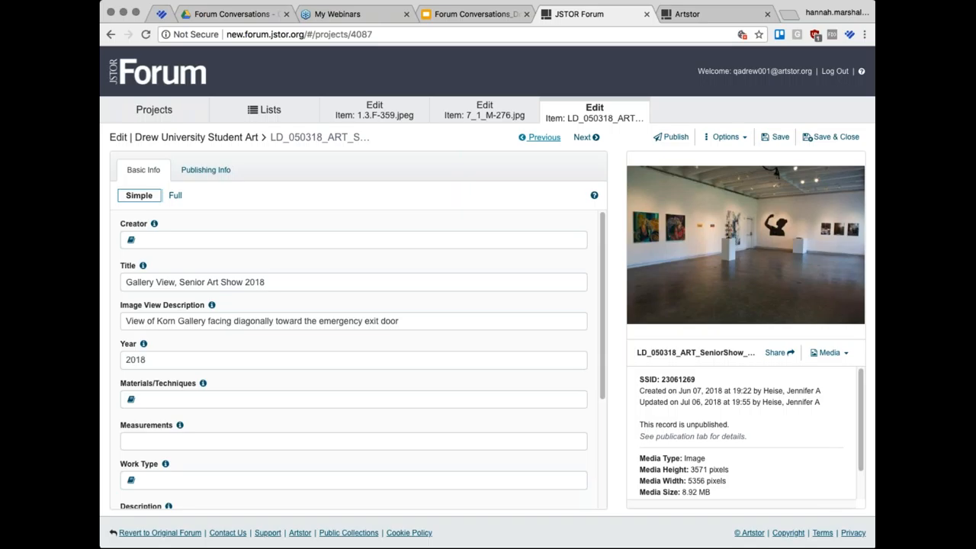
click(582, 137)
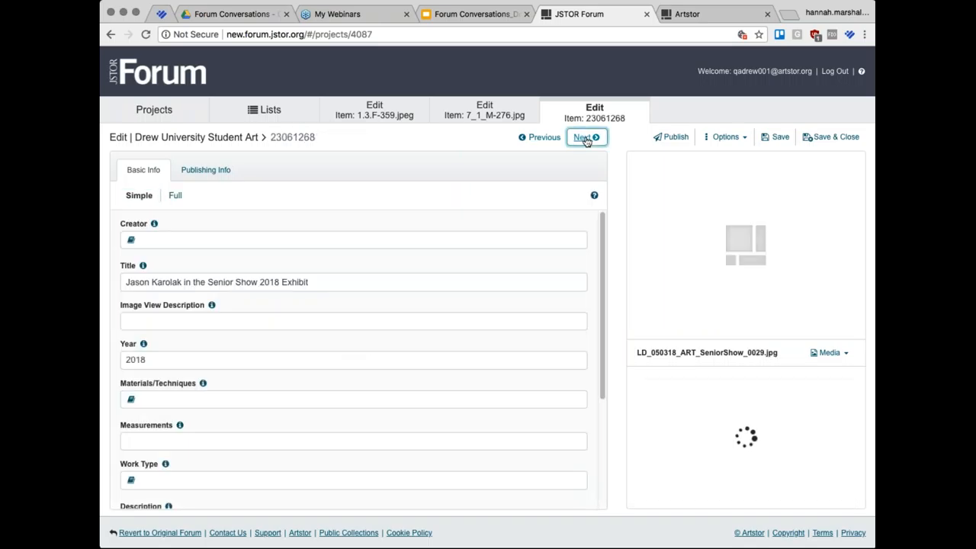
click(584, 137)
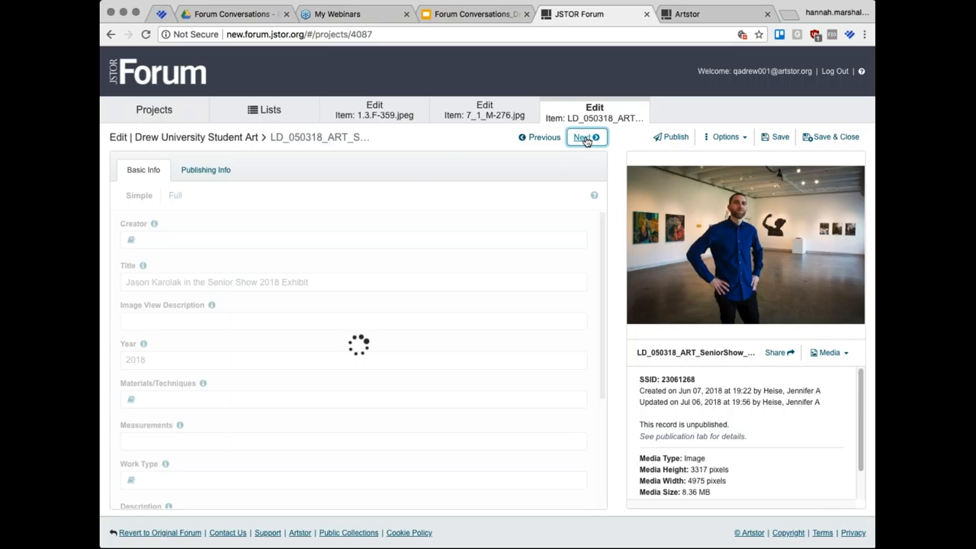
click(584, 136)
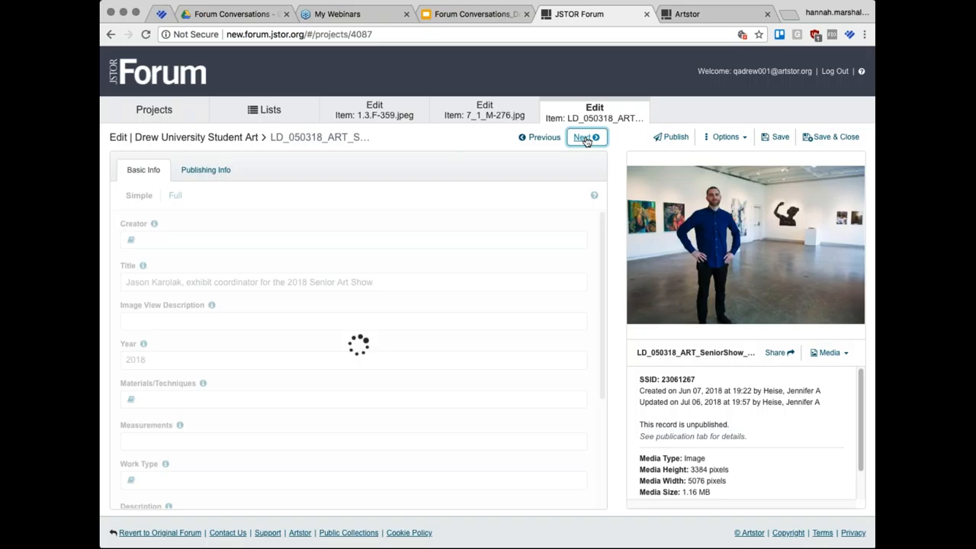
click(584, 137)
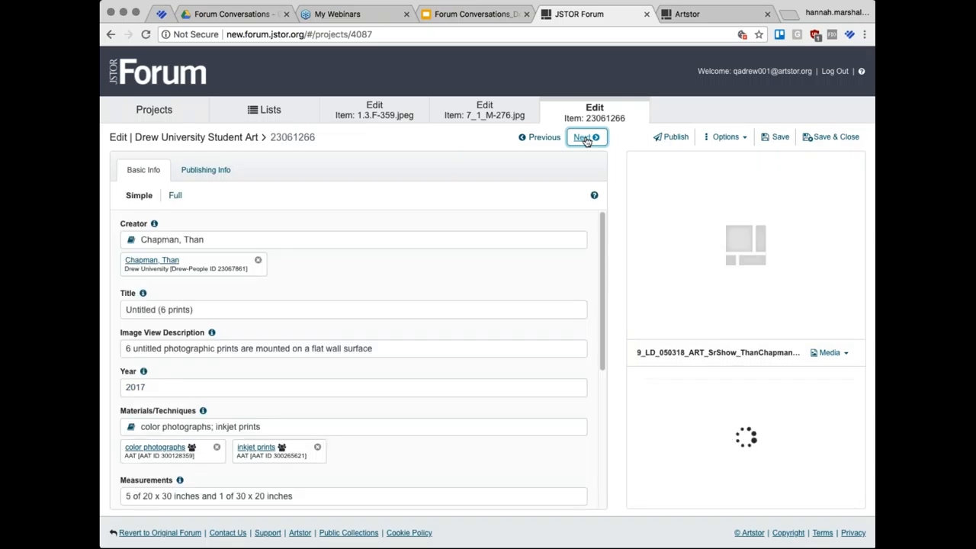
click(583, 137)
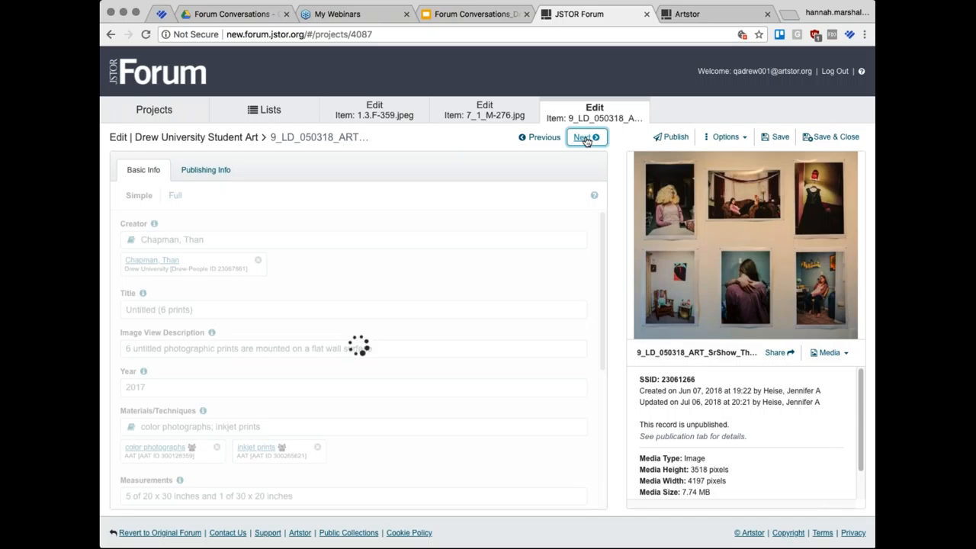
click(582, 136)
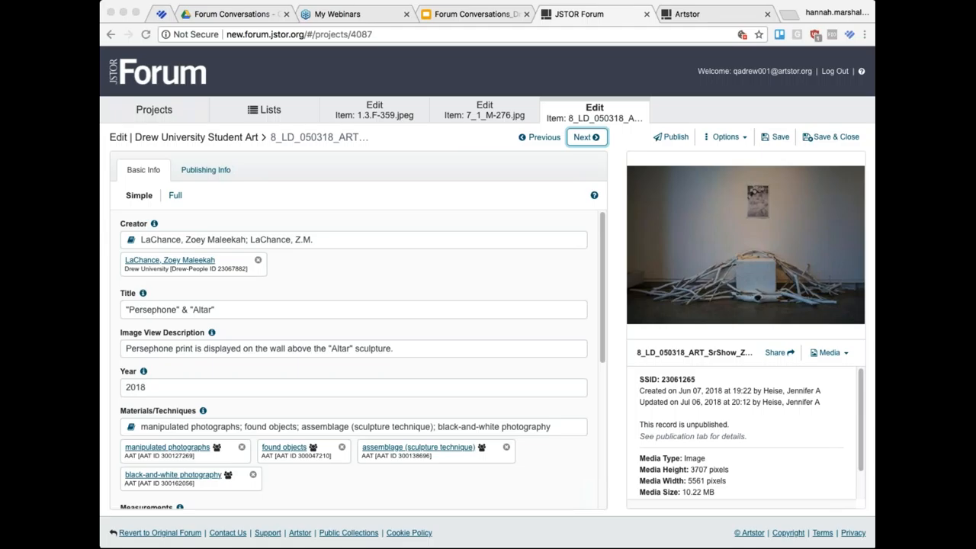
mouse_move(861, 250)
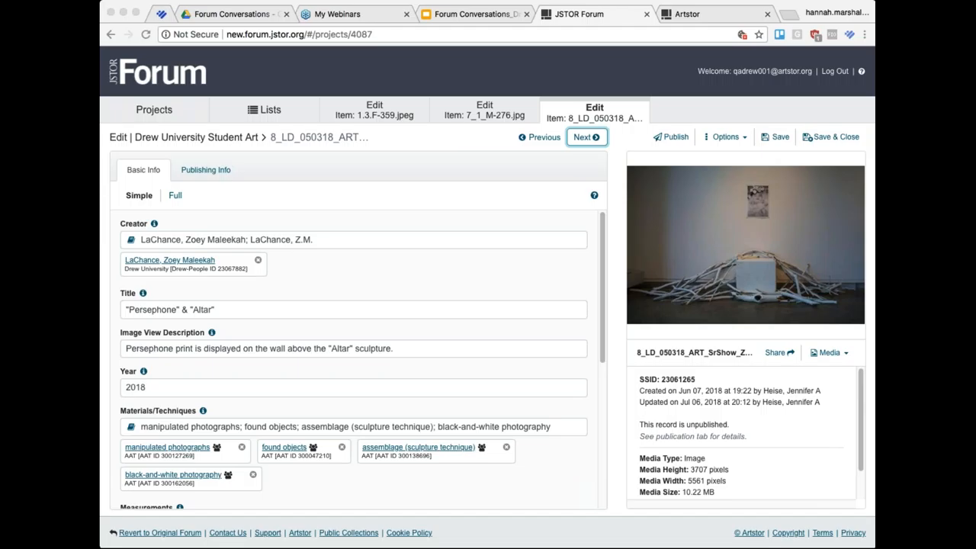
mouse_move(860, 129)
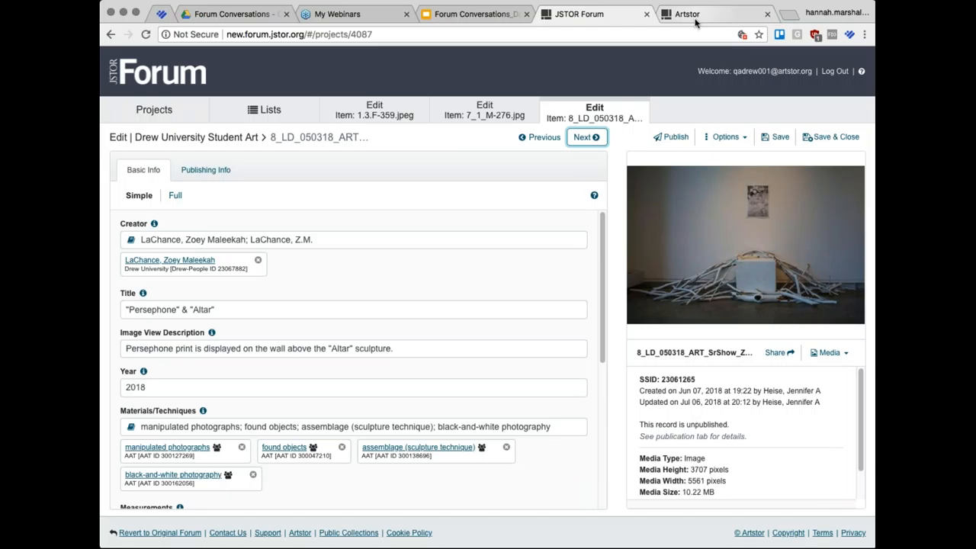
Step: Find the Drew Univ: Drew University Student Art public collection and scroll its 25 results
click(687, 14)
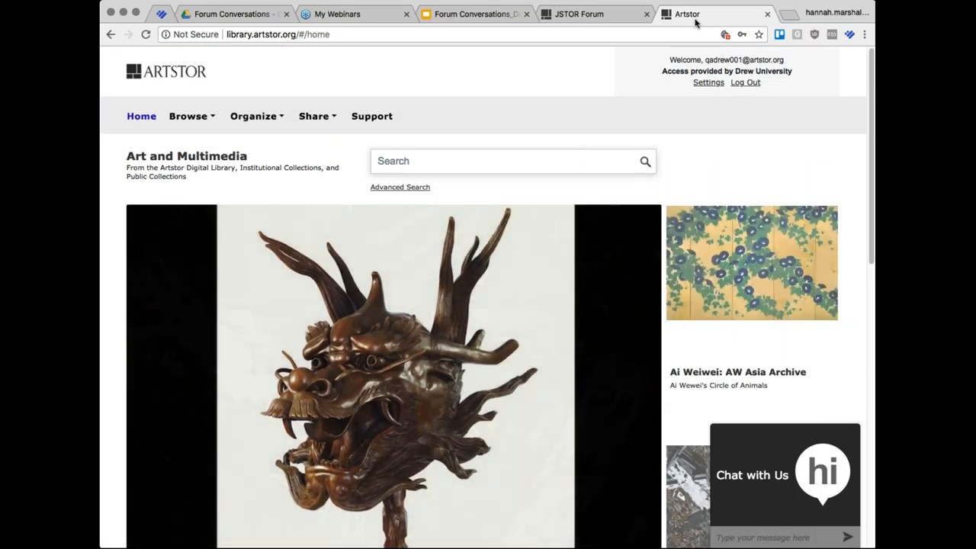
click(189, 116)
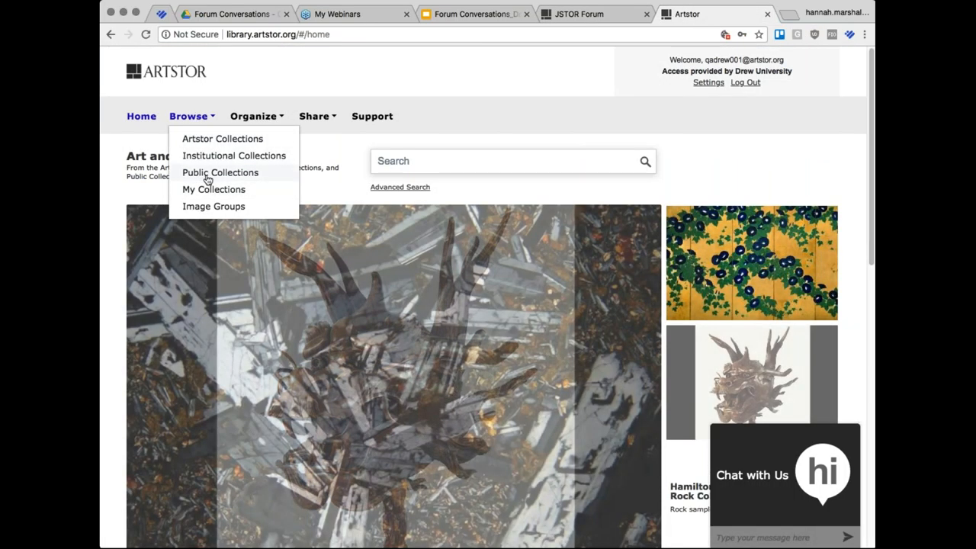
click(220, 171)
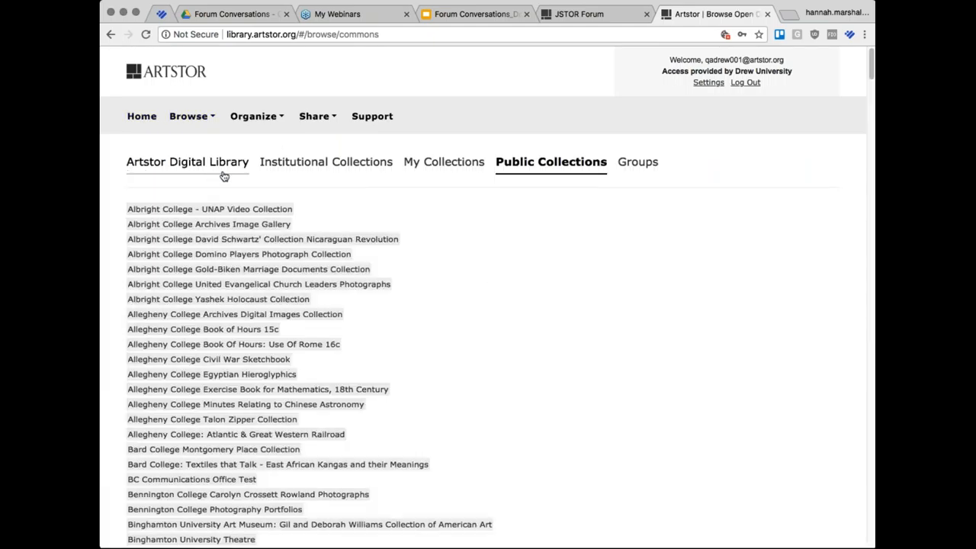
text(drew u)
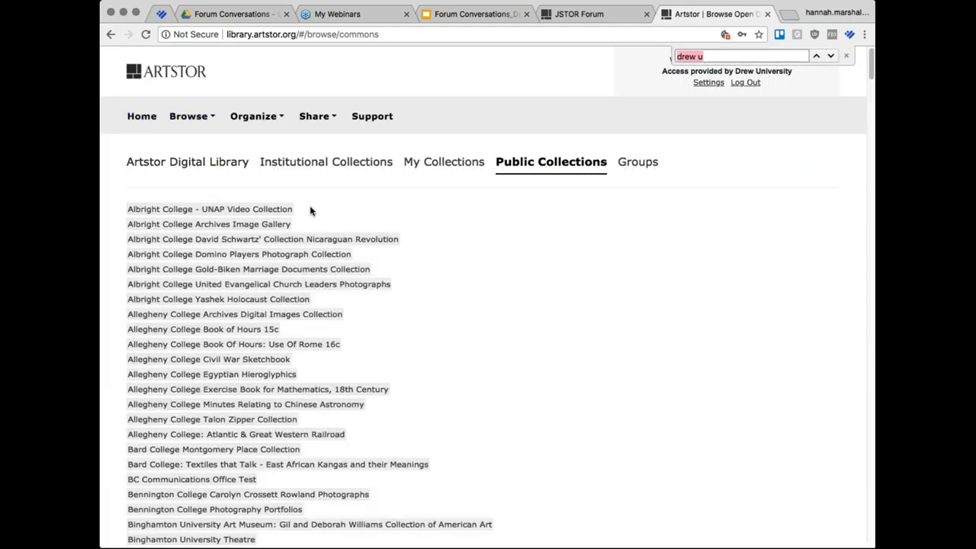
click(815, 55)
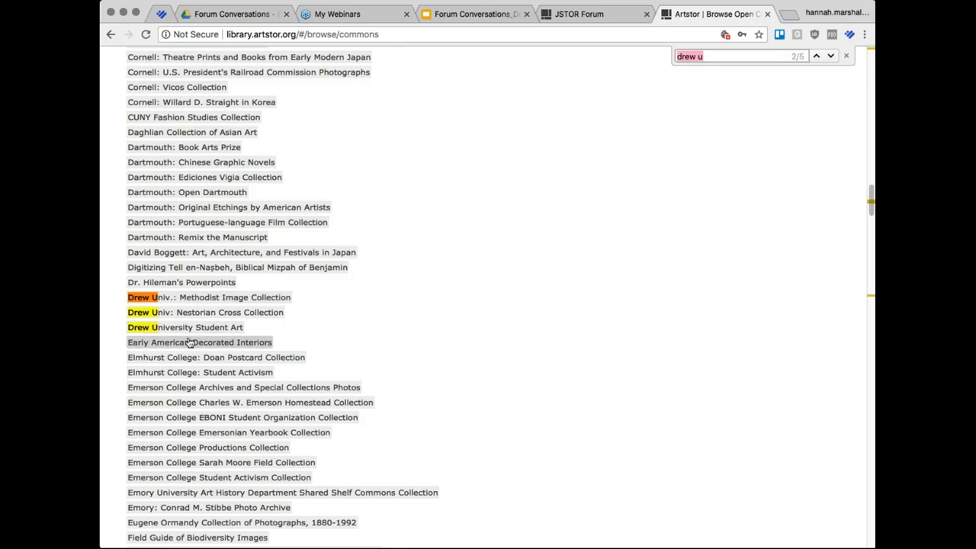
click(185, 327)
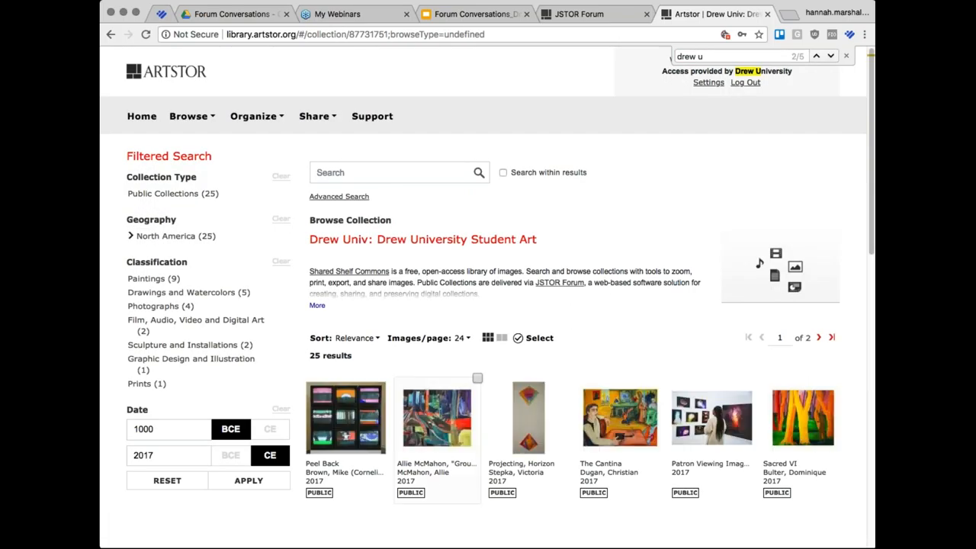
scroll(down, 3)
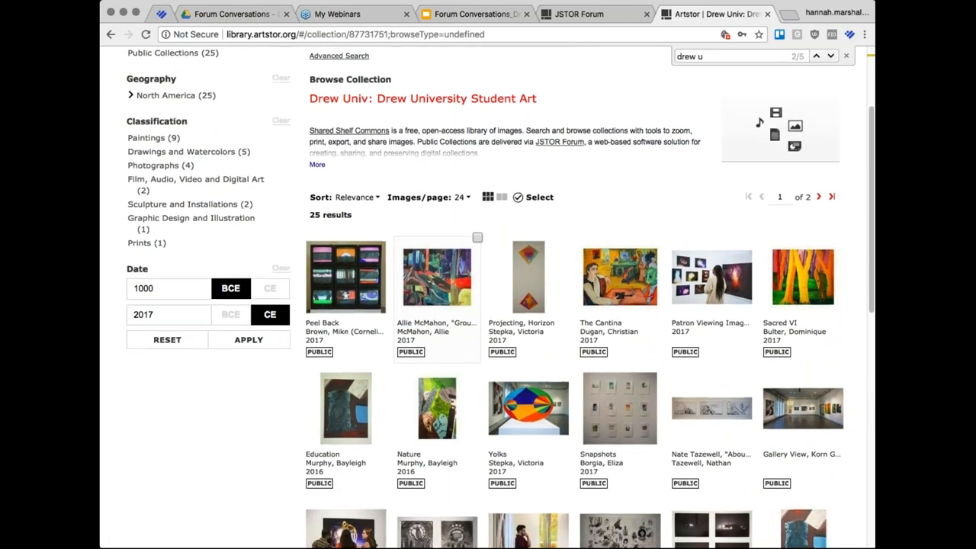
scroll(down, 3)
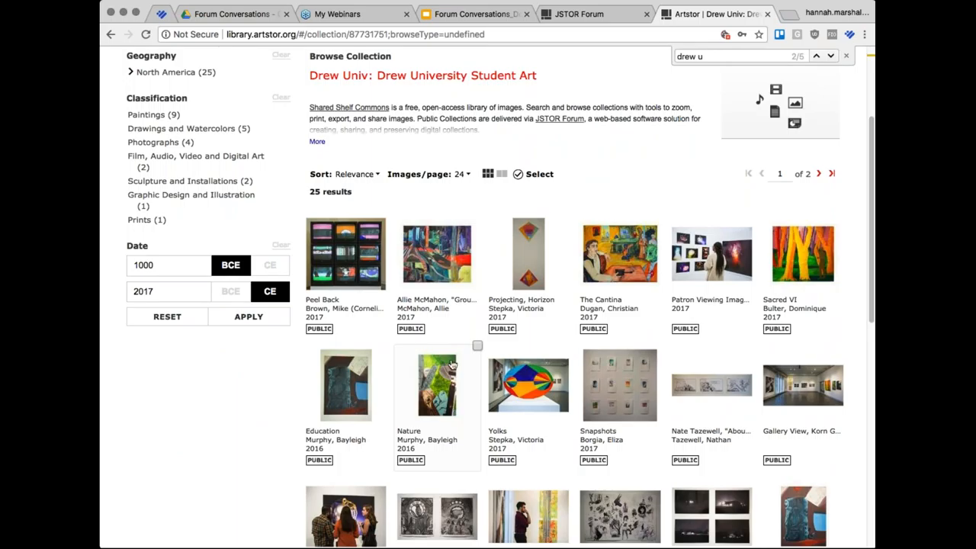
mouse_move(812, 42)
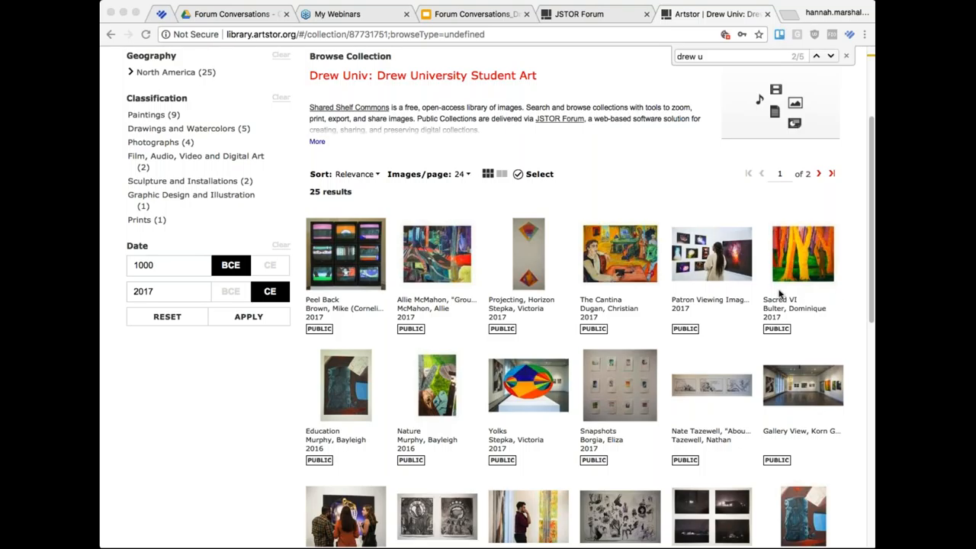
mouse_move(795, 321)
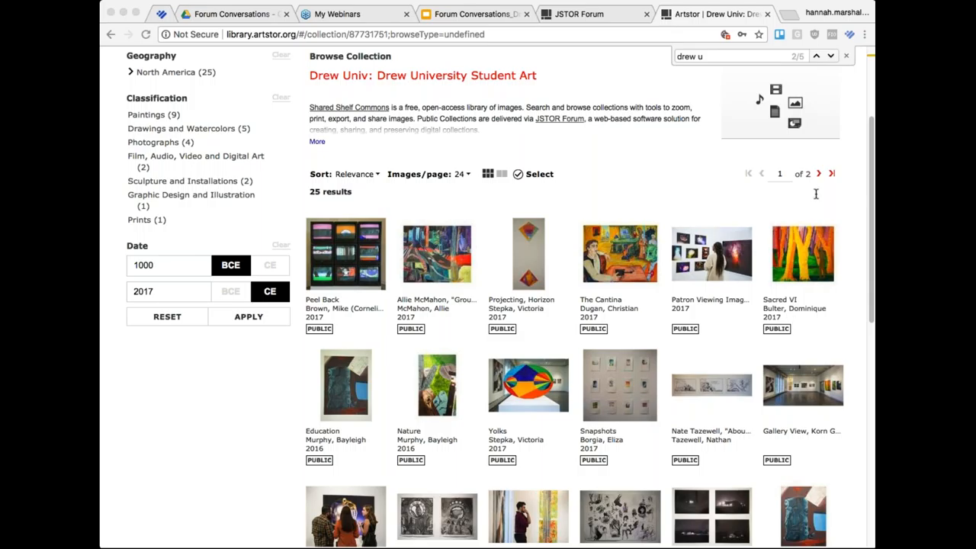
mouse_move(561, 40)
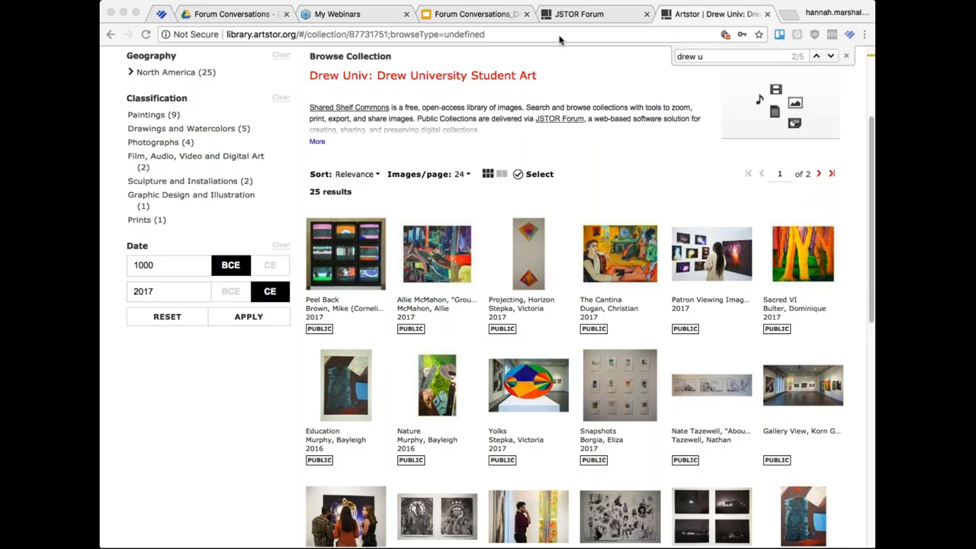
Step: Scroll through the Drew University Student Art collection results in Artstor after briefly checking JSTOR Forum
click(578, 13)
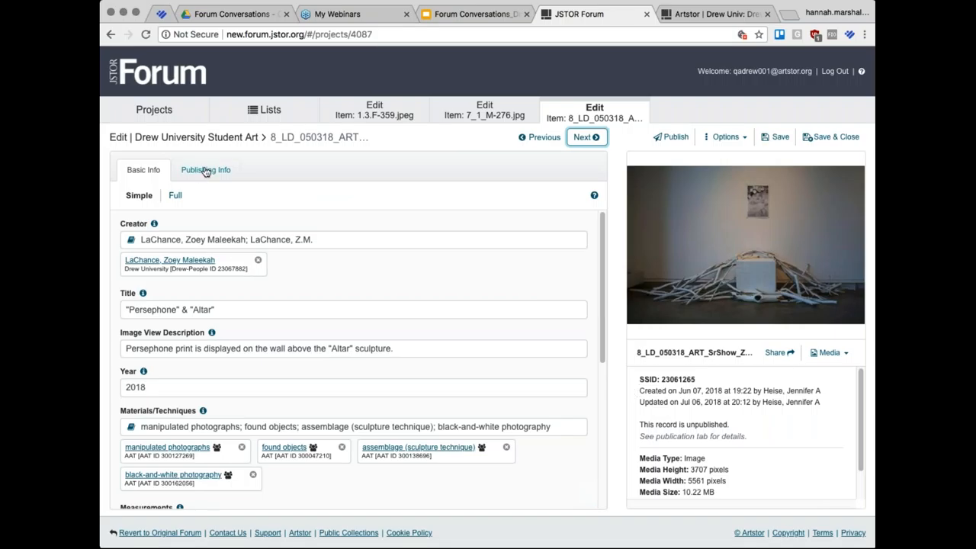
click(713, 14)
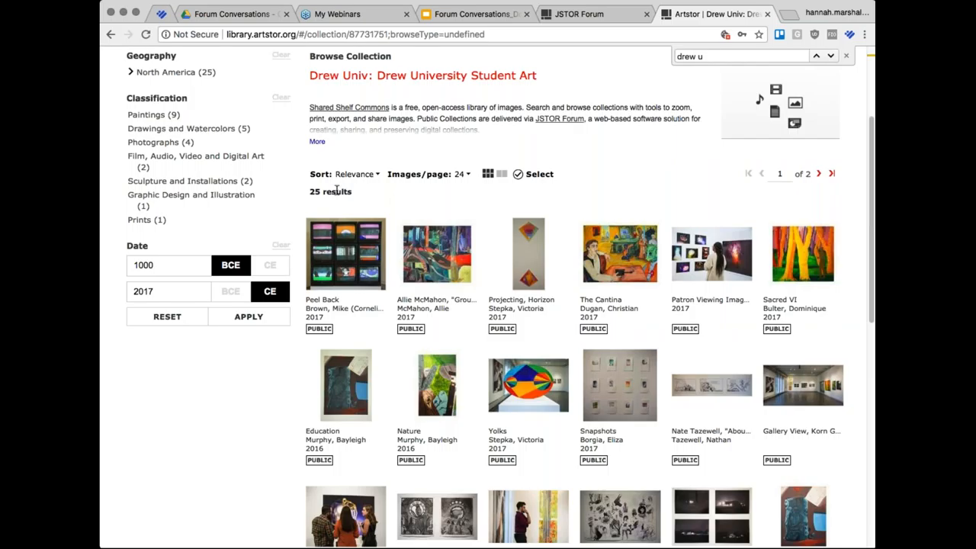
scroll(down, 3)
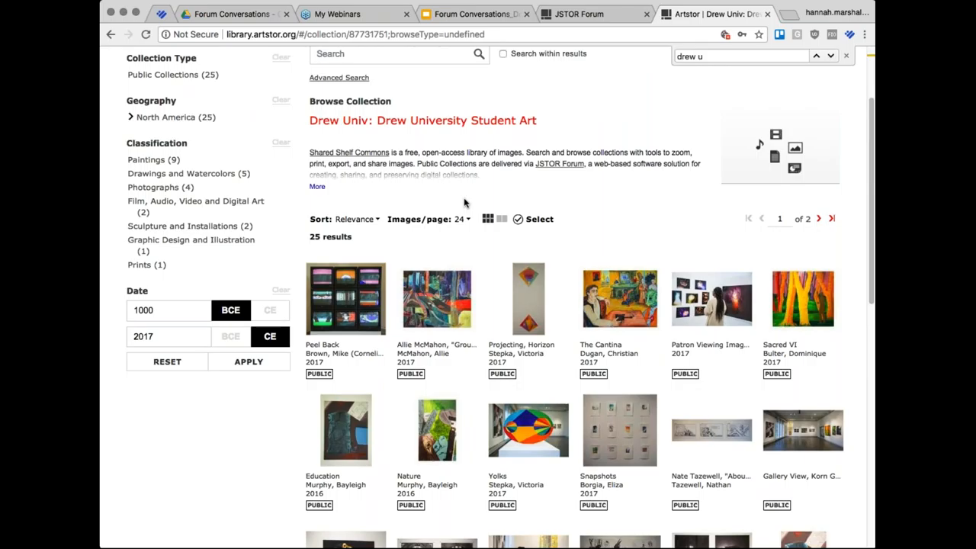
scroll(down, 3)
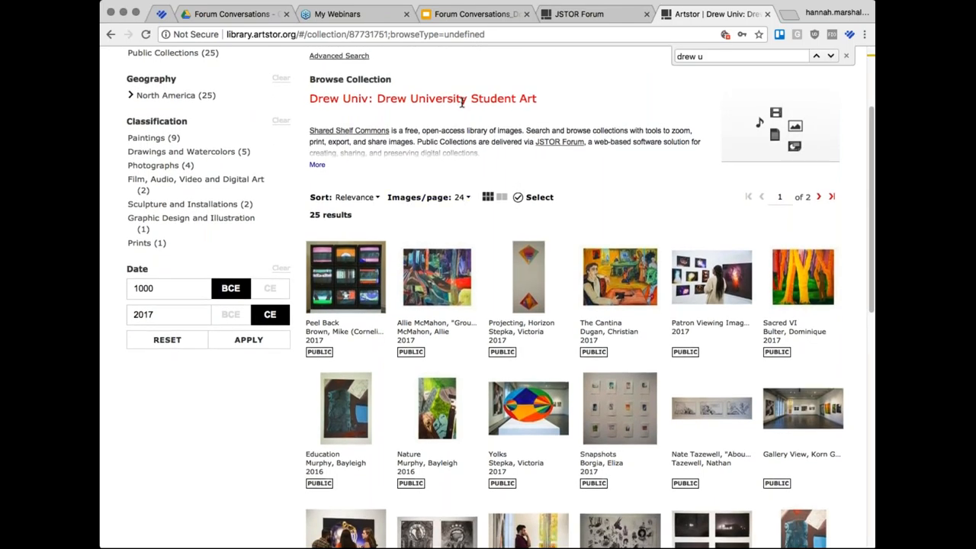
mouse_move(446, 139)
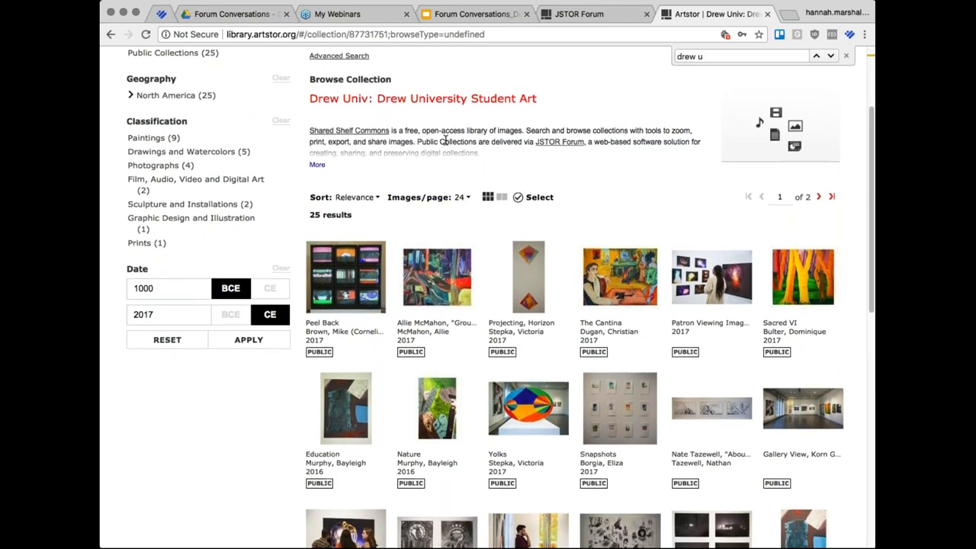
scroll(down, 3)
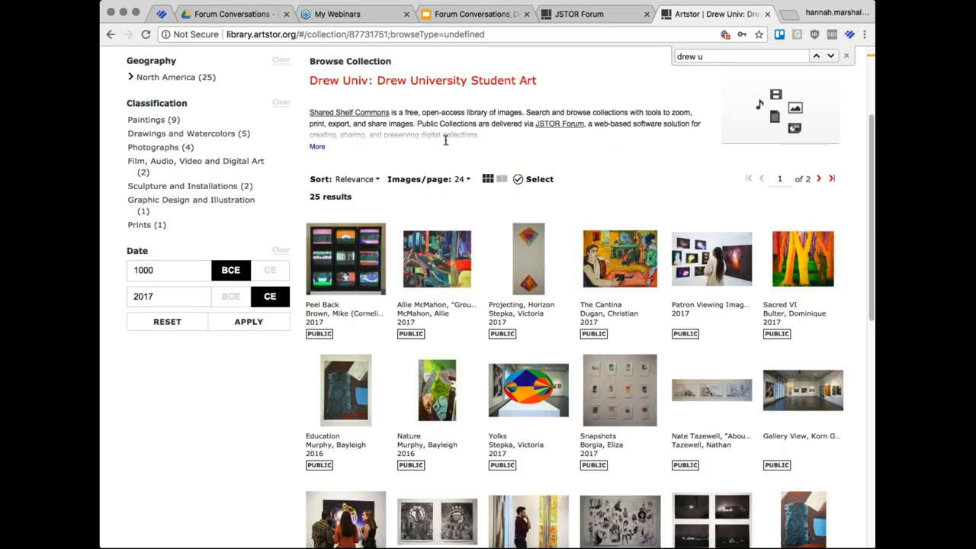
scroll(down, 3)
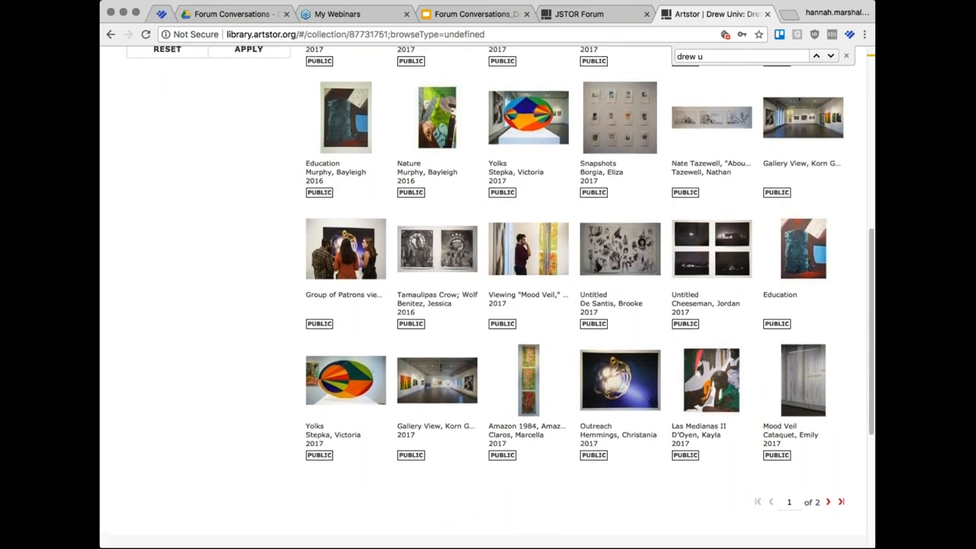
scroll(up, 3)
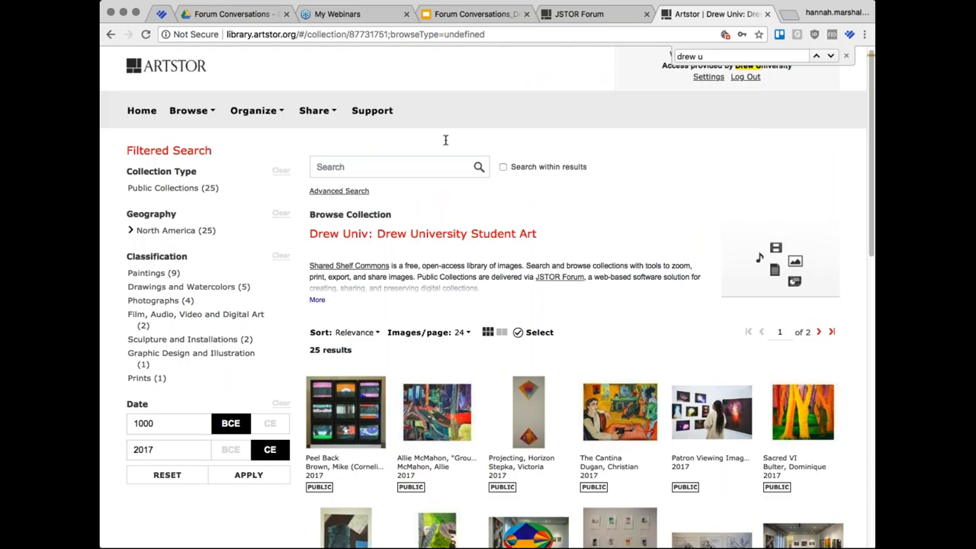
scroll(down, 3)
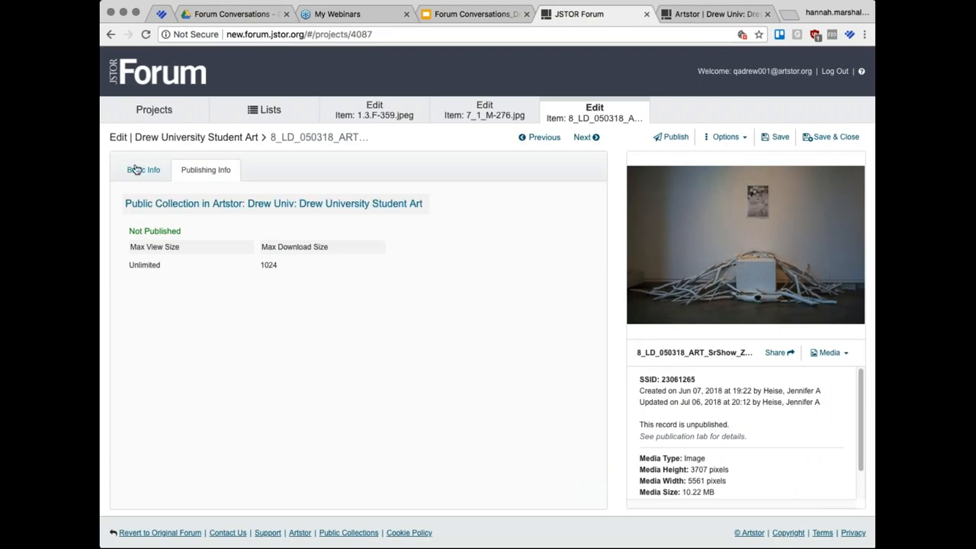
Step: Reopen the Student Art item list and project dropdown, then scroll down to the published 2017 records
click(154, 110)
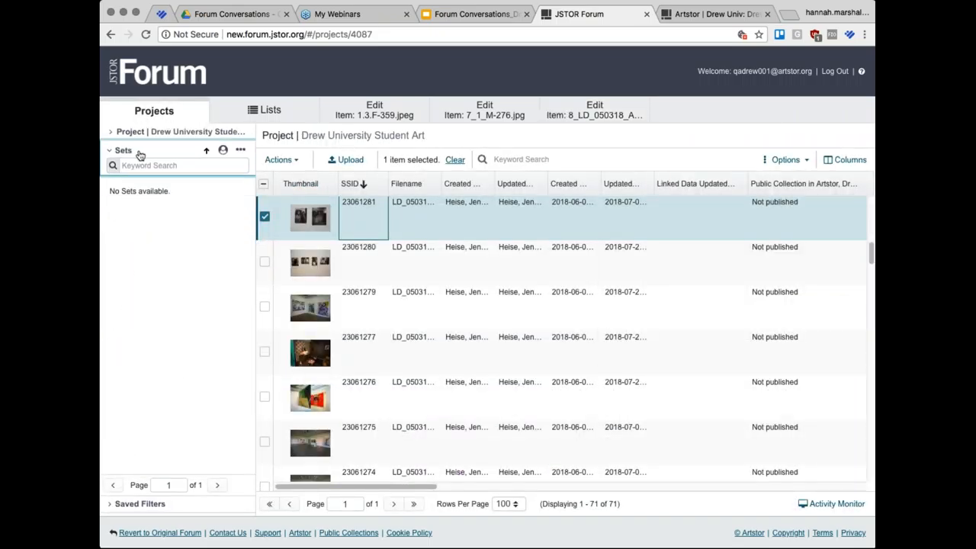
click(181, 132)
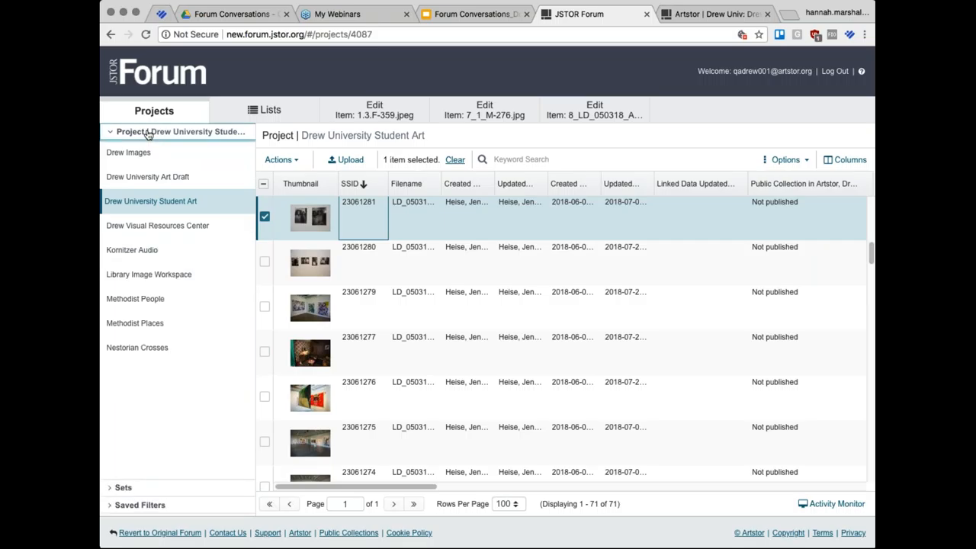
mouse_move(438, 237)
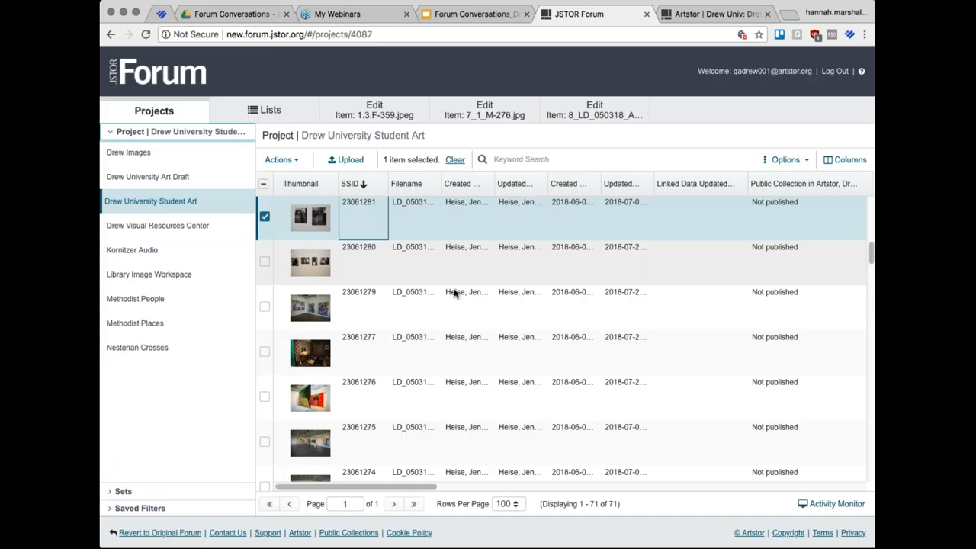
scroll(down, 3)
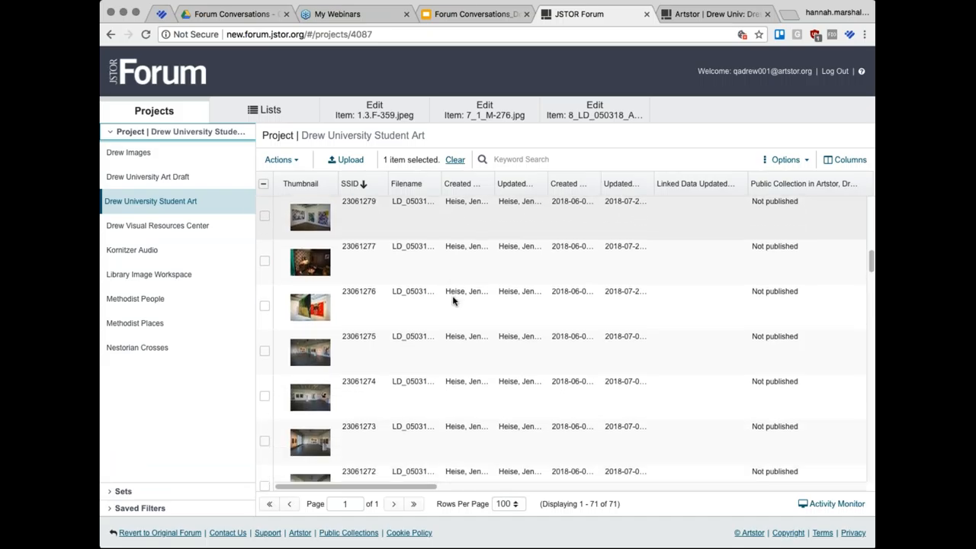
scroll(down, 3)
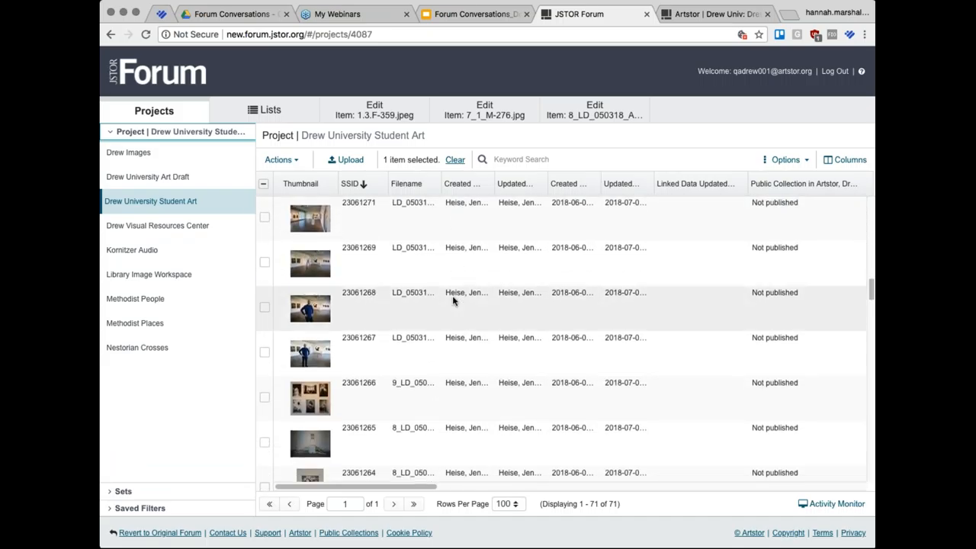
scroll(down, 3)
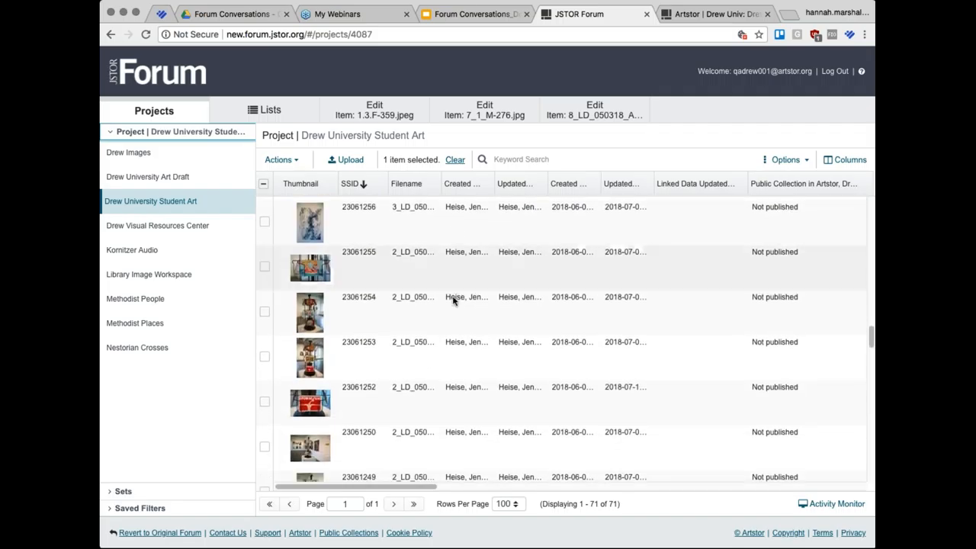
scroll(down, 3)
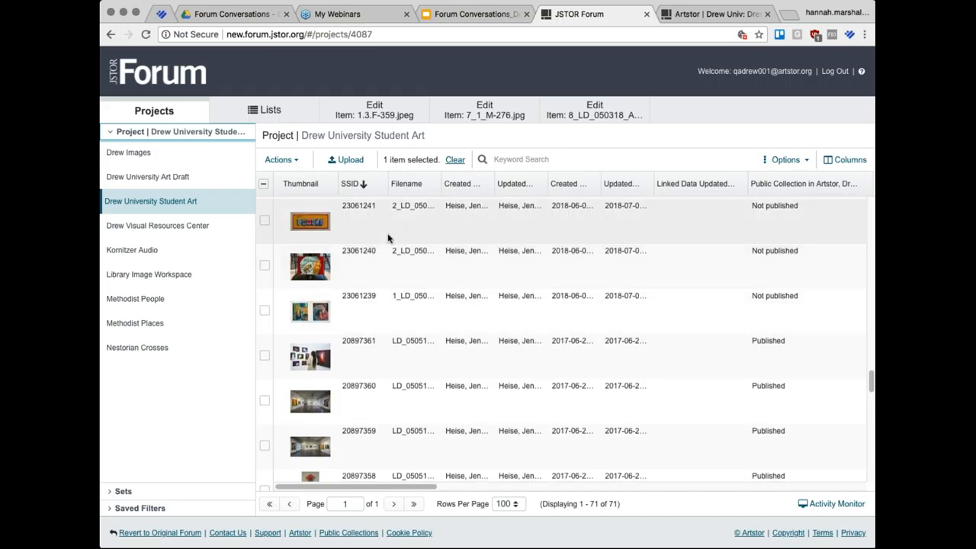
double_click(310, 221)
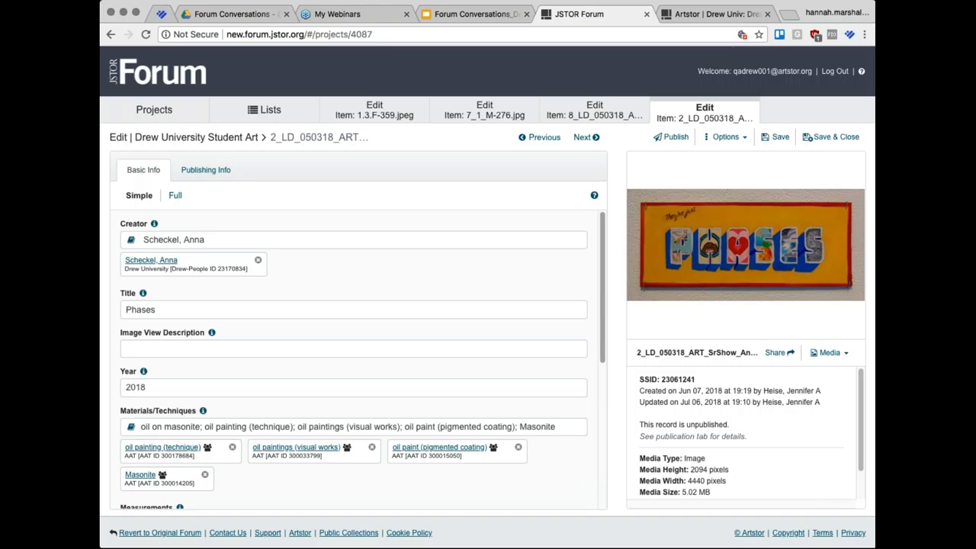
click(584, 136)
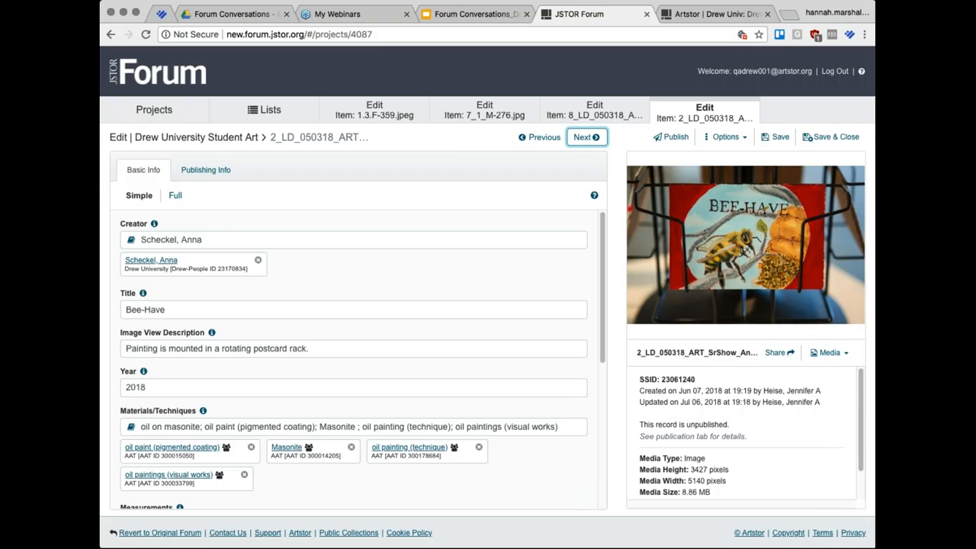
mouse_move(508, 217)
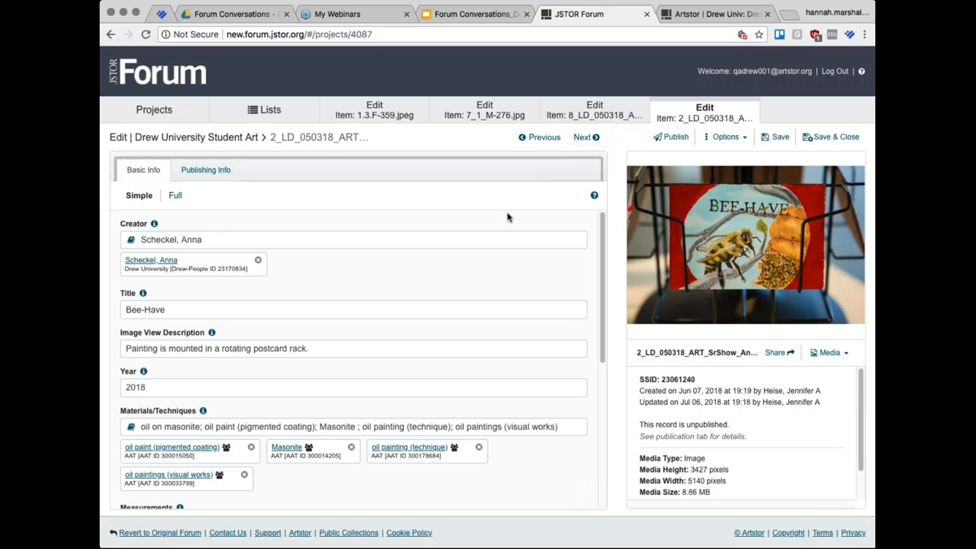
scroll(down, 3)
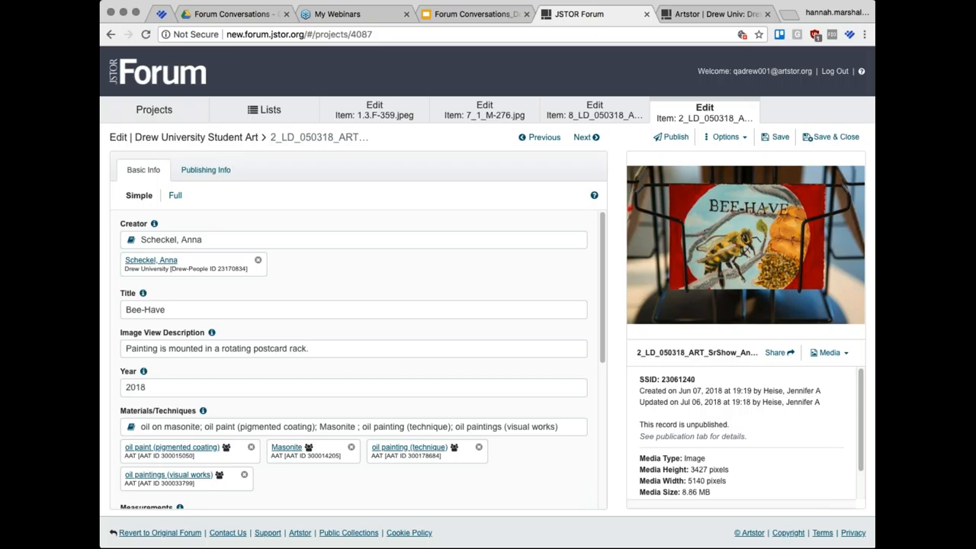
mouse_move(767, 109)
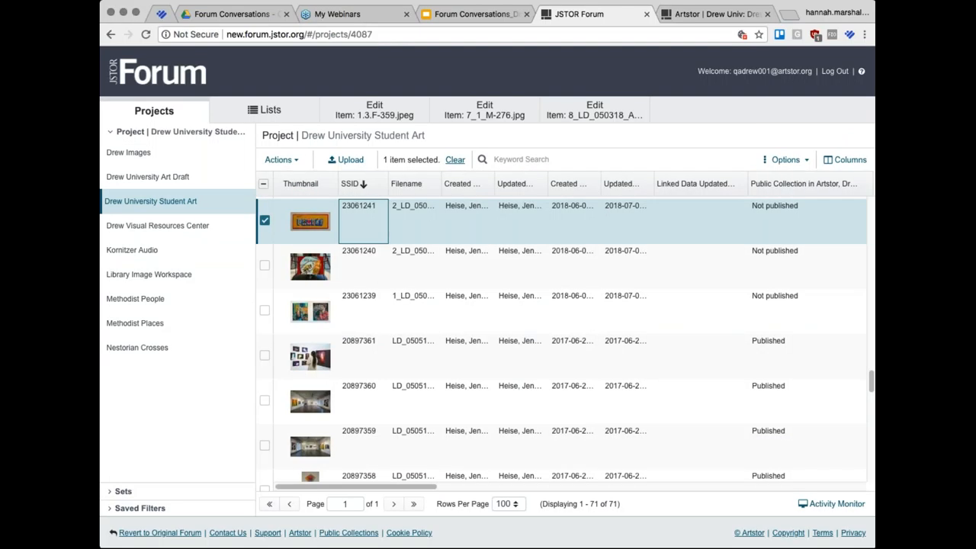
Step: Compare the Yolks record with Artstor, then return to Projects and pick Drew University Art Draft
scroll(down, 3)
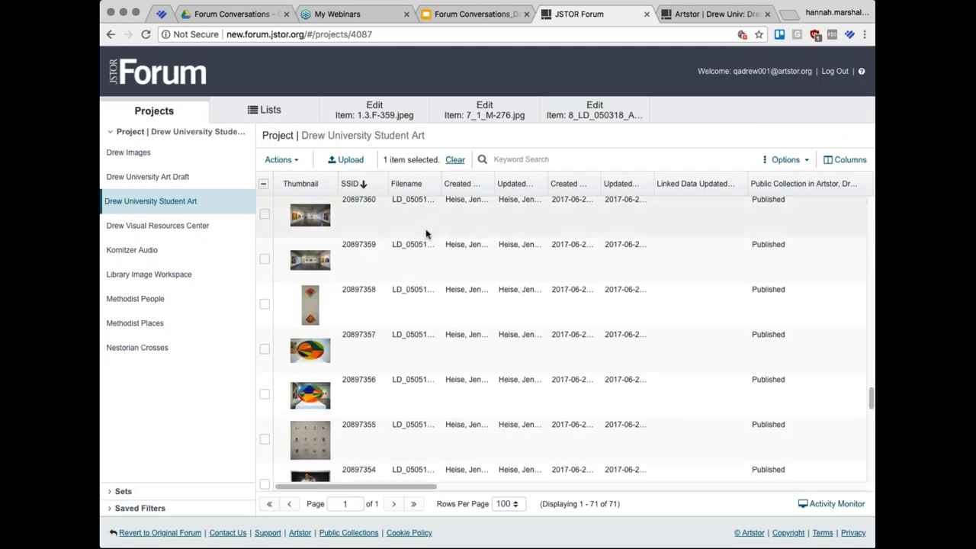
mouse_move(386, 338)
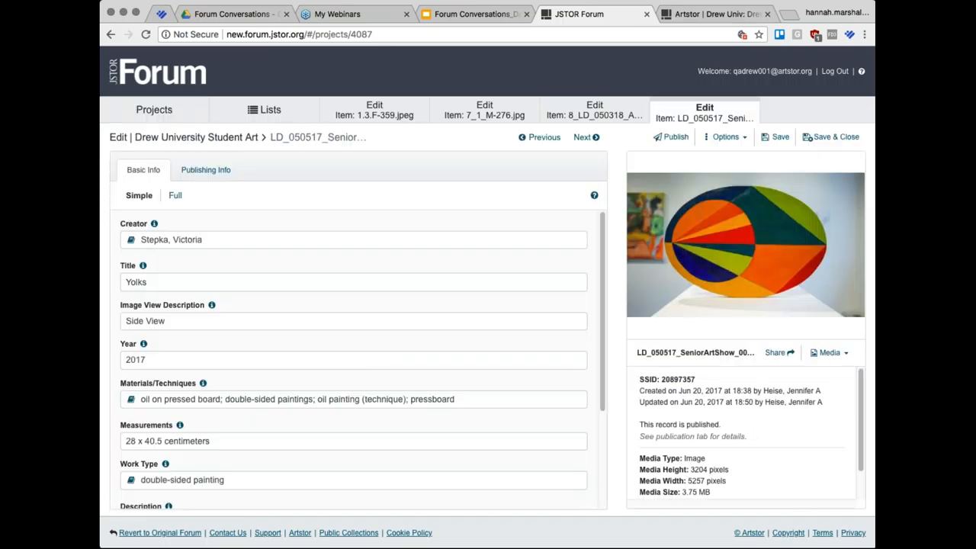
click(713, 14)
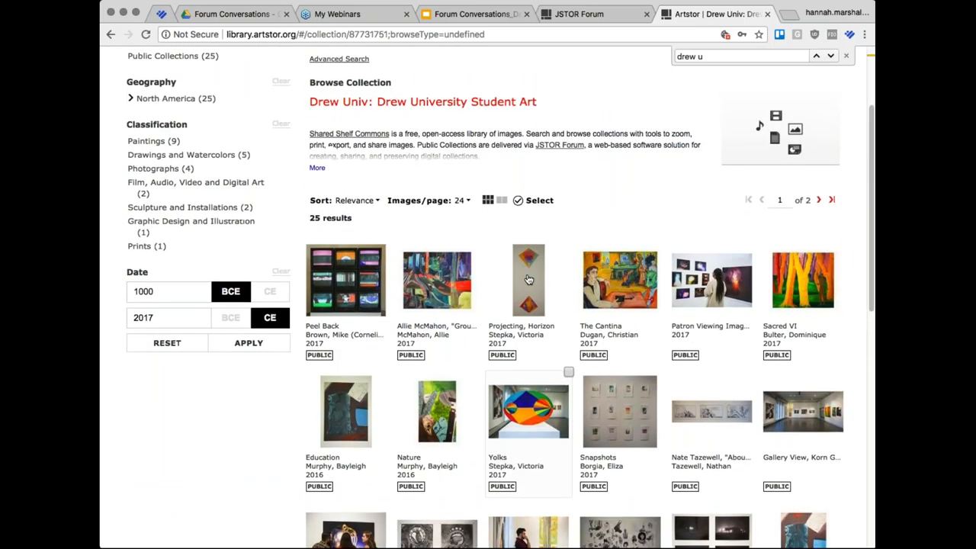
scroll(down, 3)
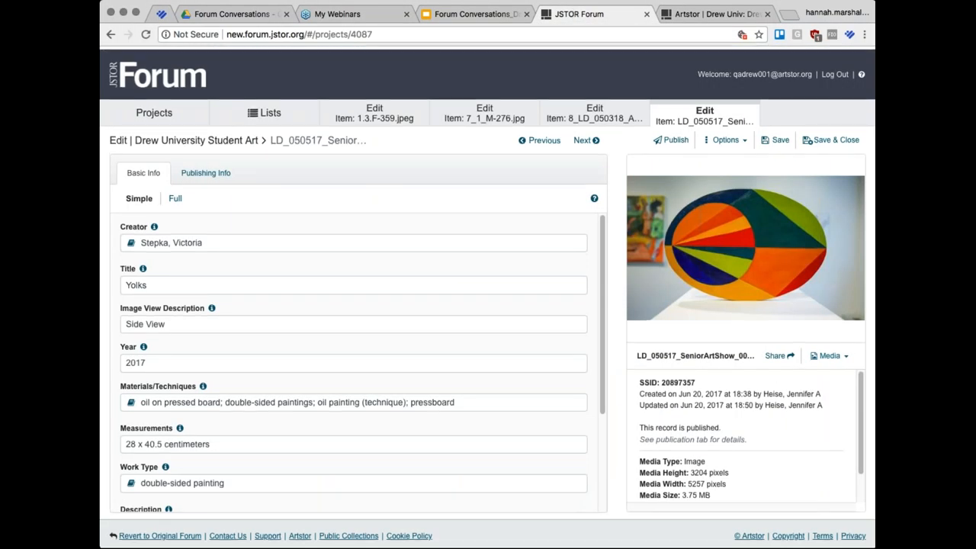
click(154, 112)
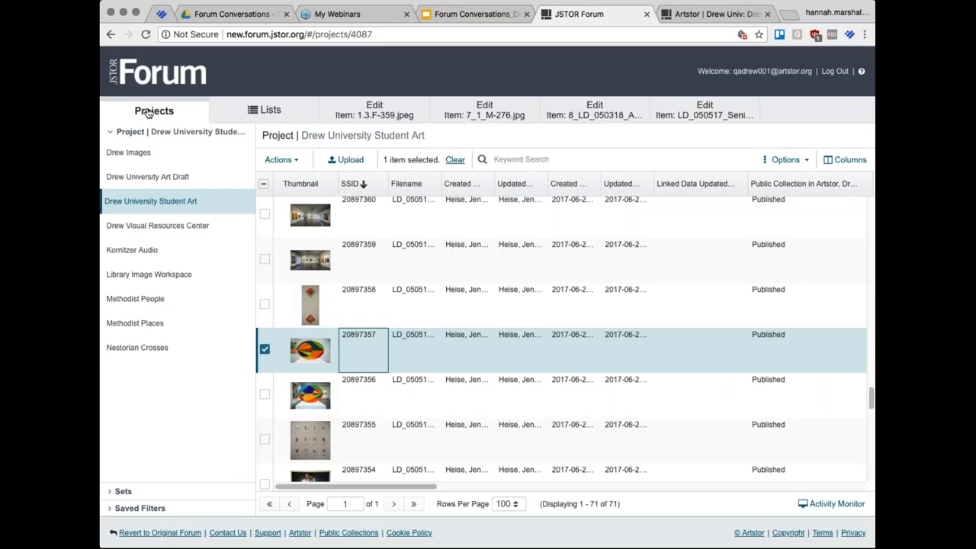
mouse_move(156, 124)
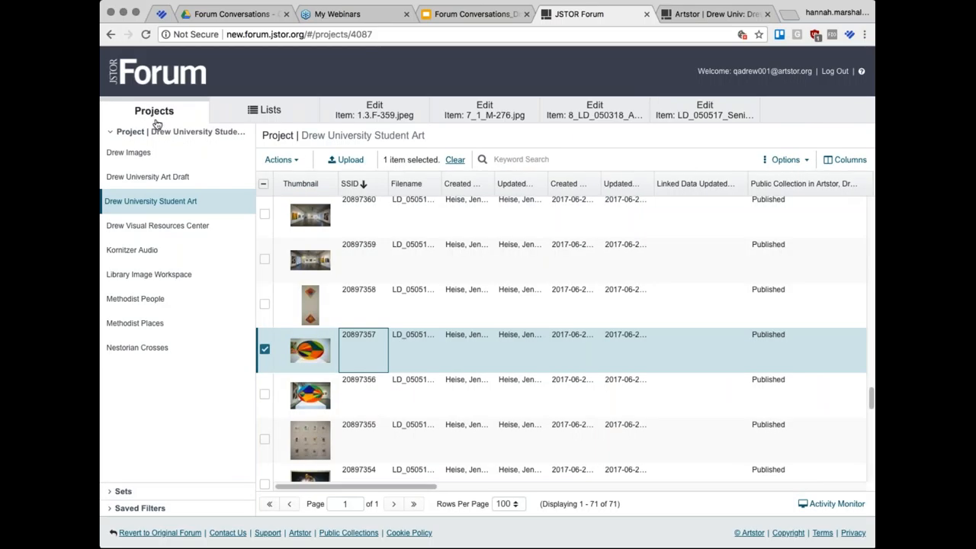
click(147, 177)
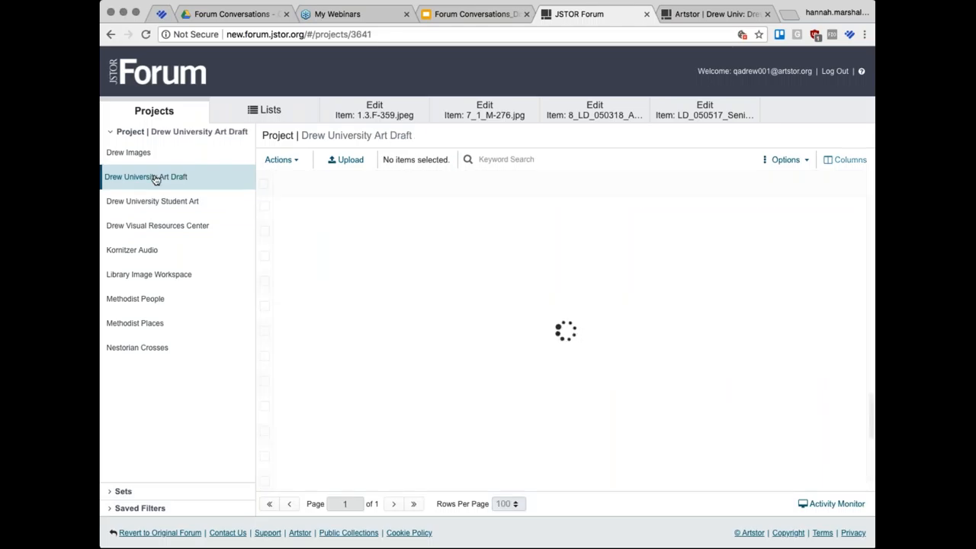
Step: Load the Drew University Art Draft project and scroll through its 1,888 catalogue records
click(146, 177)
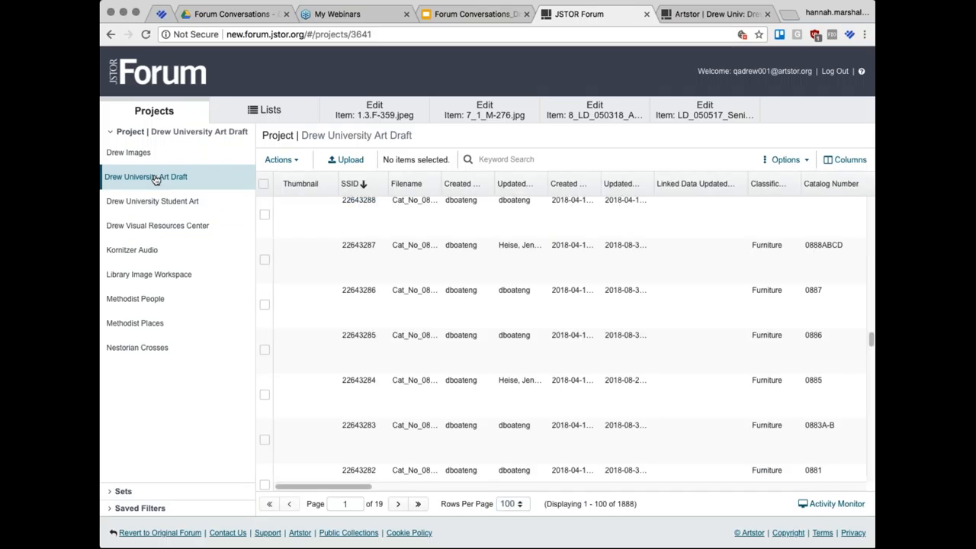
mouse_move(394, 245)
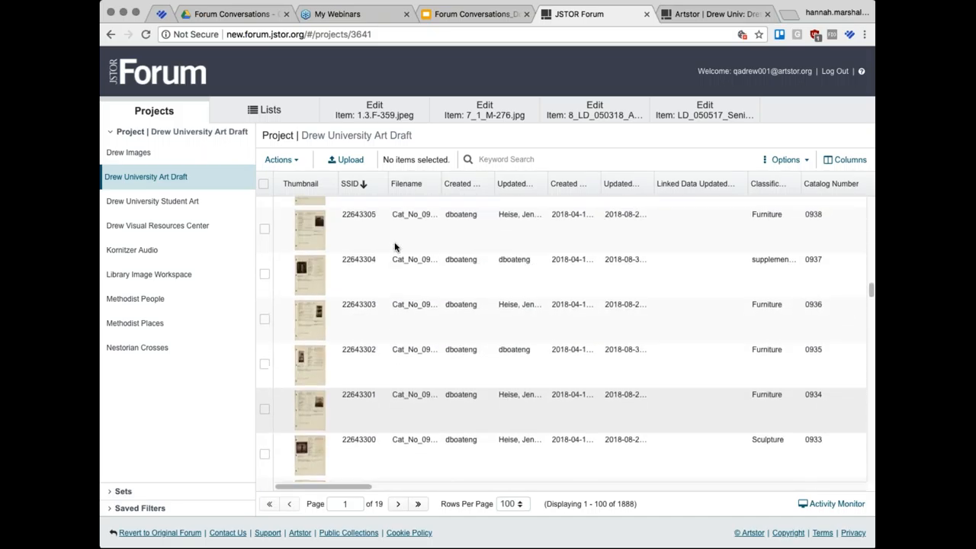
scroll(down, 3)
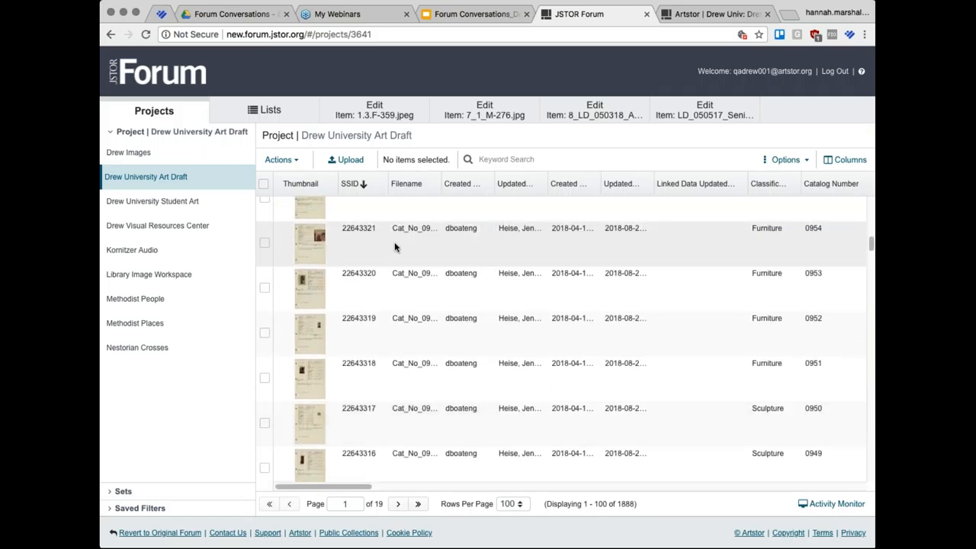
scroll(down, 3)
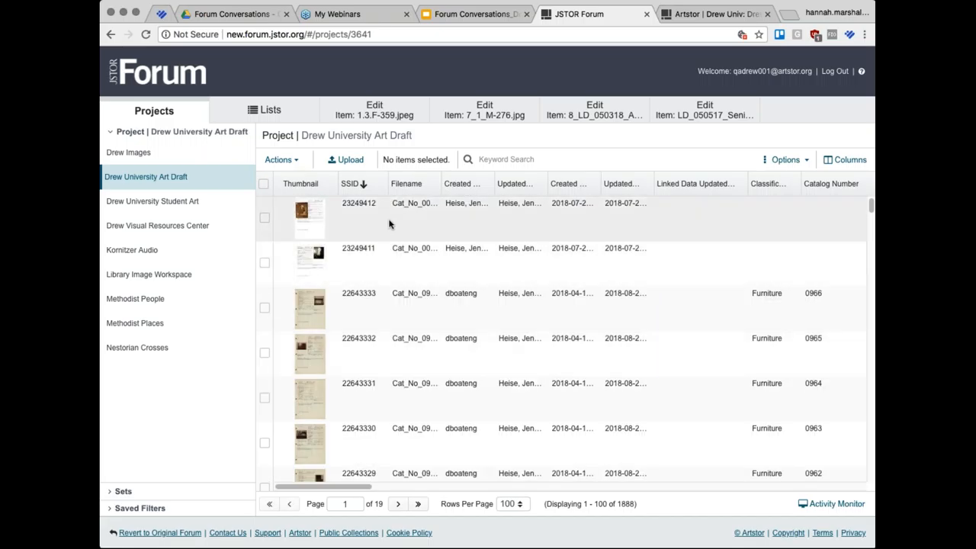
mouse_move(416, 216)
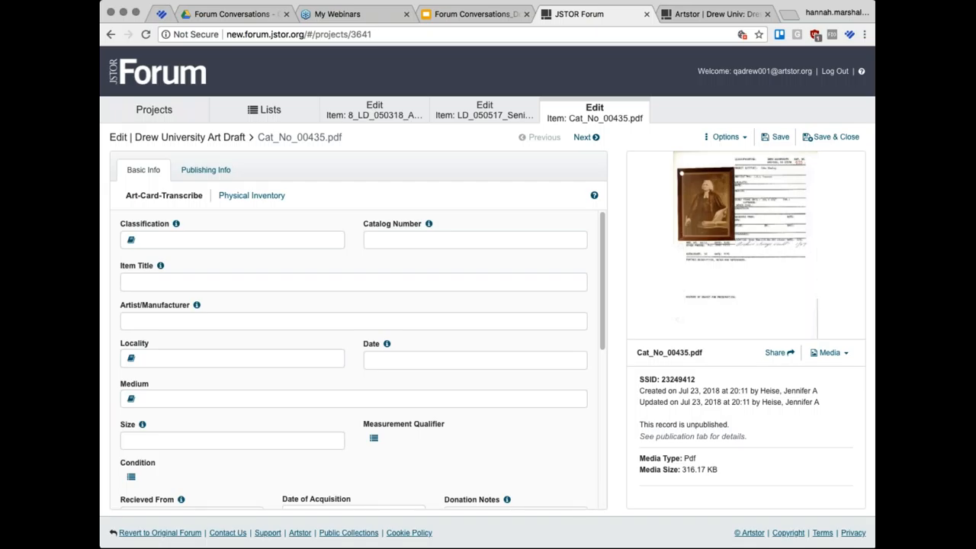
mouse_move(324, 181)
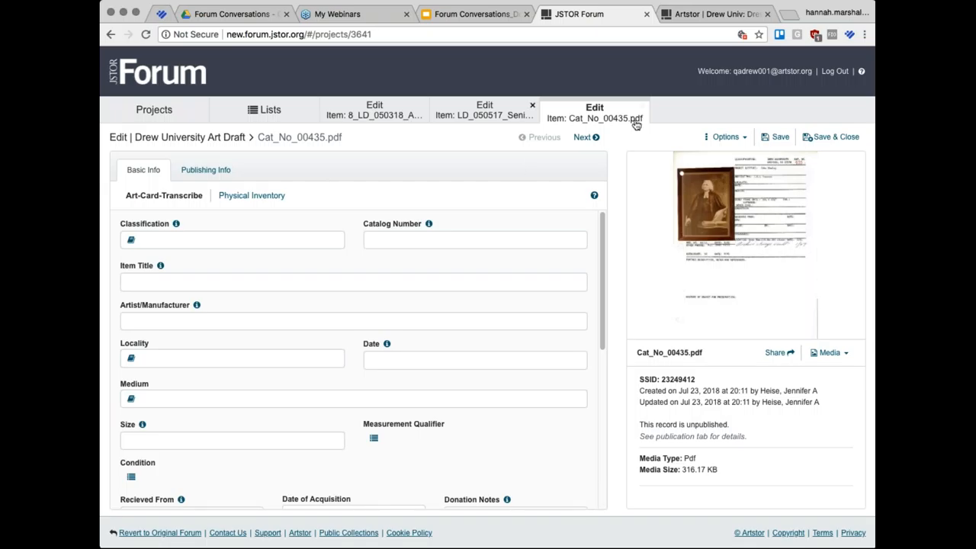
Step: Advance to the Cat_No_0966.pdf Victorian card table record and scroll through its catalogue fields
click(584, 137)
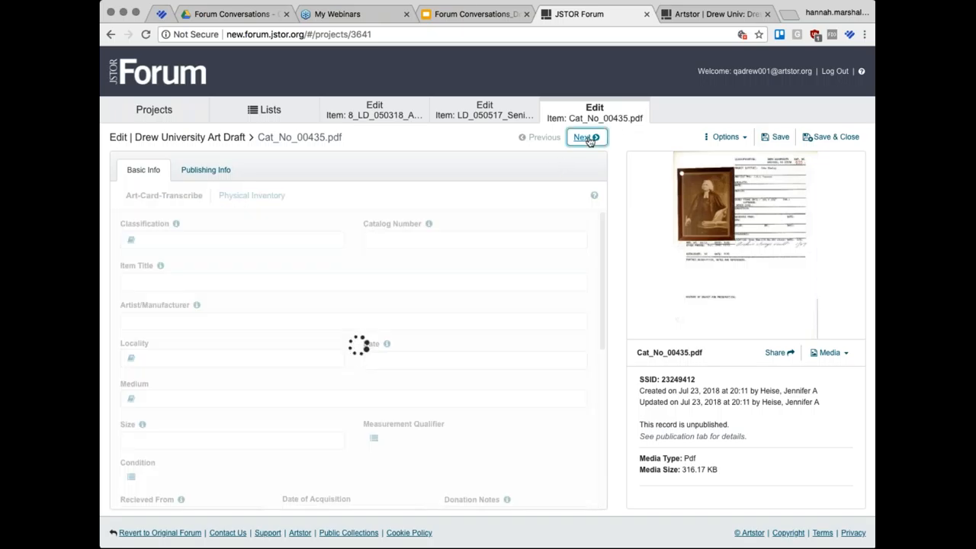
click(585, 137)
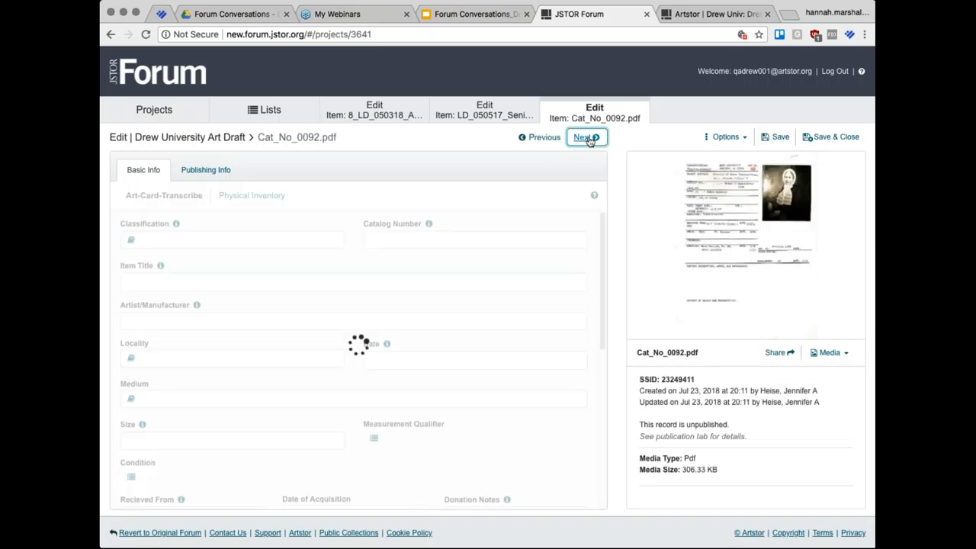
click(587, 137)
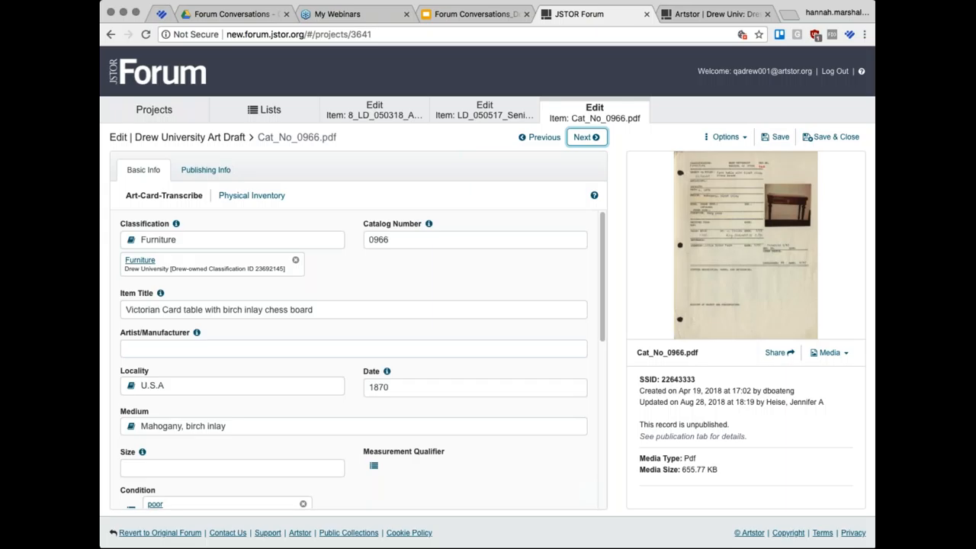
mouse_move(839, 92)
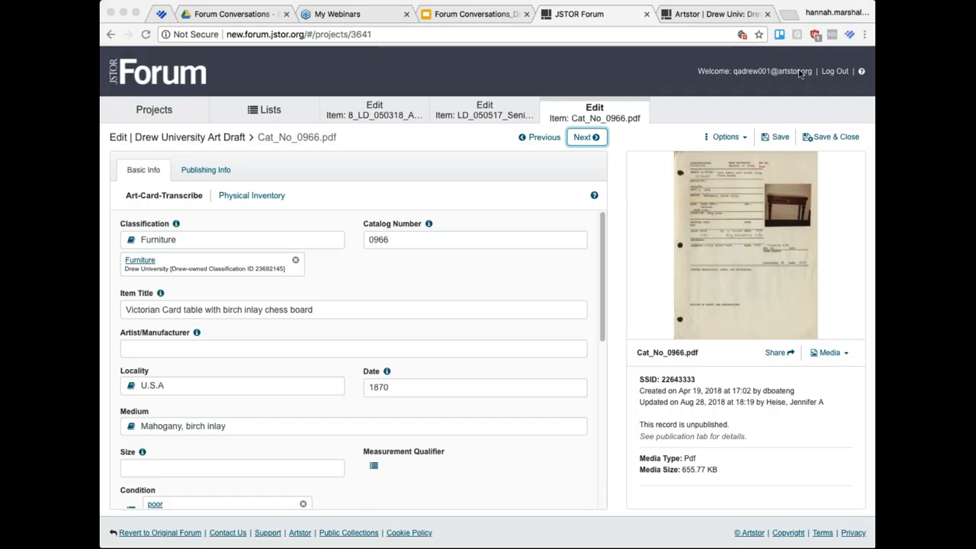
mouse_move(866, 115)
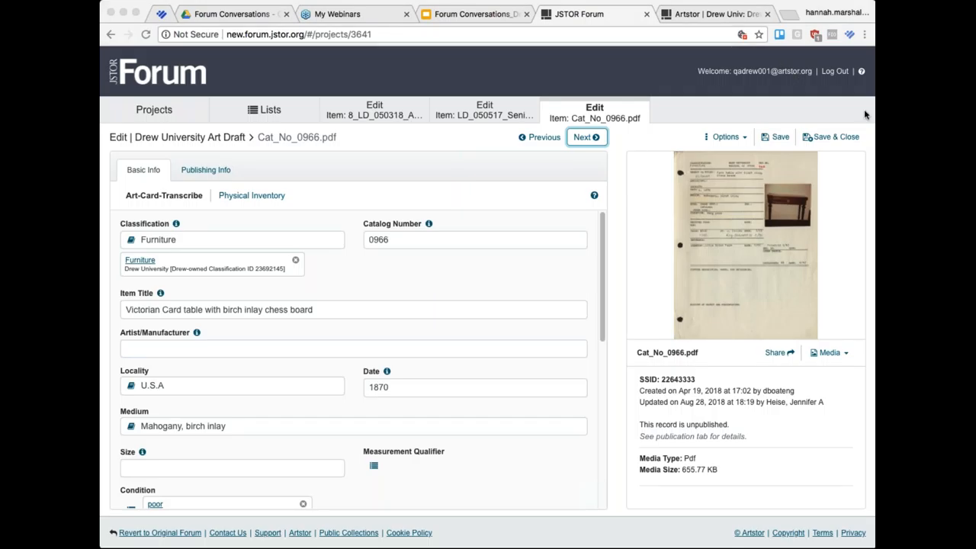
mouse_move(645, 280)
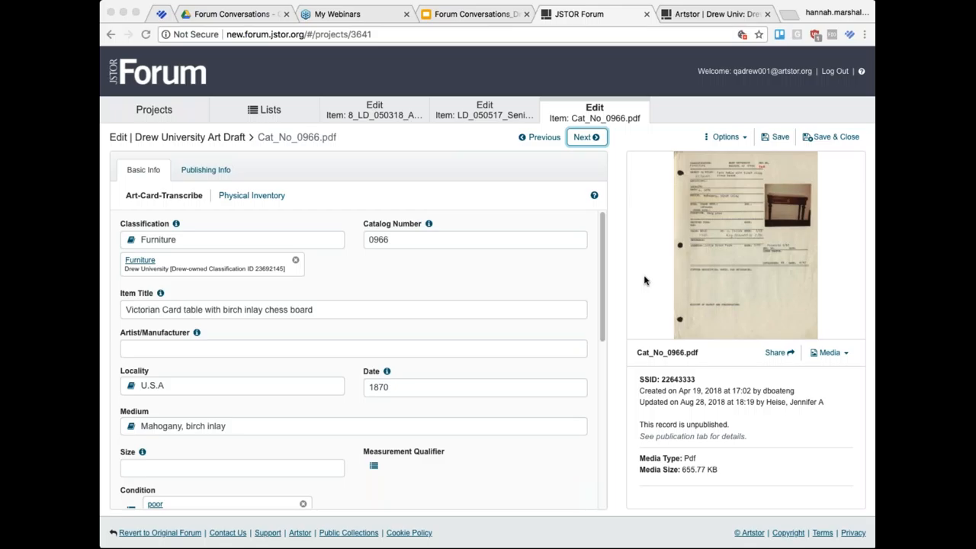
scroll(down, 3)
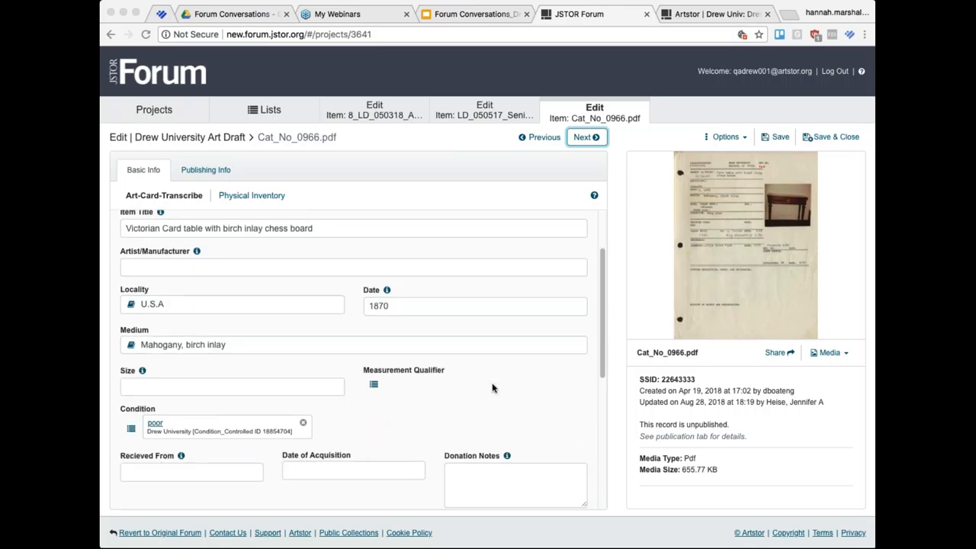
scroll(down, 3)
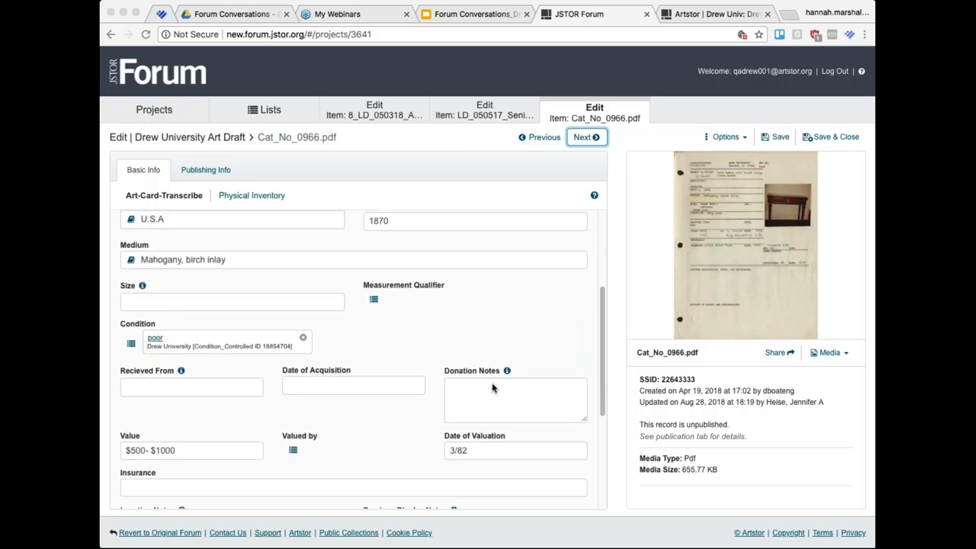
scroll(down, 3)
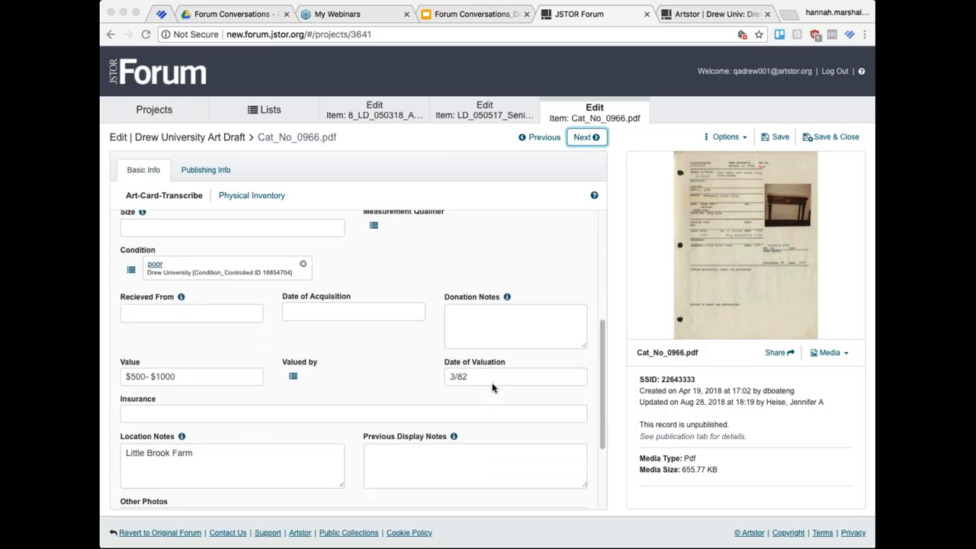
scroll(down, 3)
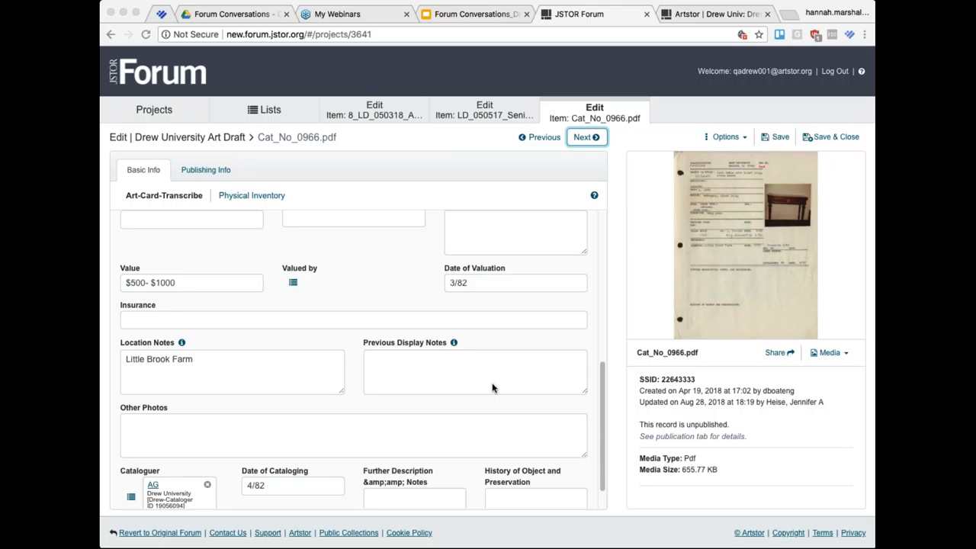
scroll(down, 3)
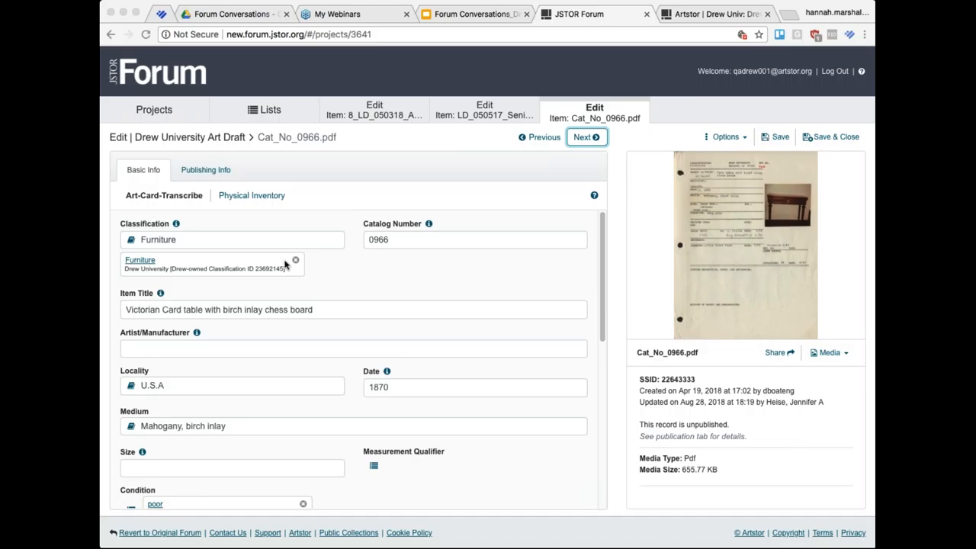
mouse_move(252, 204)
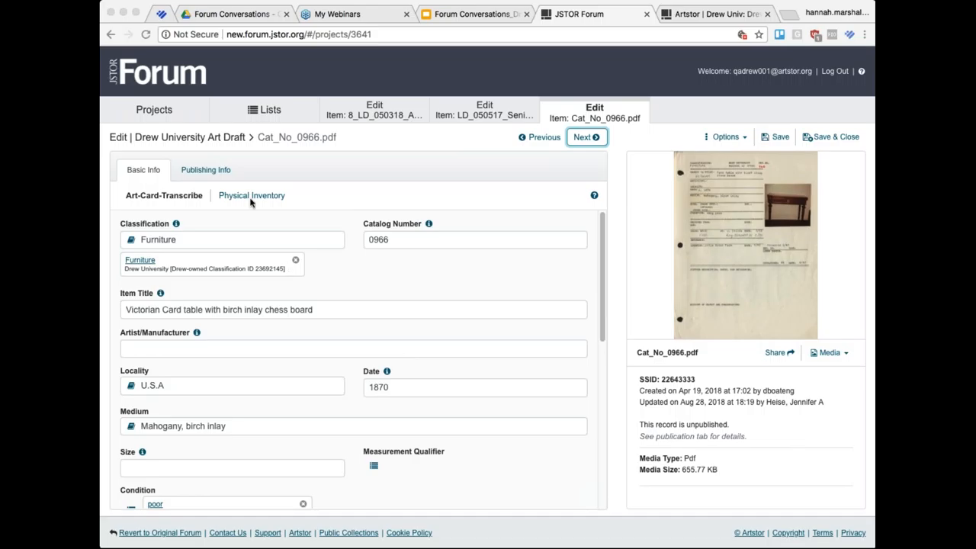
mouse_move(397, 160)
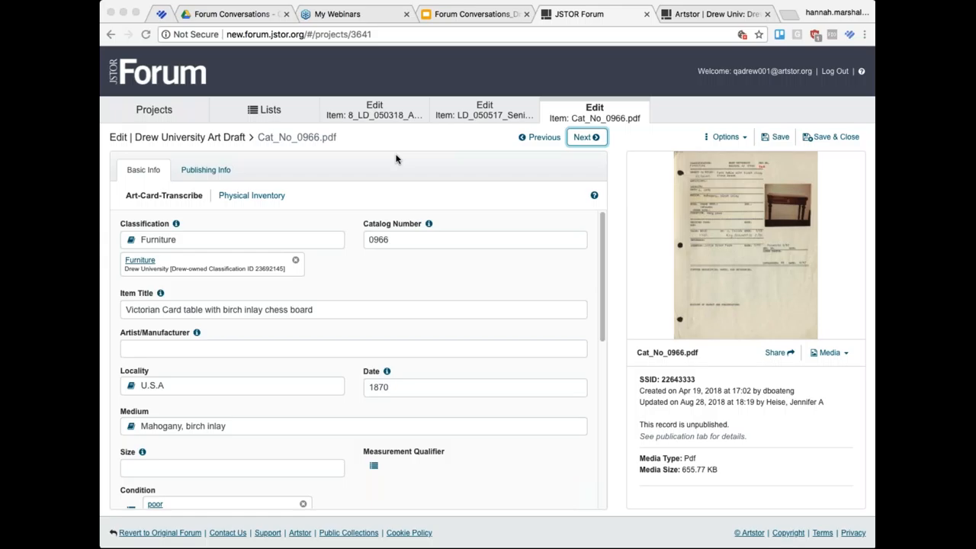
mouse_move(183, 200)
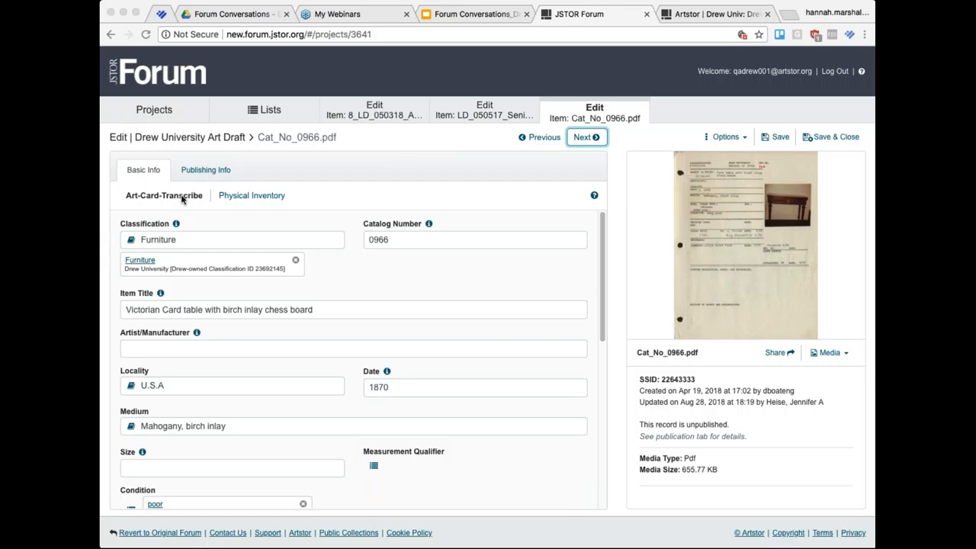
mouse_move(660, 160)
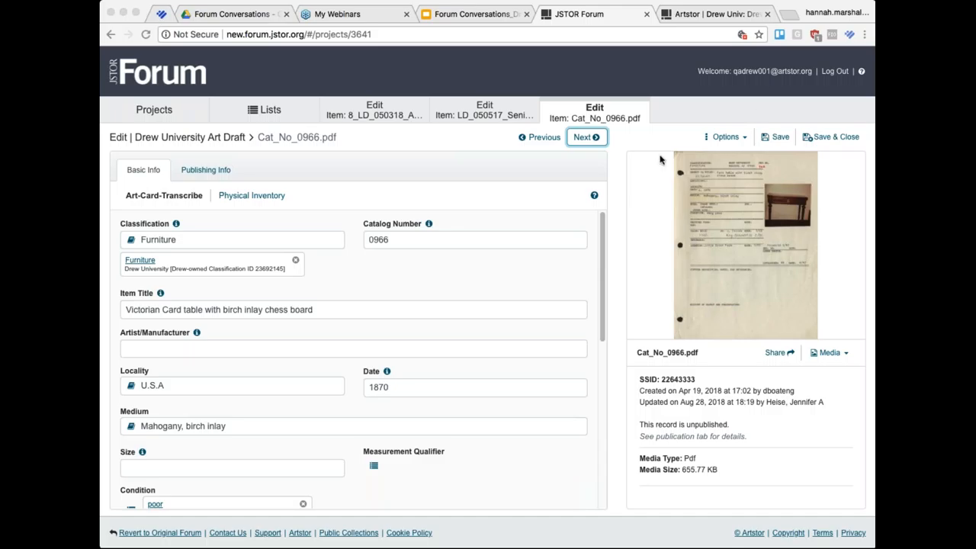
Step: Return to the Art Draft item list and open the print set, then another set
click(154, 110)
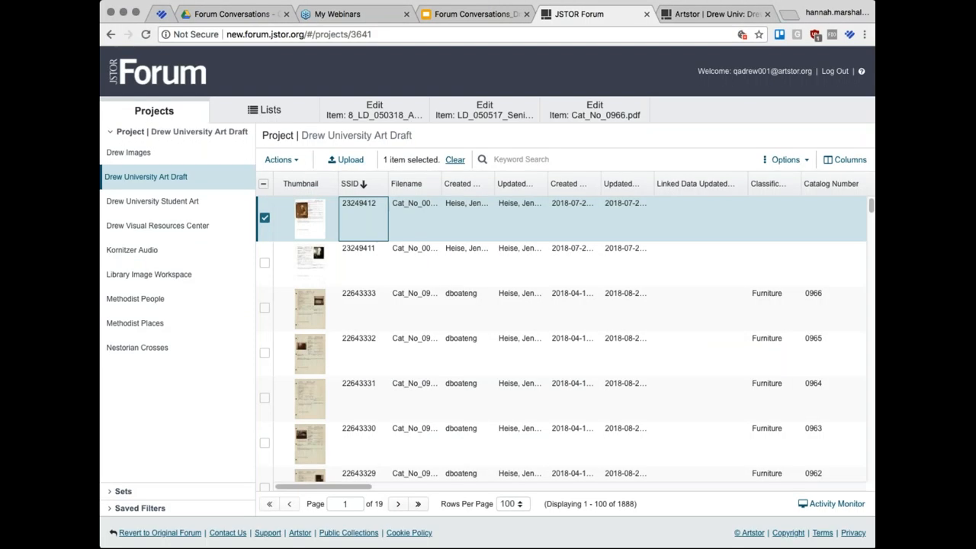
mouse_move(129, 505)
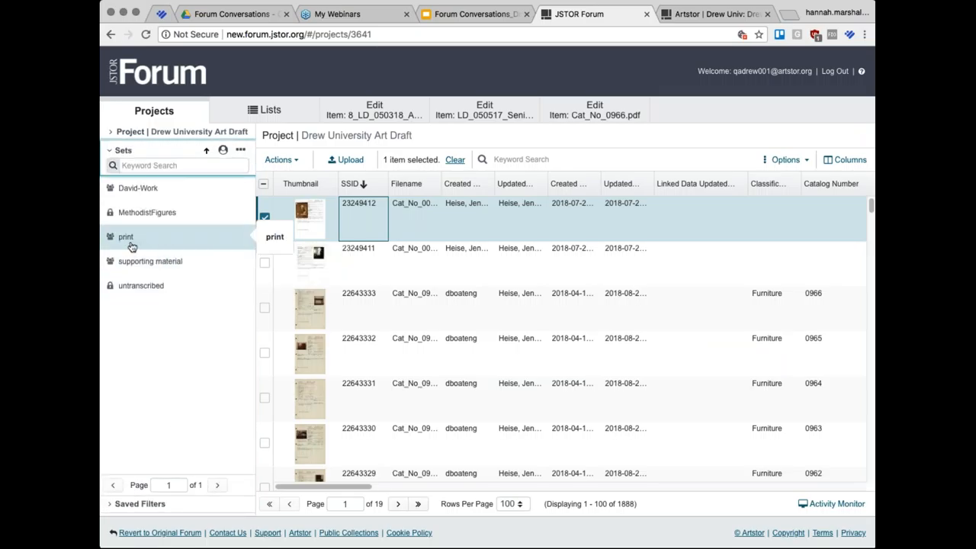
click(125, 236)
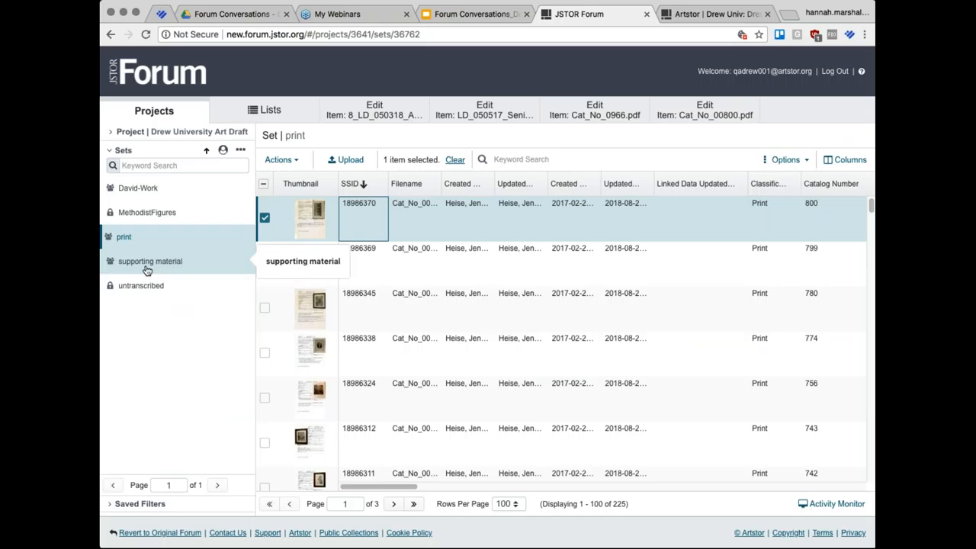
click(145, 212)
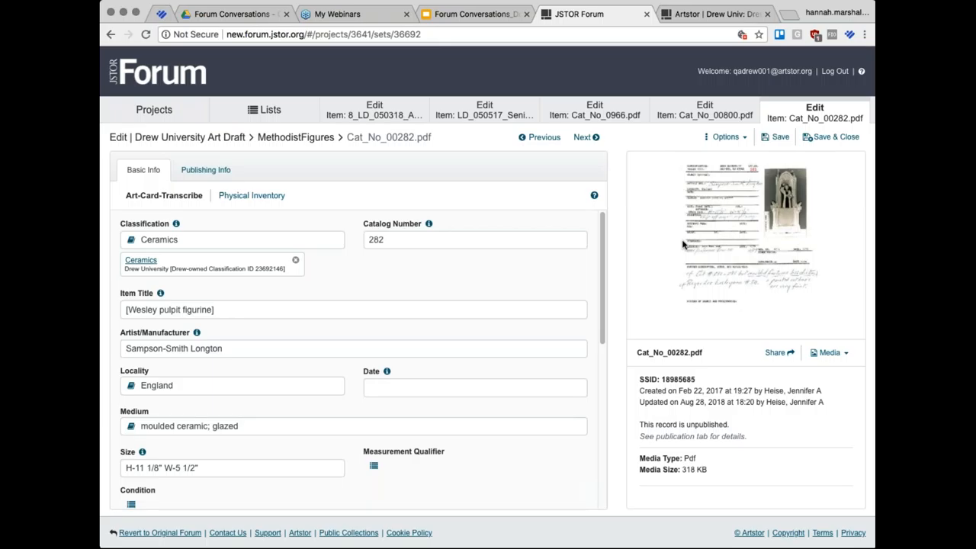
mouse_move(771, 197)
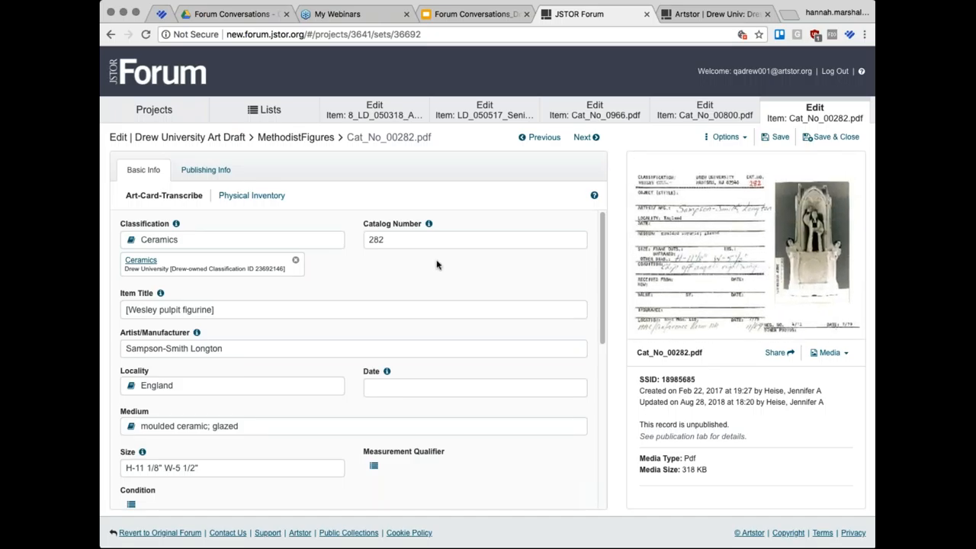
mouse_move(705, 118)
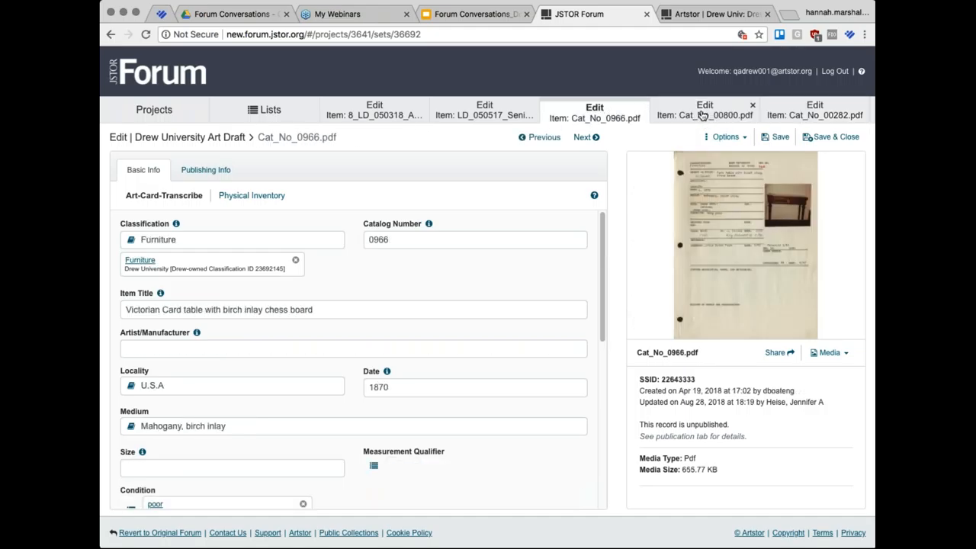
Step: Return to the Cat_No_0966 card table record, show its Art-Card-Transcribe fields, and focus Item Title
click(814, 110)
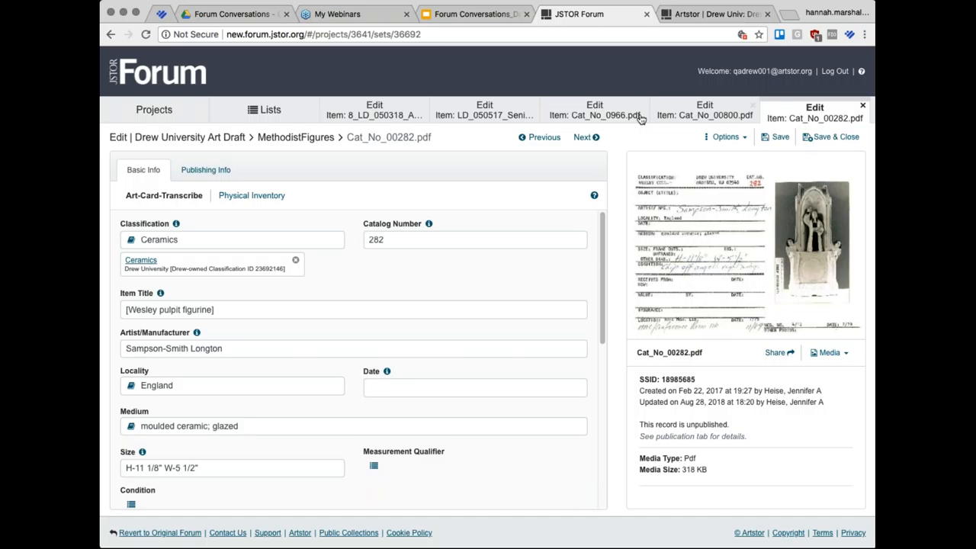
click(594, 109)
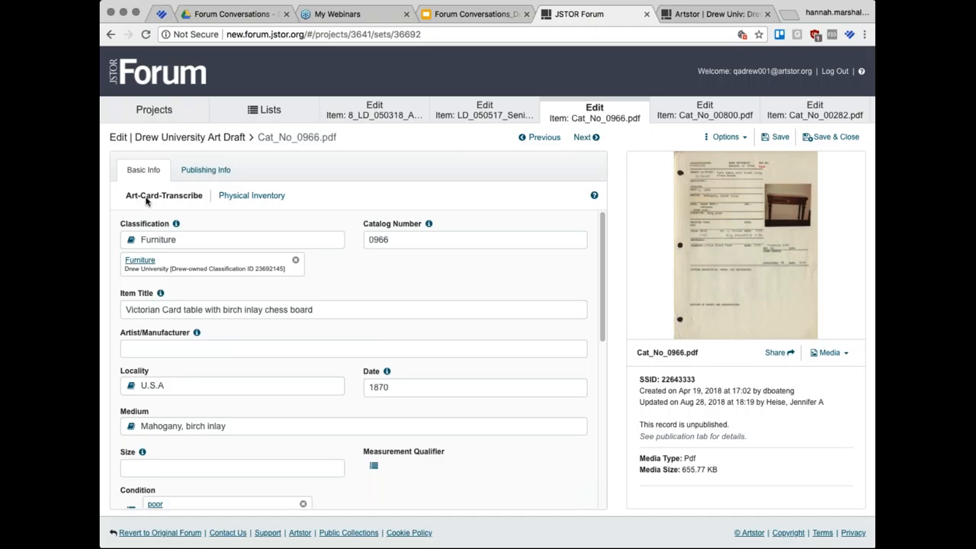
click(164, 195)
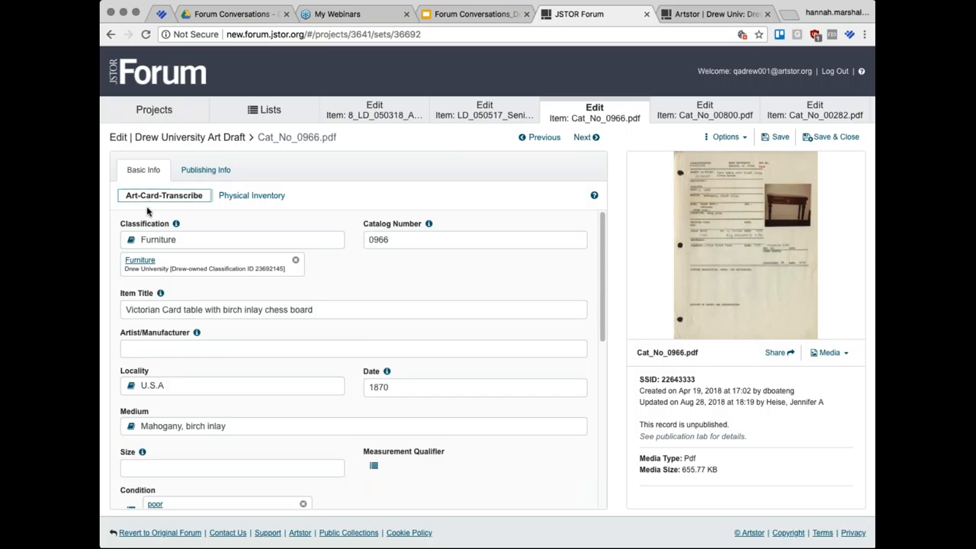
click(163, 195)
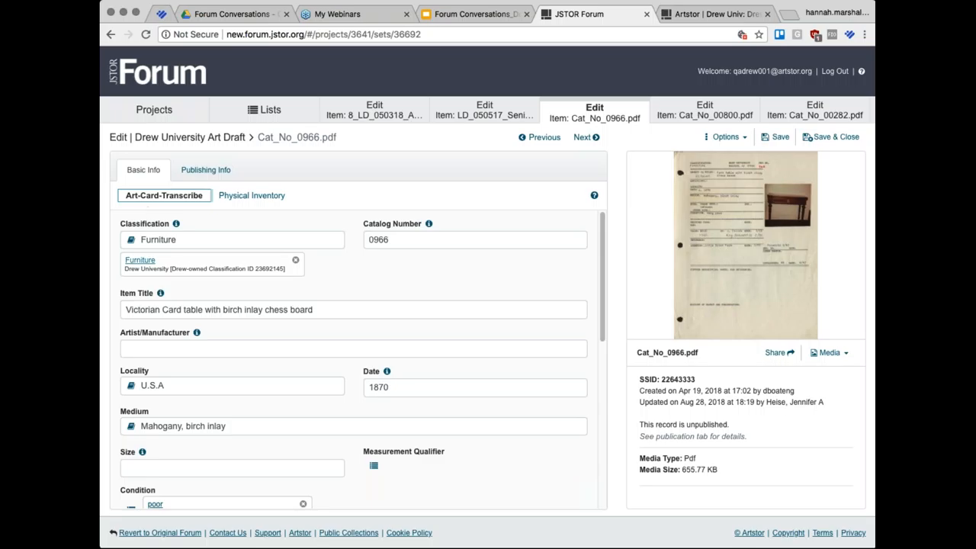
click(354, 349)
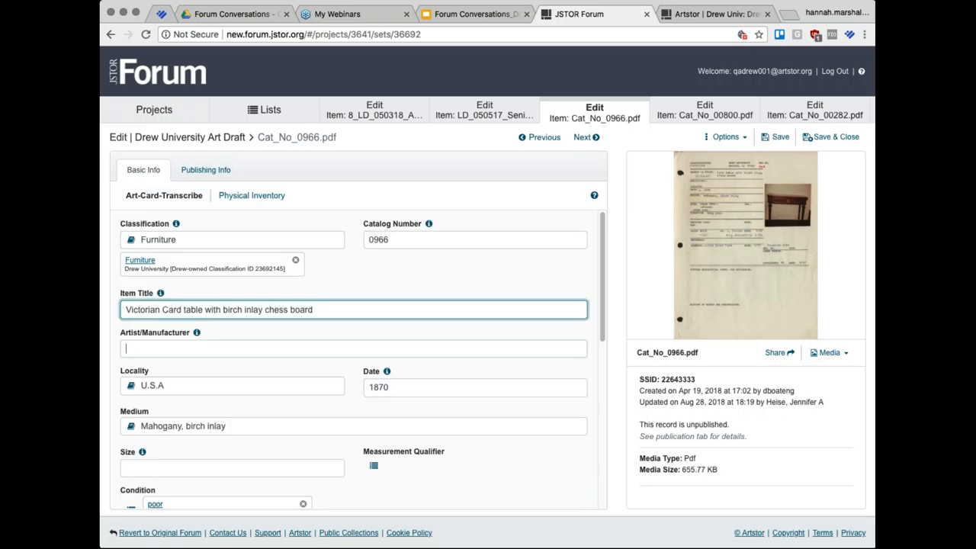
click(232, 385)
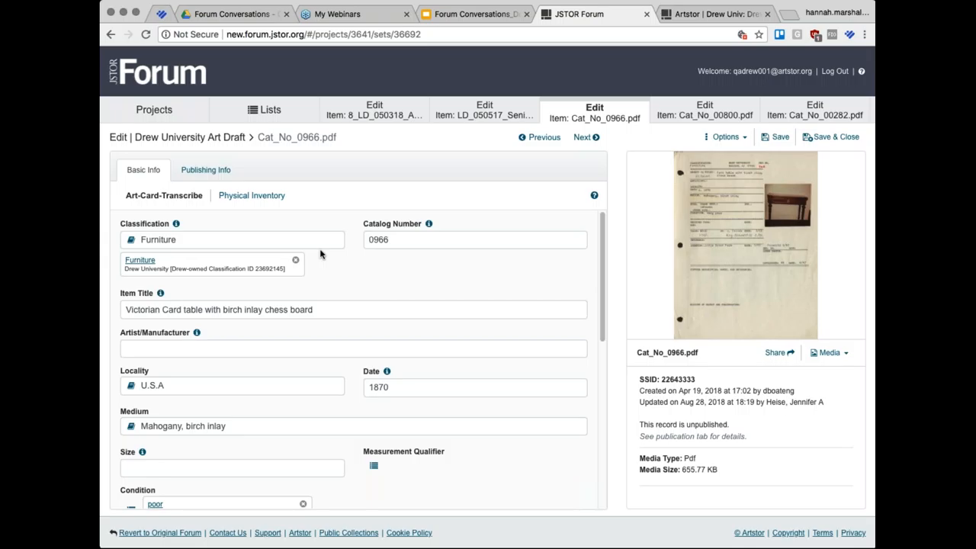
mouse_move(744, 242)
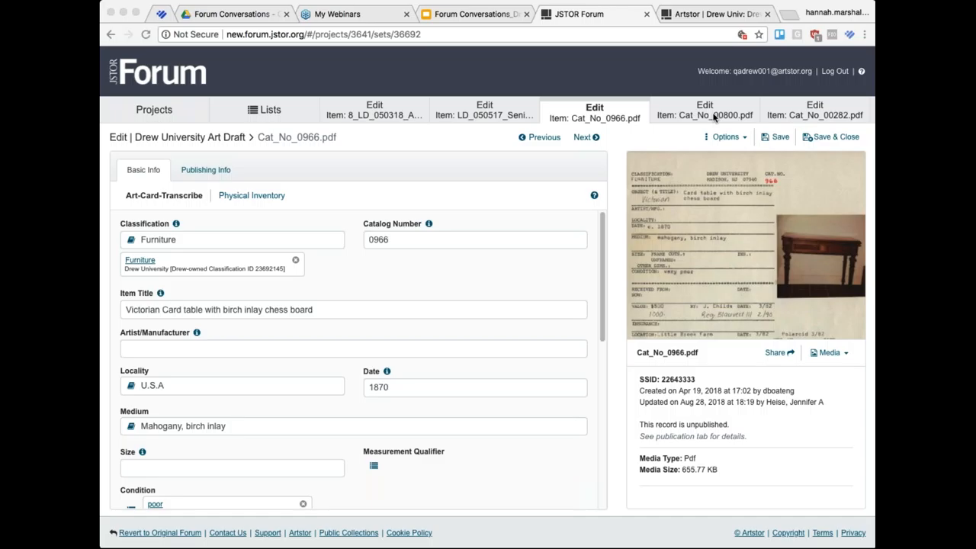
mouse_move(713, 118)
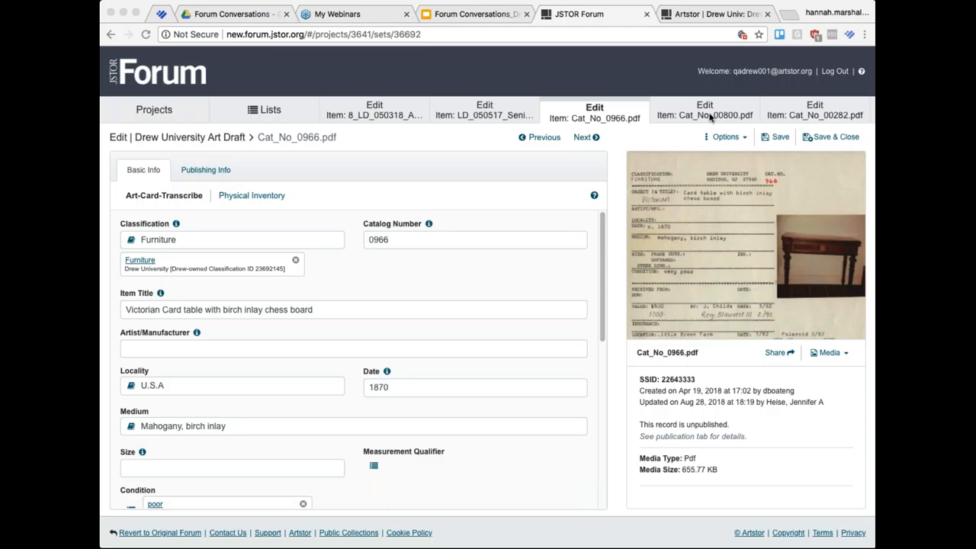
Step: Show the Cat_No_00800.pdf Apollon et Les Muses print, then the Cat_No_00282.pdf Wesley figurine
click(705, 110)
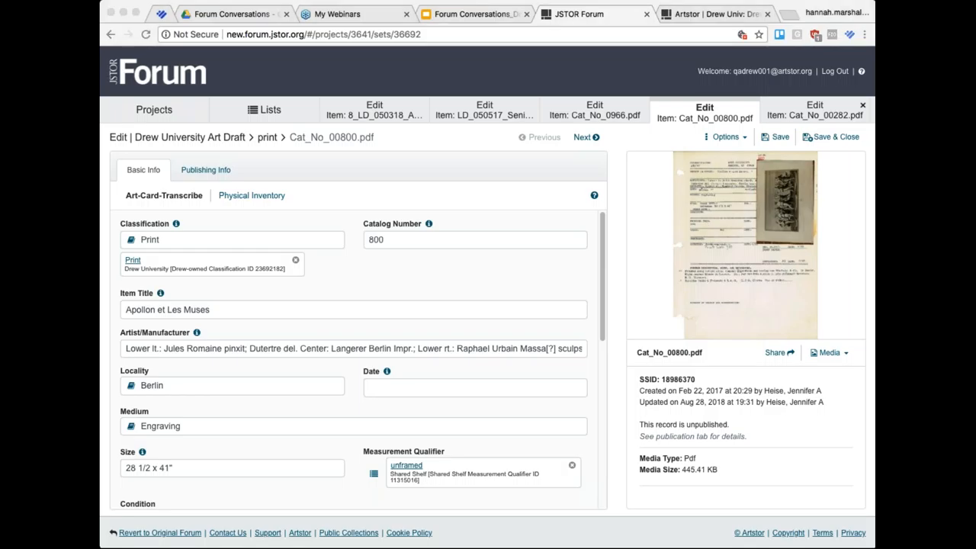
click(815, 109)
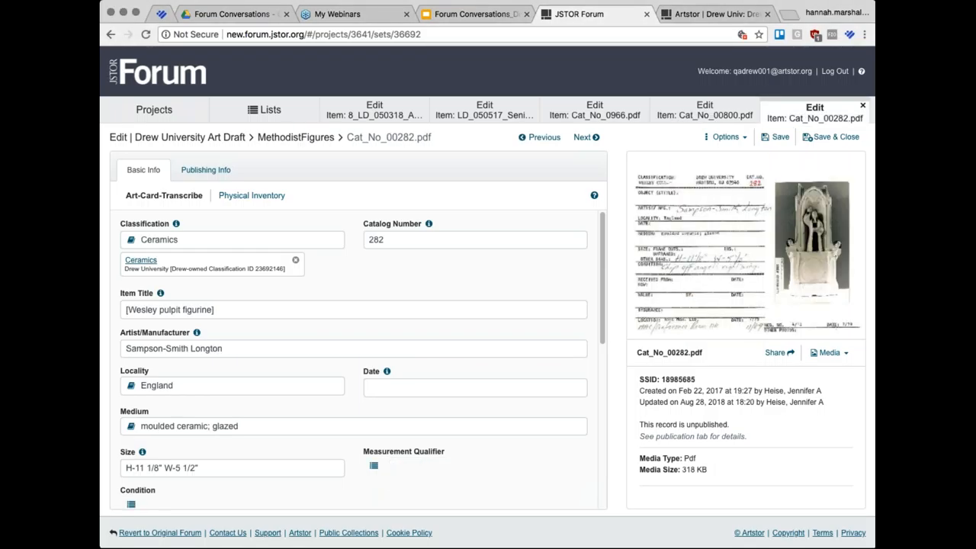
mouse_move(619, 169)
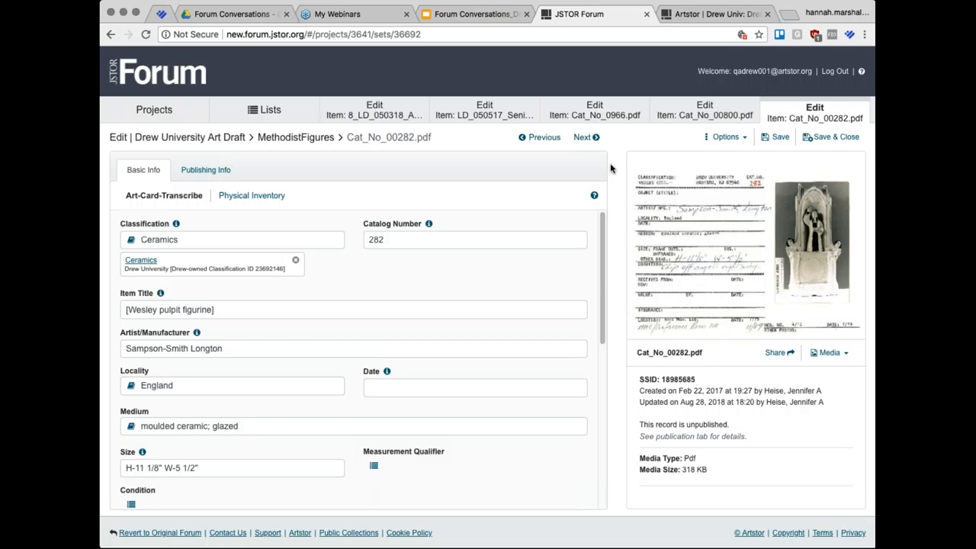
mouse_move(222, 99)
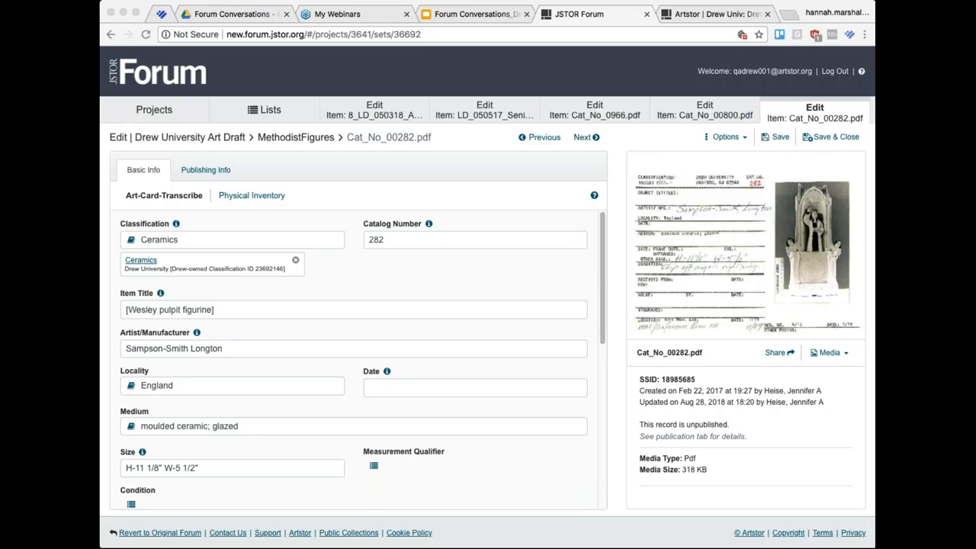
mouse_move(652, 258)
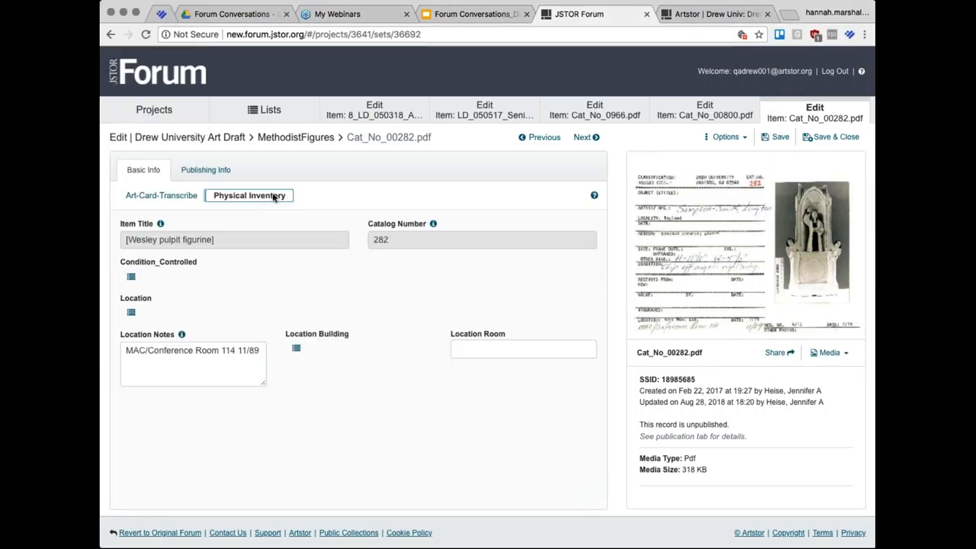
mouse_move(287, 202)
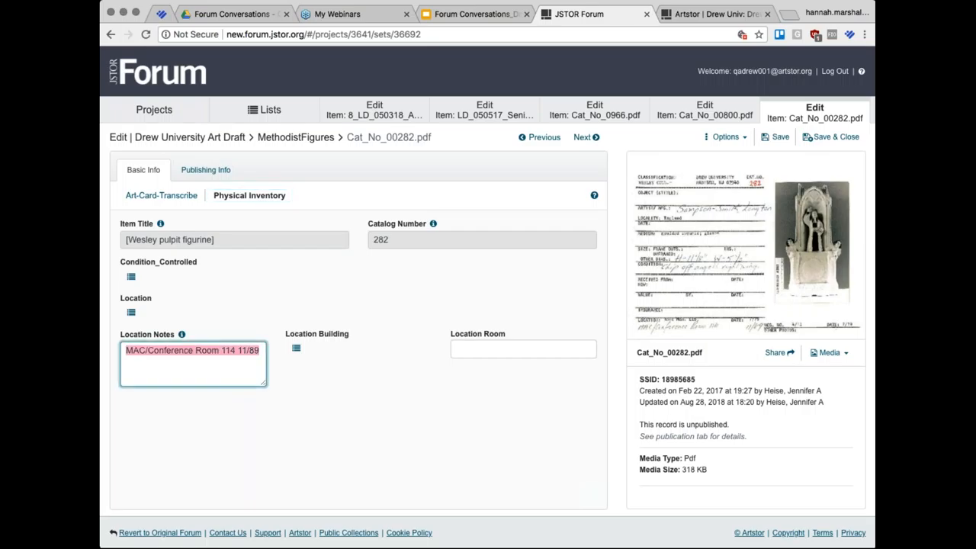
Step: Select the Wesley figurine's location note 'MAC/Conference Room 114 11/89' on Physical Inventory
click(225, 413)
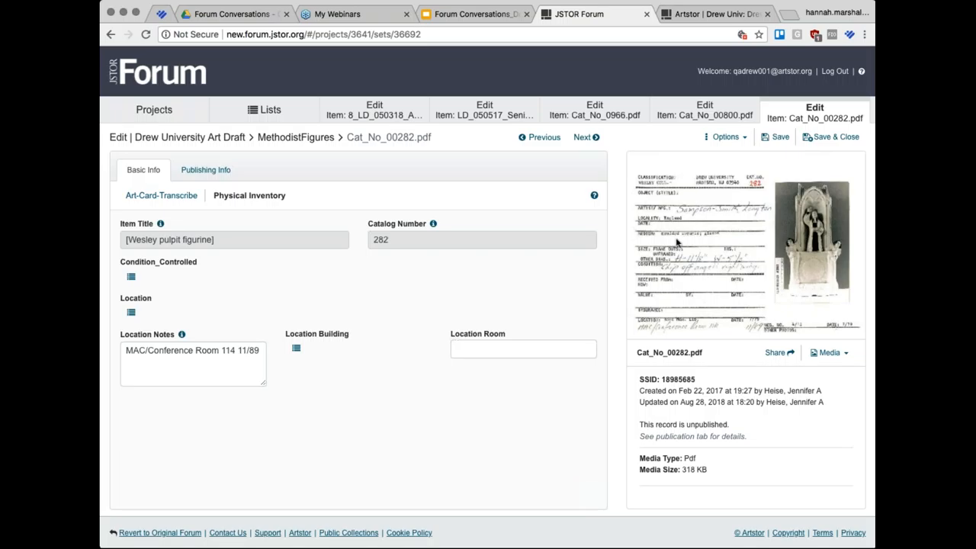
mouse_move(677, 307)
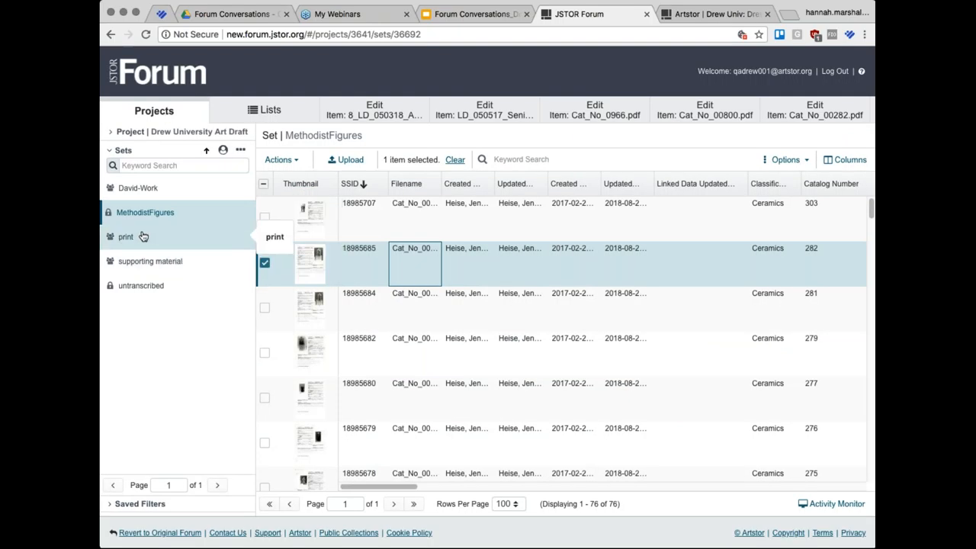
Step: Open the print set records and step forward to Cat_No_00735.pdf, 'Romeo and Juliet Suite: #14'
click(124, 236)
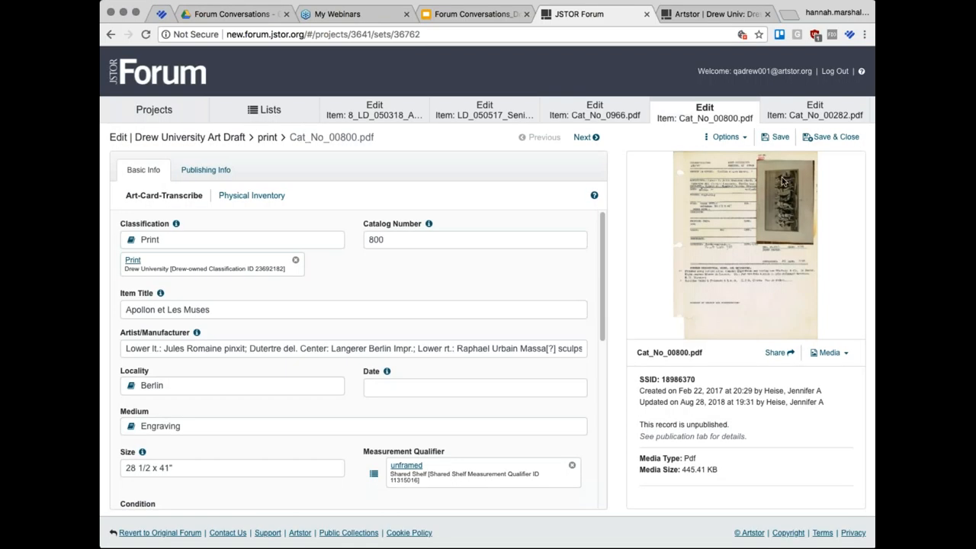
mouse_move(782, 226)
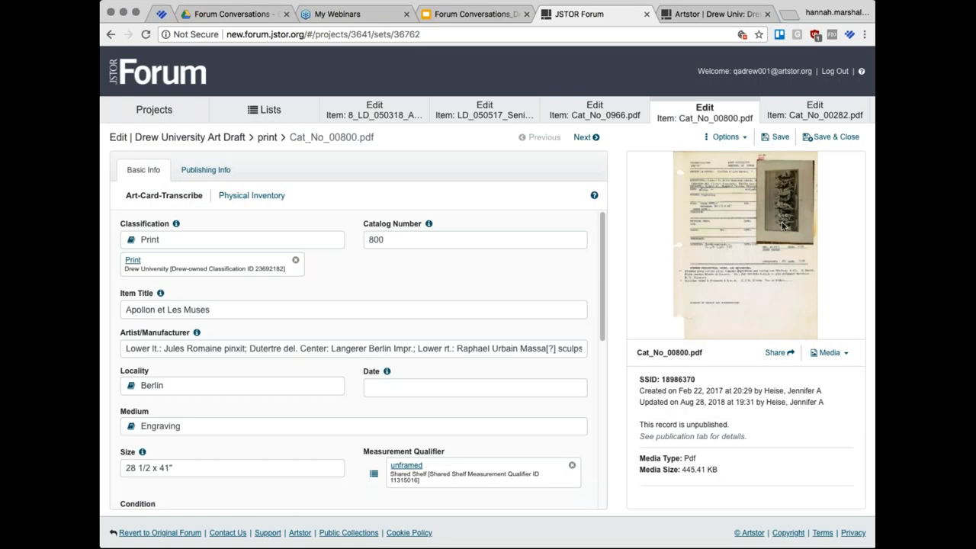
mouse_move(803, 233)
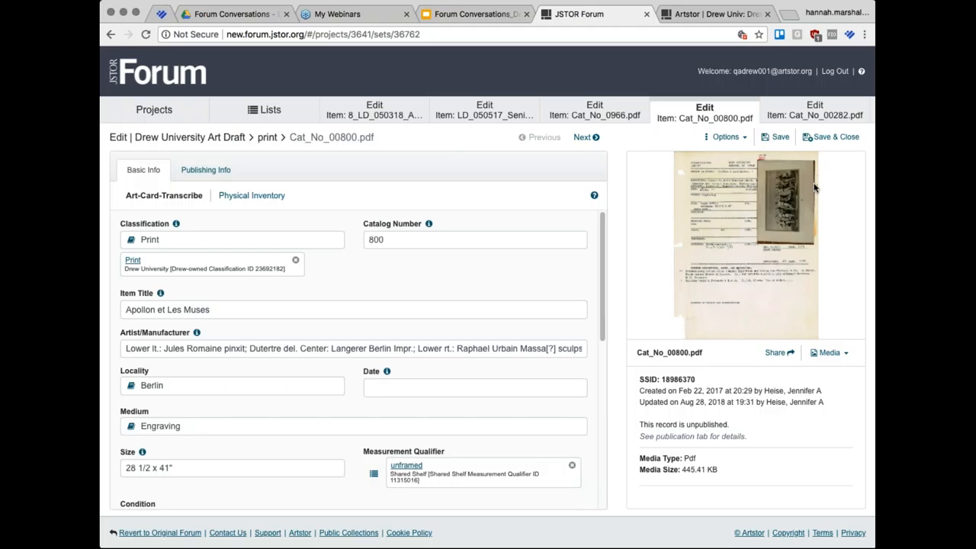
mouse_move(781, 238)
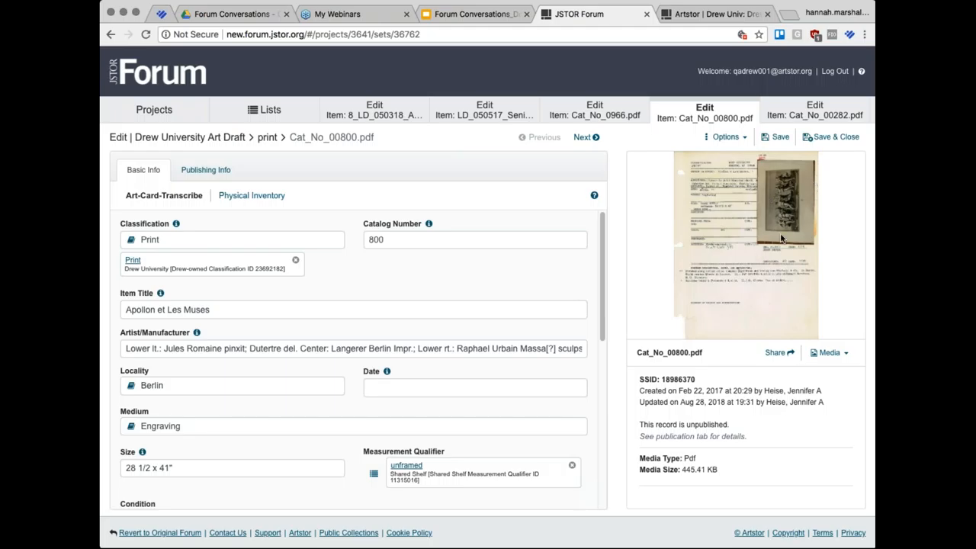
click(583, 136)
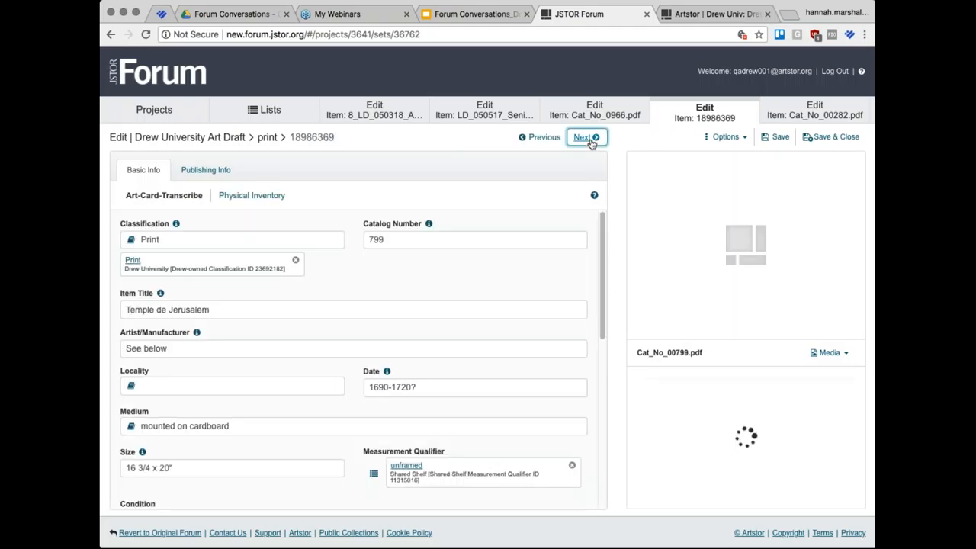
click(583, 136)
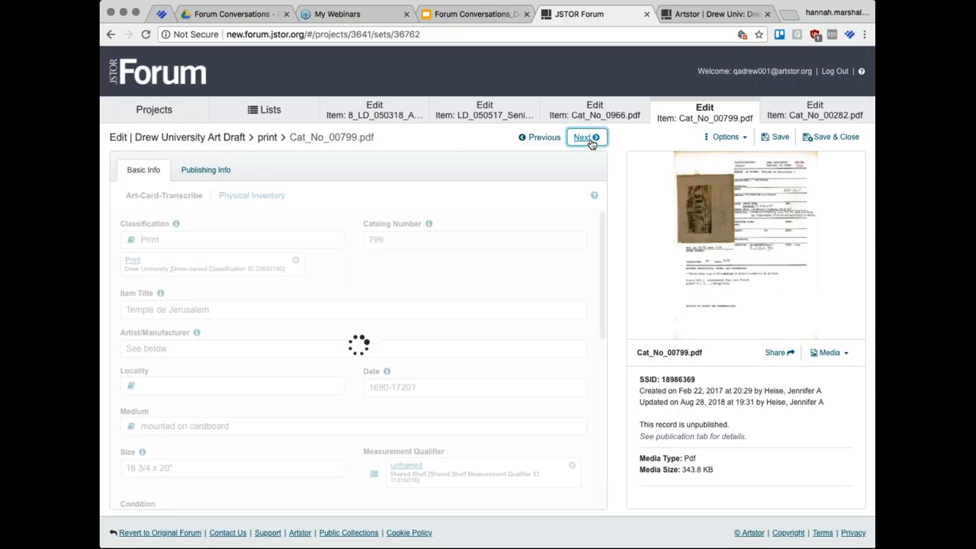
click(584, 137)
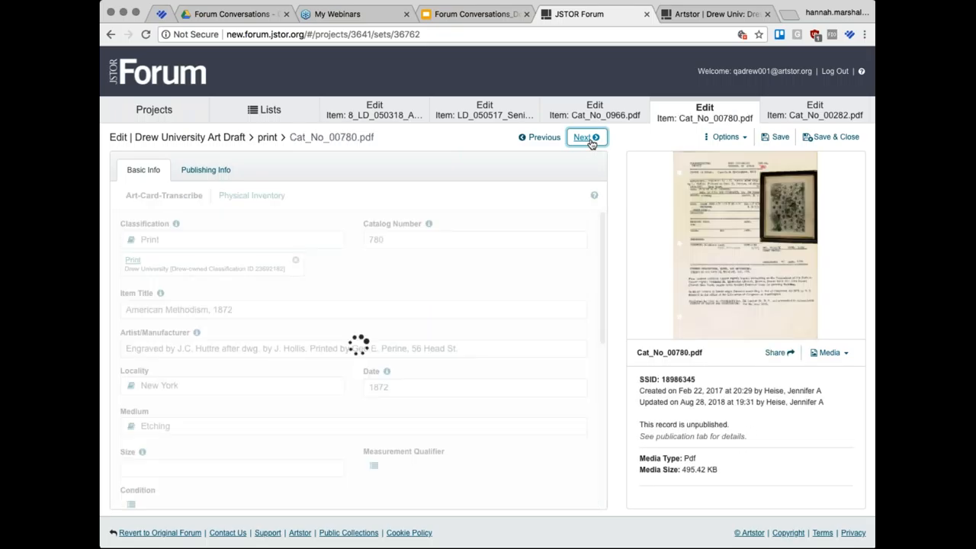
click(586, 137)
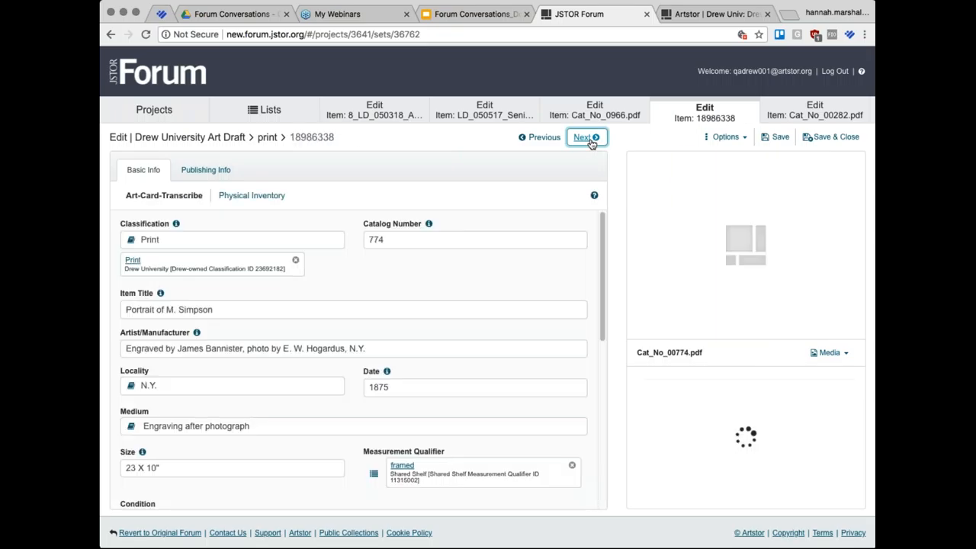
click(583, 137)
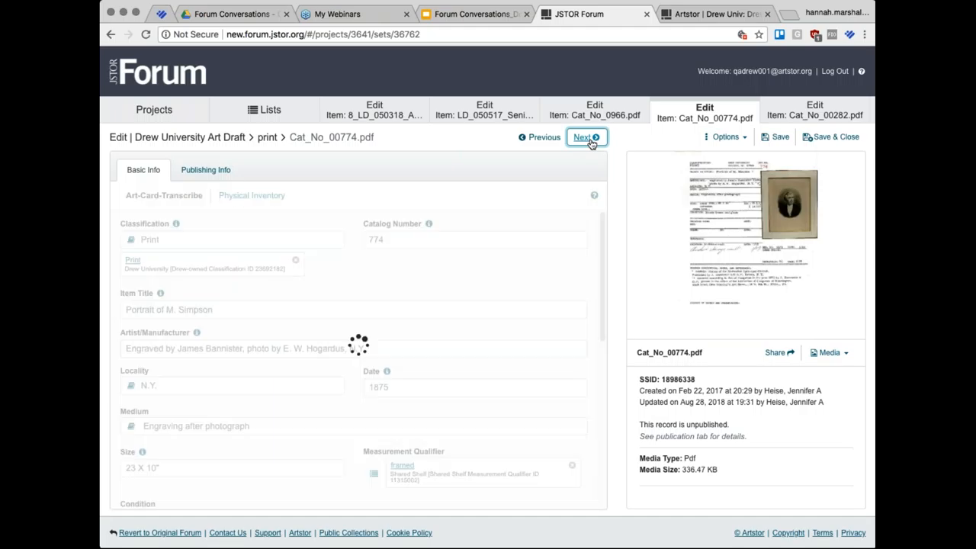
click(584, 137)
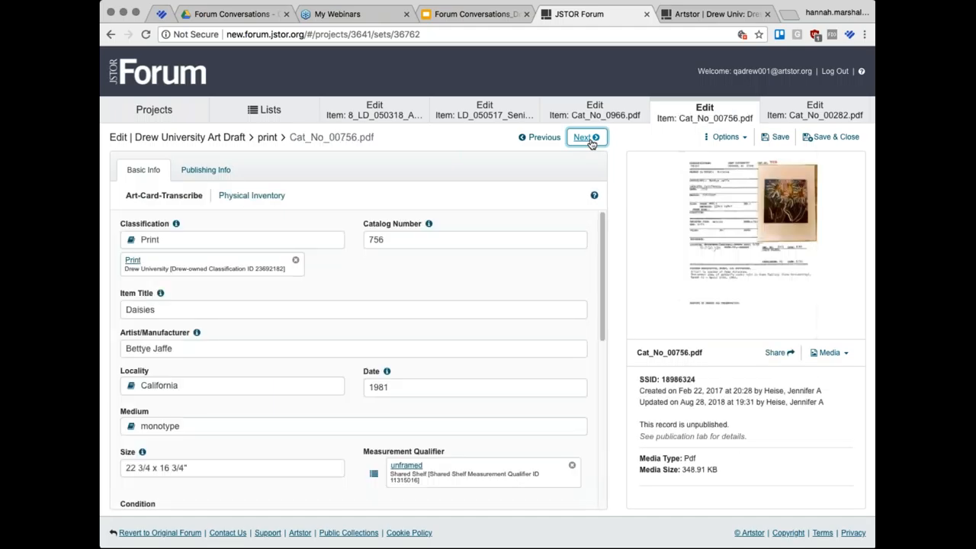
click(583, 137)
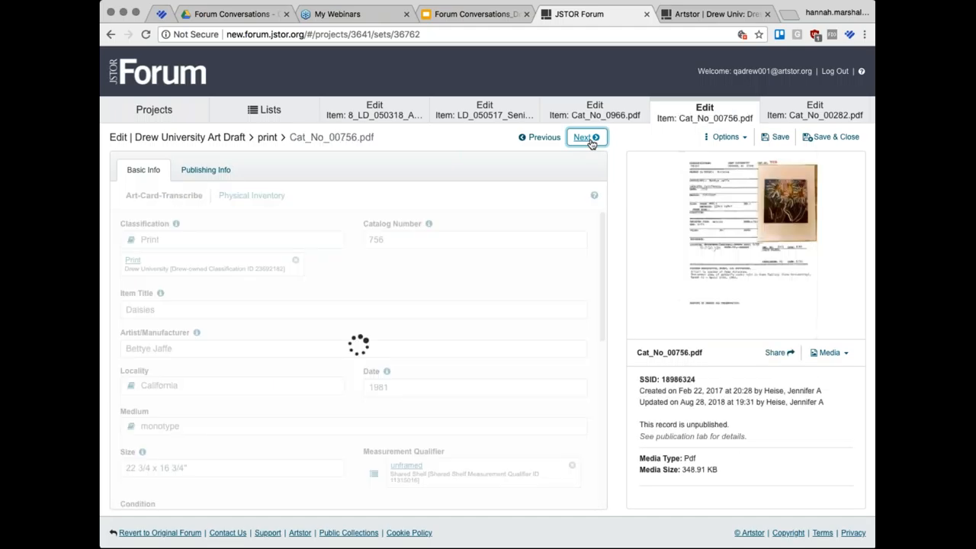
click(584, 136)
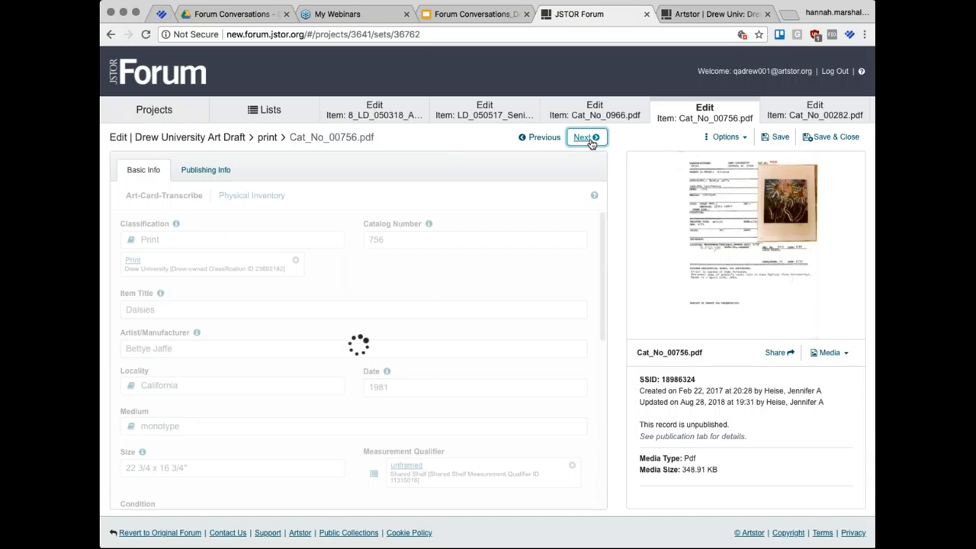
click(587, 137)
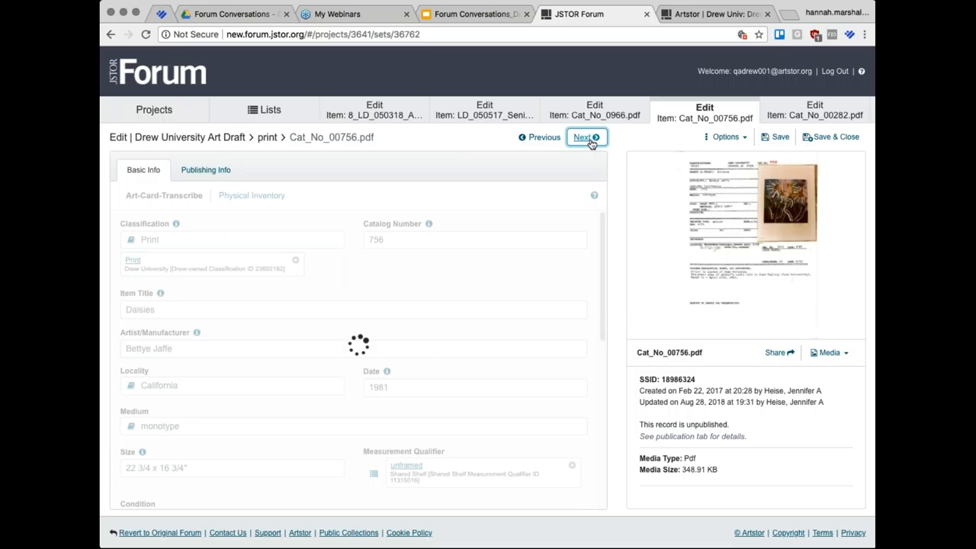
click(584, 137)
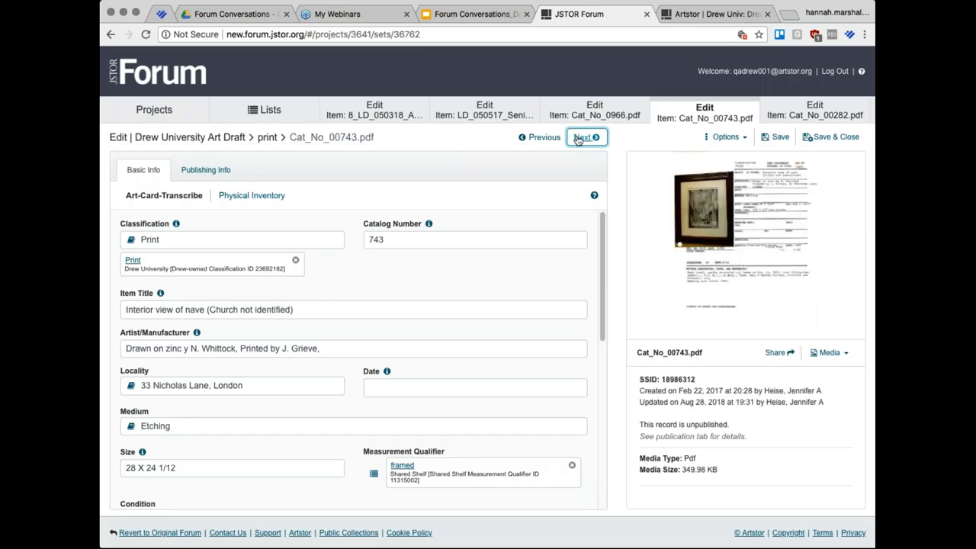
click(586, 137)
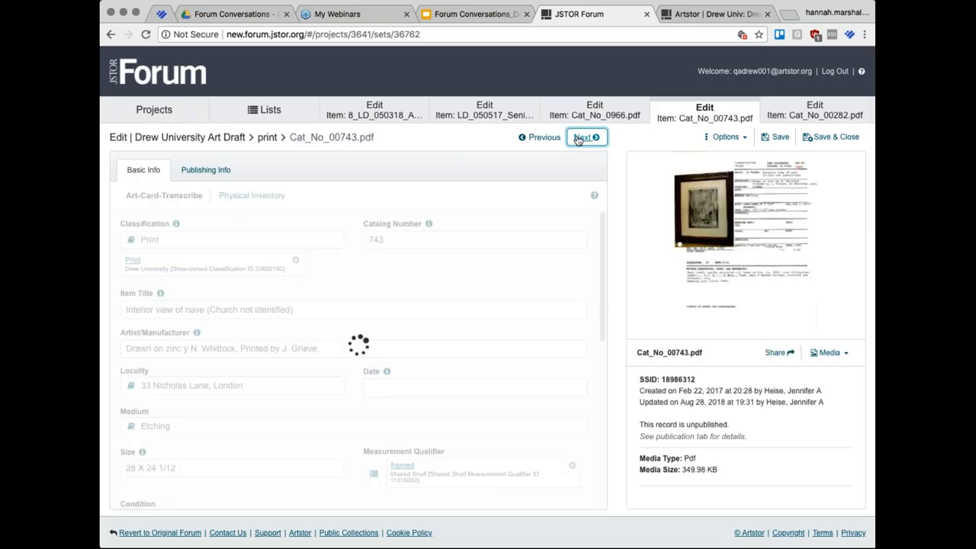
click(584, 137)
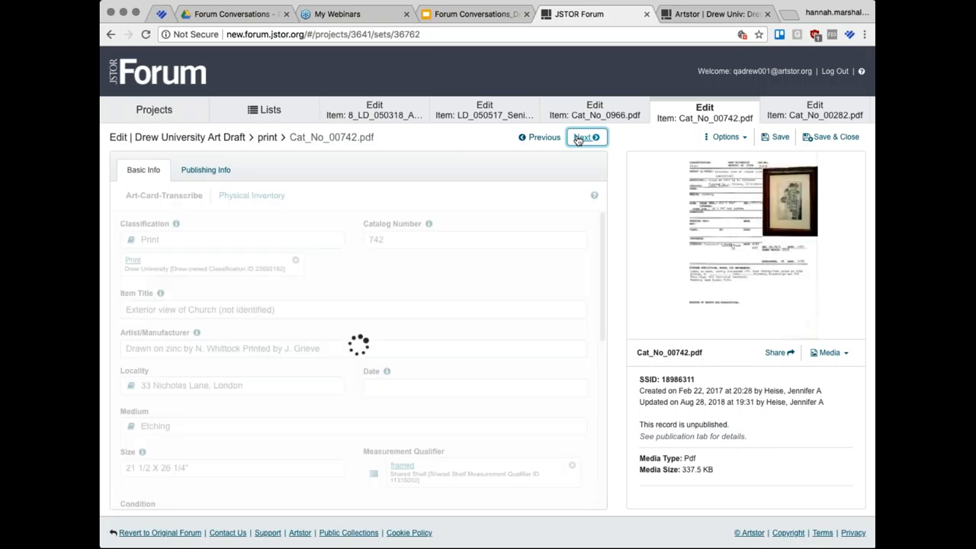
click(585, 138)
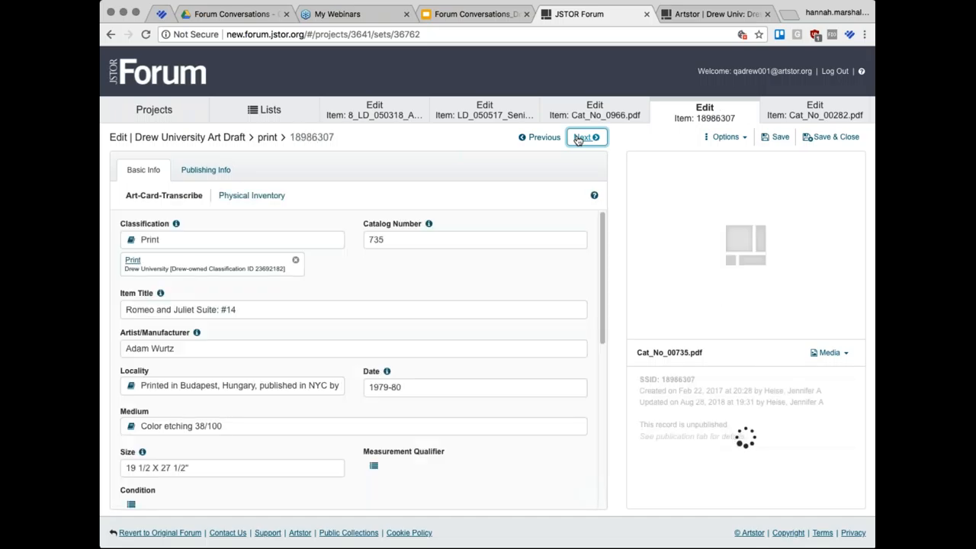
click(584, 137)
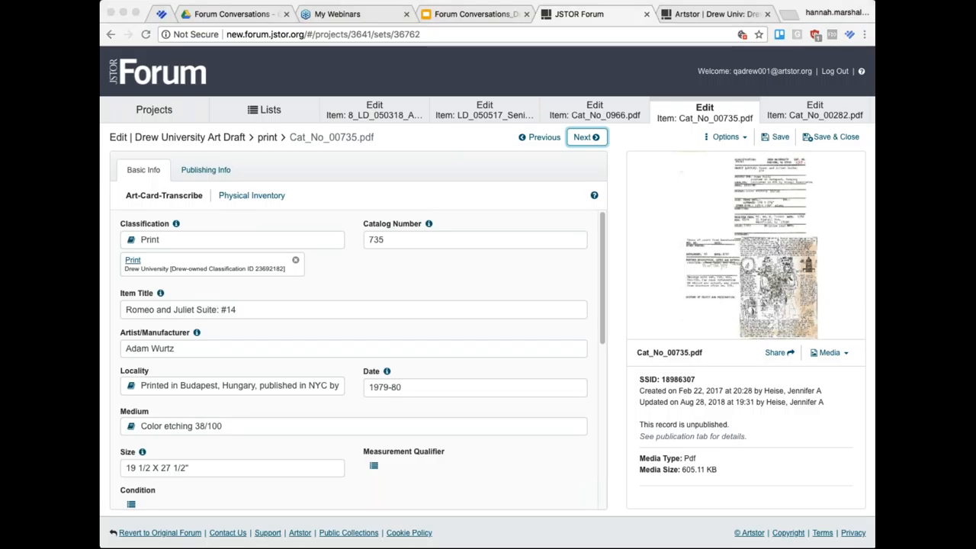
mouse_move(827, 313)
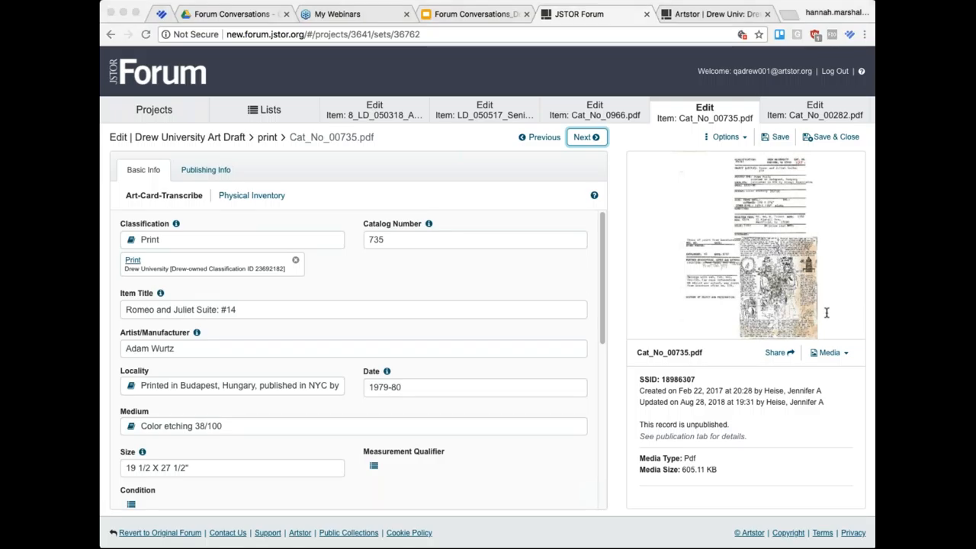
mouse_move(827, 313)
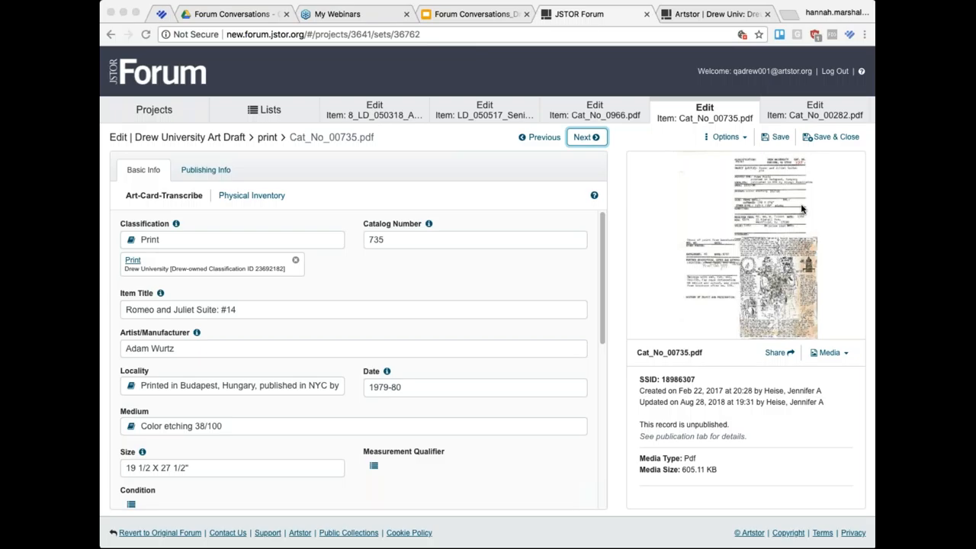
mouse_move(871, 145)
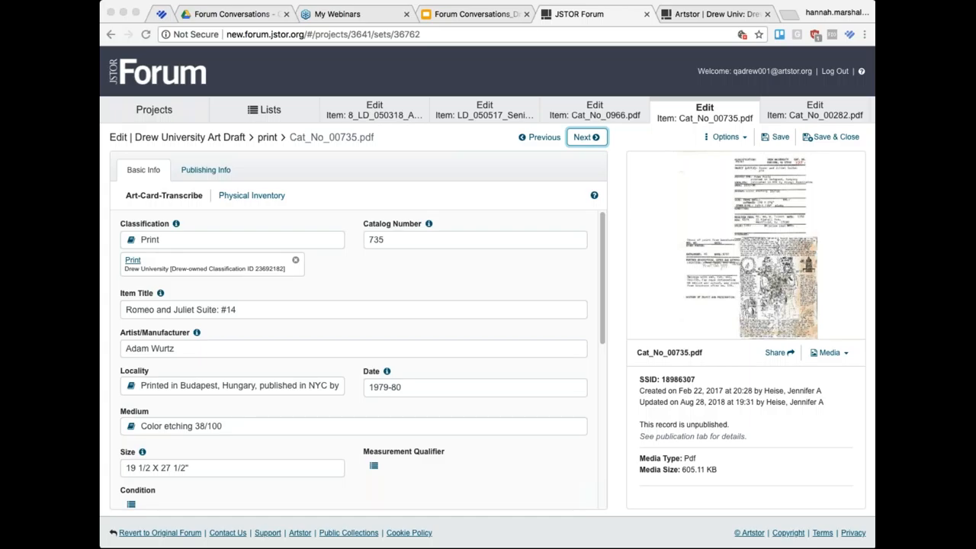
mouse_move(832, 261)
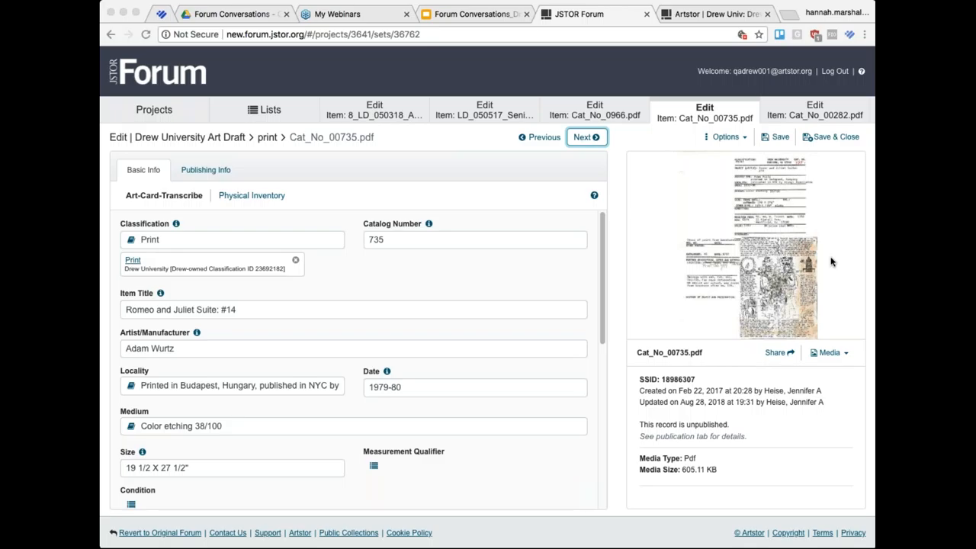
mouse_move(832, 234)
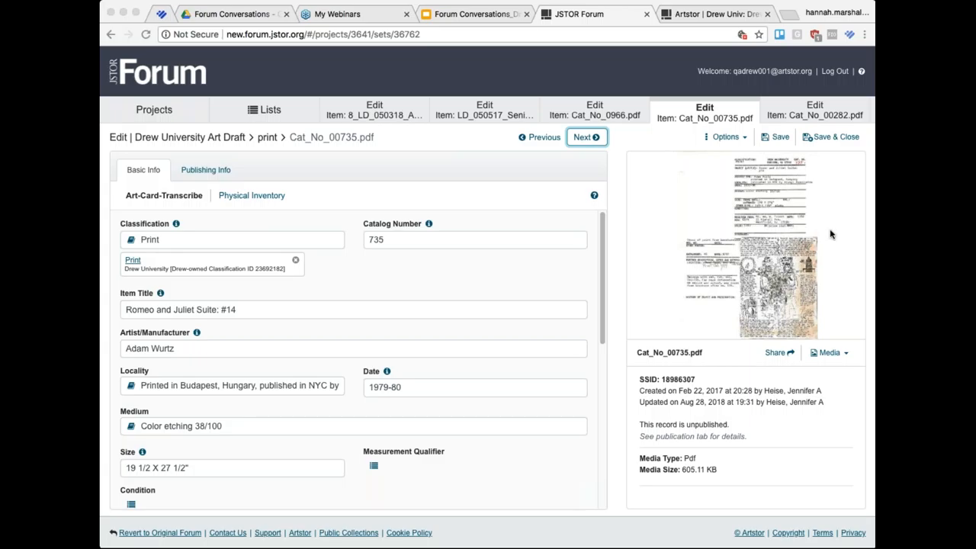
mouse_move(815, 253)
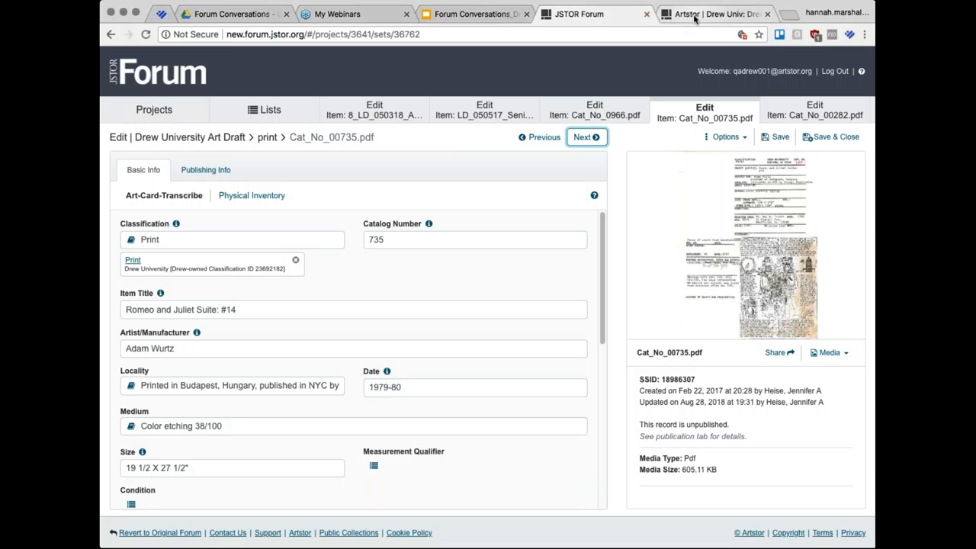
Step: Browse Artstor's Public Collections and find the Drew University Methodist Image, Nestorian Cross and Student Art entries
click(713, 14)
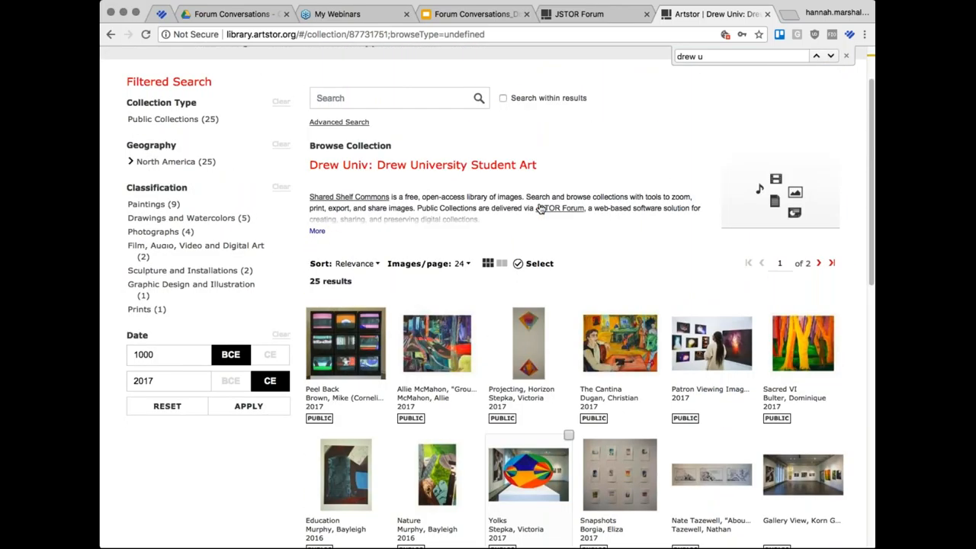
click(188, 116)
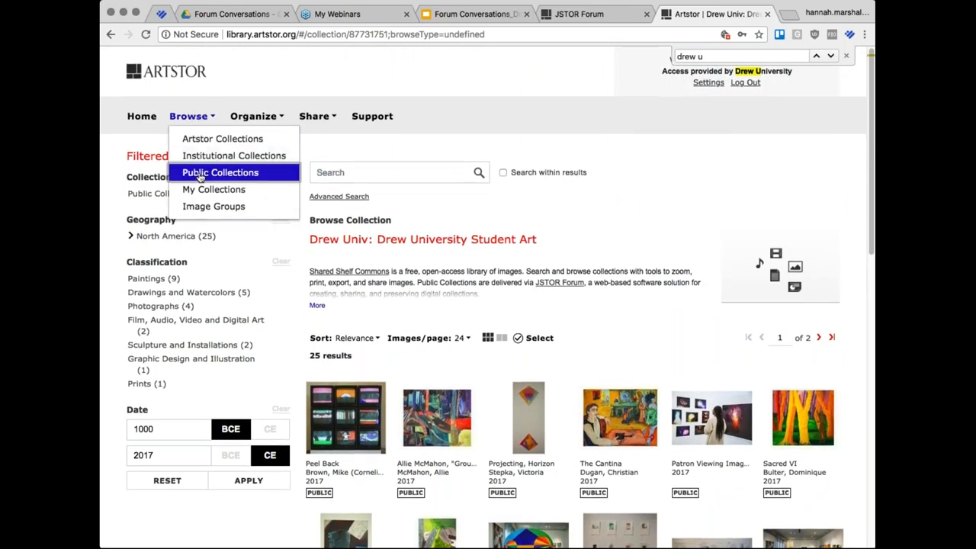
click(220, 172)
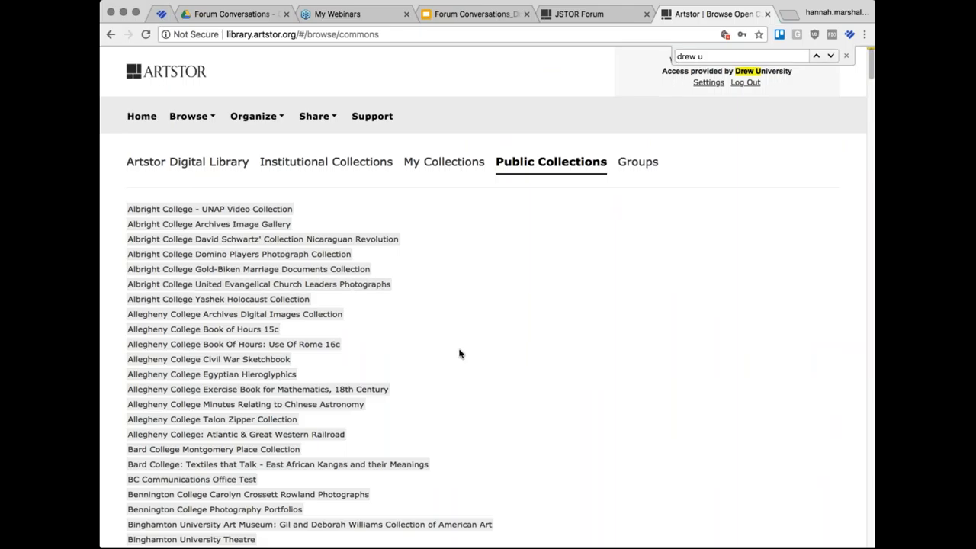
click(816, 56)
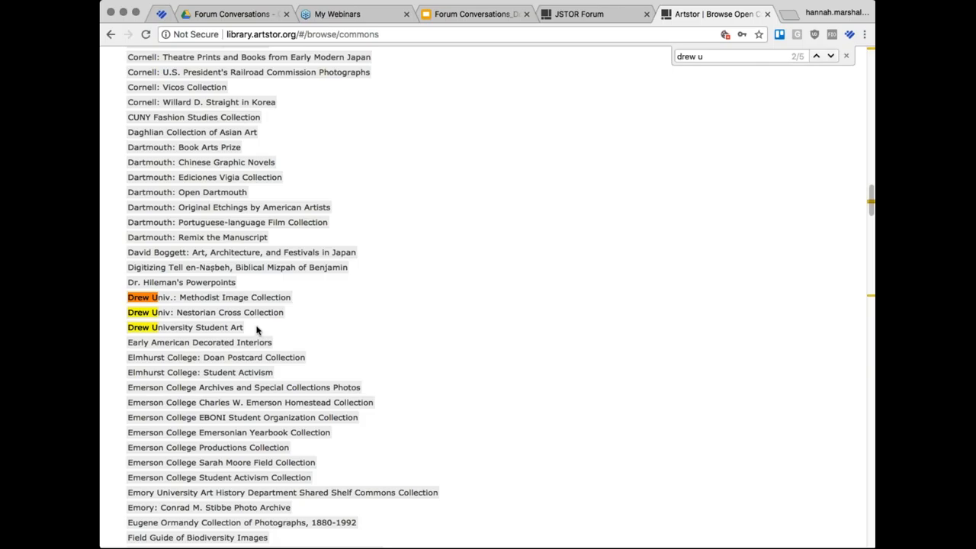
click(816, 56)
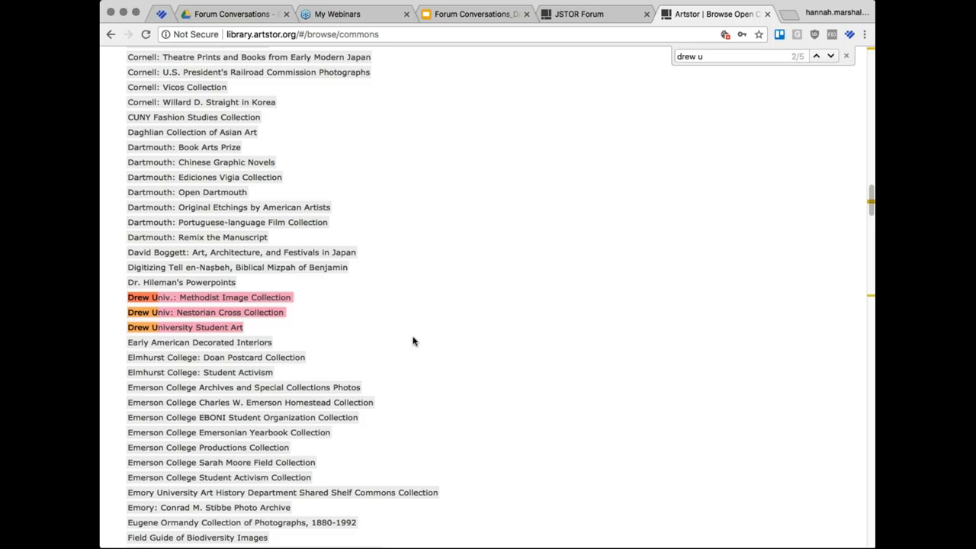
mouse_move(462, 192)
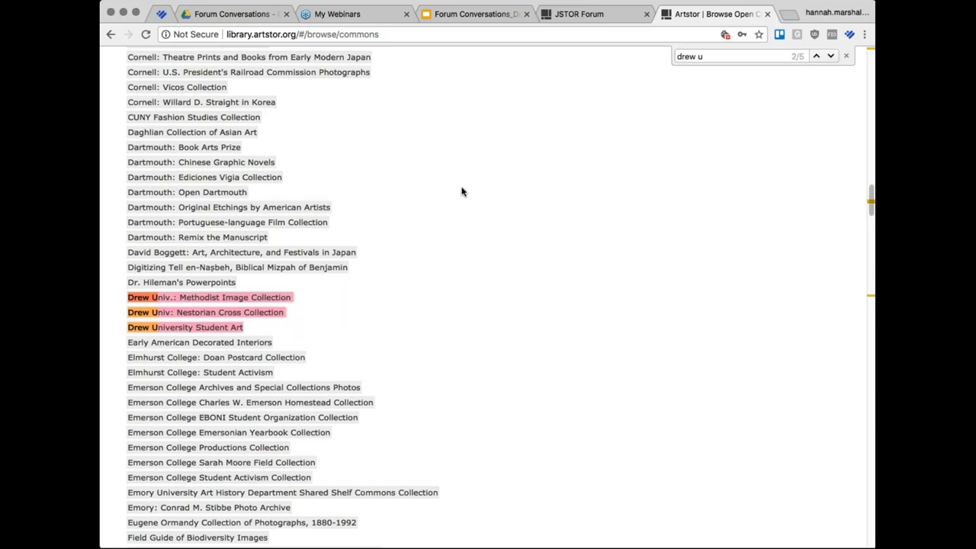
mouse_move(557, 184)
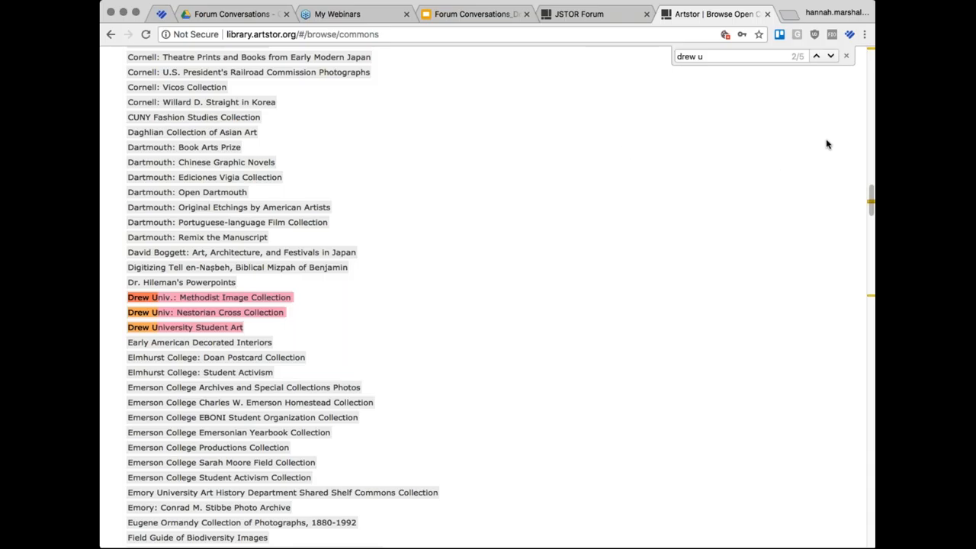
Step: Return to the Cat_No_00735.pdf Romeo and Juliet record and focus its Locality field
click(579, 13)
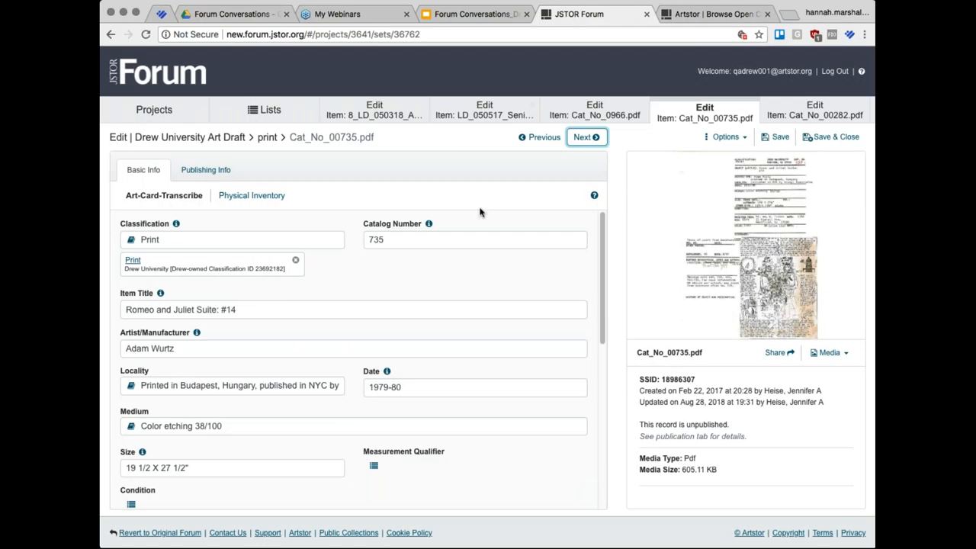
scroll(down, 3)
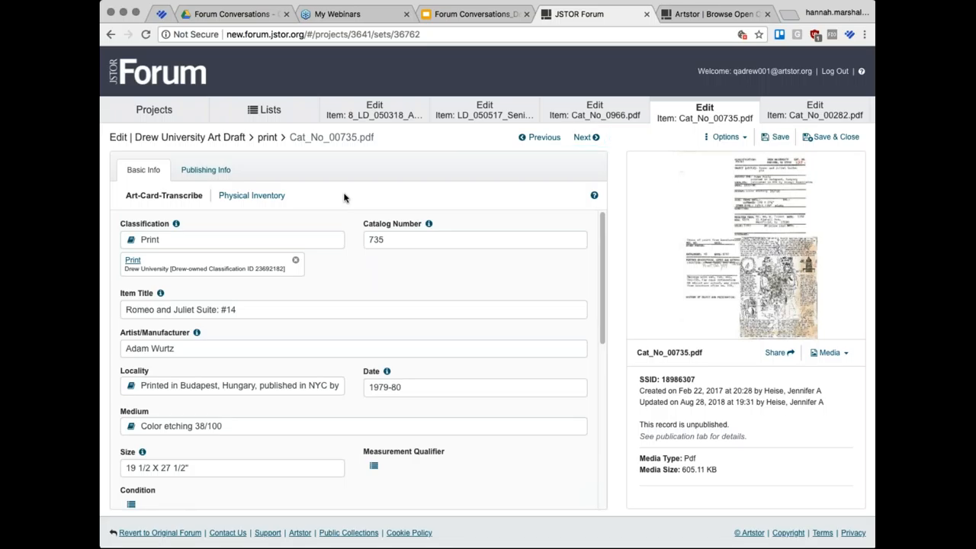
mouse_move(345, 198)
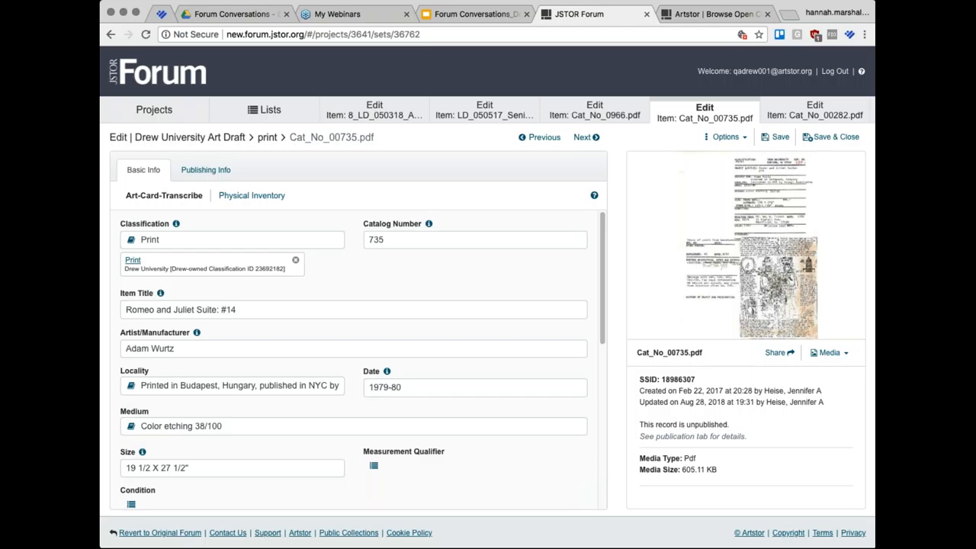
mouse_move(726, 294)
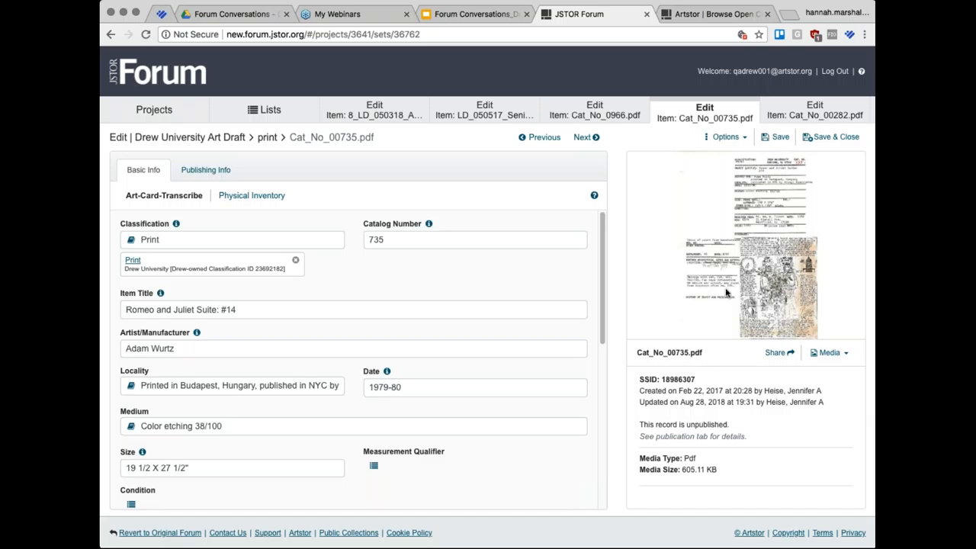
mouse_move(706, 257)
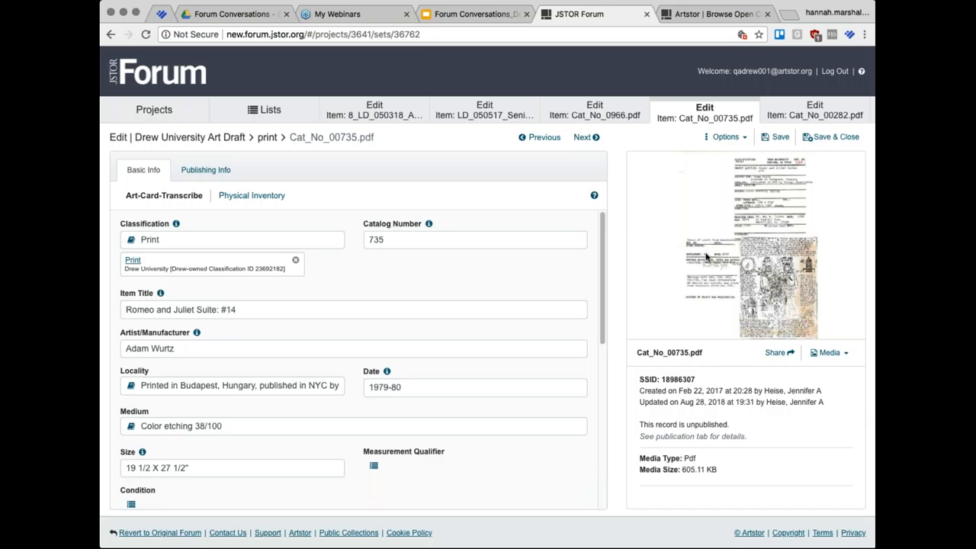
mouse_move(683, 305)
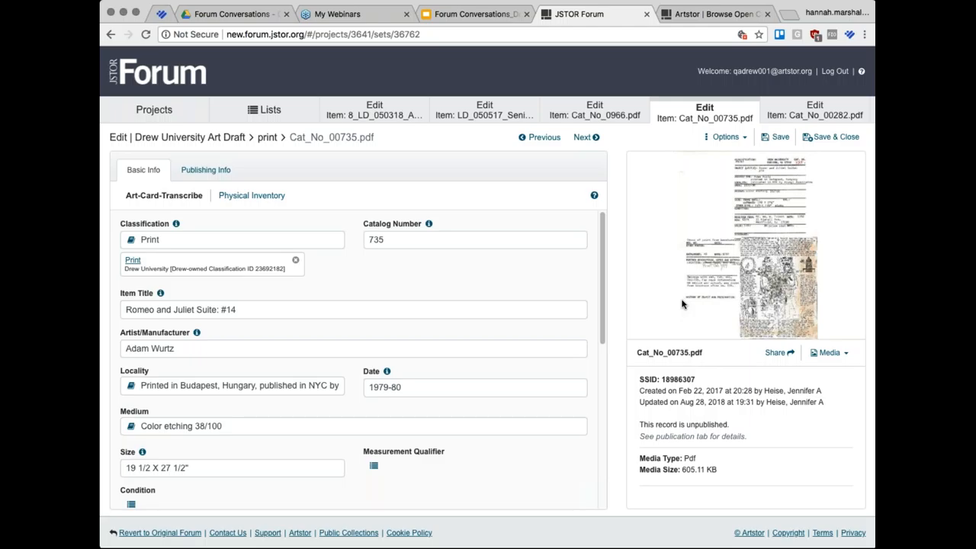
mouse_move(706, 276)
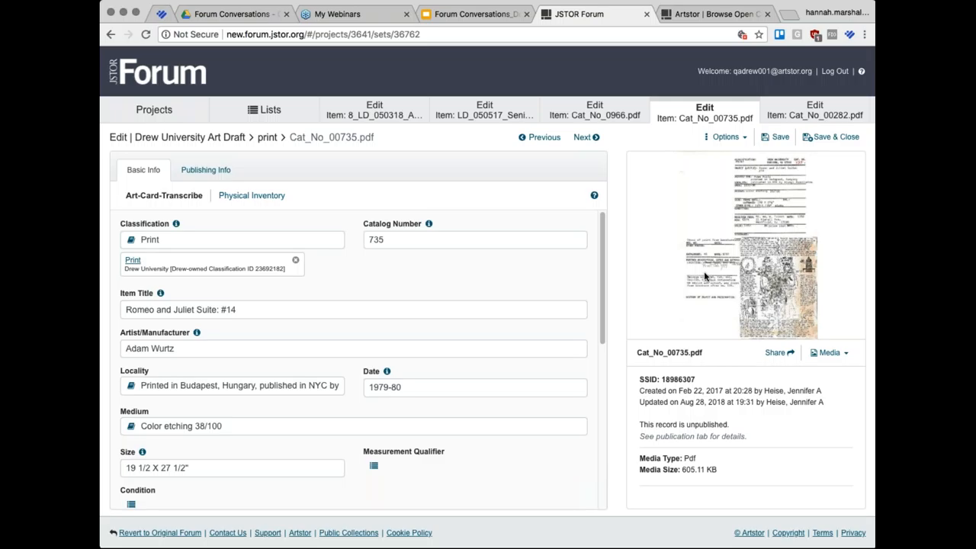
click(232, 239)
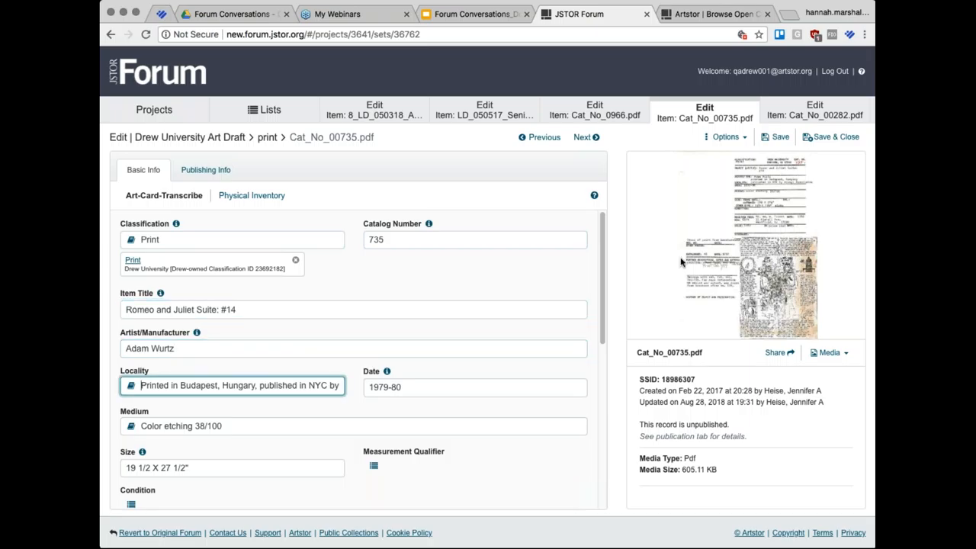
mouse_move(682, 303)
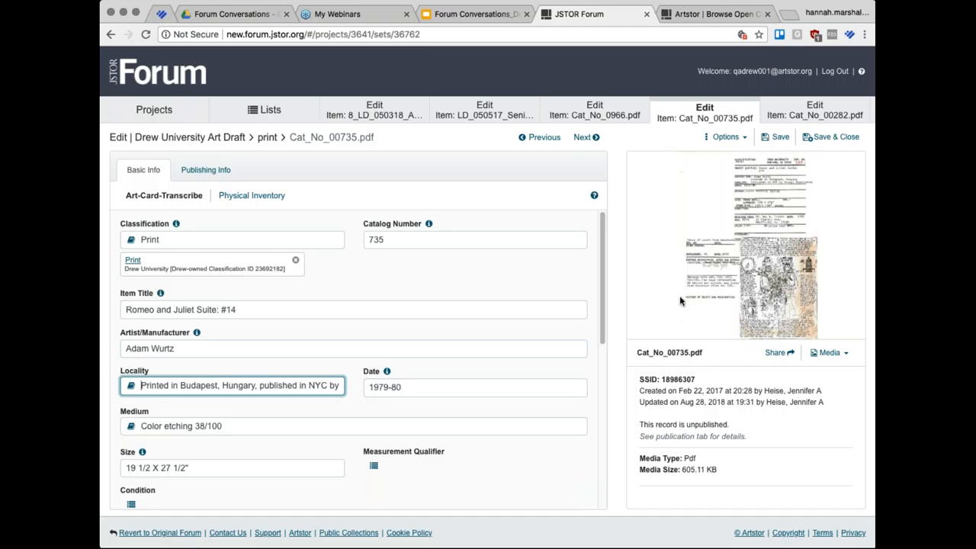
mouse_move(695, 228)
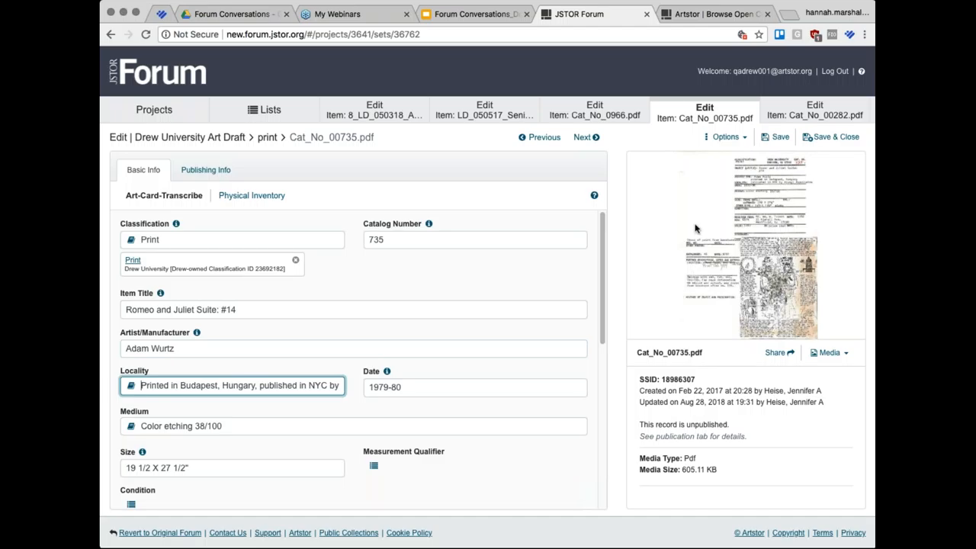
mouse_move(450, 343)
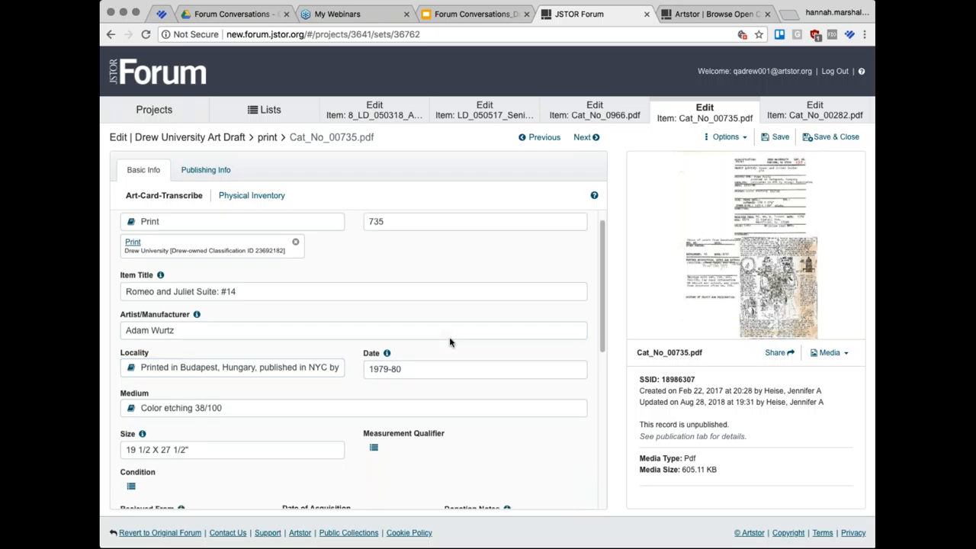
scroll(down, 3)
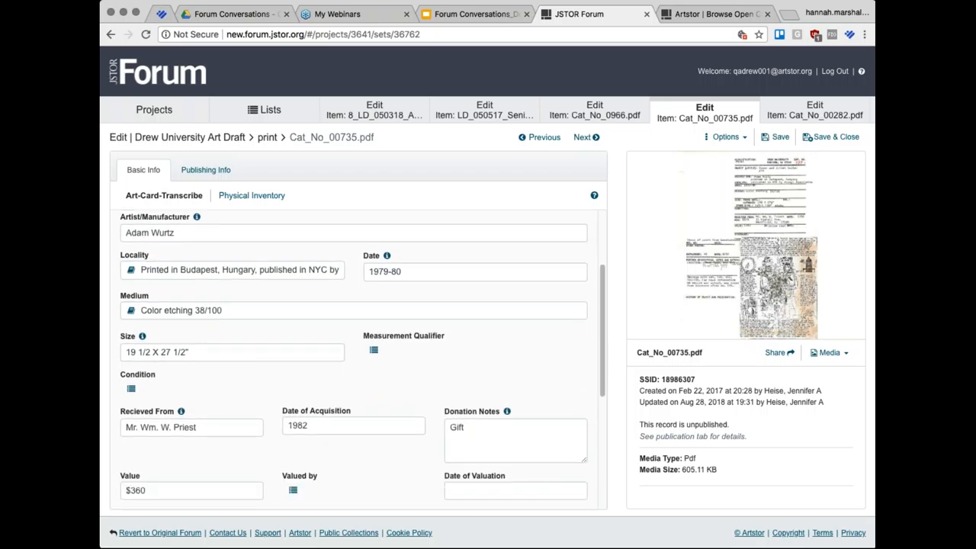
scroll(down, 3)
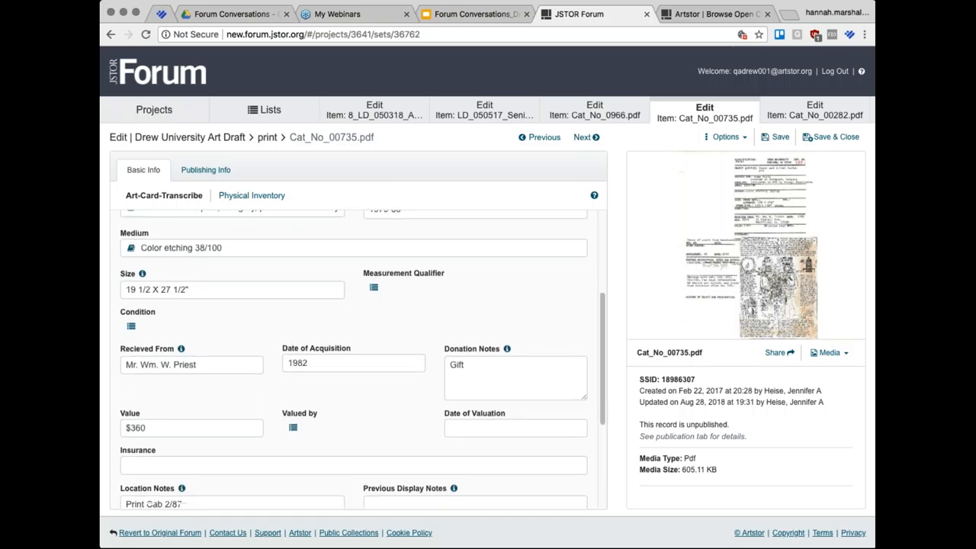
scroll(down, 3)
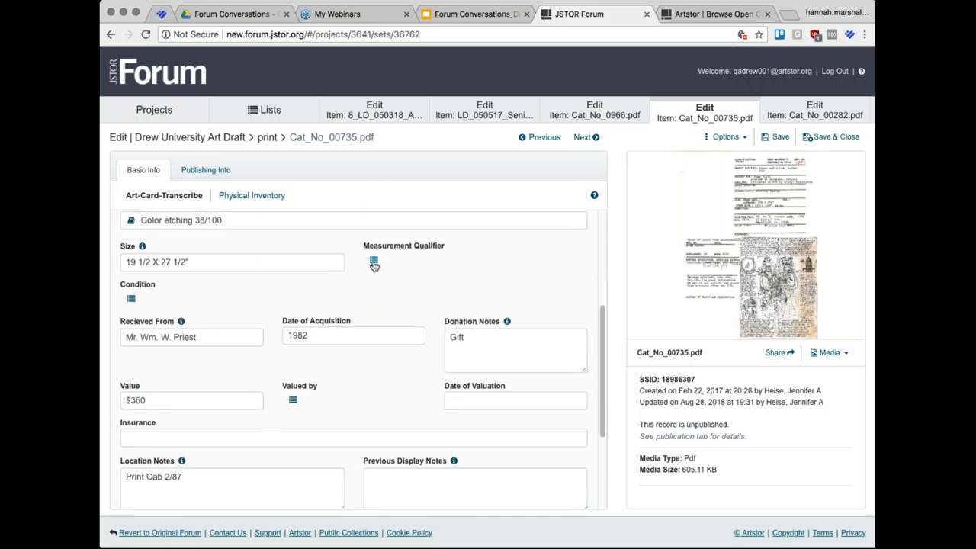
click(374, 262)
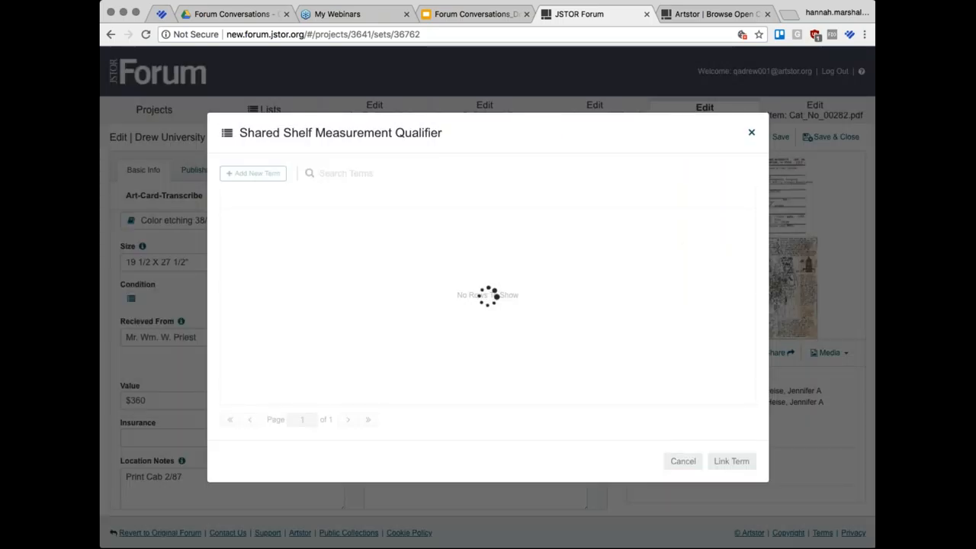
click(682, 461)
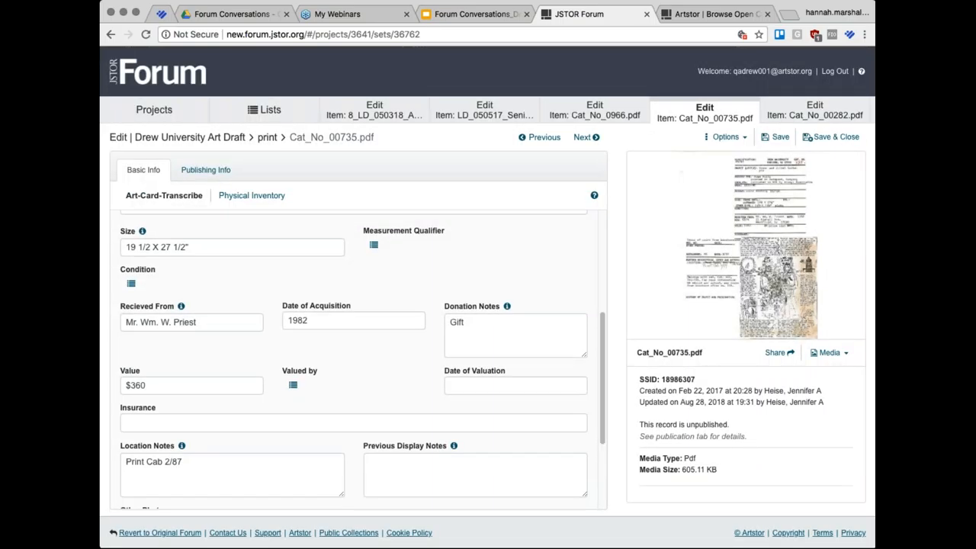
scroll(down, 3)
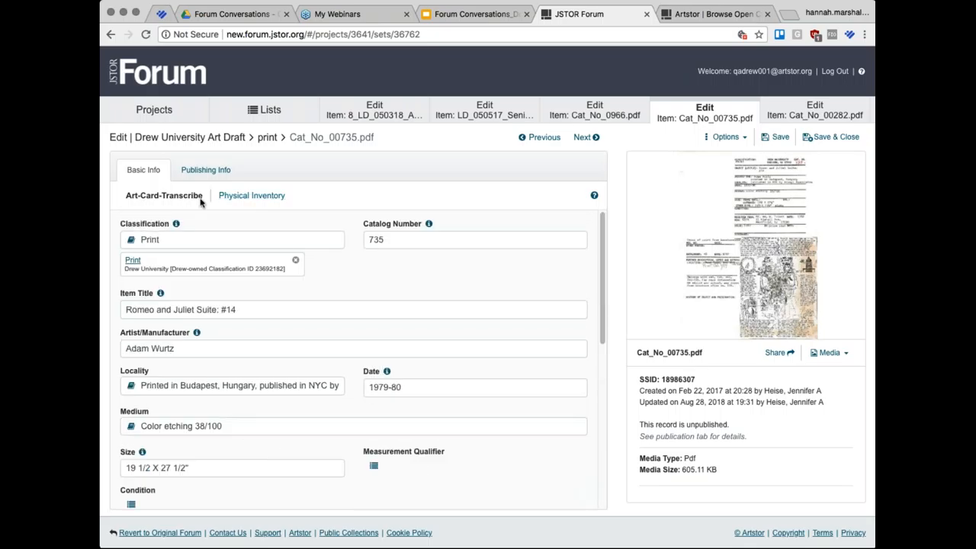
mouse_move(164, 198)
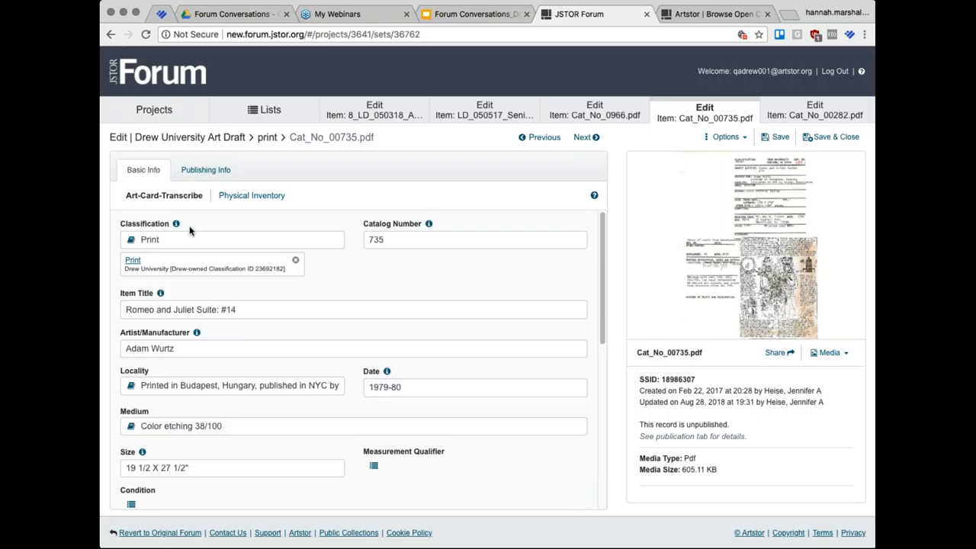
Step: Open the Cat_No_0966.pdf card table record and focus its Classification and Artist/Manufacturer fields
click(594, 110)
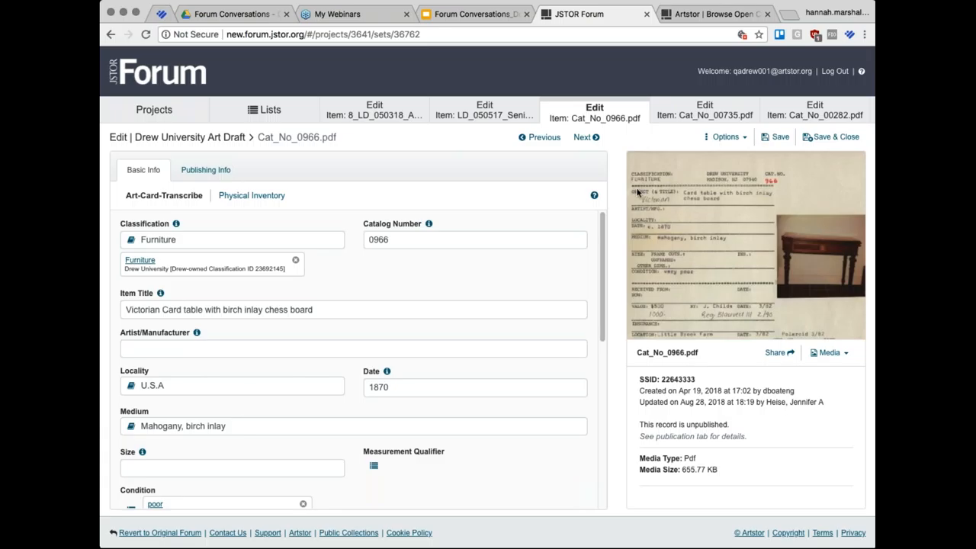
mouse_move(711, 312)
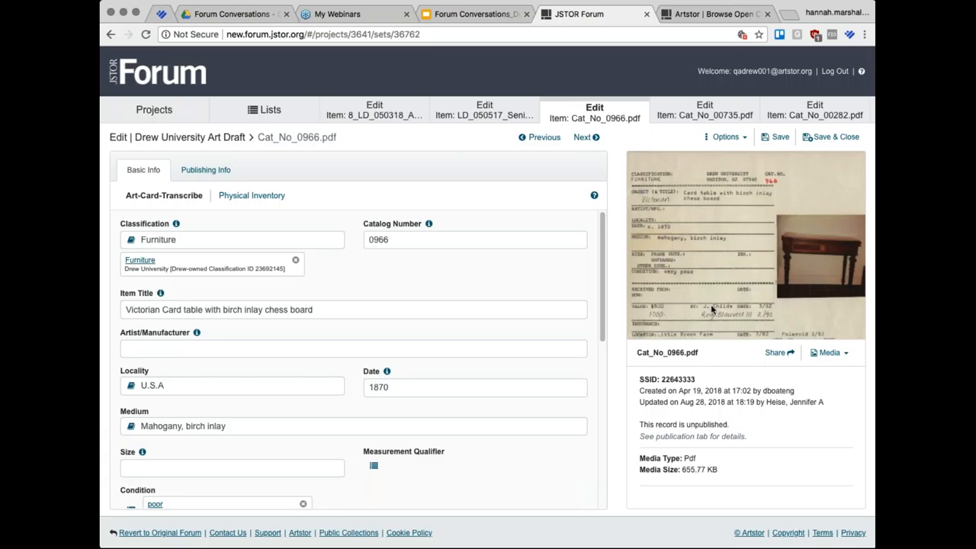
click(231, 240)
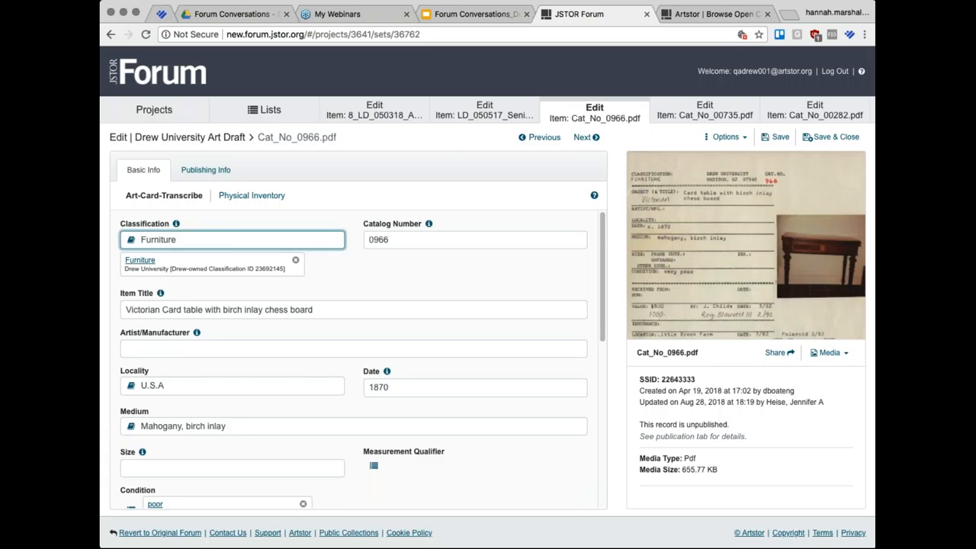
click(354, 348)
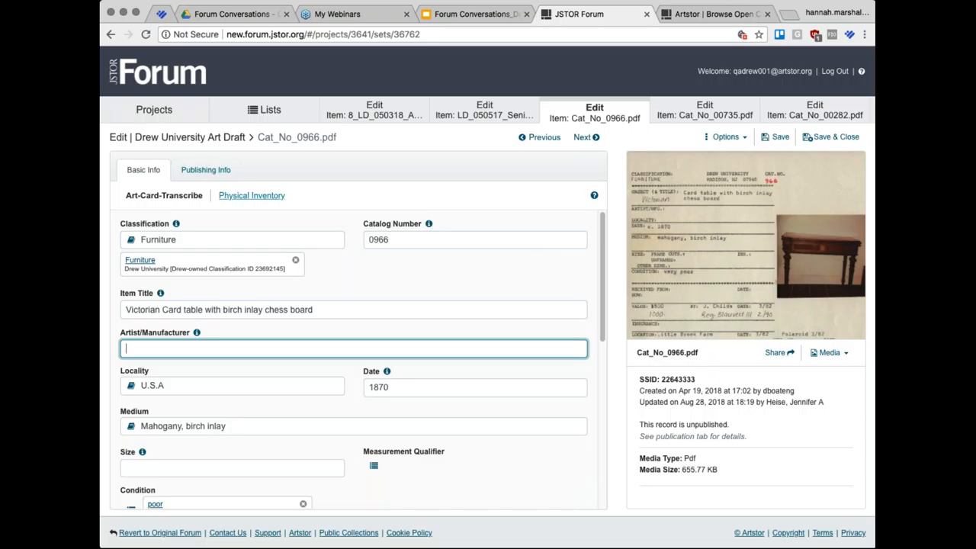
Step: Show the card table's Physical Inventory form and open the Drew Campus Locations list
click(251, 195)
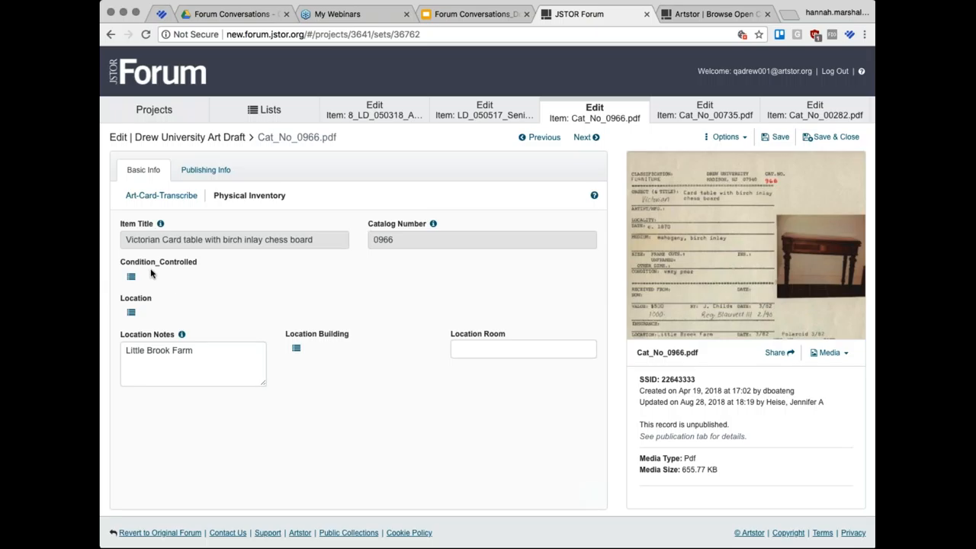
mouse_move(691, 292)
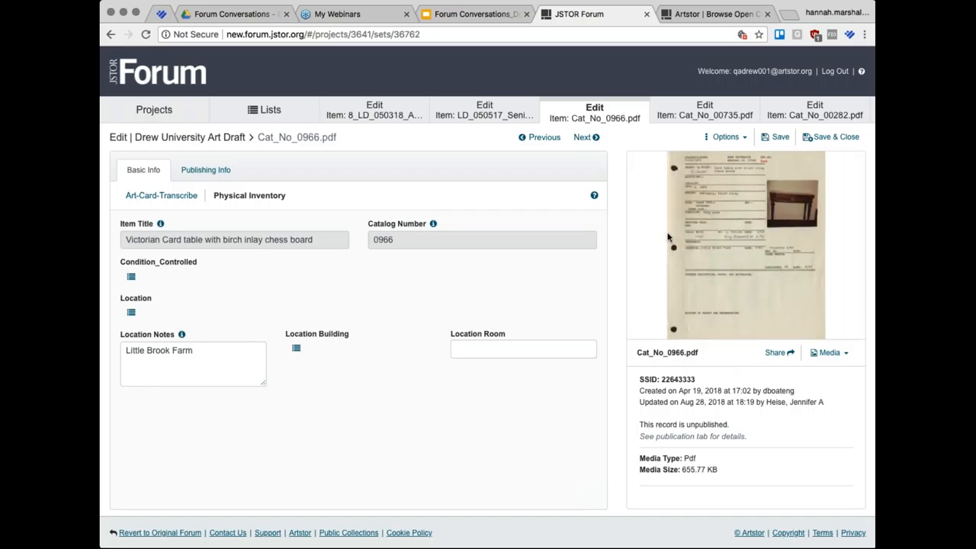
click(193, 350)
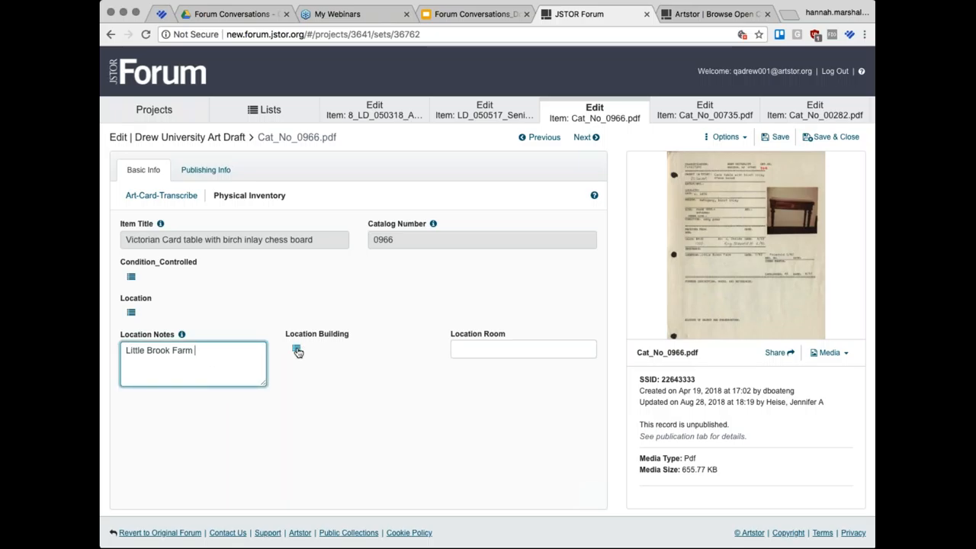
click(297, 351)
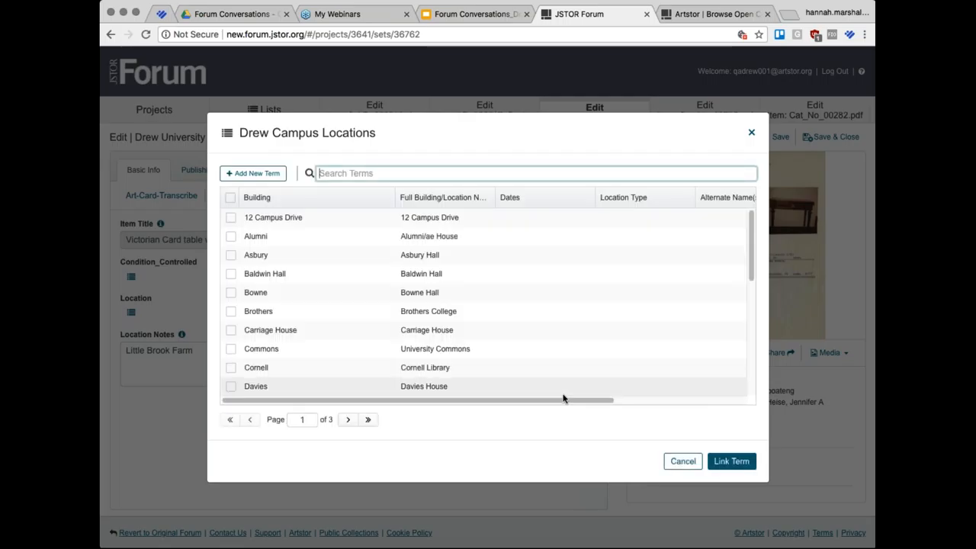
Step: Scroll through the Drew Campus Locations list and cancel without linking a building
scroll(down, 3)
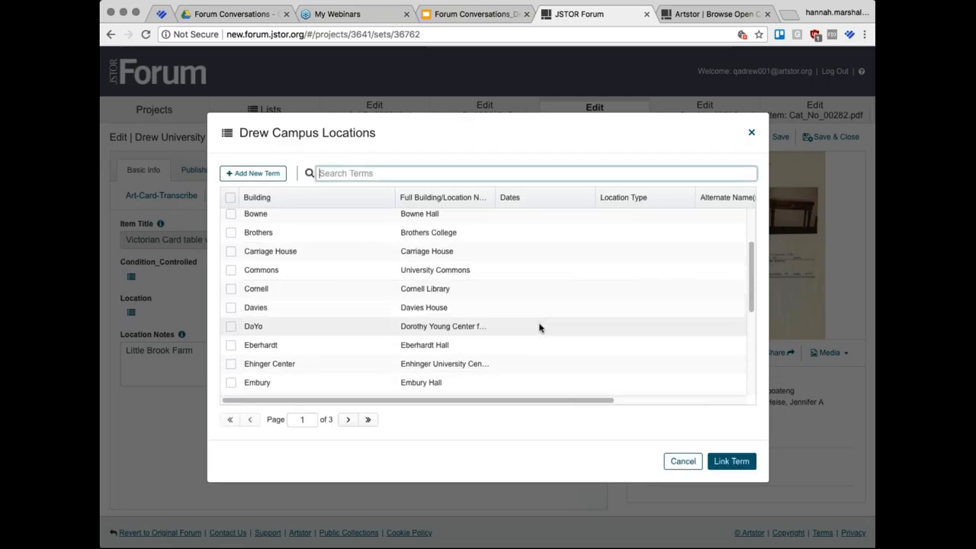
scroll(down, 3)
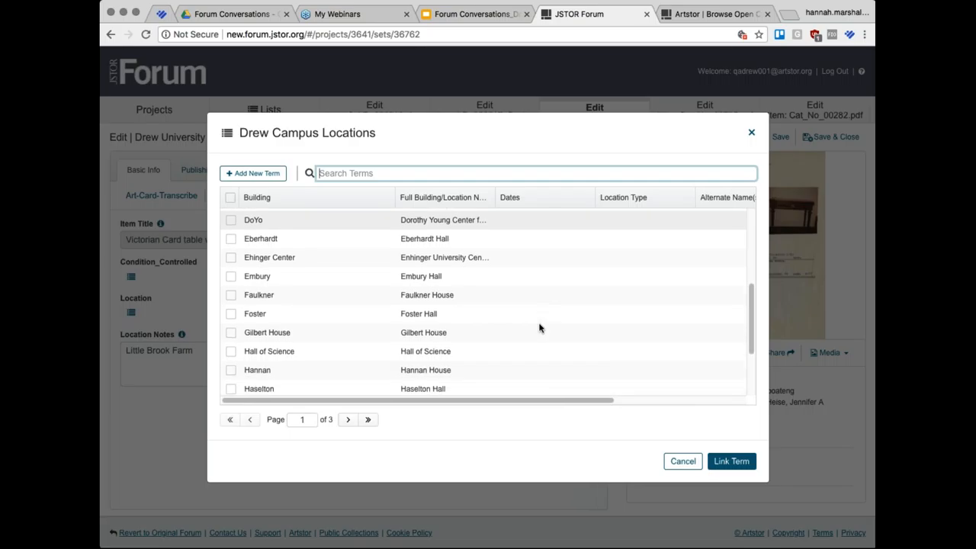
scroll(down, 3)
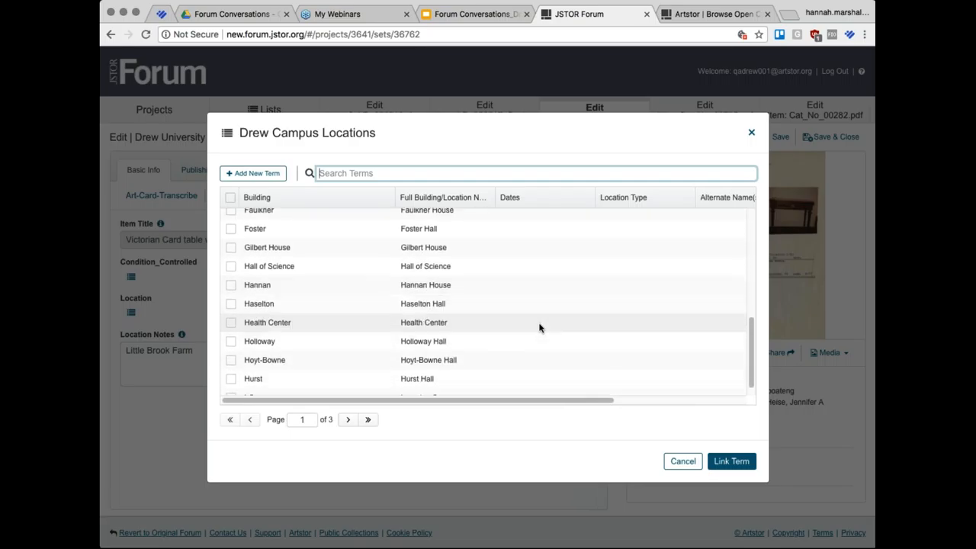
scroll(down, 3)
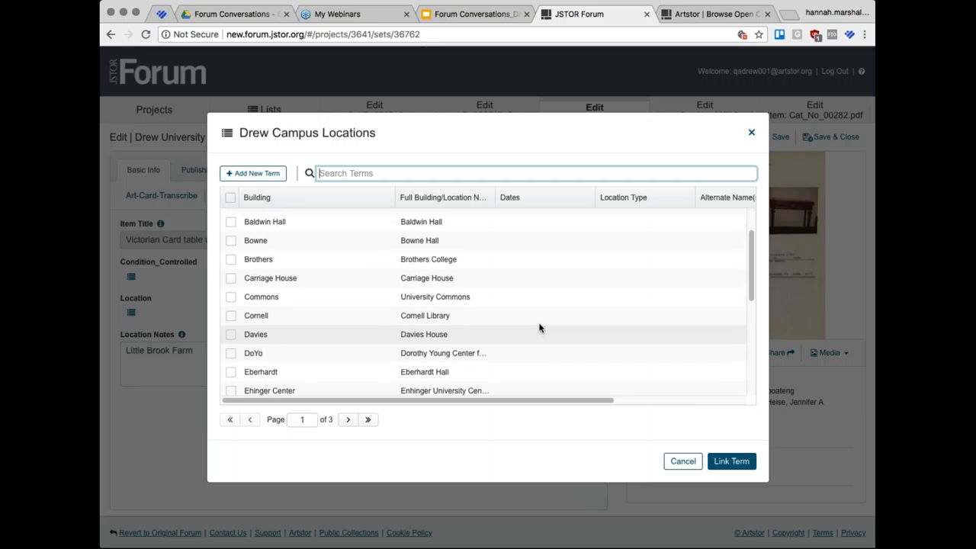
click(682, 460)
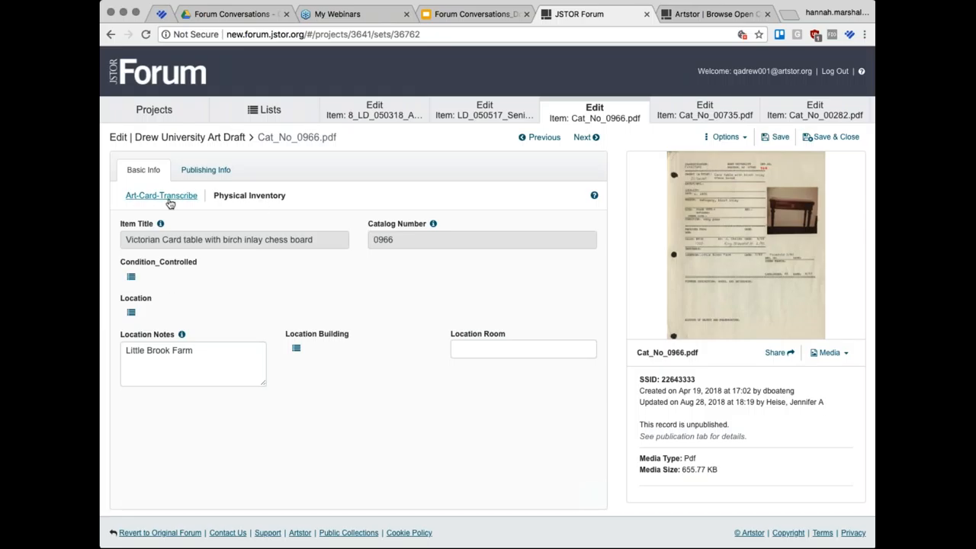
Step: Scroll through the card table record's Art-Card-Transcribe fields
click(161, 195)
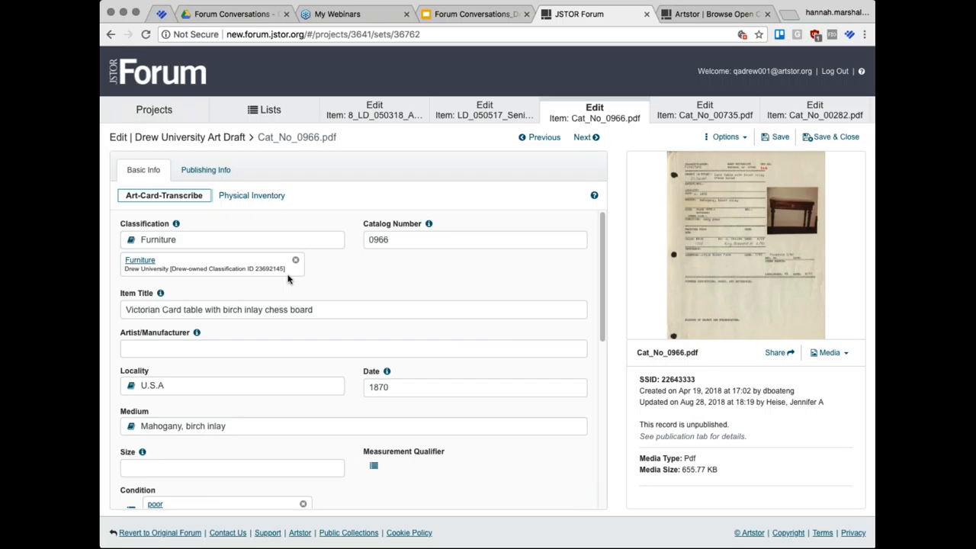
mouse_move(330, 203)
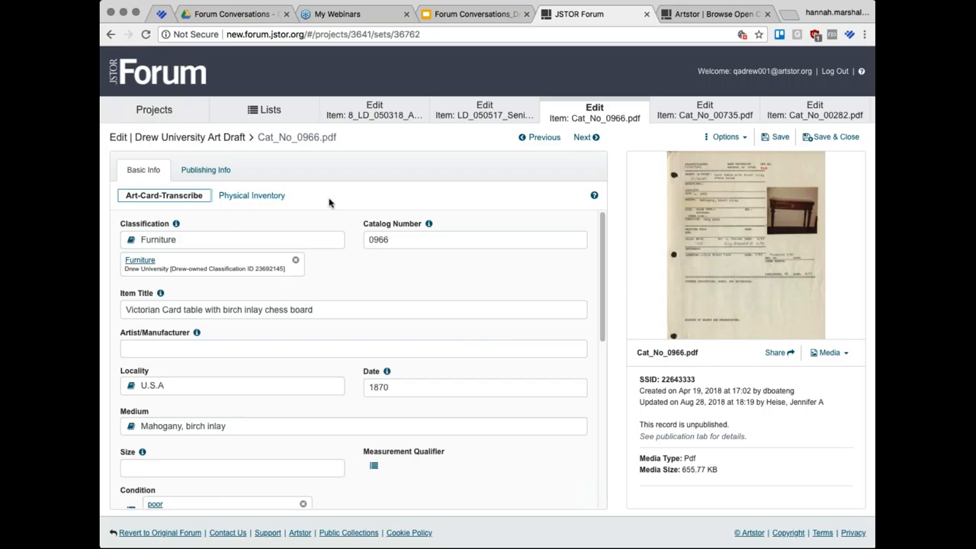
scroll(down, 3)
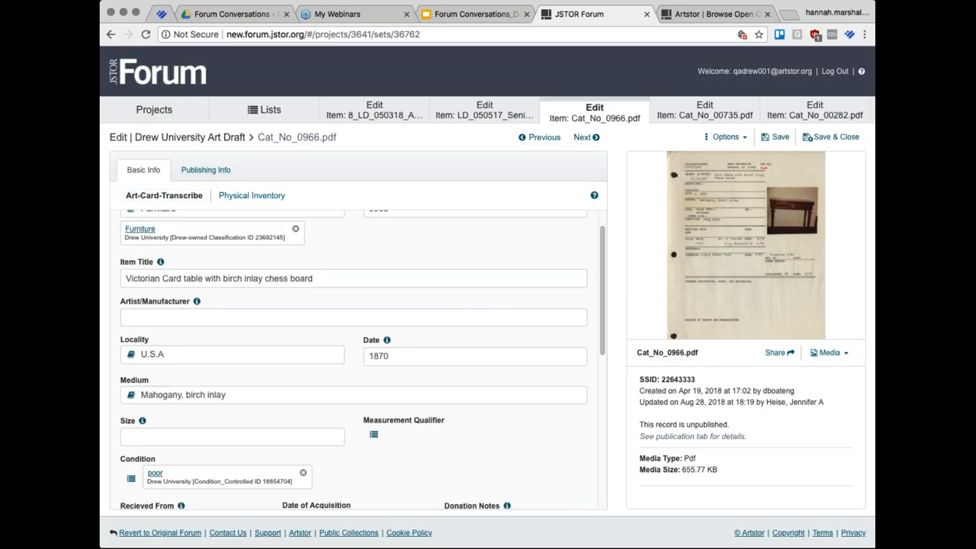
scroll(down, 3)
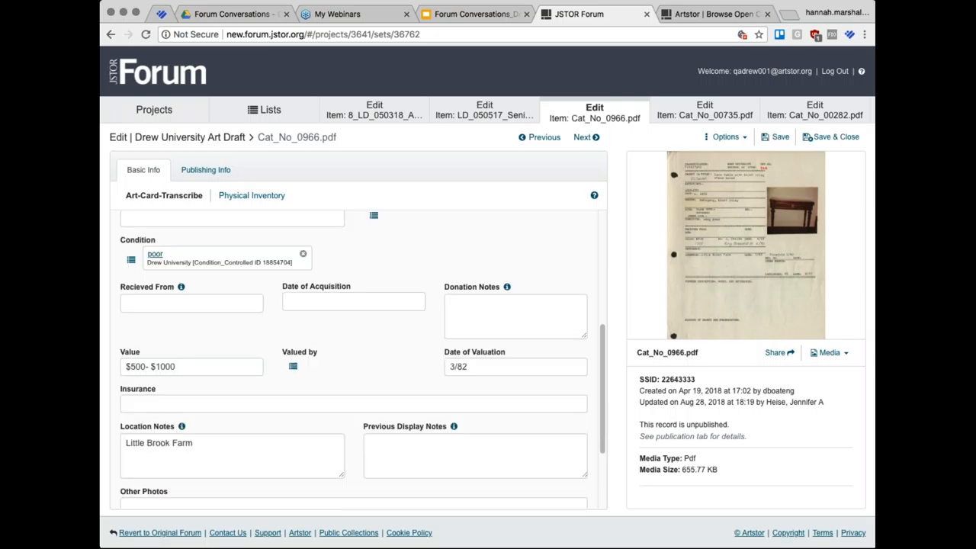
scroll(down, 3)
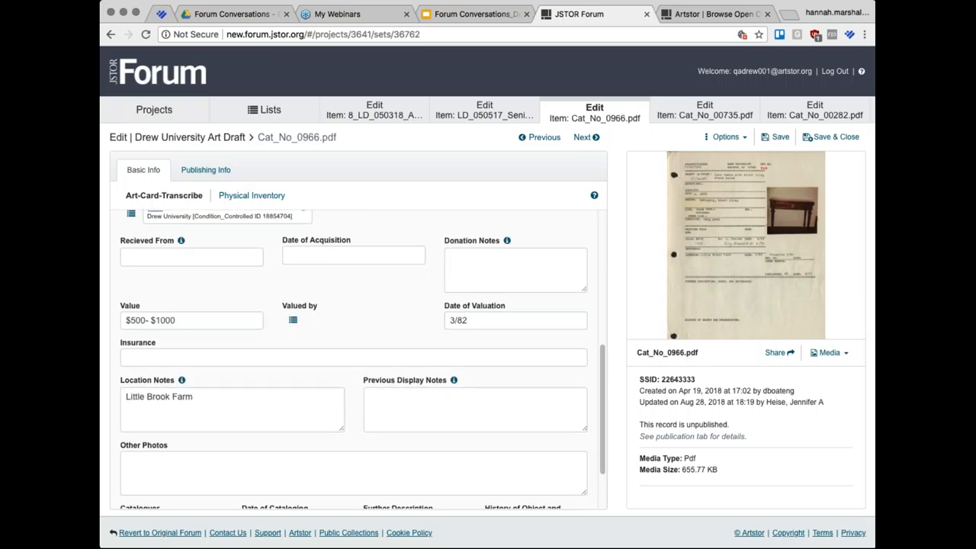
scroll(down, 3)
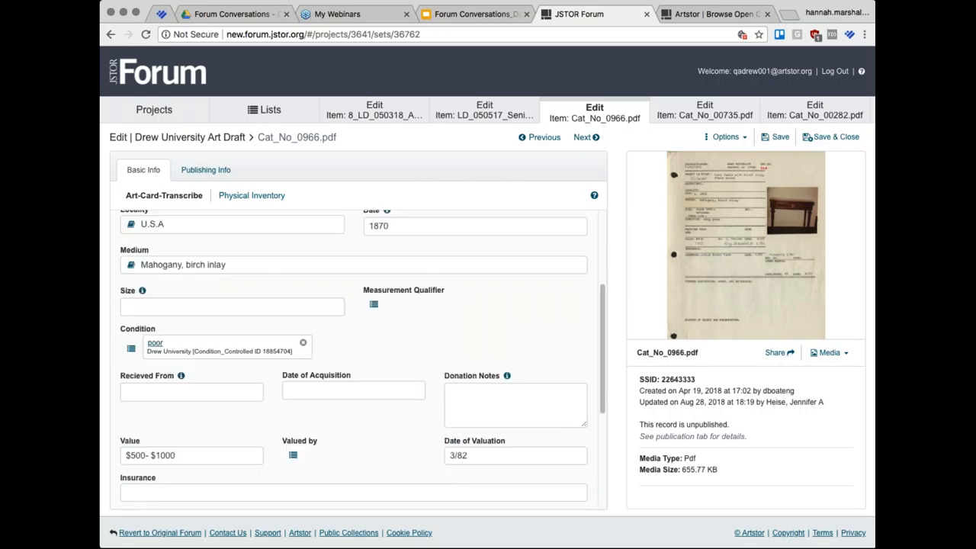
Step: Show the Physical Inventory form again, then return to Art-Card-Transcribe
click(249, 195)
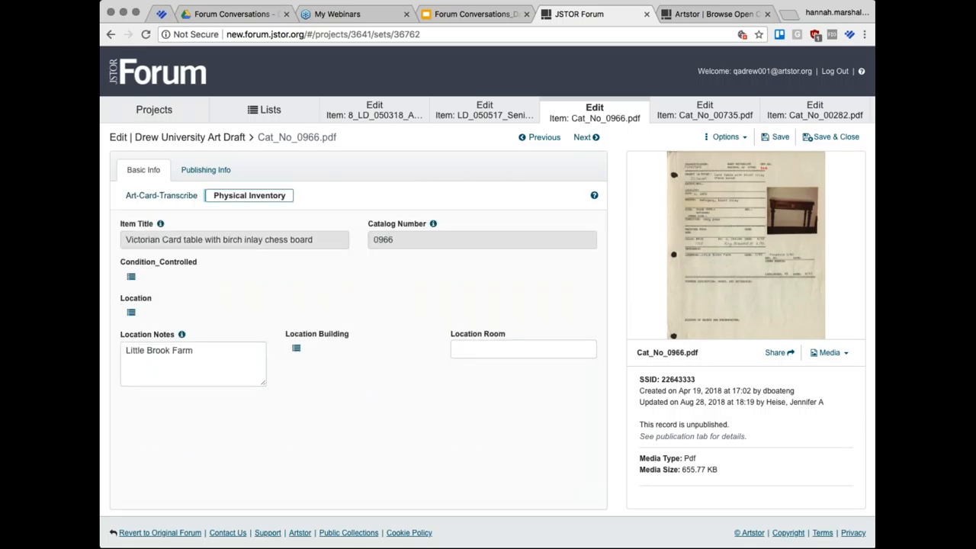
mouse_move(352, 327)
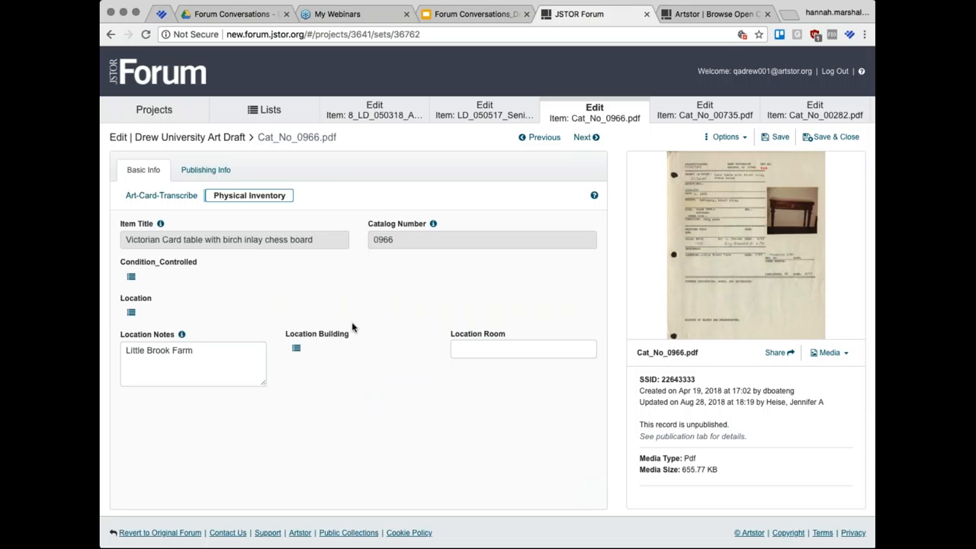
mouse_move(161, 198)
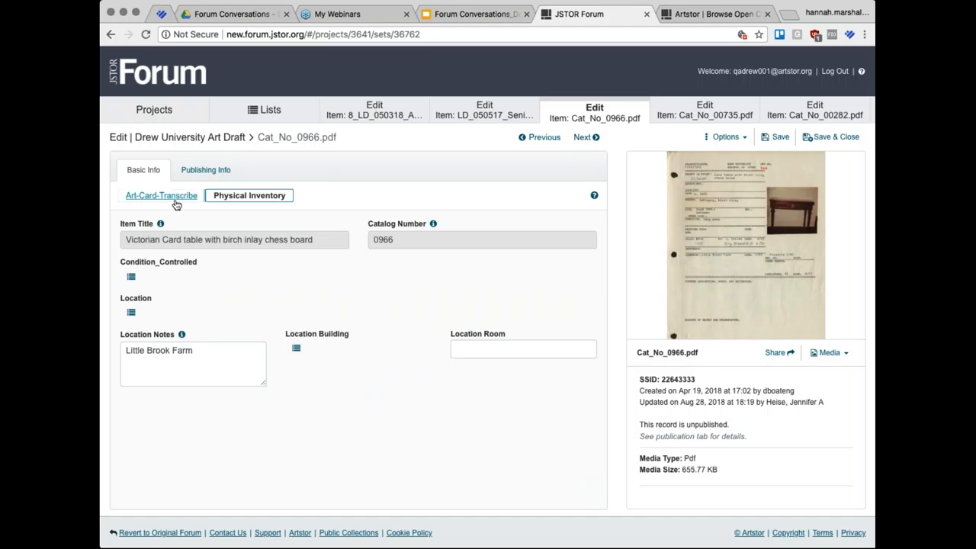
click(161, 195)
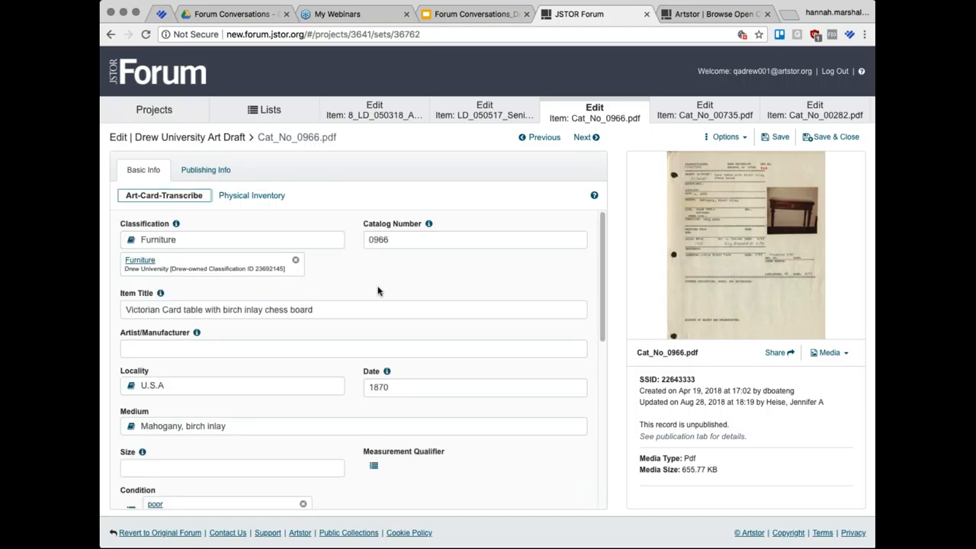
click(164, 195)
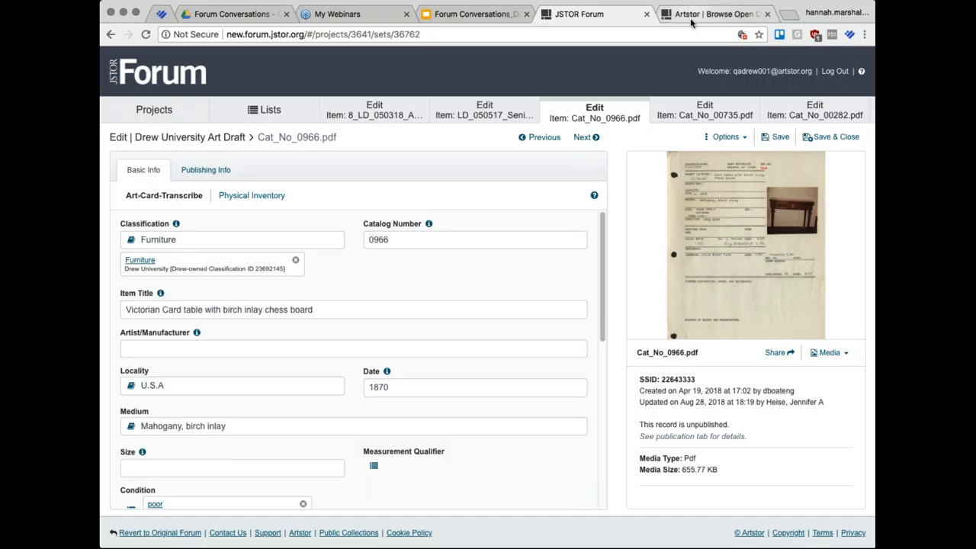
click(714, 13)
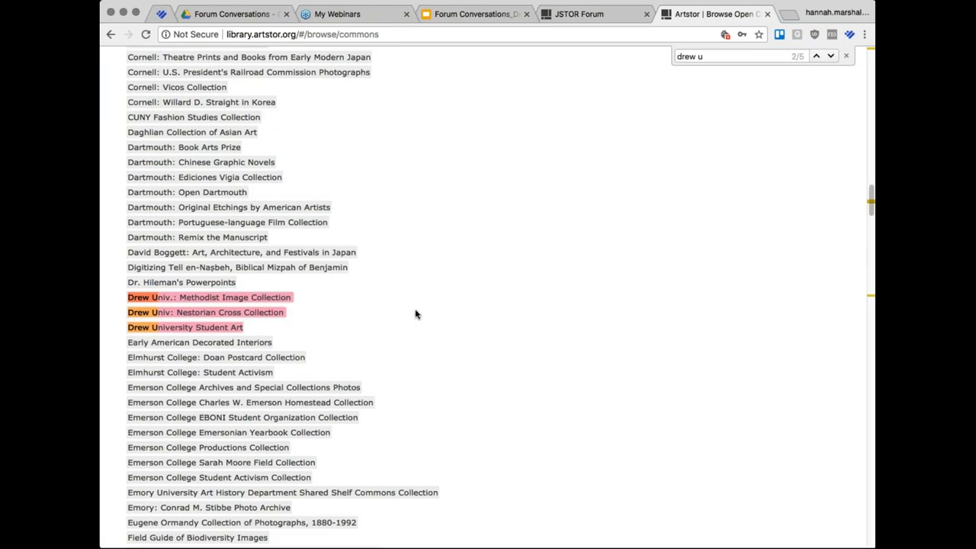
mouse_move(314, 305)
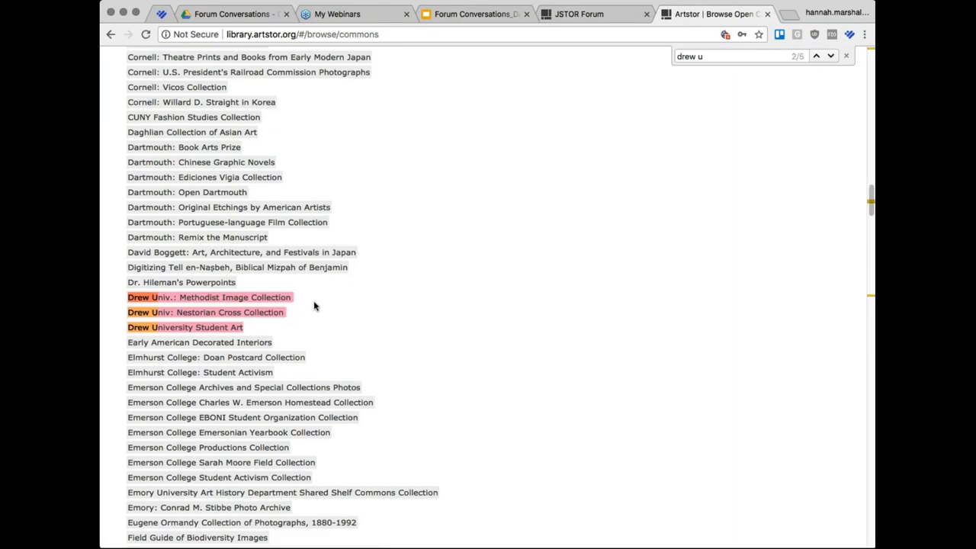
mouse_move(295, 298)
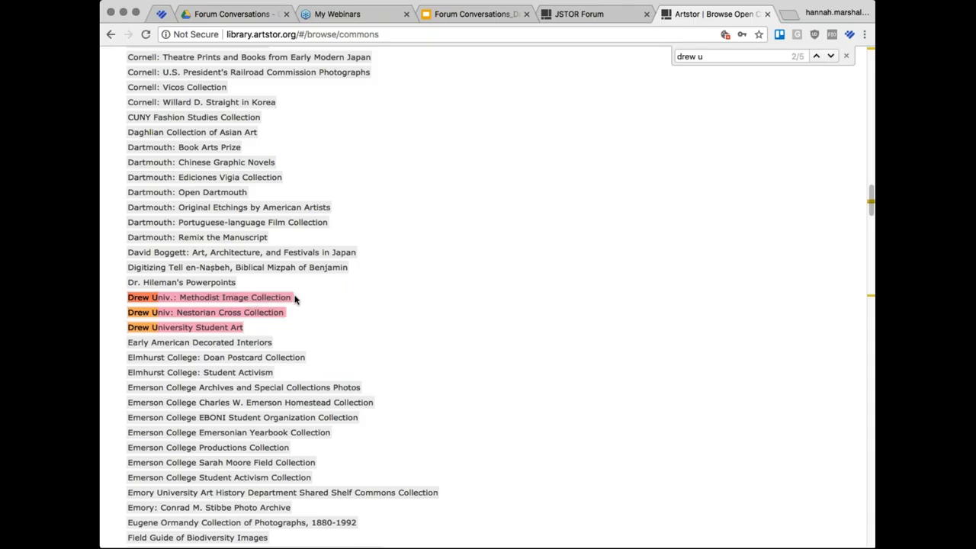
mouse_move(296, 300)
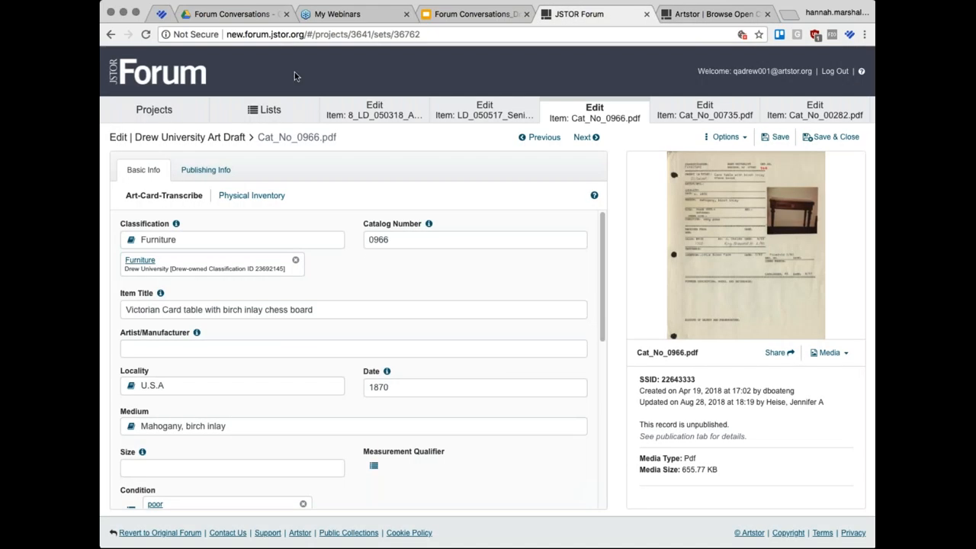
Step: Go back from the card table record to the Drew University Art Draft print set
click(154, 110)
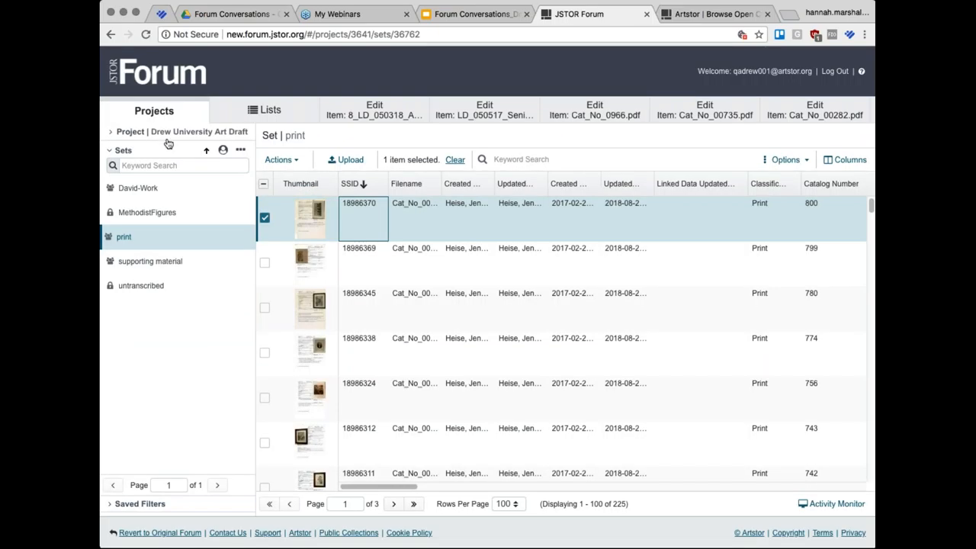
mouse_move(128, 134)
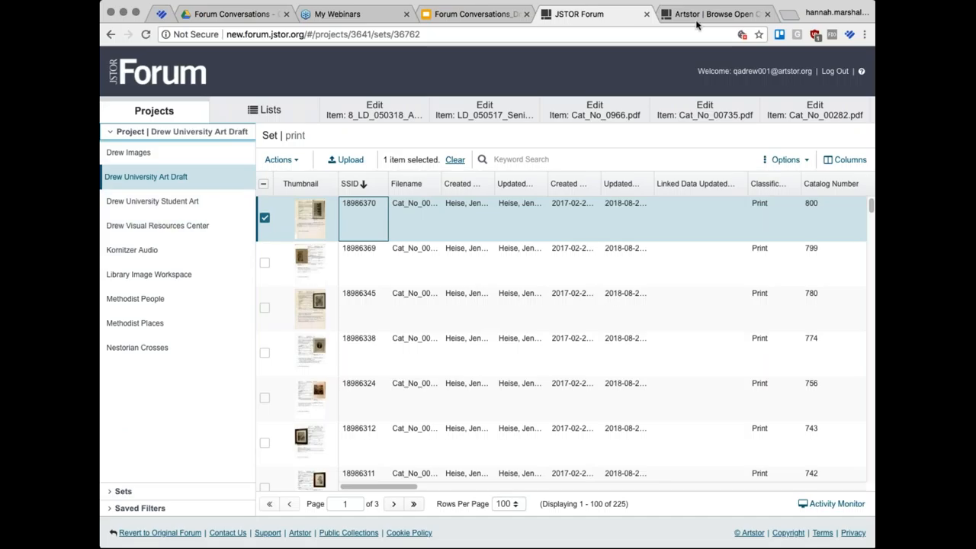
Step: Open Artstor's Drew Univ.: Methodist Image Collection and scroll through its 4,884 public images
click(713, 14)
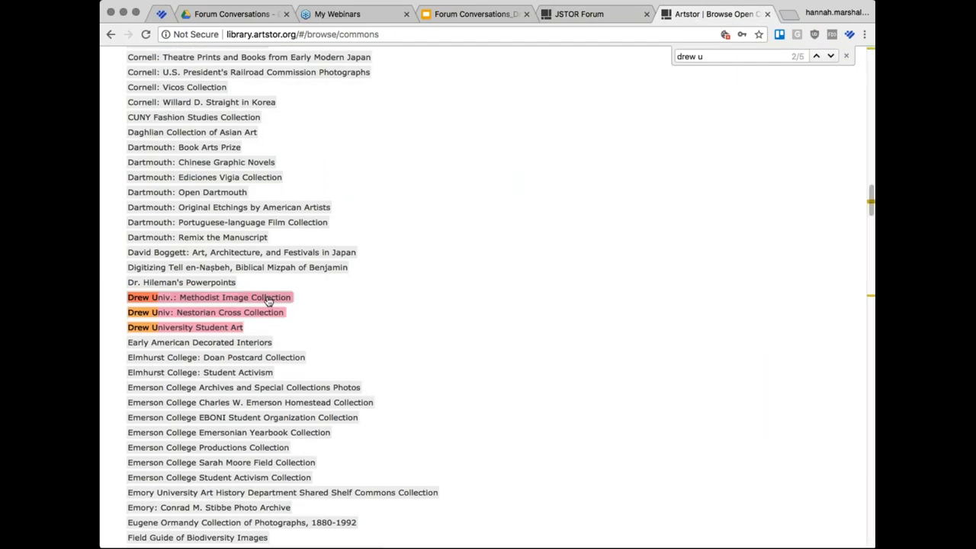
click(208, 297)
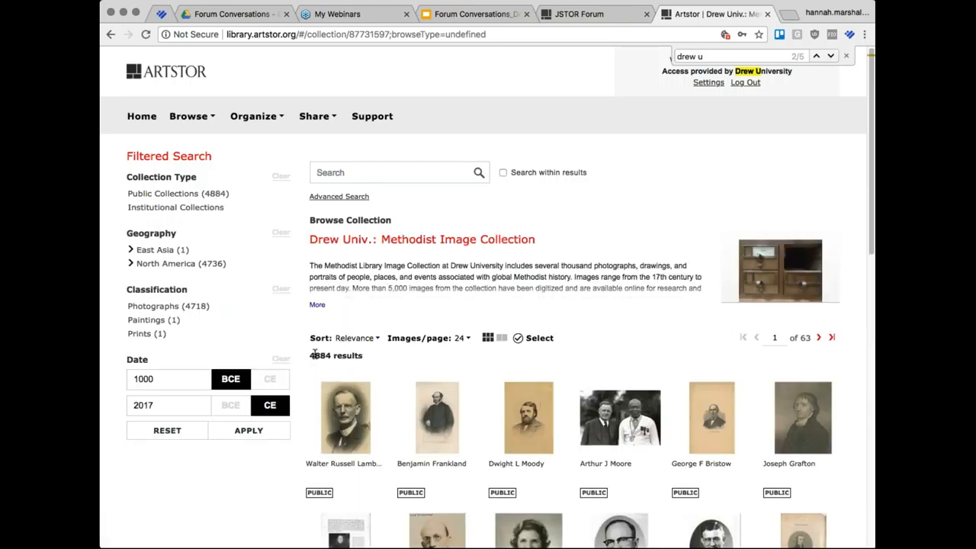
scroll(down, 3)
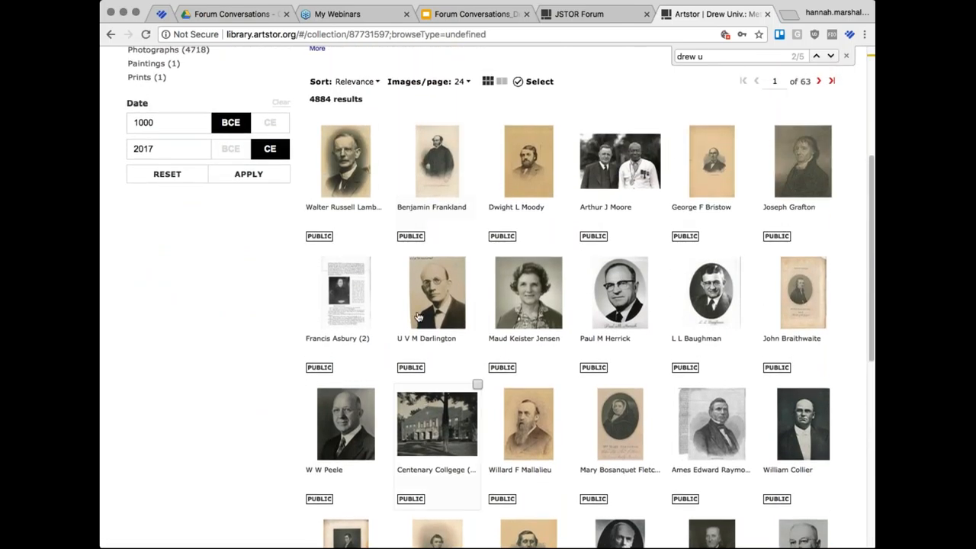
scroll(down, 3)
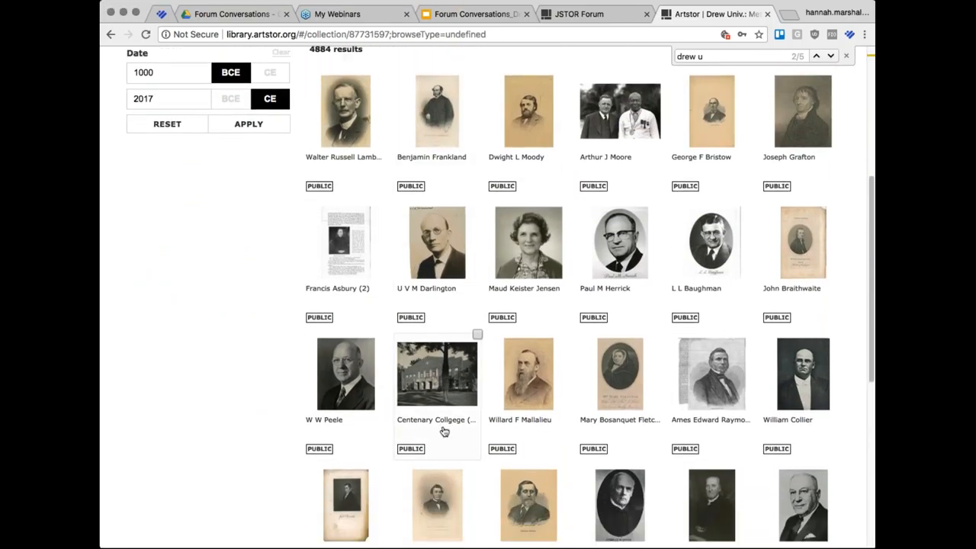
scroll(down, 3)
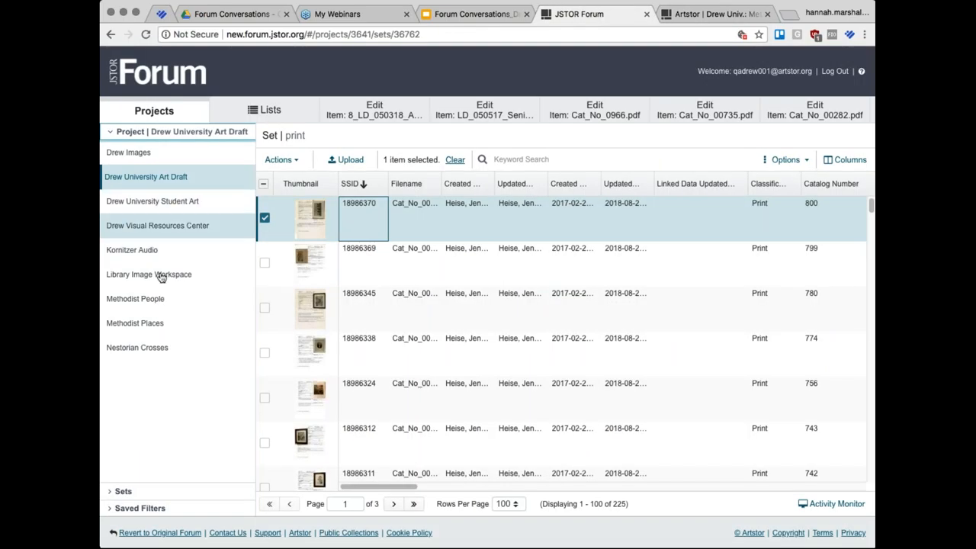
mouse_move(171, 327)
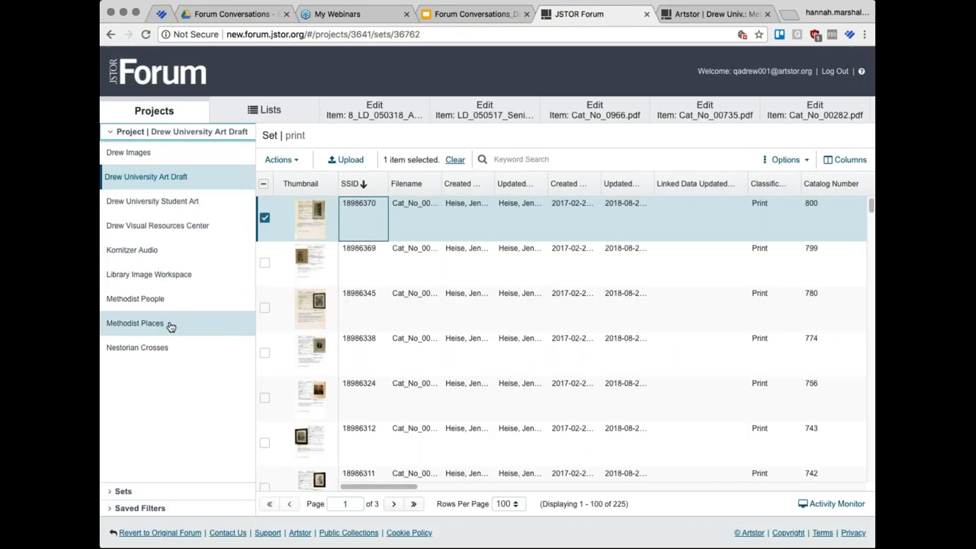
mouse_move(171, 322)
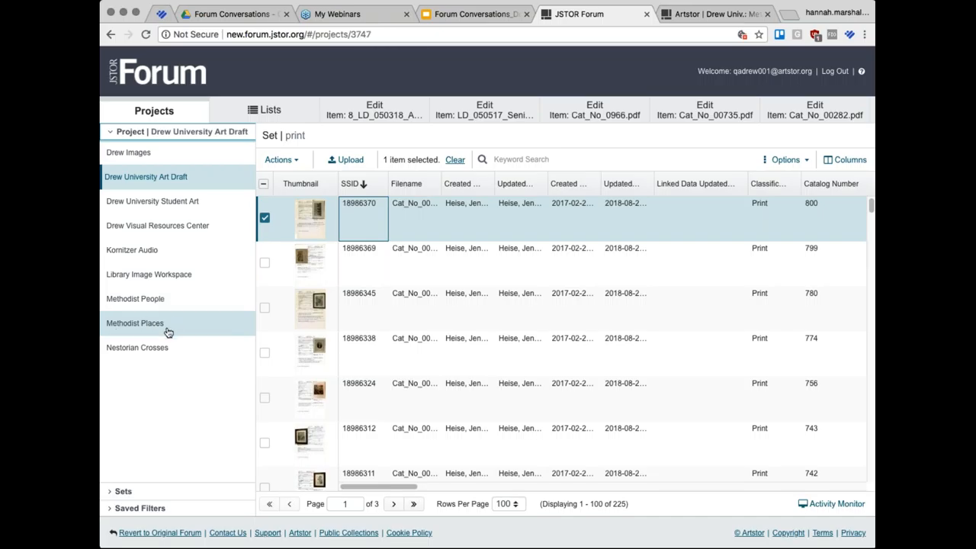
Step: Open the Methodist Places project and show its 164 place images, e.g. Wyoming Seminary
click(134, 323)
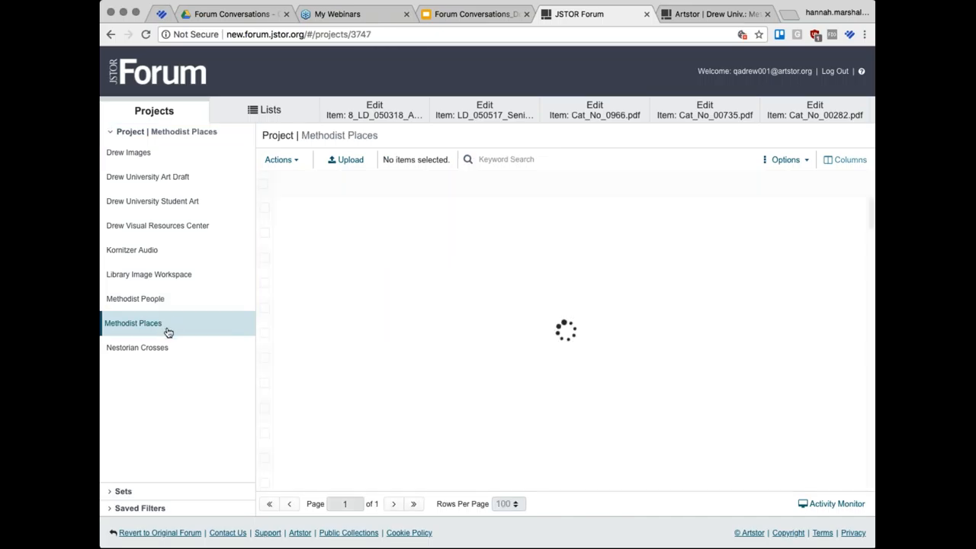
click(133, 322)
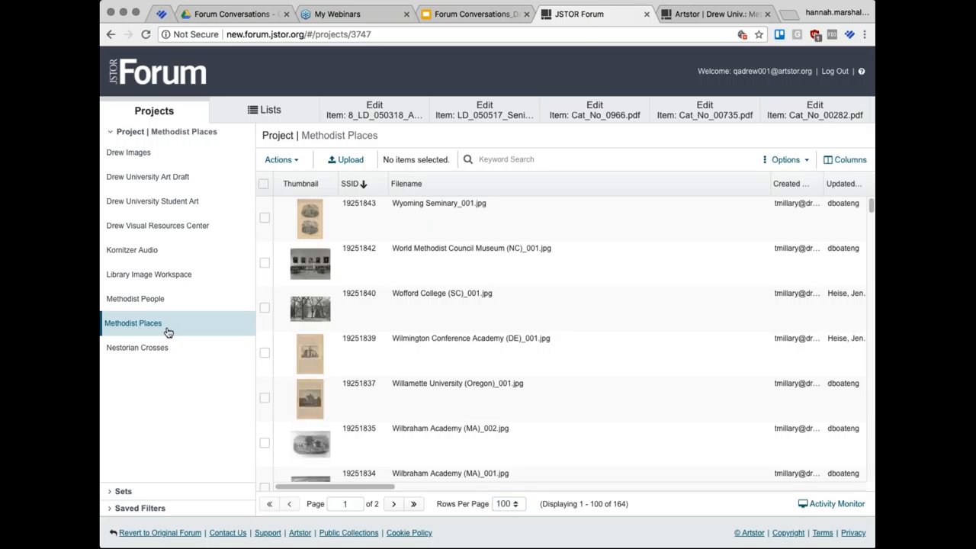
mouse_move(229, 308)
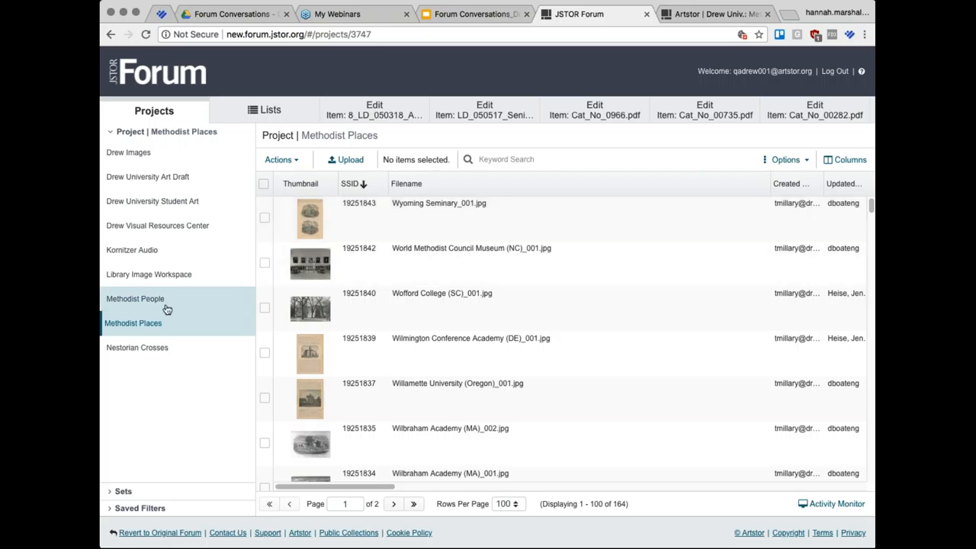
Step: Show Methodist People's 4,720 items, then open World Methodist Council Museum record 19251842
click(135, 298)
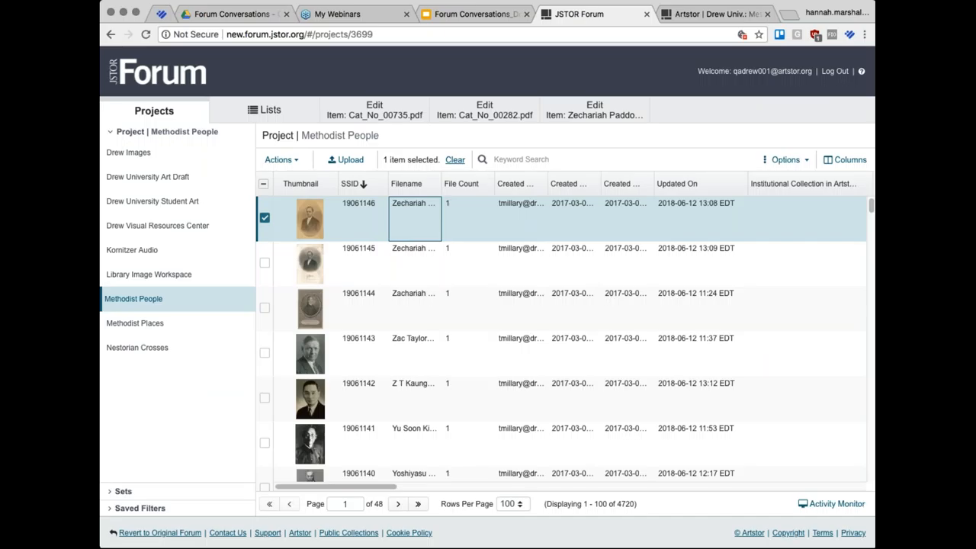
click(132, 323)
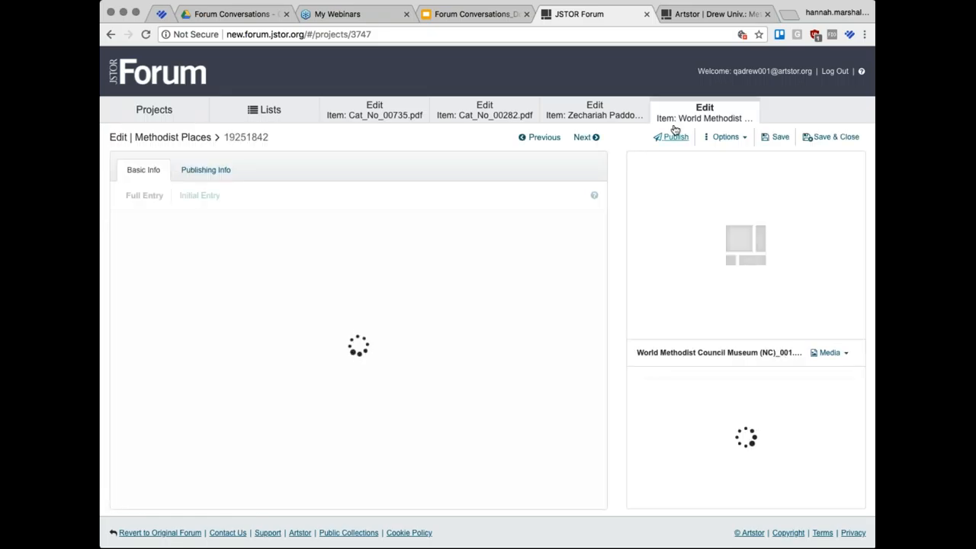
Step: Glance at the Artstor Methodist Image Collection, then return to JSTOR Forum
click(713, 14)
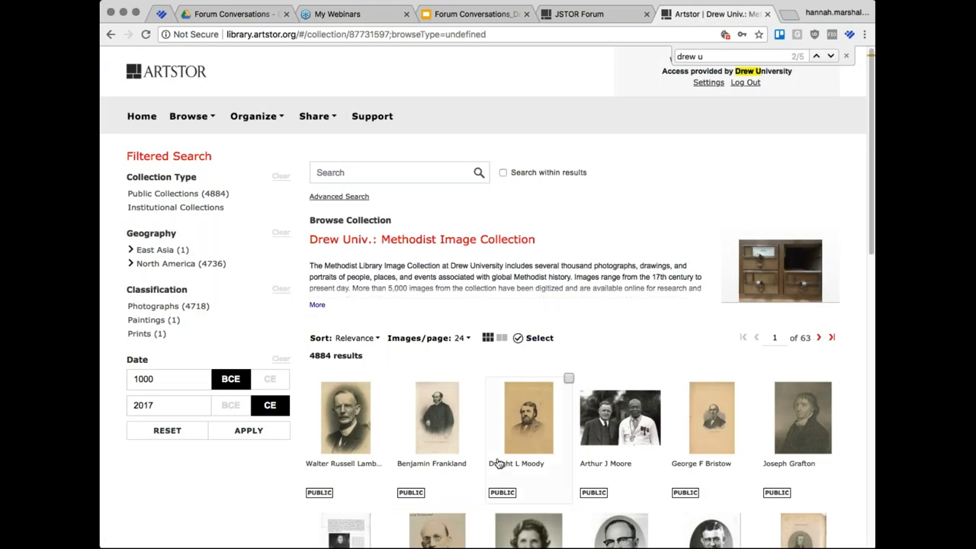
scroll(down, 3)
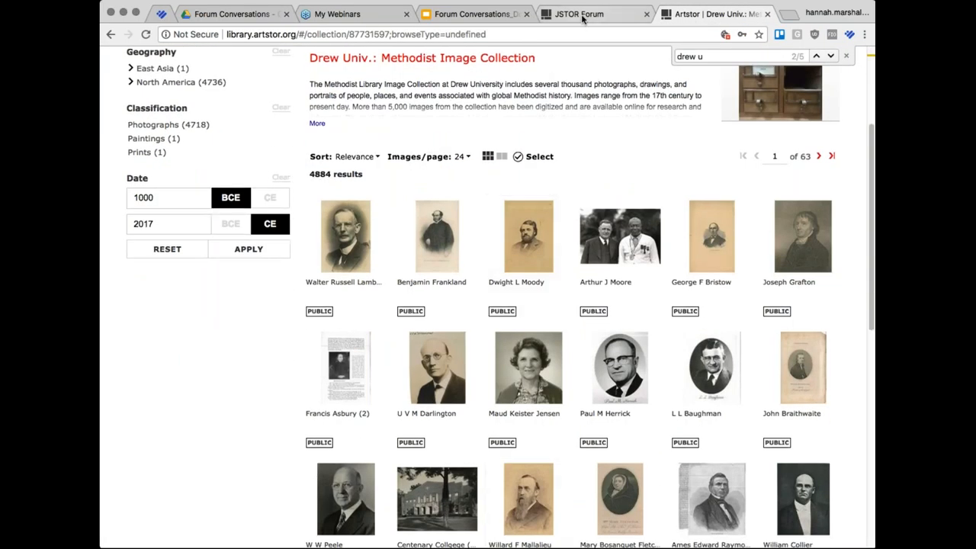
click(579, 13)
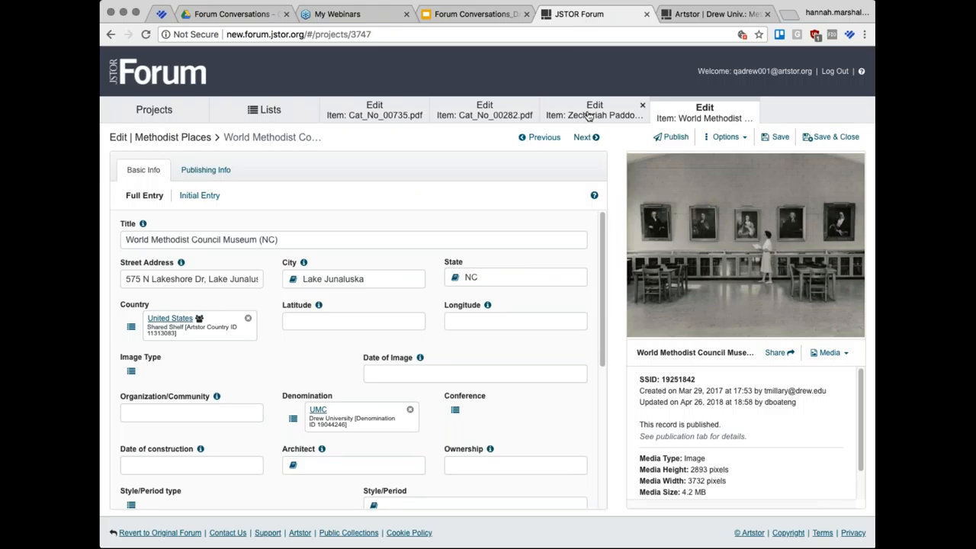
Step: Check the Zechariah Paddock tab, then review the museum's Full Entry form down to notes
click(594, 110)
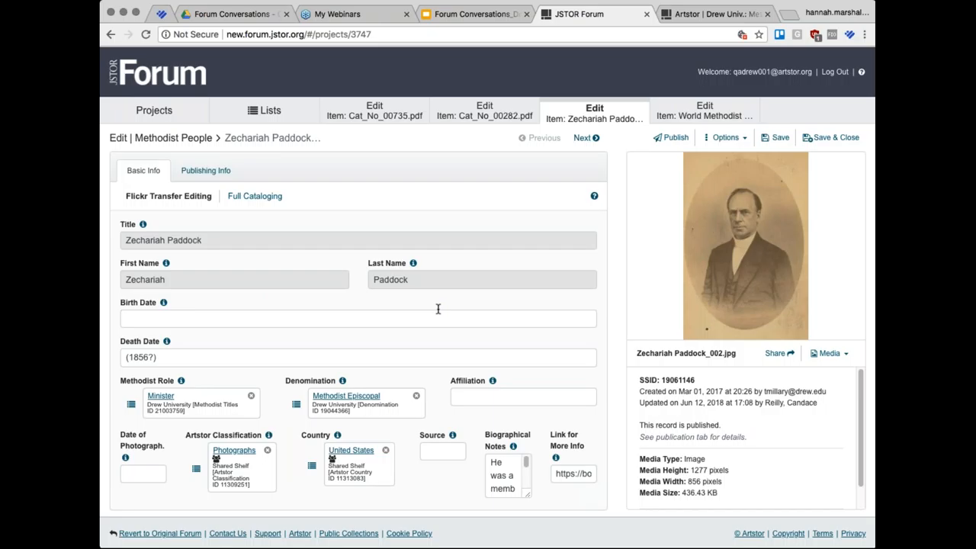
click(704, 111)
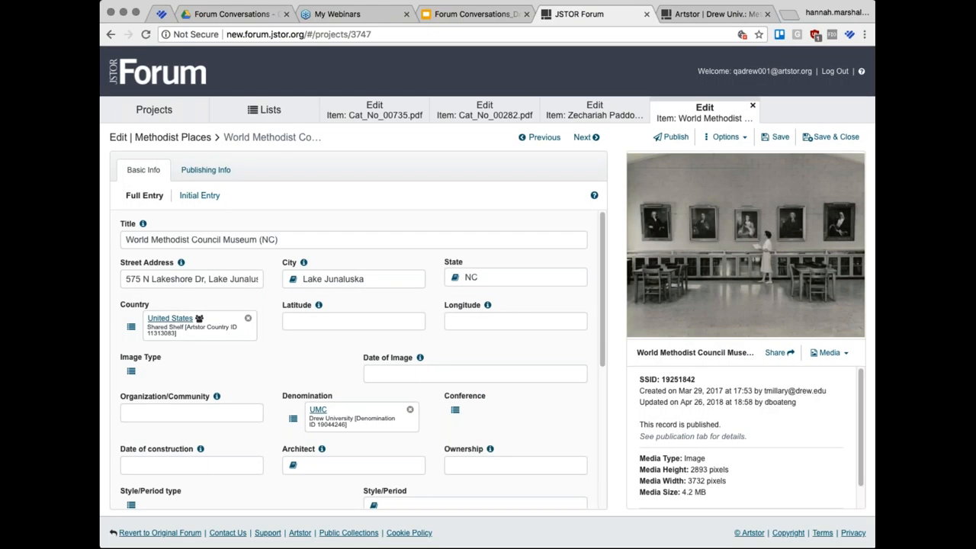
scroll(down, 3)
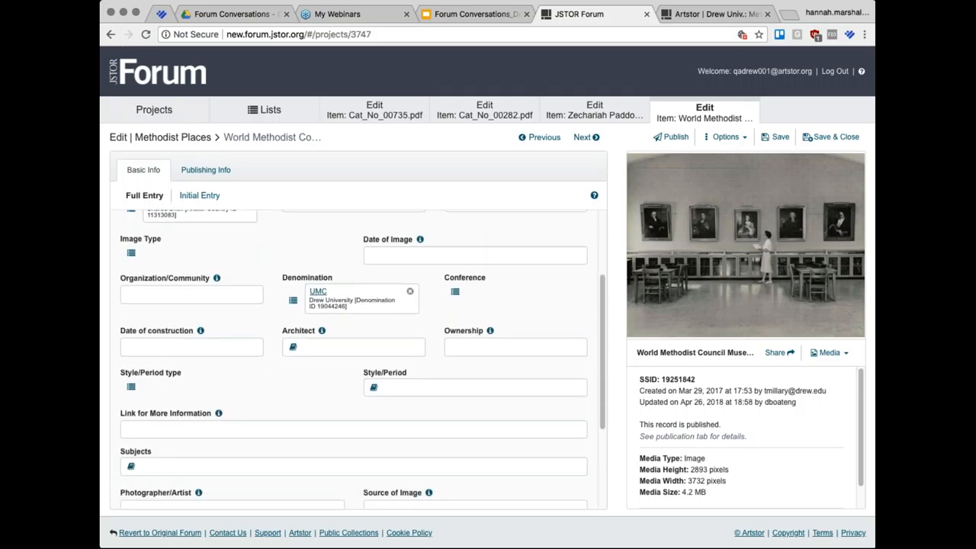
scroll(down, 3)
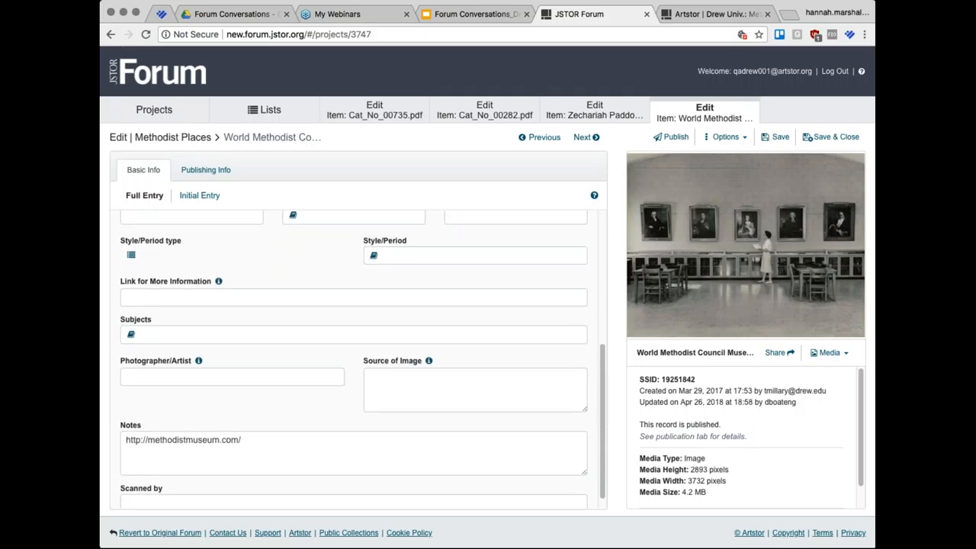
scroll(down, 3)
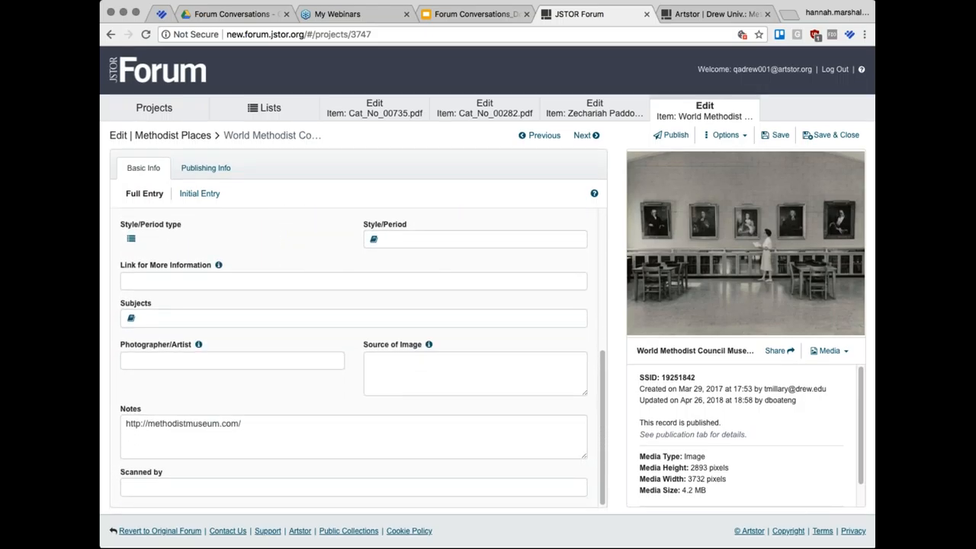
scroll(up, 3)
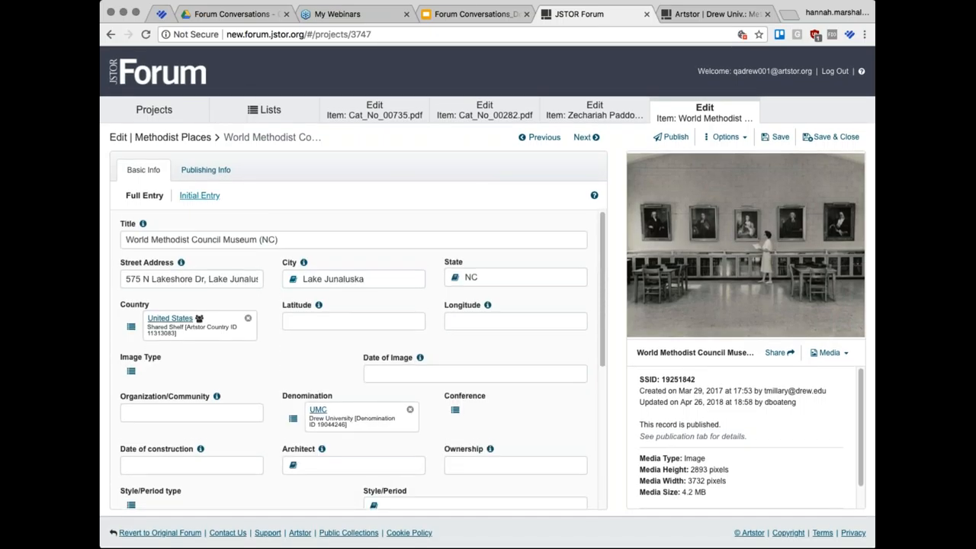
Step: Compare the museum record's Initial Entry and Full Entry forms, selecting Street Address and City
click(198, 195)
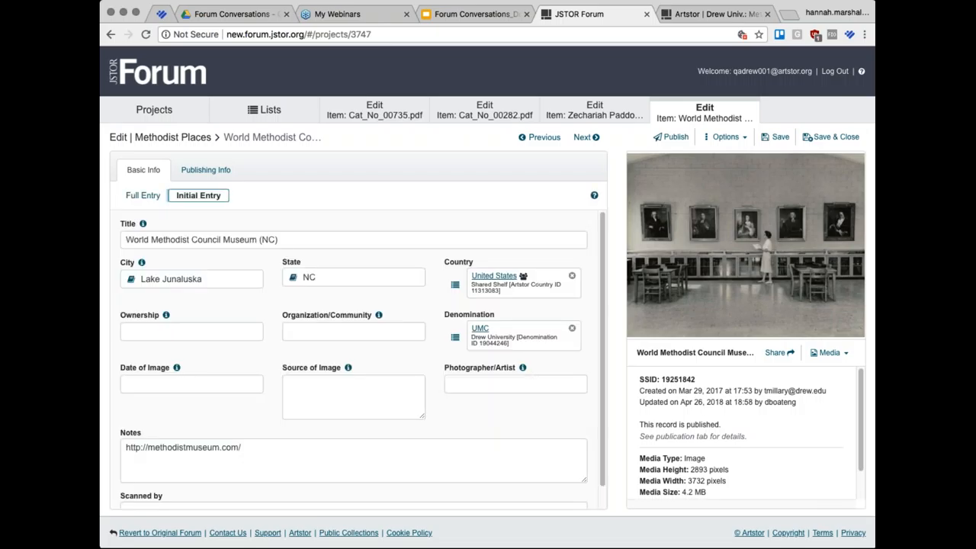
scroll(down, 3)
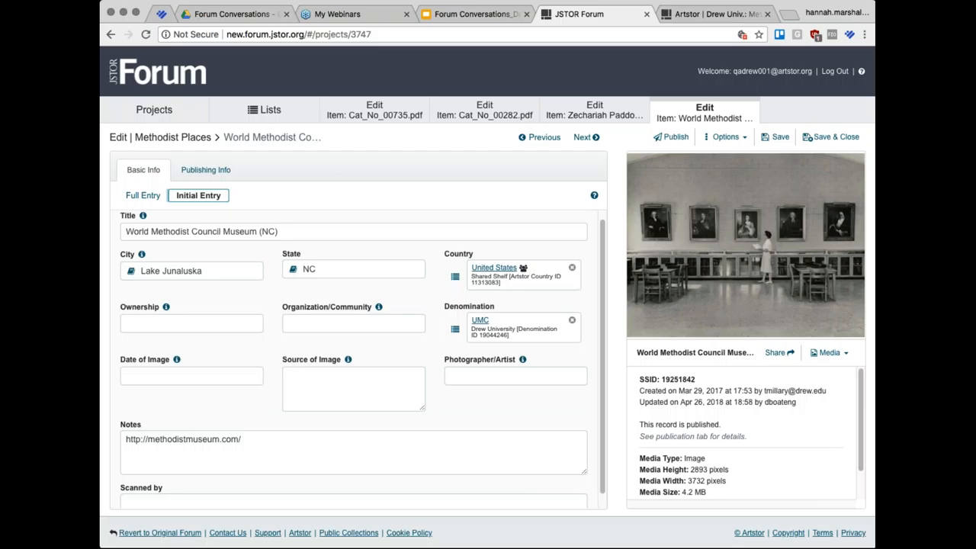
click(143, 195)
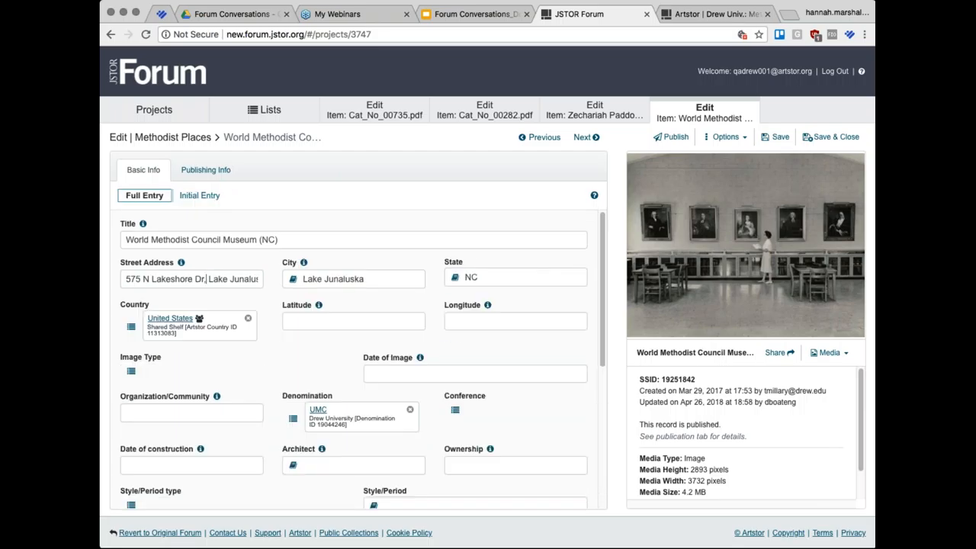
triple_click(190, 278)
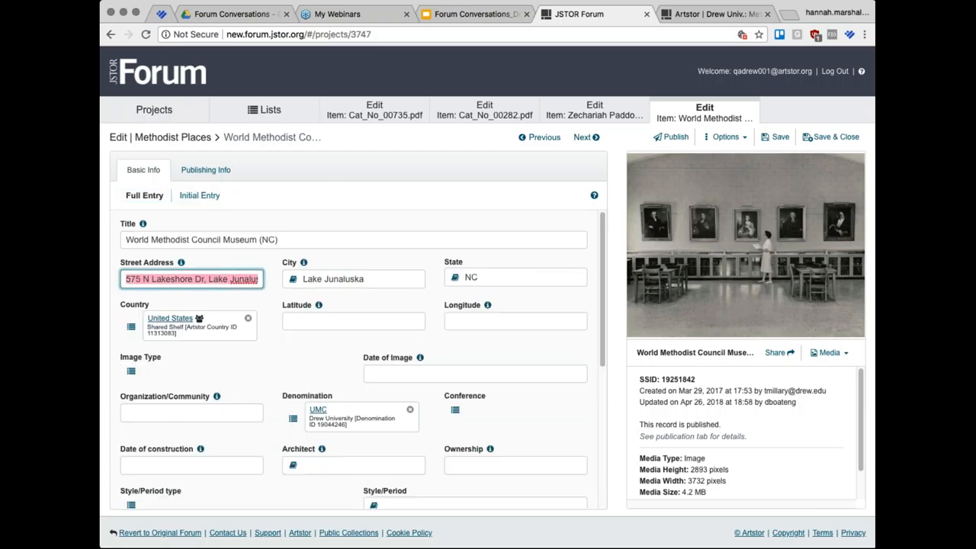
click(353, 279)
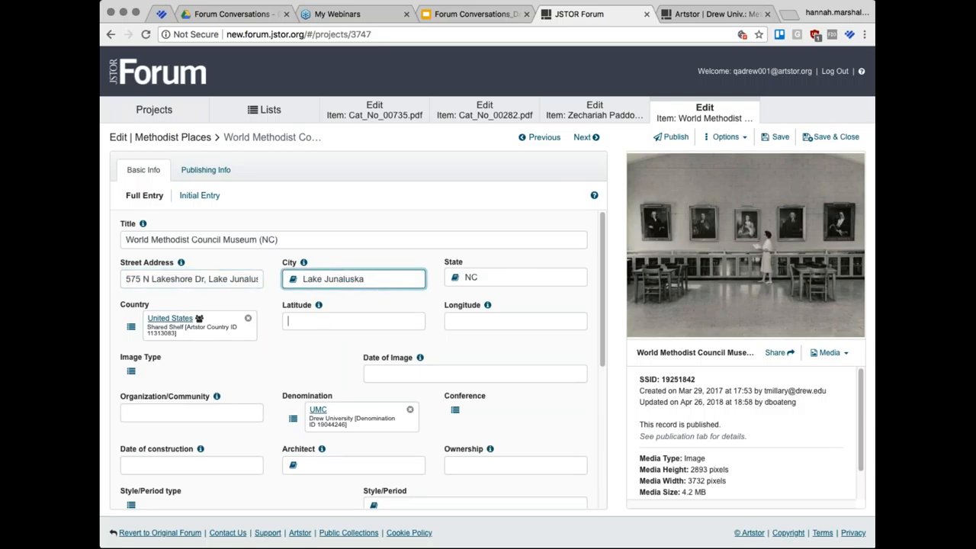
scroll(down, 3)
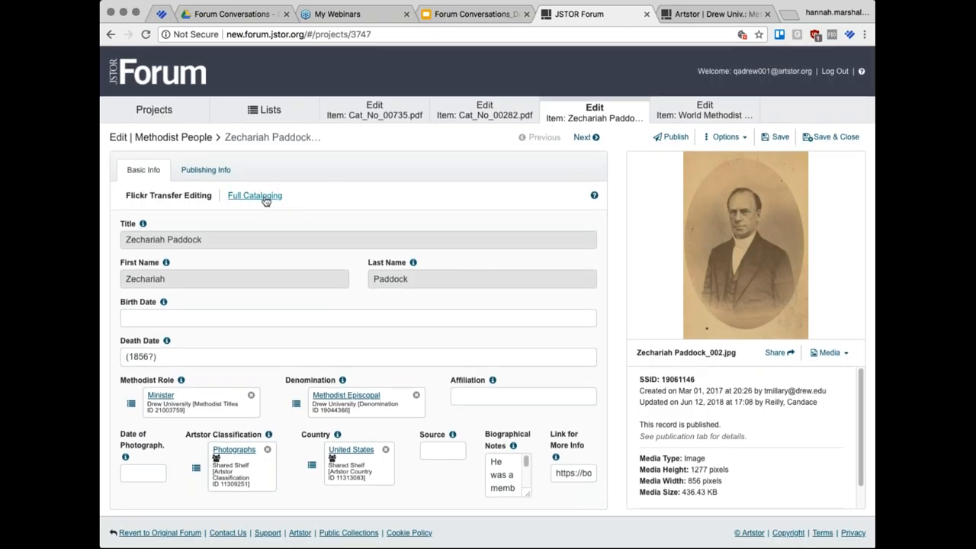
Step: Review Paddock's Full Cataloging down to Oneida Conference notes and link, then show Artstor's collection
click(255, 195)
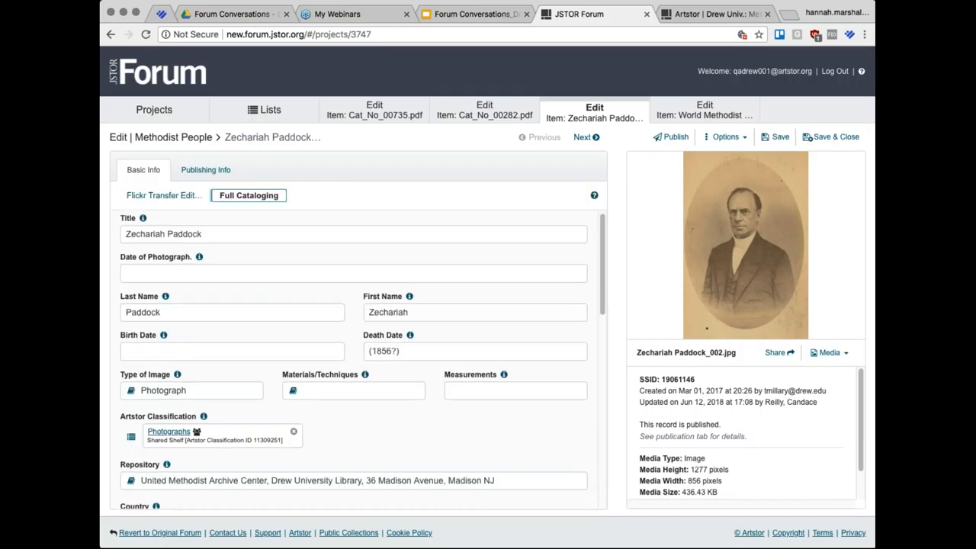
scroll(down, 3)
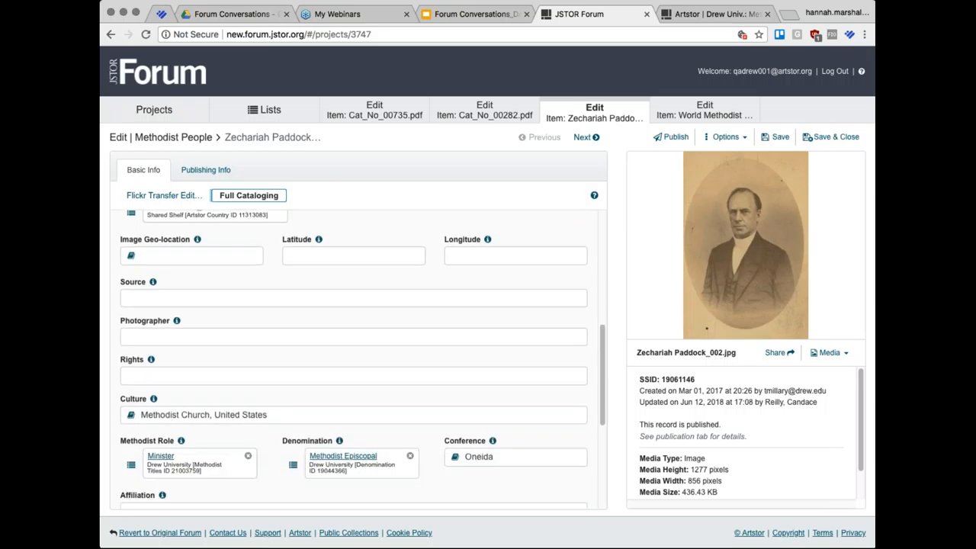
scroll(down, 3)
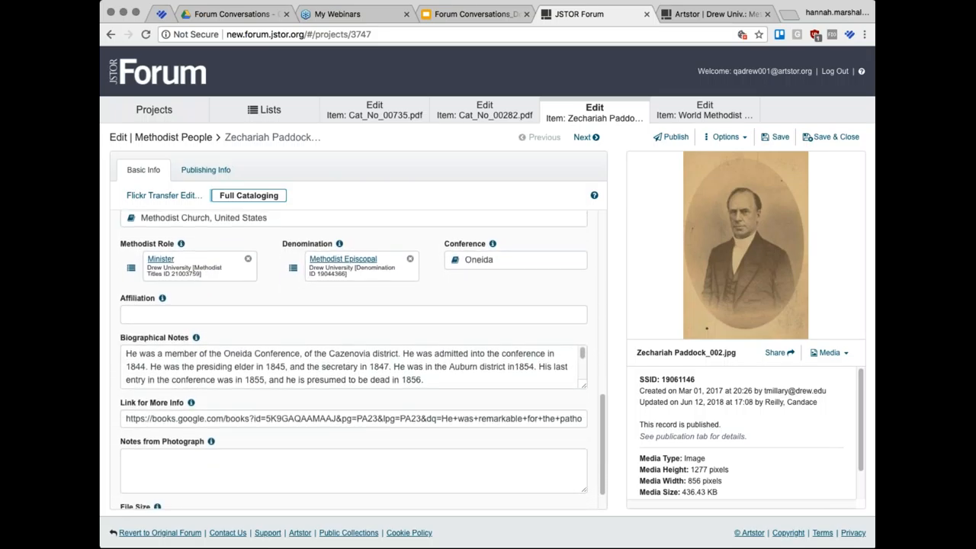
scroll(down, 3)
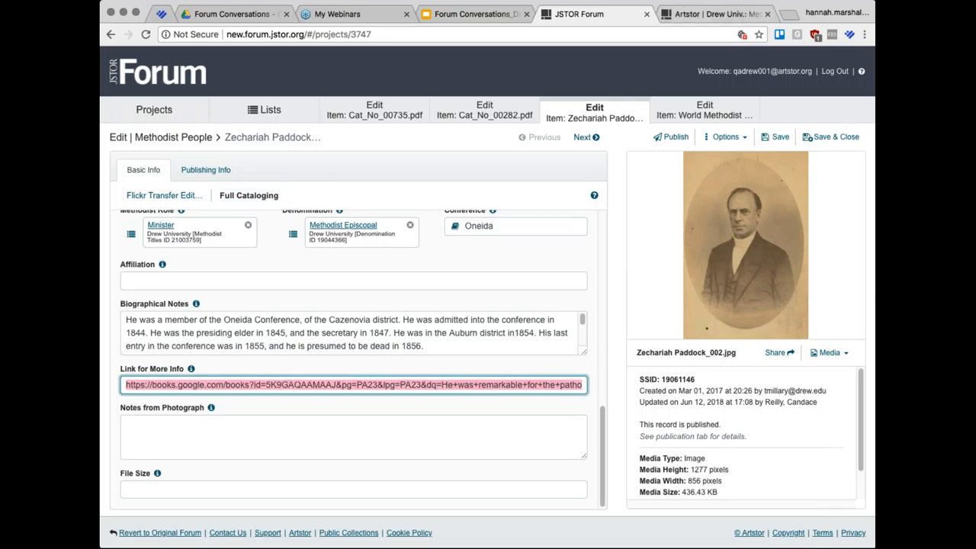
click(713, 13)
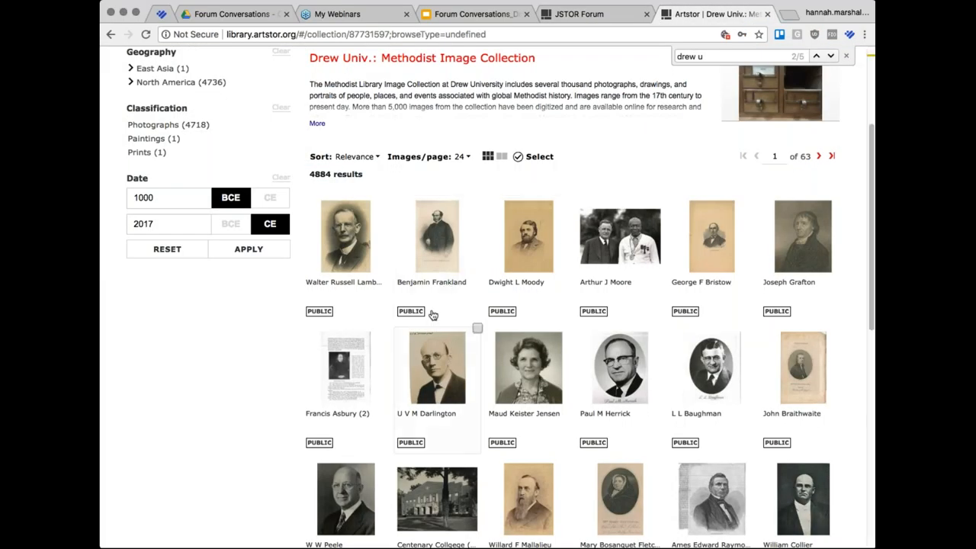
Step: Review Benjamin Frankland's Artstor item details and rights, then return to JSTOR Forum
click(436, 237)
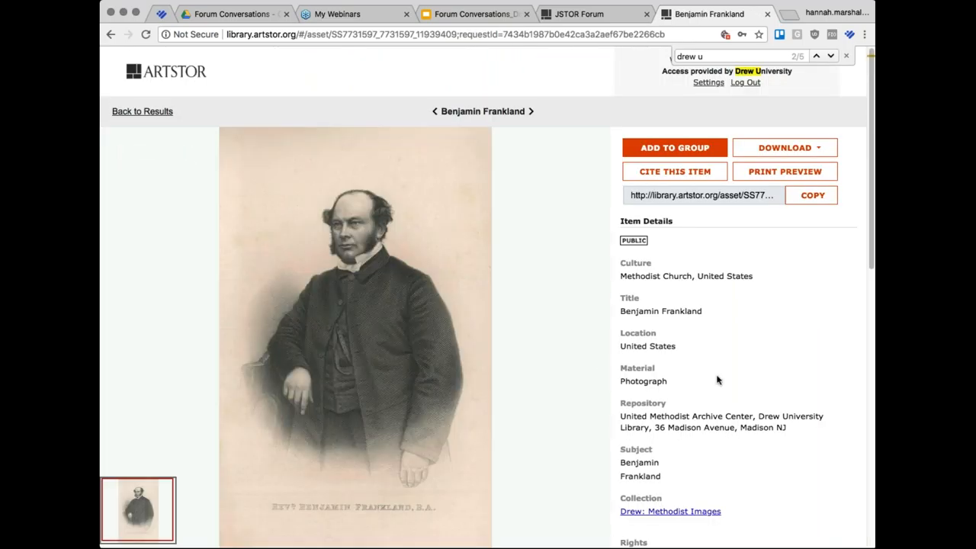
scroll(down, 3)
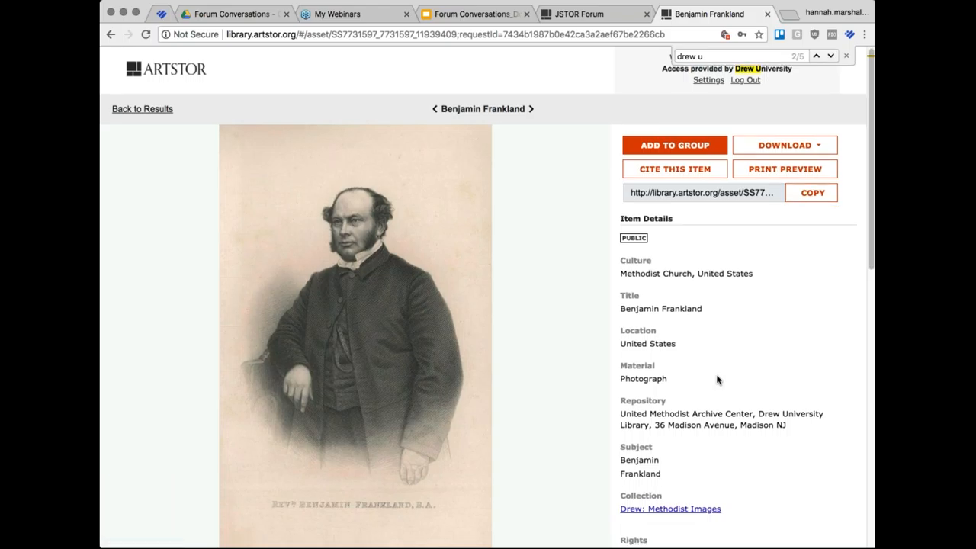
scroll(down, 3)
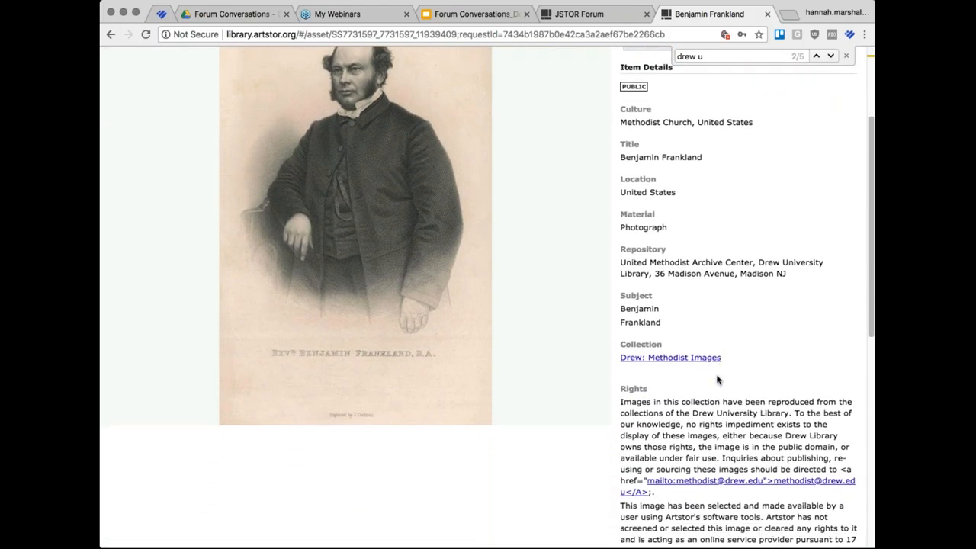
scroll(down, 3)
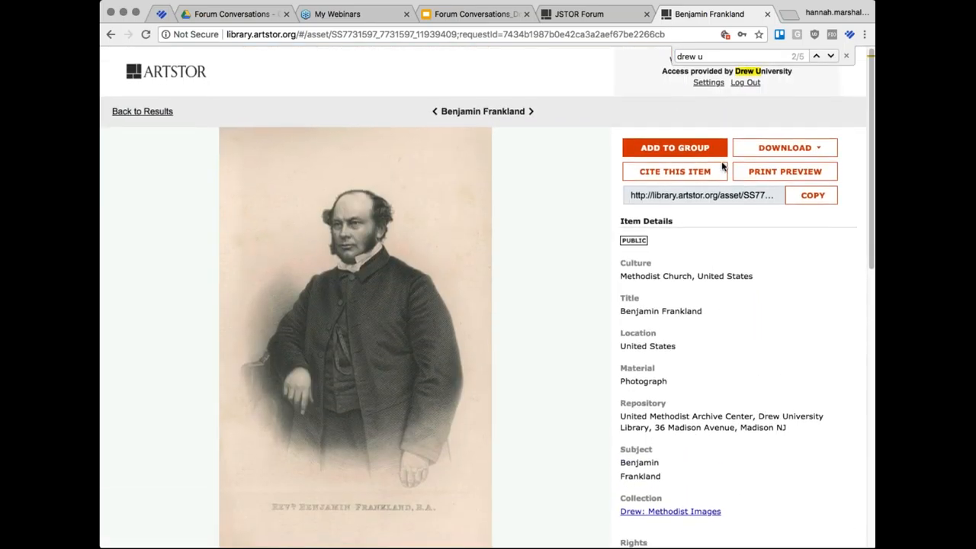
click(579, 14)
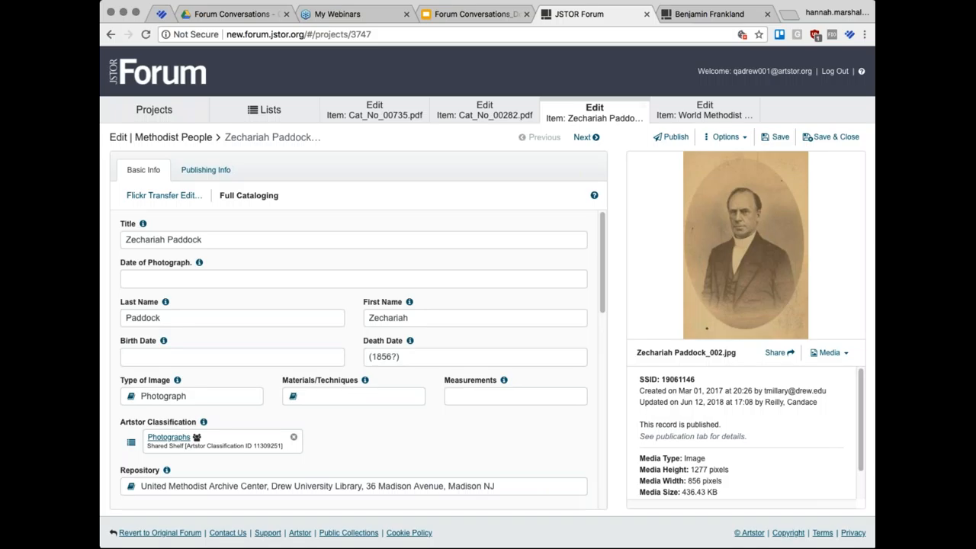
mouse_move(791, 15)
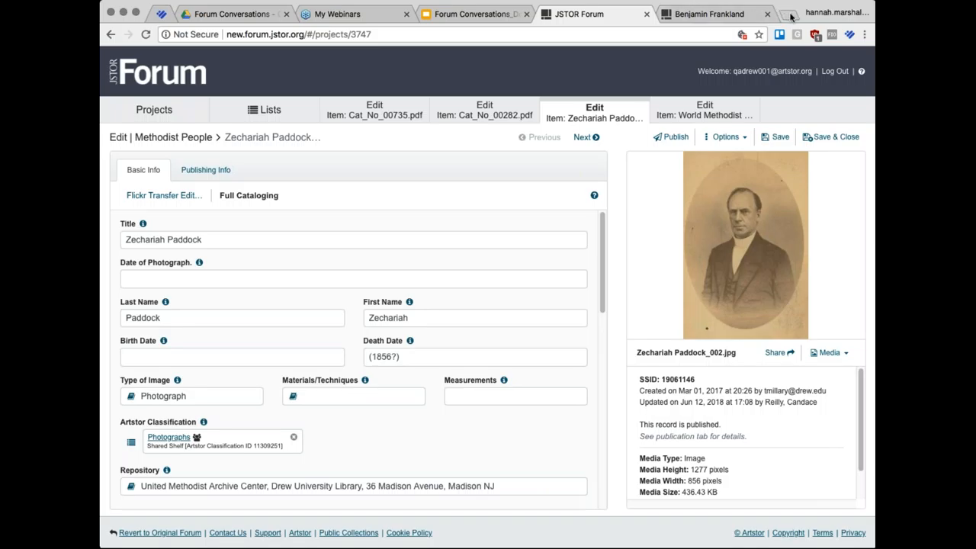
Step: Move between Frankland's Artstor record and Paddock's record, then advance to Dwight L Moody
click(709, 14)
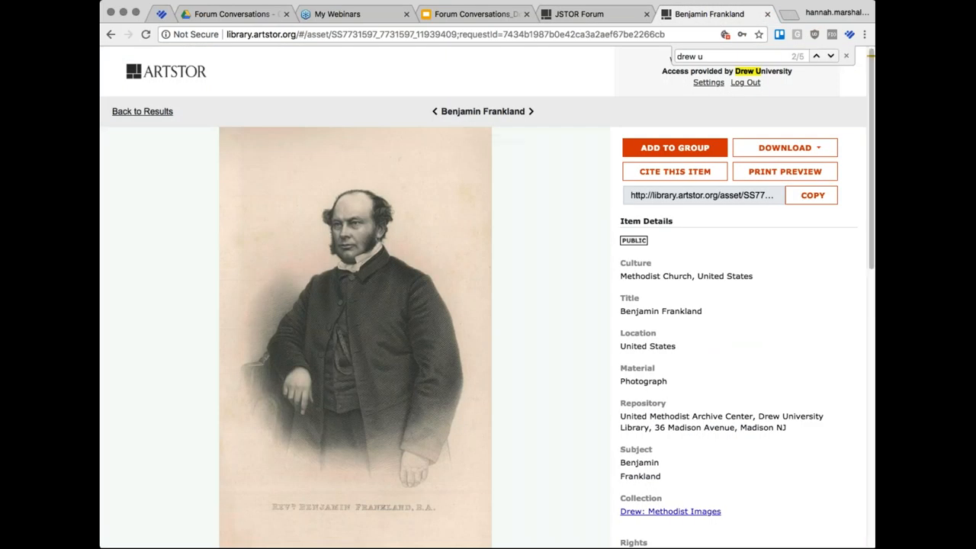
scroll(down, 3)
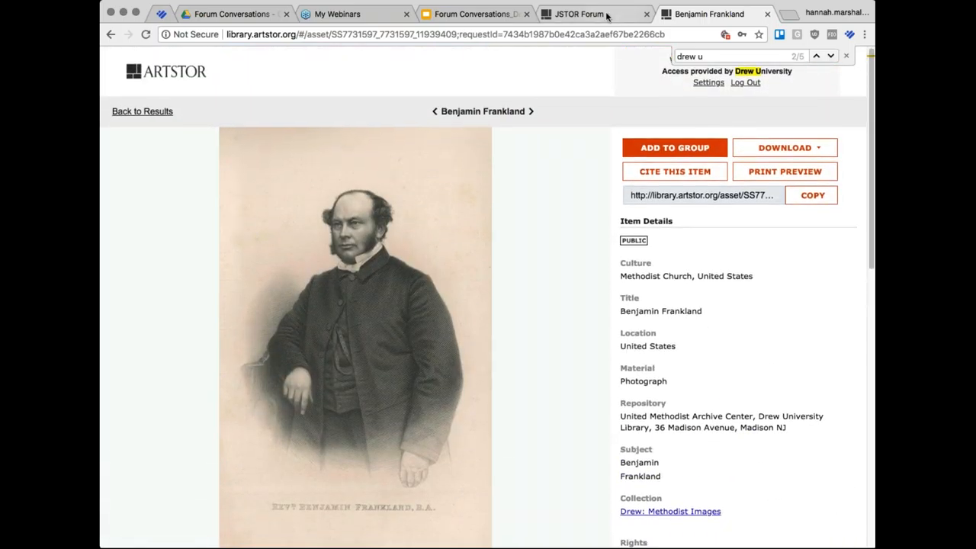
click(578, 14)
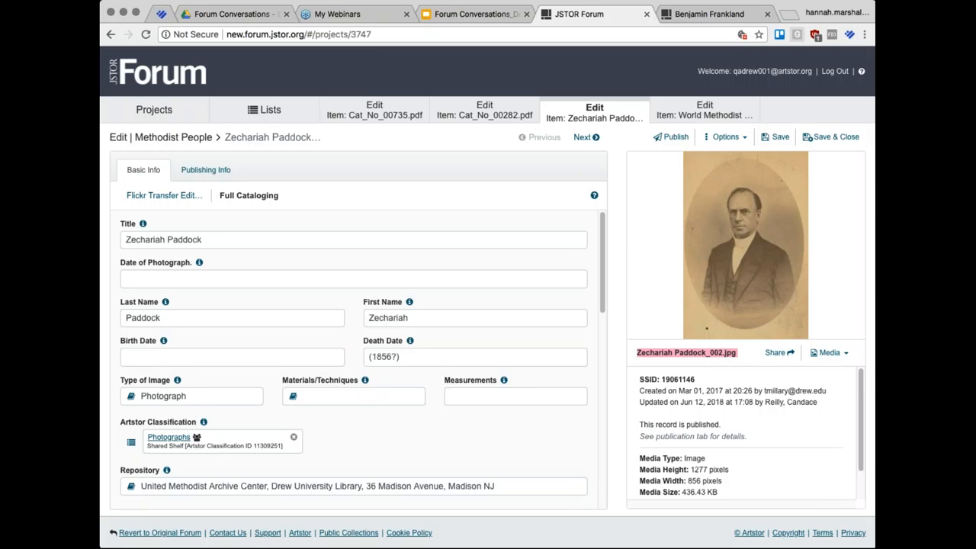
click(710, 14)
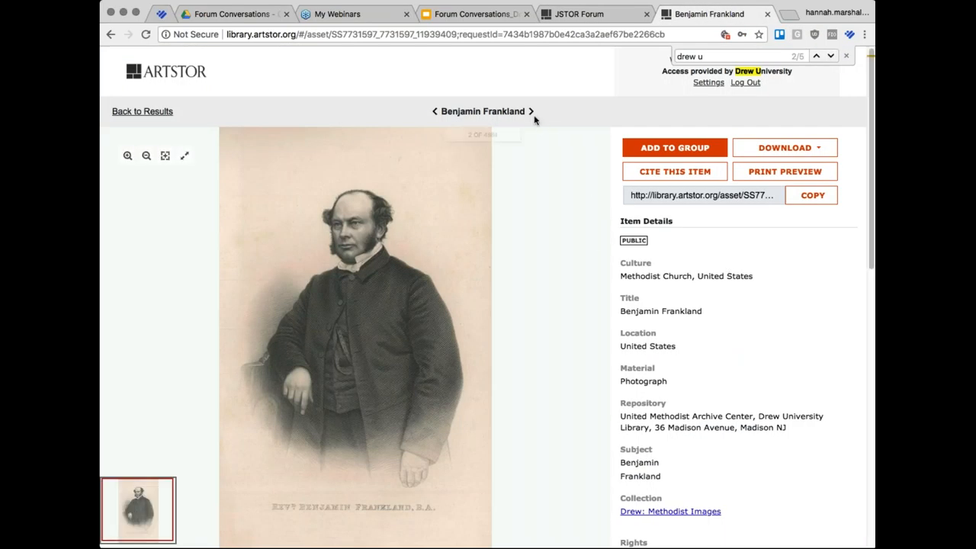
click(524, 111)
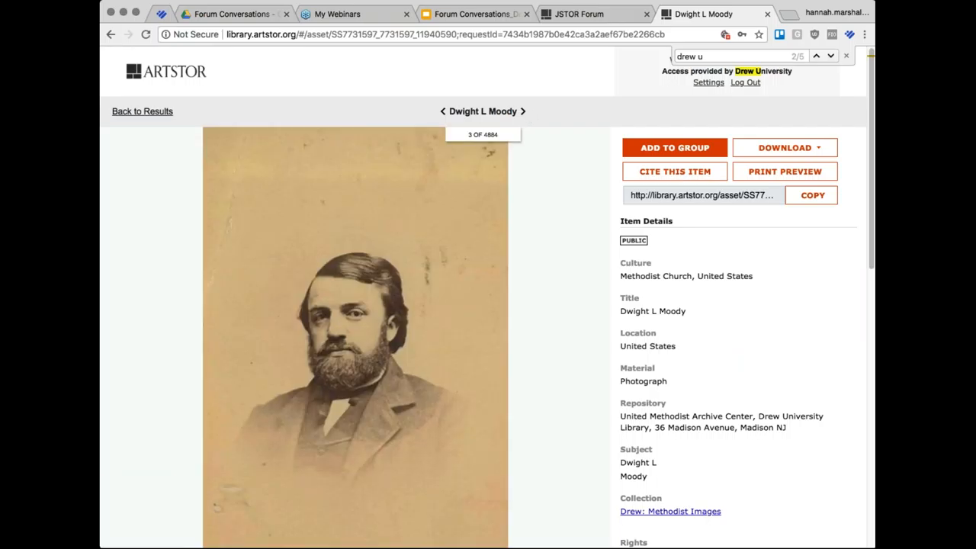
Step: Page through Arthur J Moore, George F Bristow, Joseph Grafton and Francis Asbury (2)
click(524, 112)
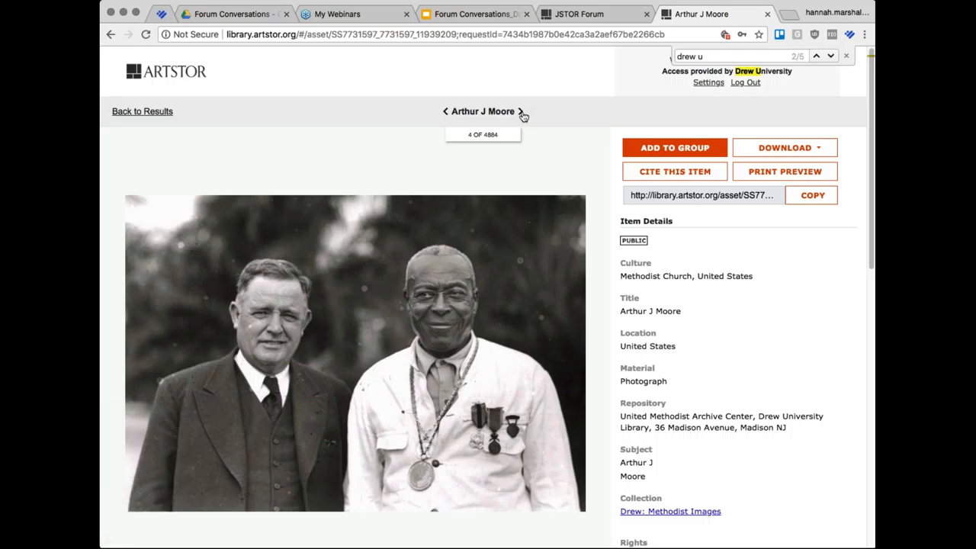
click(524, 112)
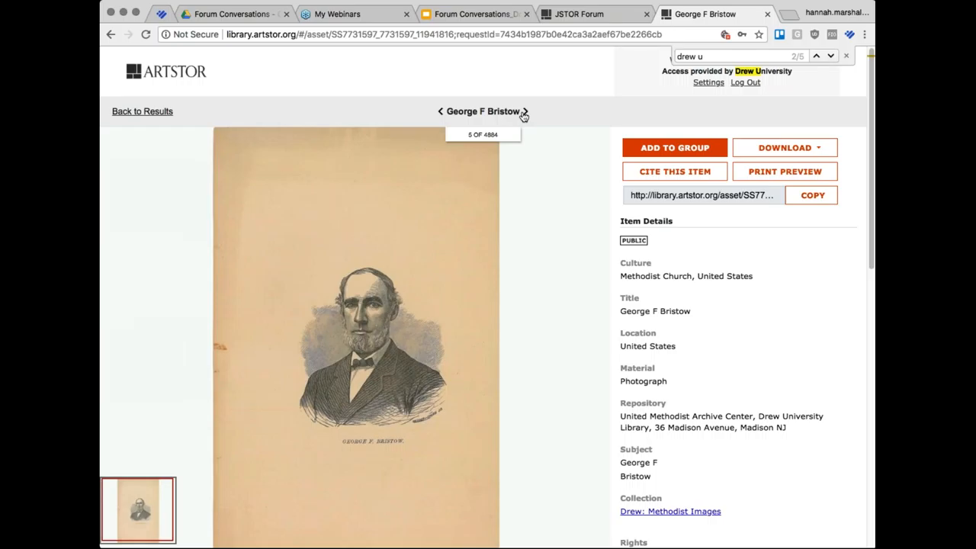
click(525, 111)
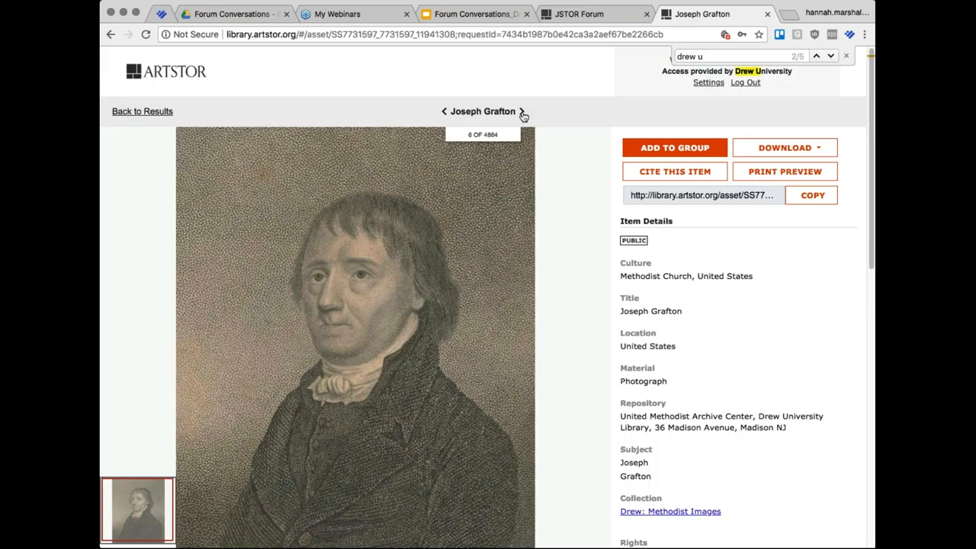
click(525, 112)
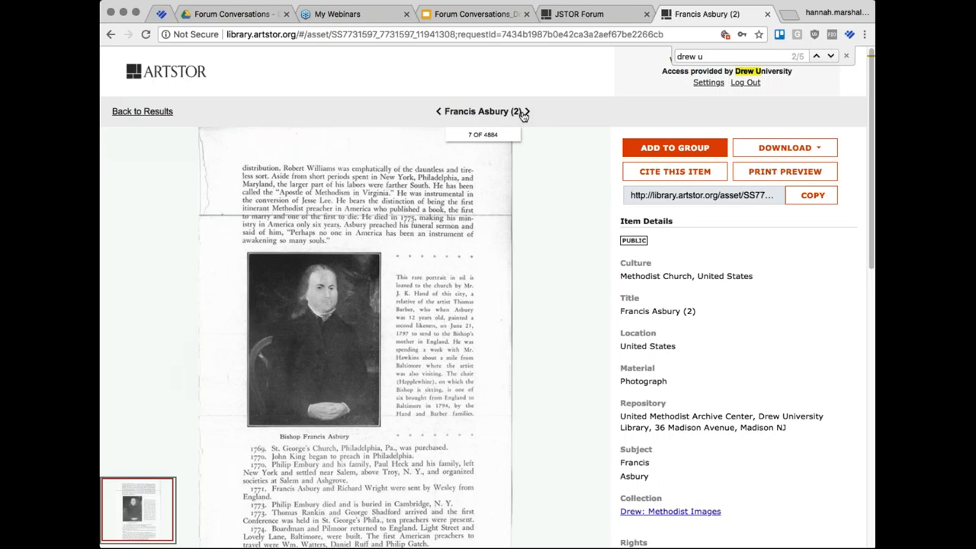
scroll(down, 3)
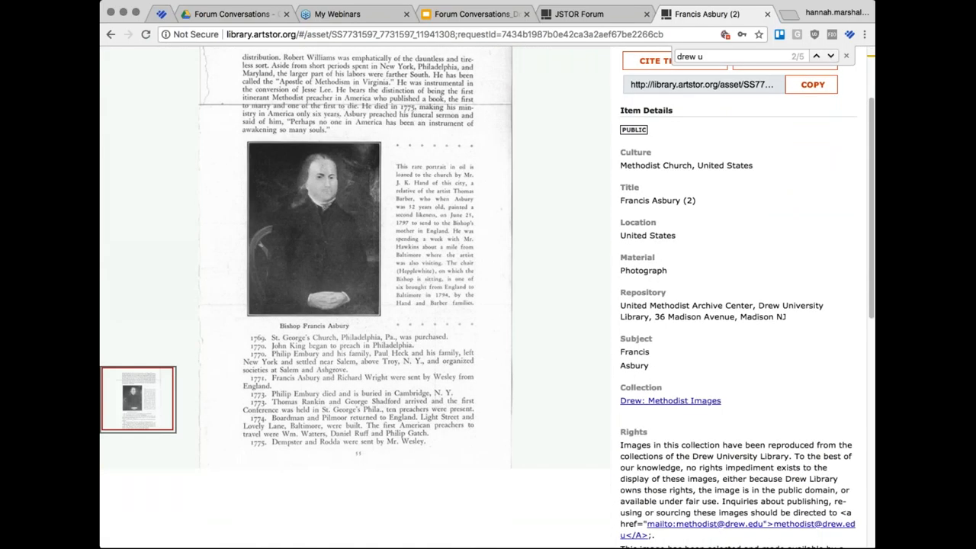
scroll(down, 3)
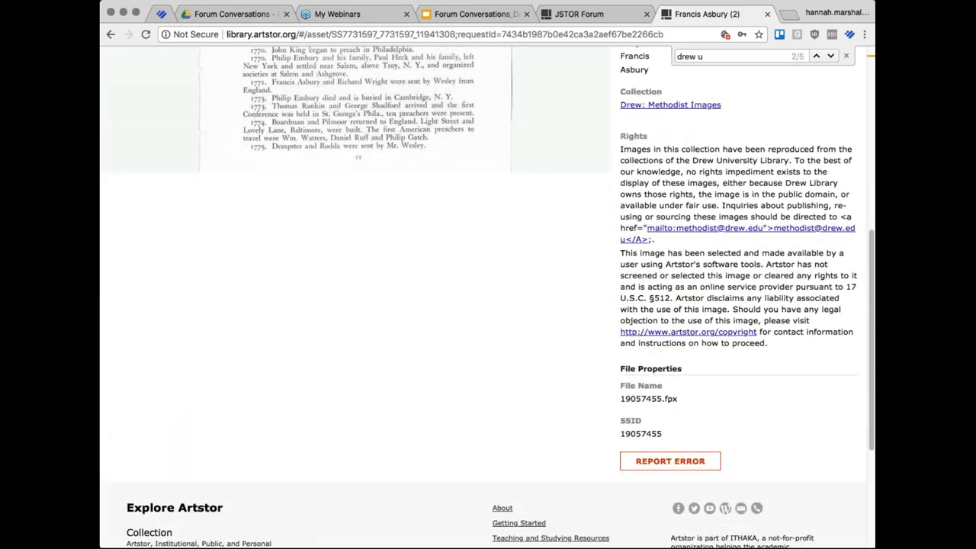
scroll(up, 3)
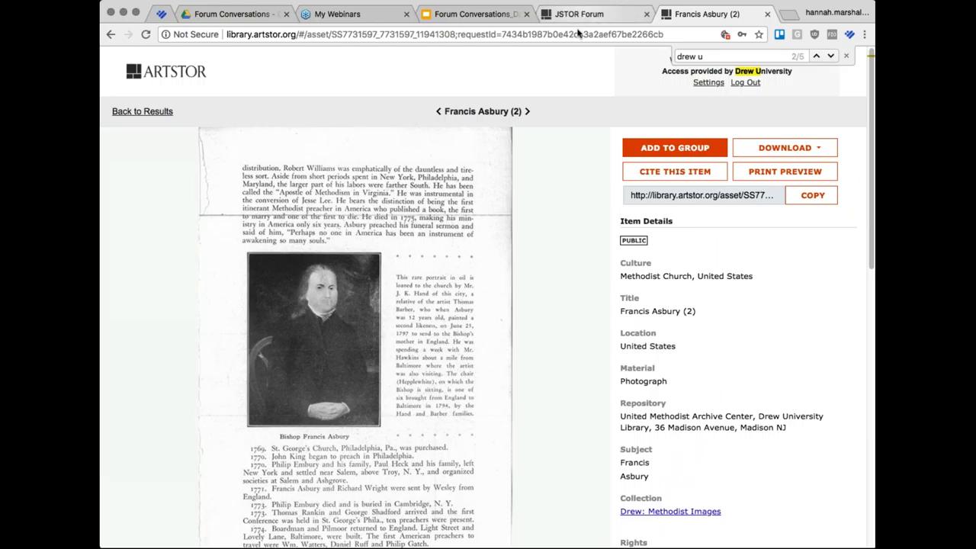
click(526, 111)
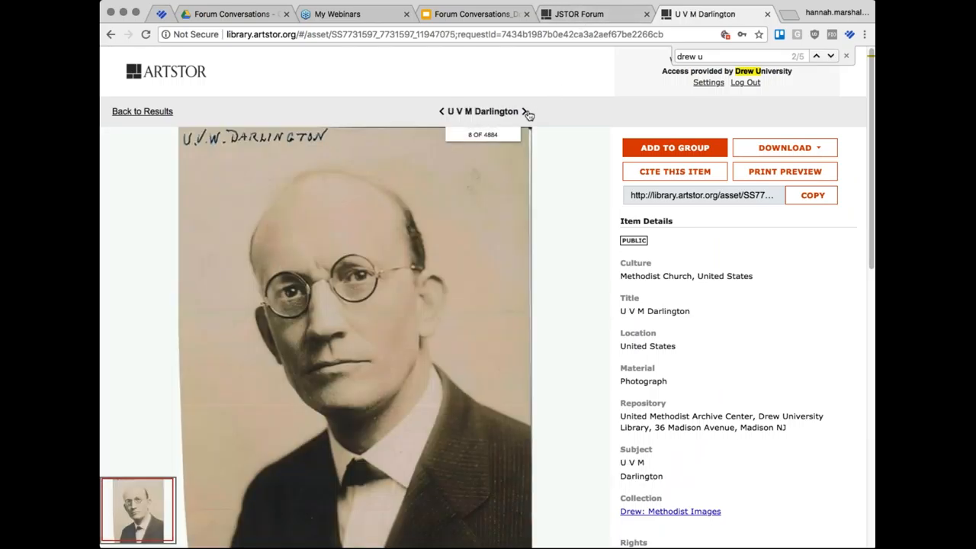
click(526, 111)
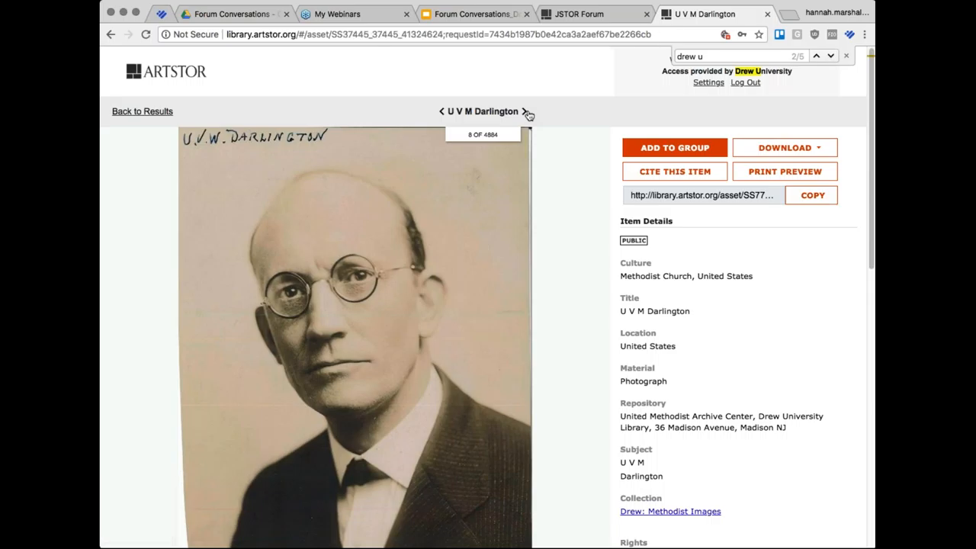
click(505, 111)
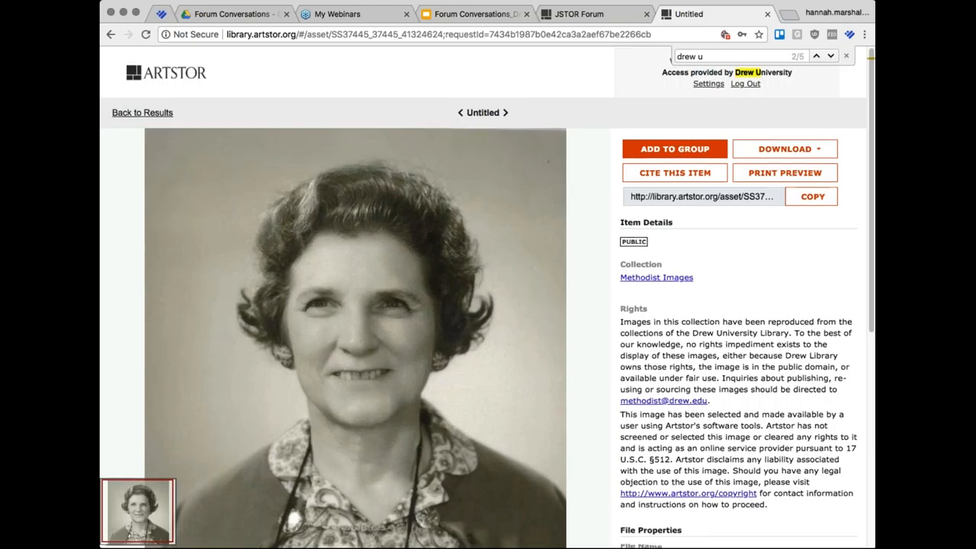
scroll(down, 3)
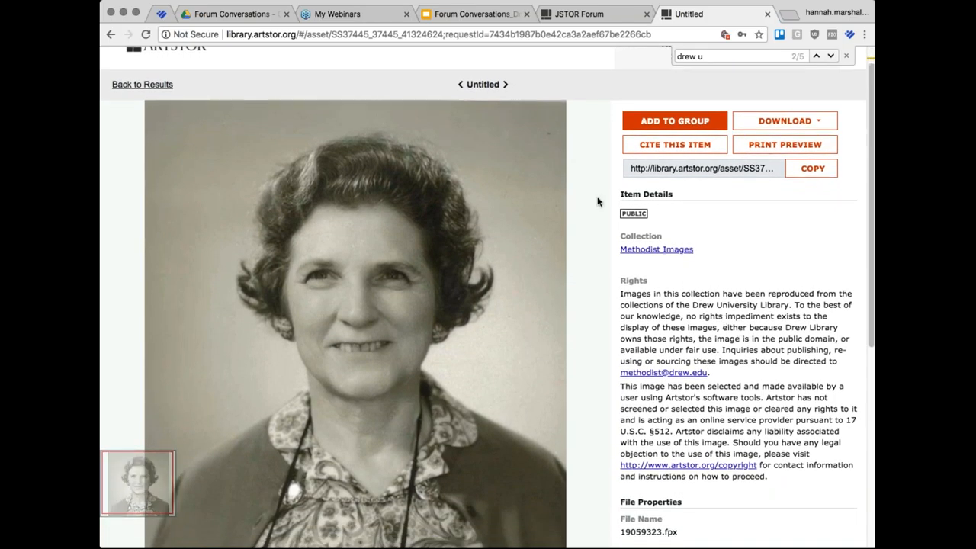
click(505, 85)
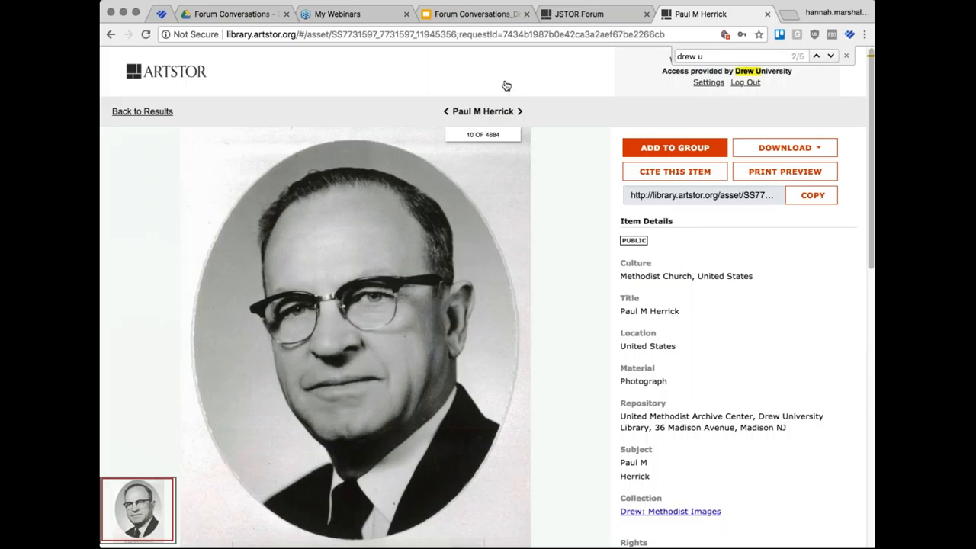
click(588, 14)
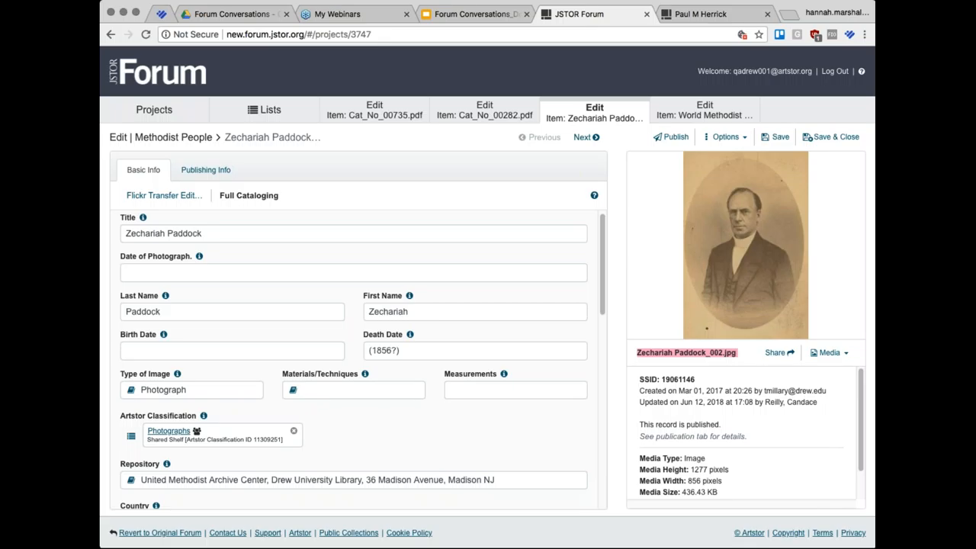
Step: Scroll Paddock's Full Cataloging to the Minister, Methodist Episcopal and Oneida Conference fields
scroll(down, 3)
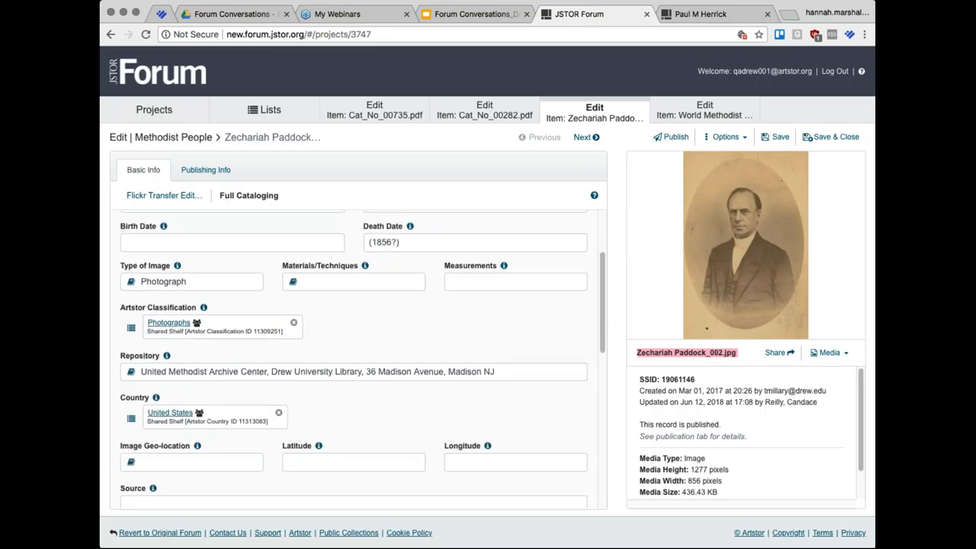
scroll(down, 3)
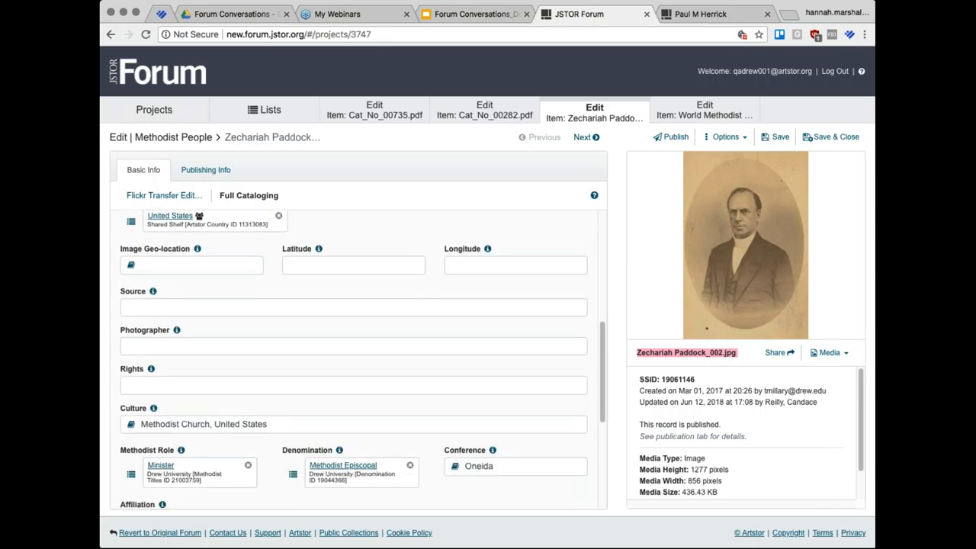
scroll(up, 3)
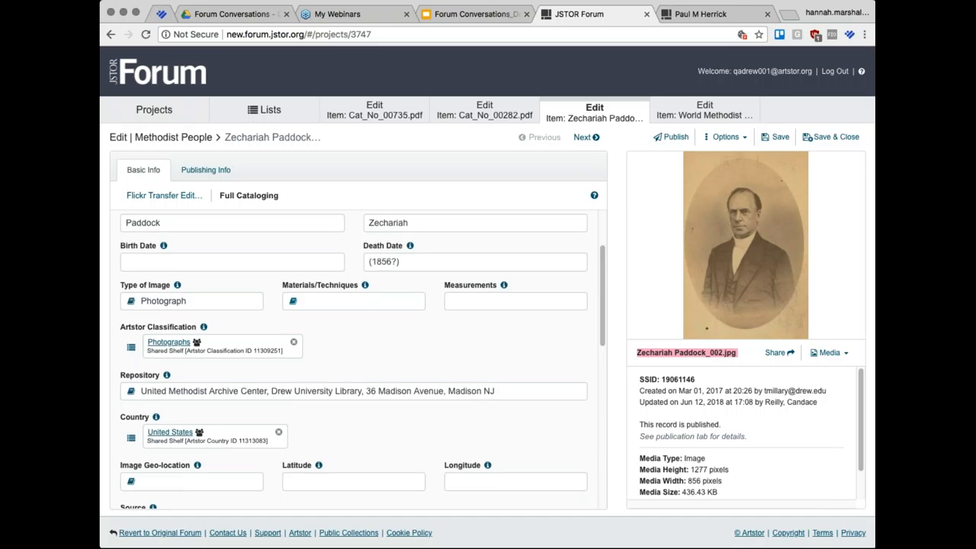
mouse_move(180, 99)
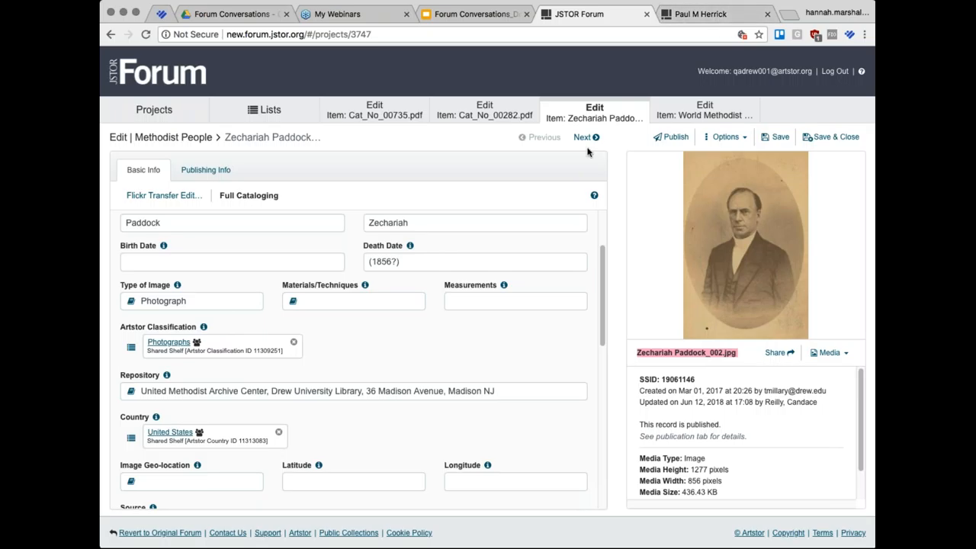
Step: Page forward through the Methodist People records one at a time
click(583, 137)
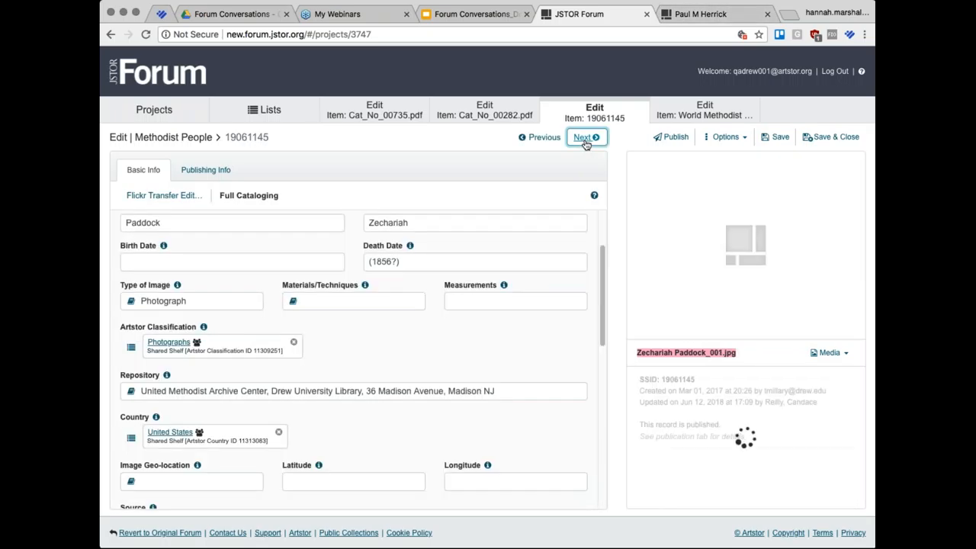
click(583, 137)
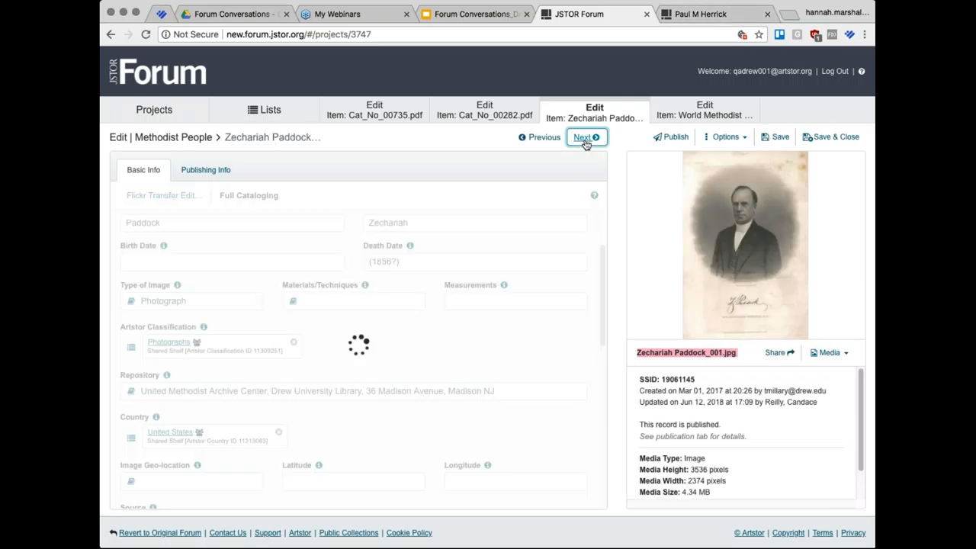
click(587, 137)
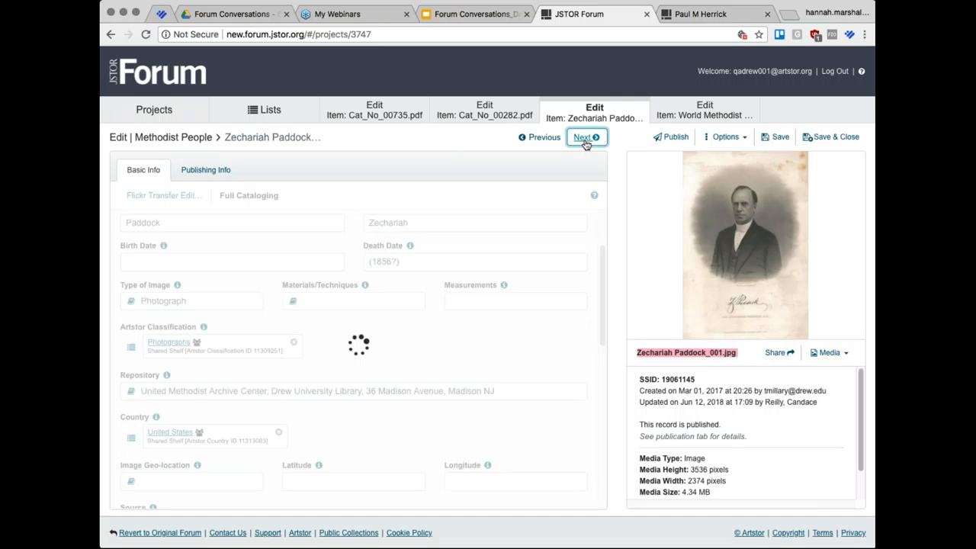
click(584, 136)
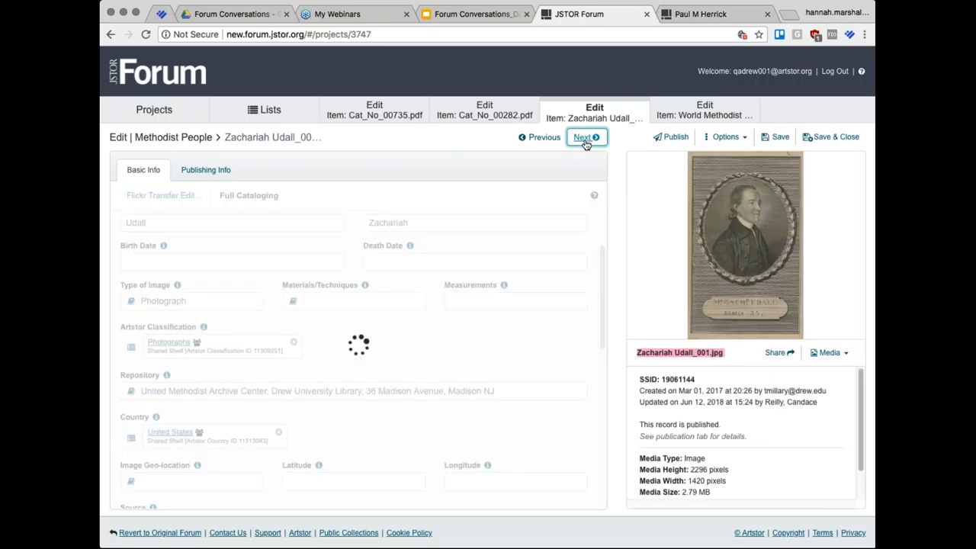
click(583, 136)
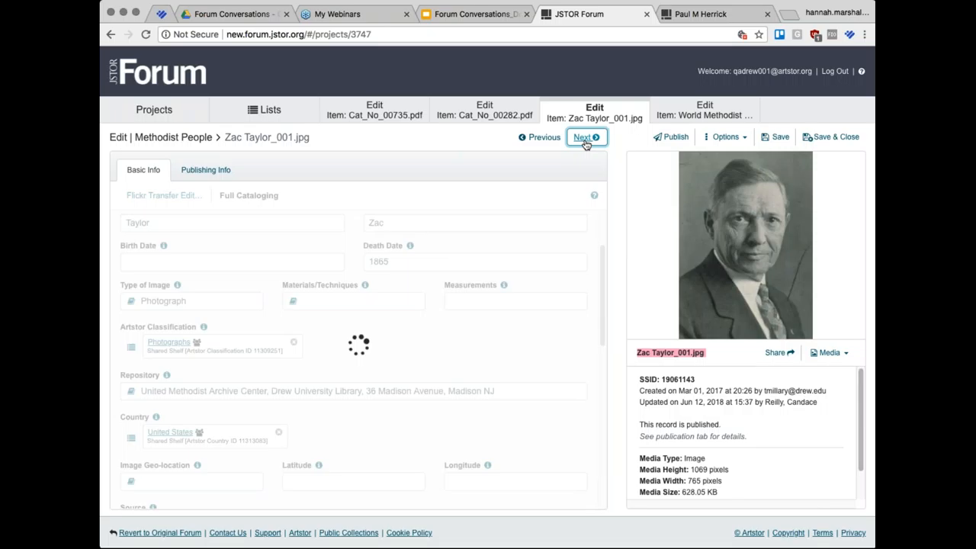
click(583, 137)
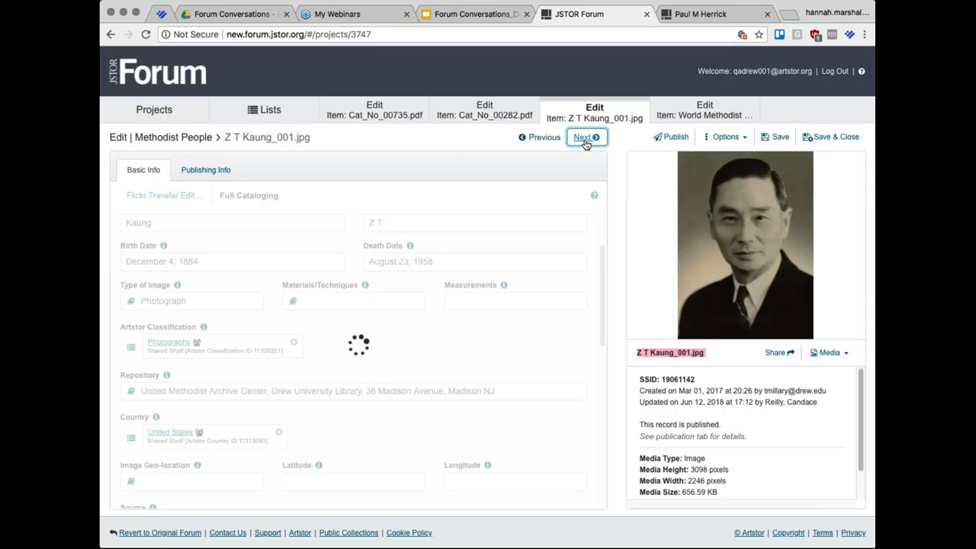
click(586, 137)
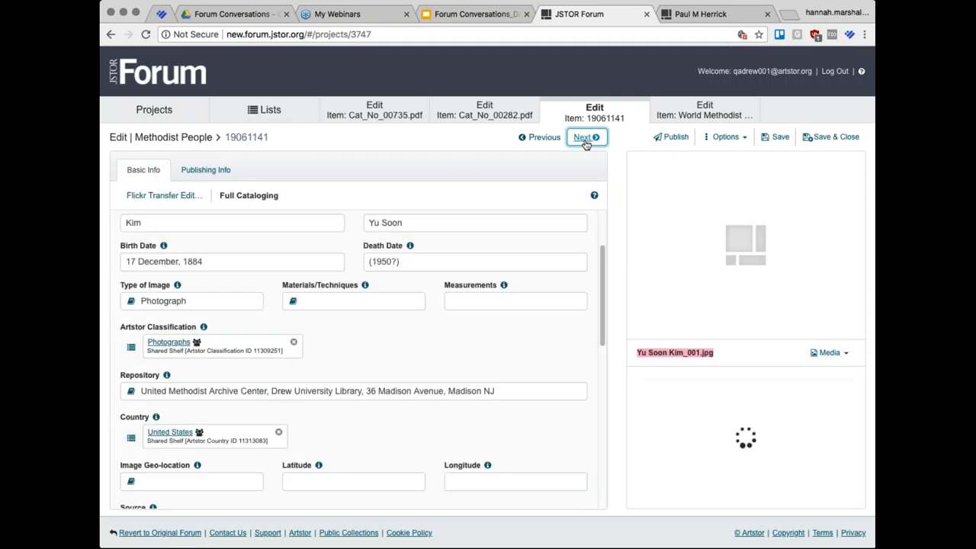
click(584, 137)
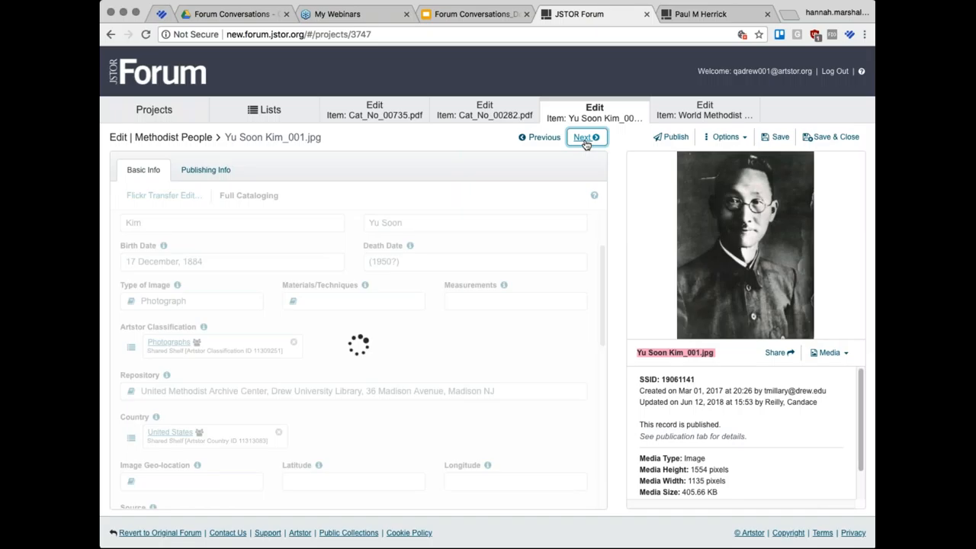
click(583, 136)
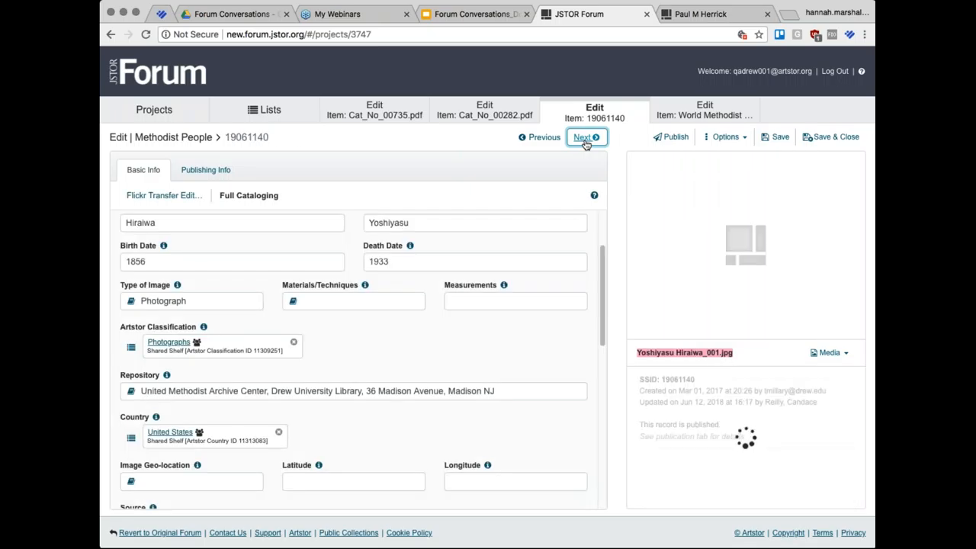
click(583, 137)
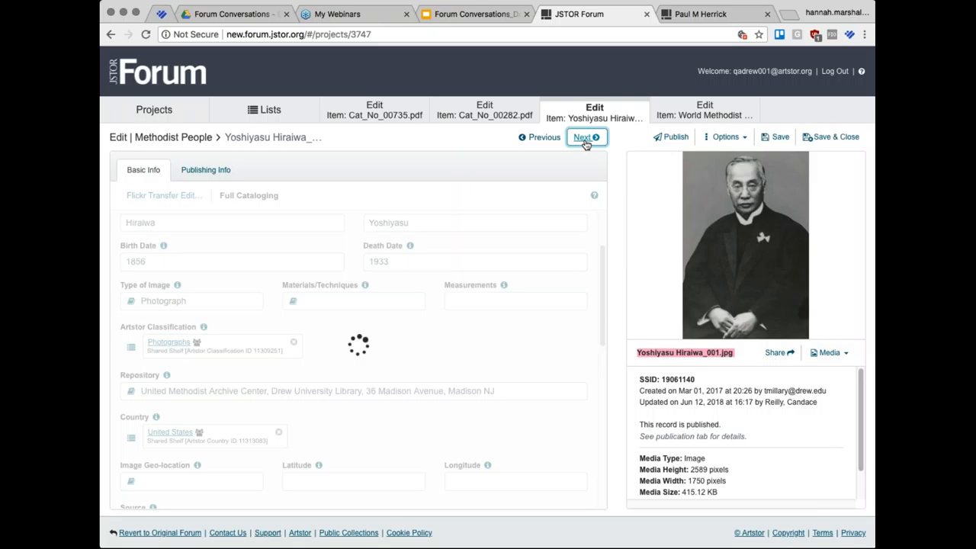
click(585, 137)
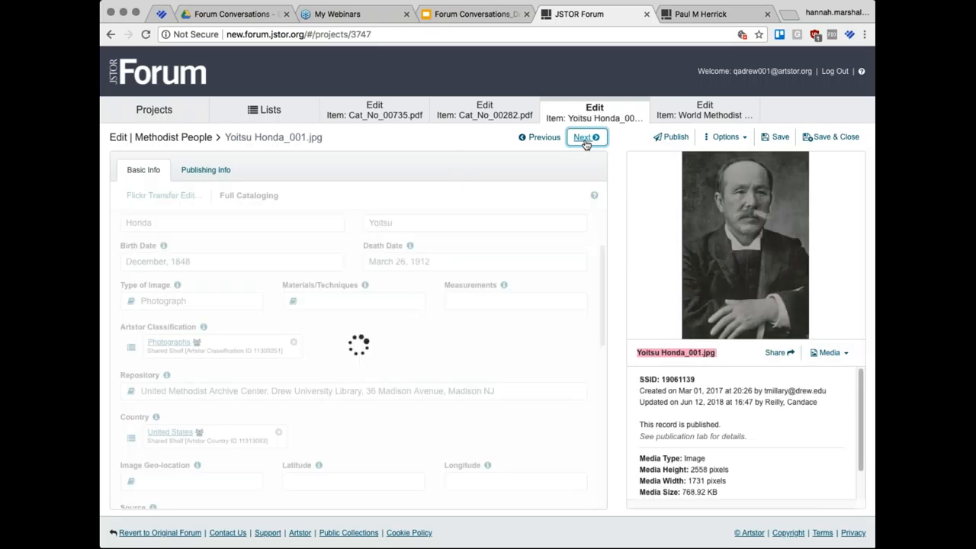
click(587, 136)
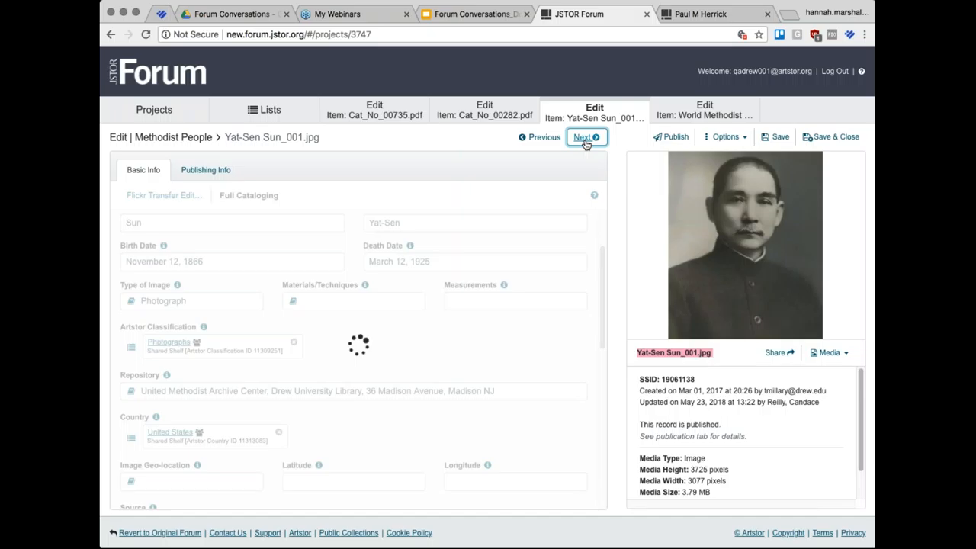
click(585, 137)
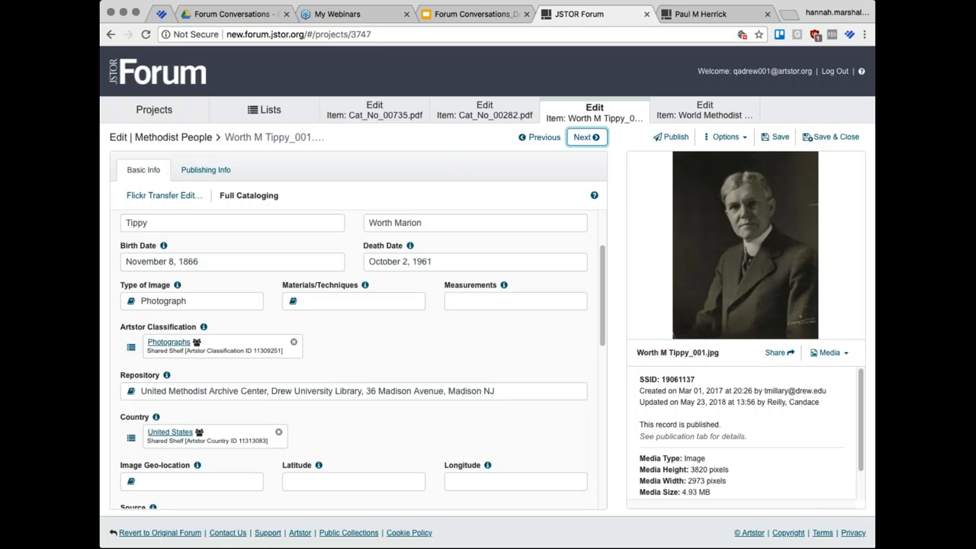
click(154, 110)
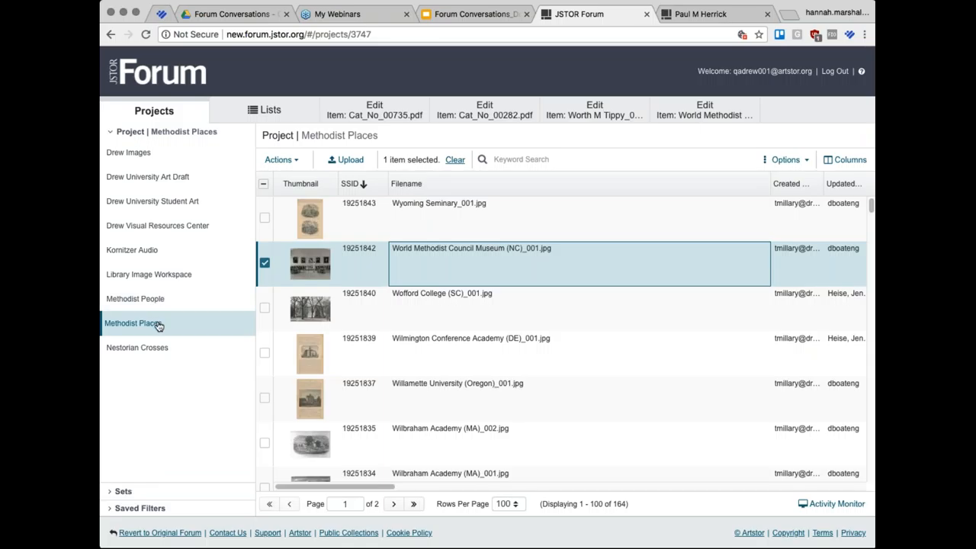
mouse_move(171, 312)
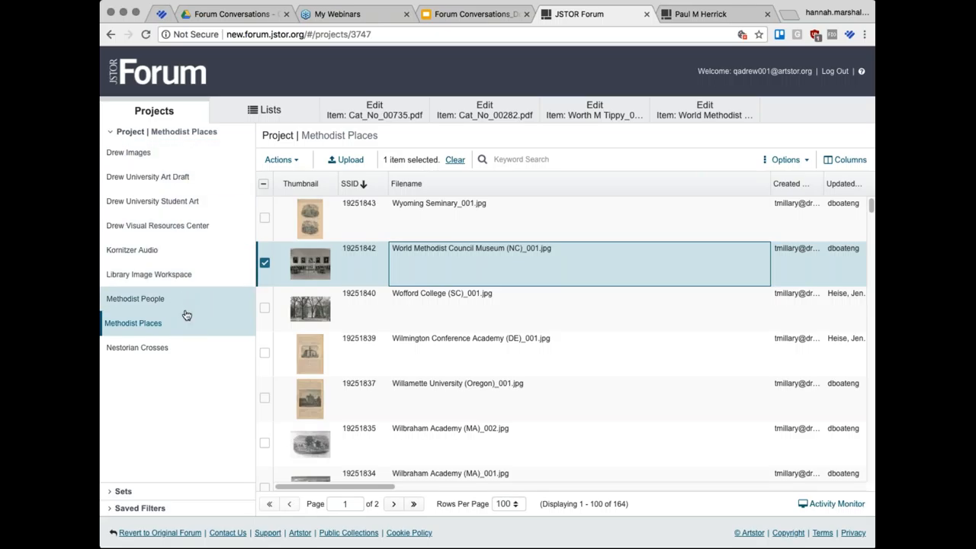
mouse_move(185, 250)
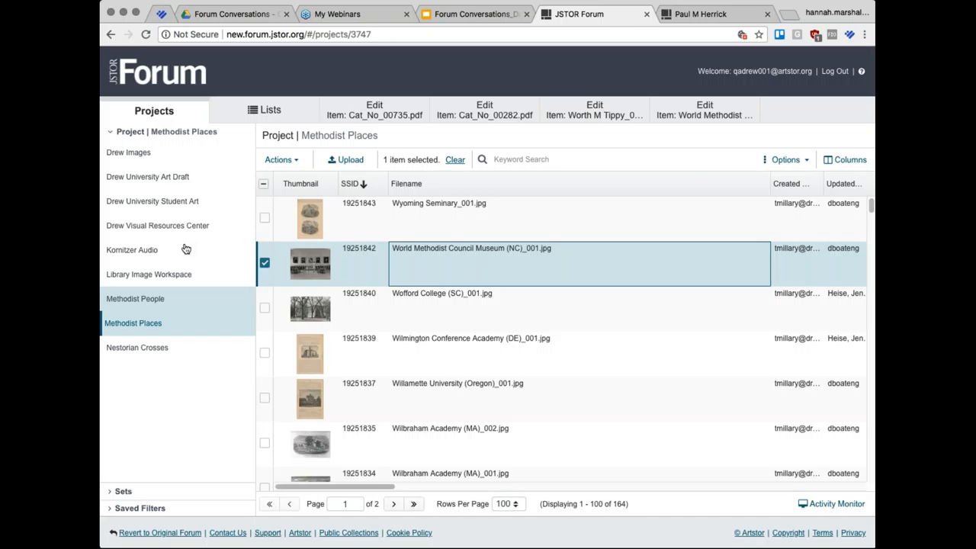
mouse_move(183, 205)
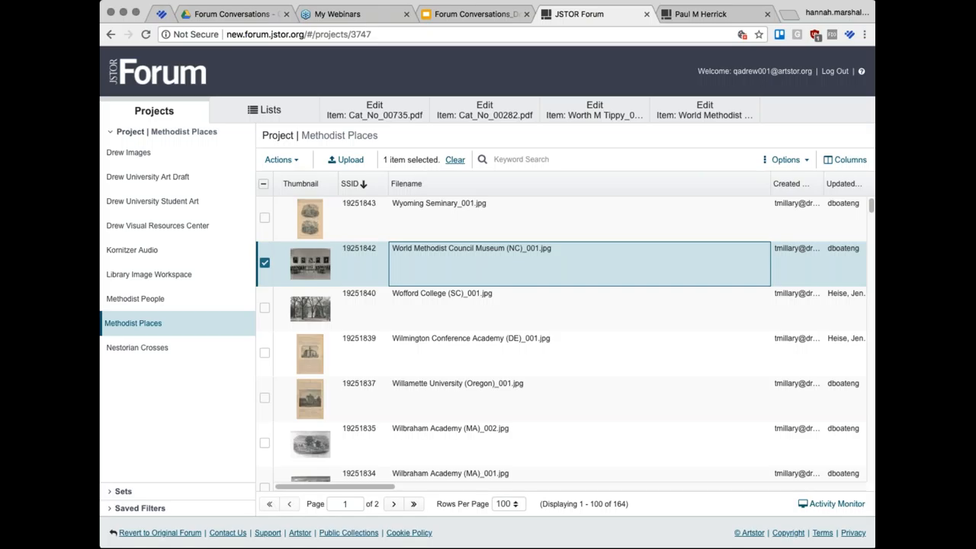
mouse_move(193, 266)
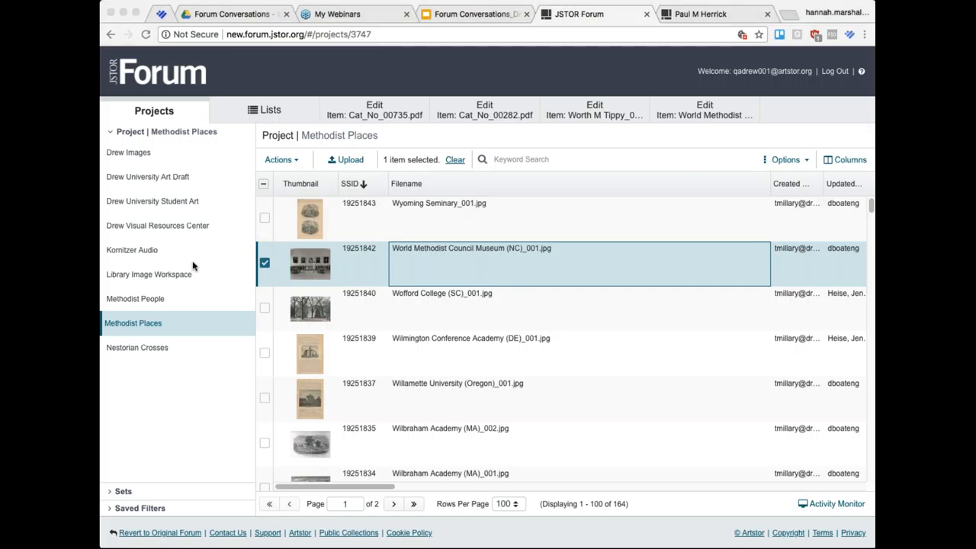
mouse_move(170, 368)
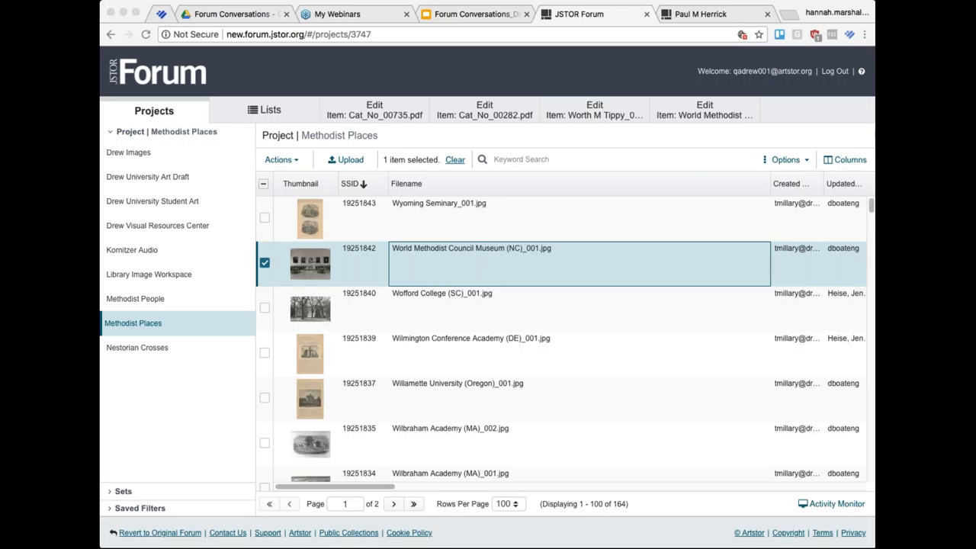
mouse_move(610, 130)
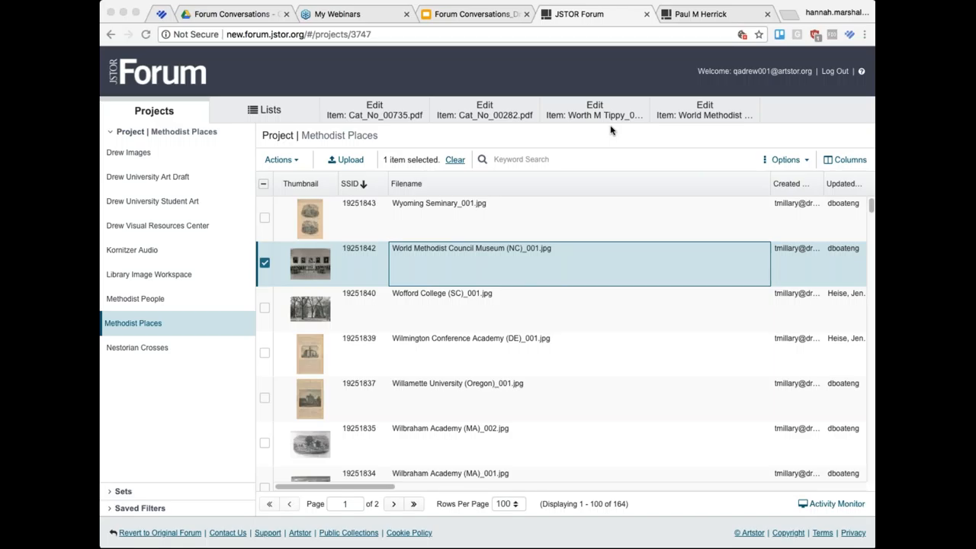
mouse_move(161, 286)
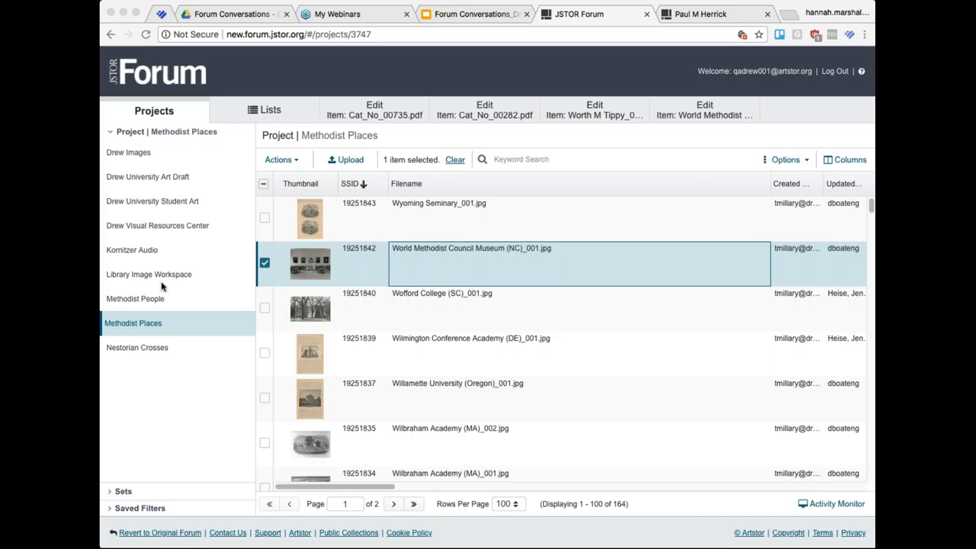
mouse_move(136, 336)
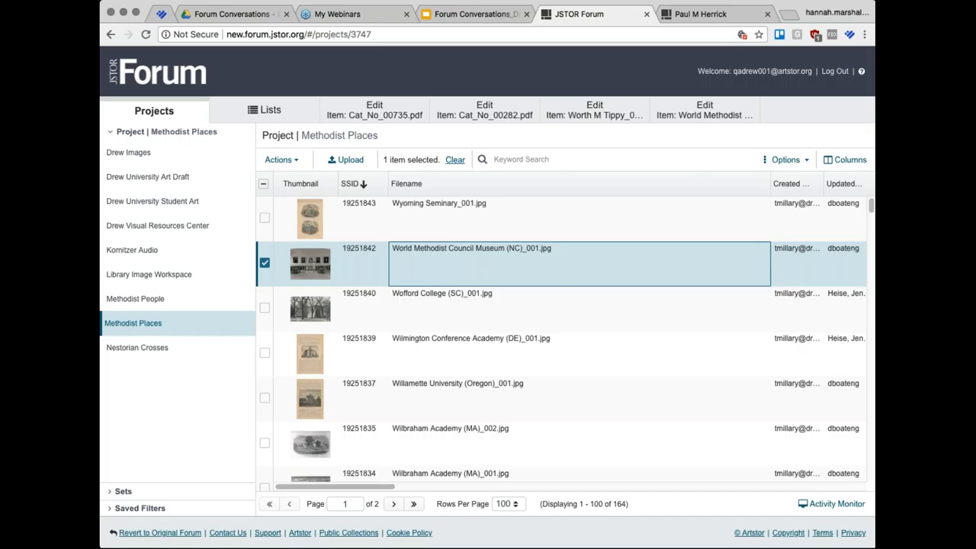
mouse_move(140, 387)
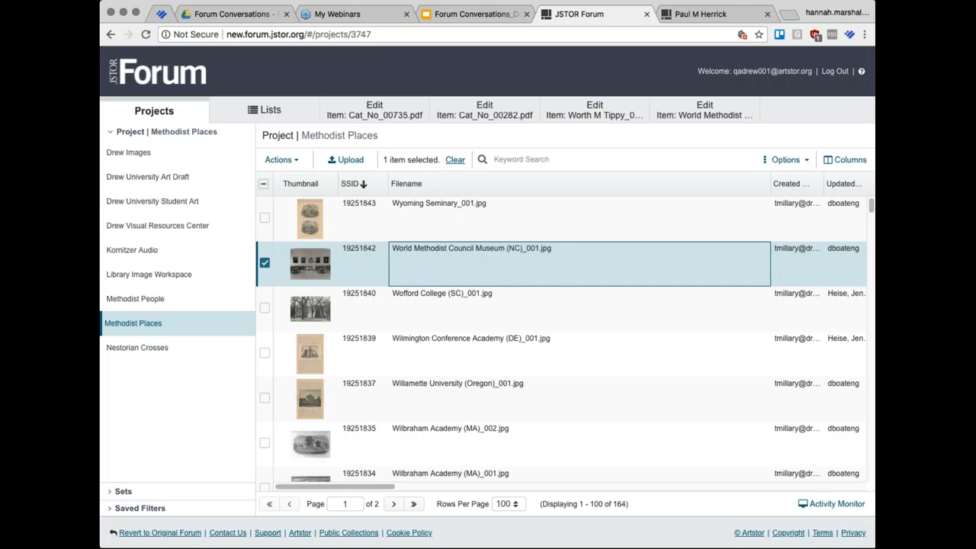
mouse_move(684, 29)
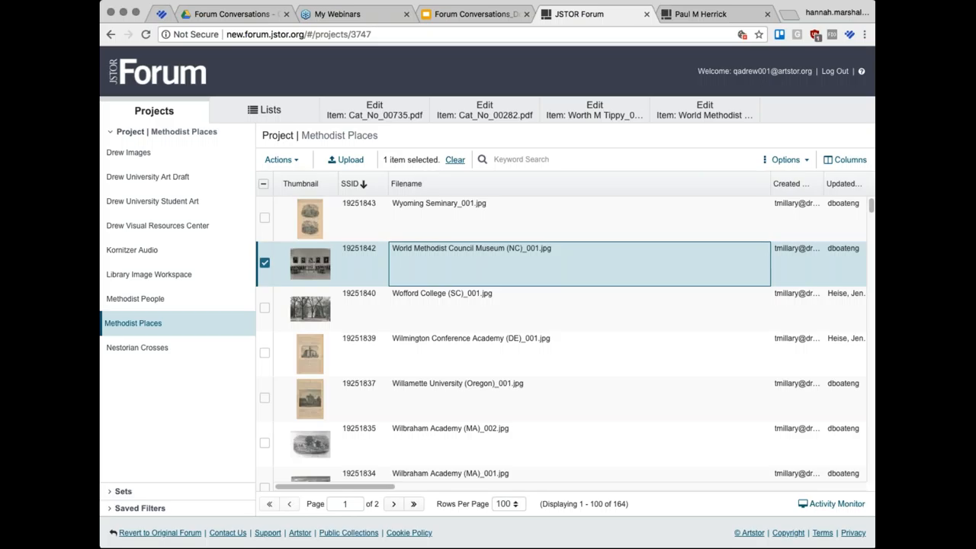
mouse_move(606, 274)
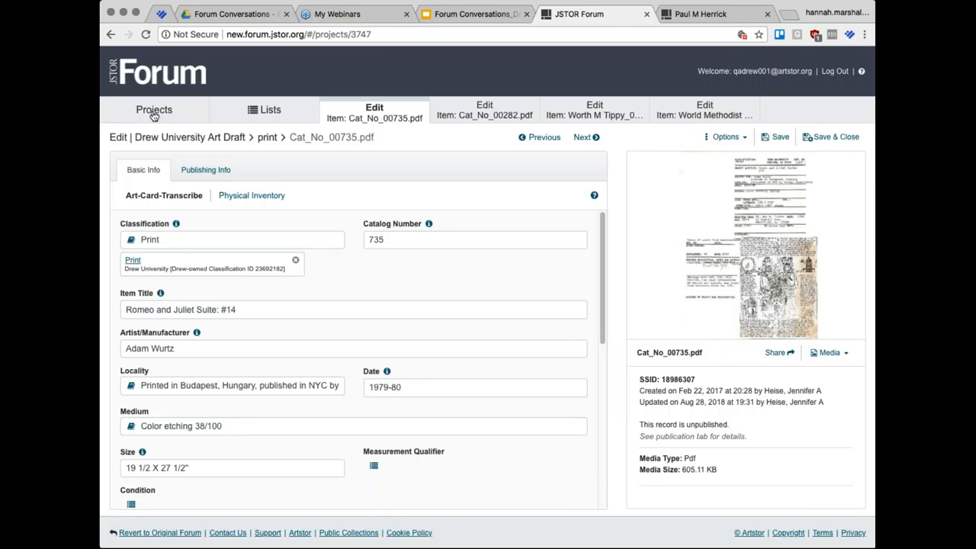
Step: Leave the print record and open the Nestorian Crosses project listing its 436 records
click(154, 110)
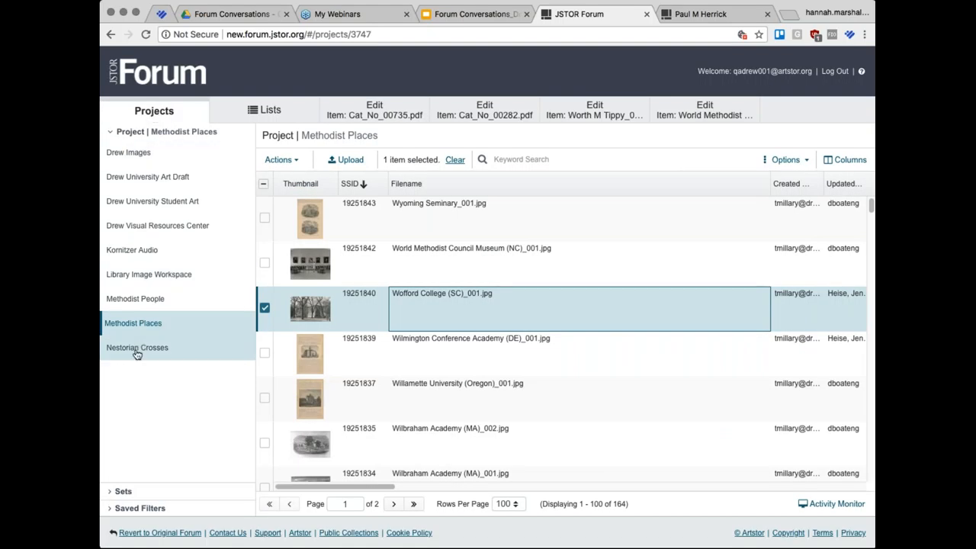
click(137, 348)
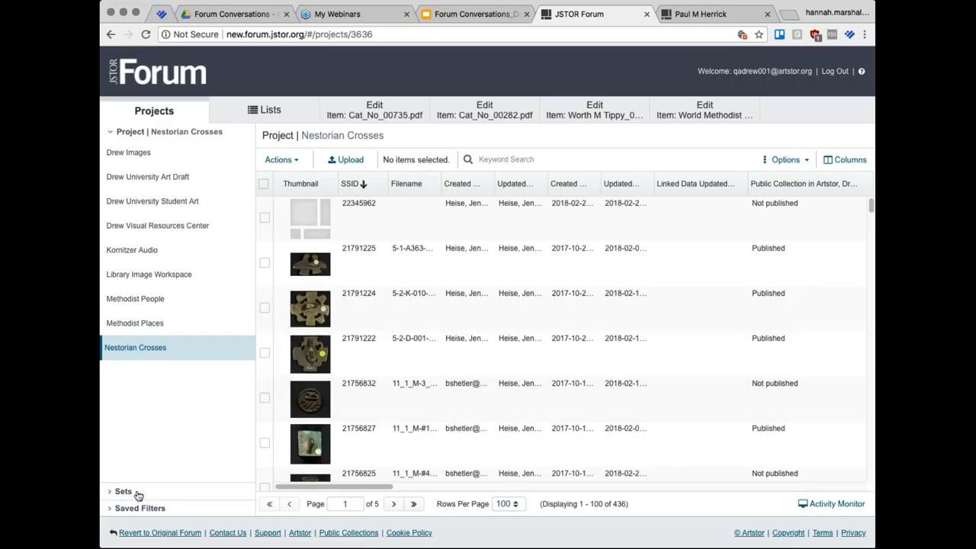
Step: Open the project's 'conversations' set showing 16 published cross records
click(122, 492)
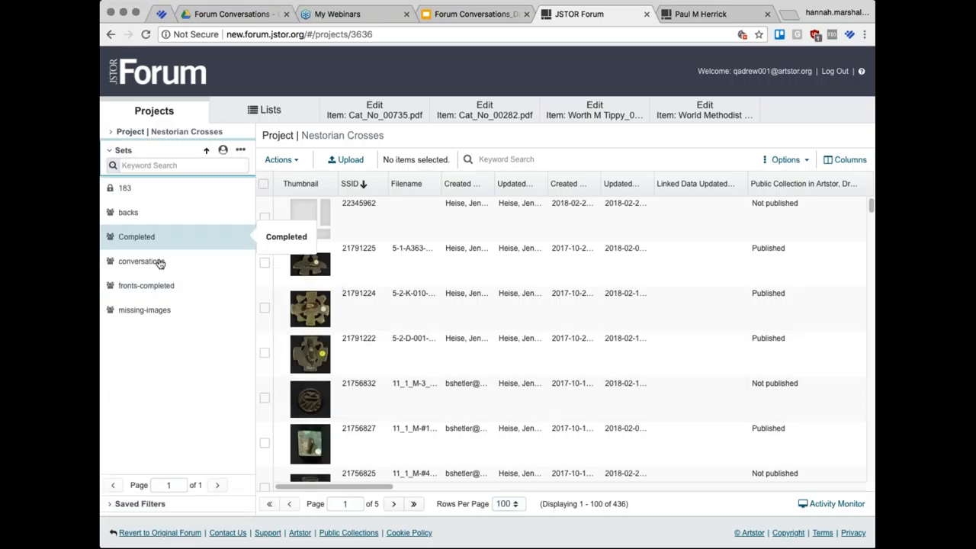
click(140, 261)
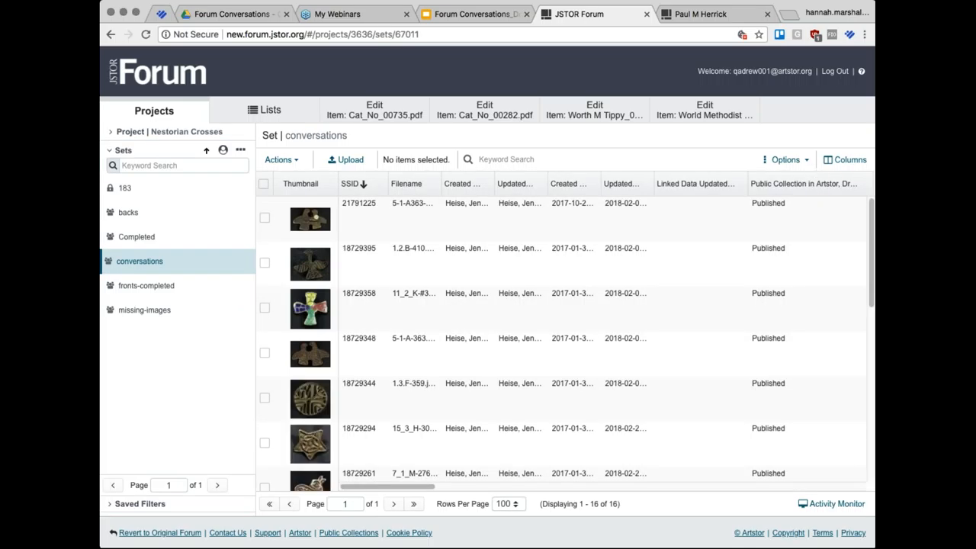
mouse_move(858, 156)
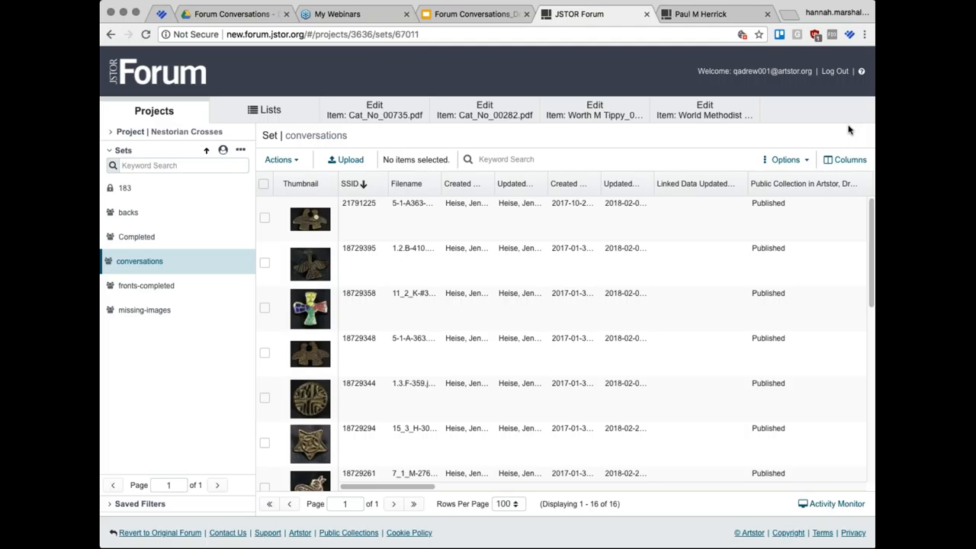
mouse_move(809, 116)
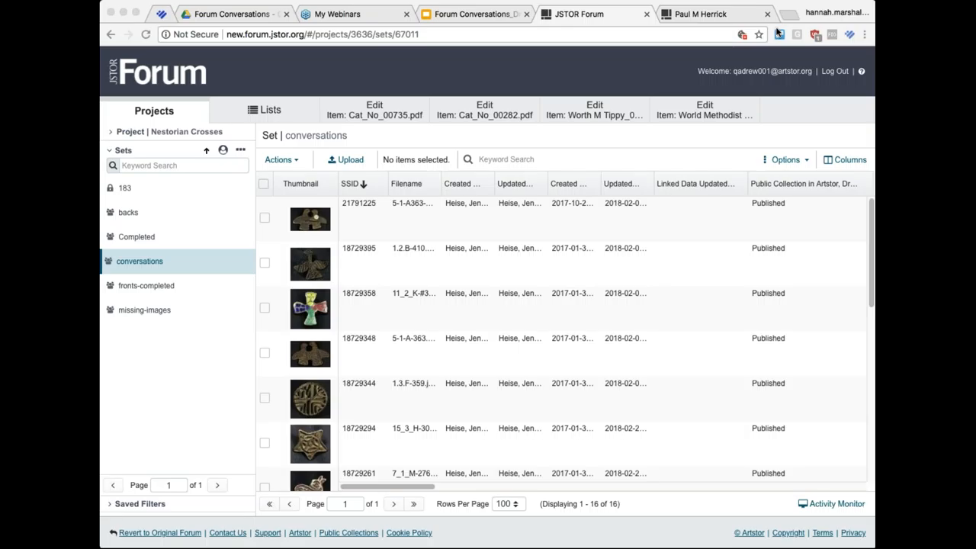
mouse_move(872, 198)
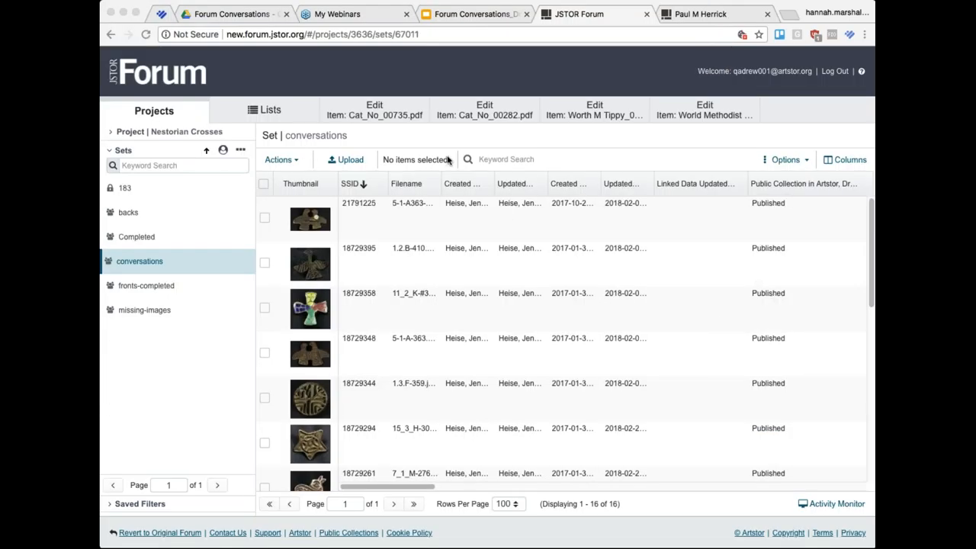
mouse_move(449, 160)
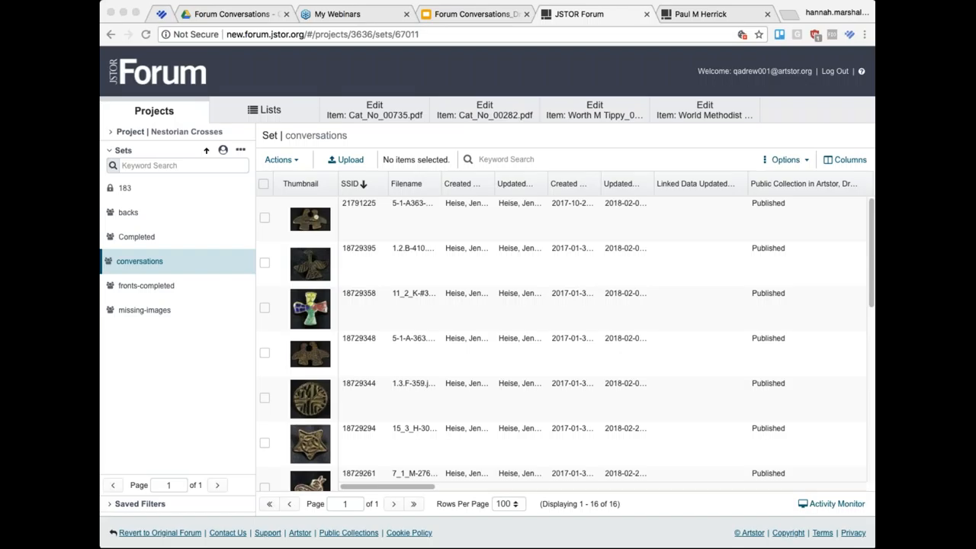
mouse_move(568, 355)
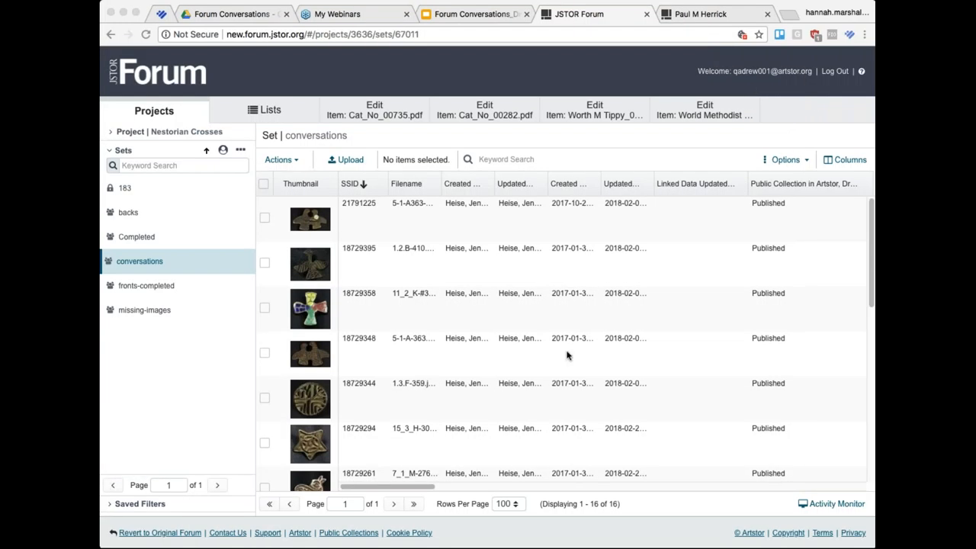
mouse_move(660, 395)
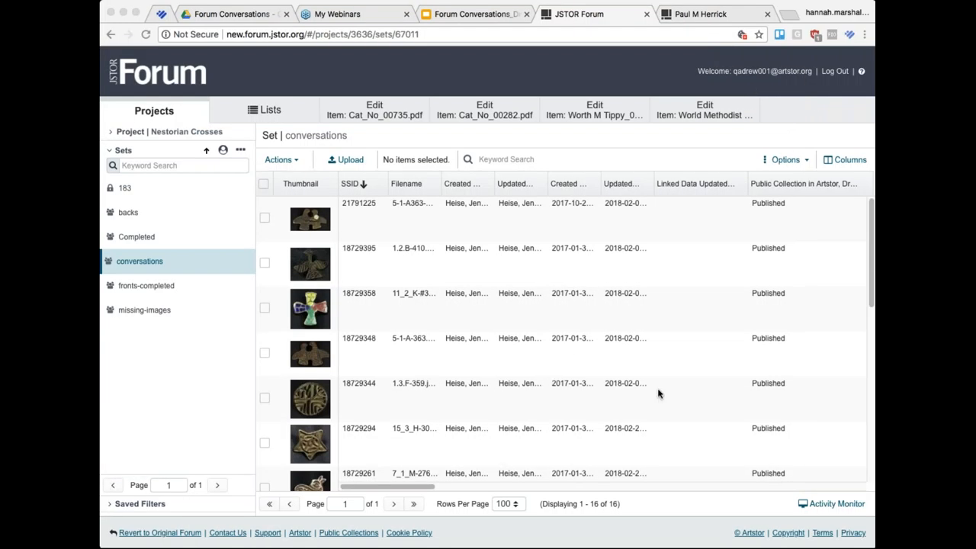
mouse_move(842, 373)
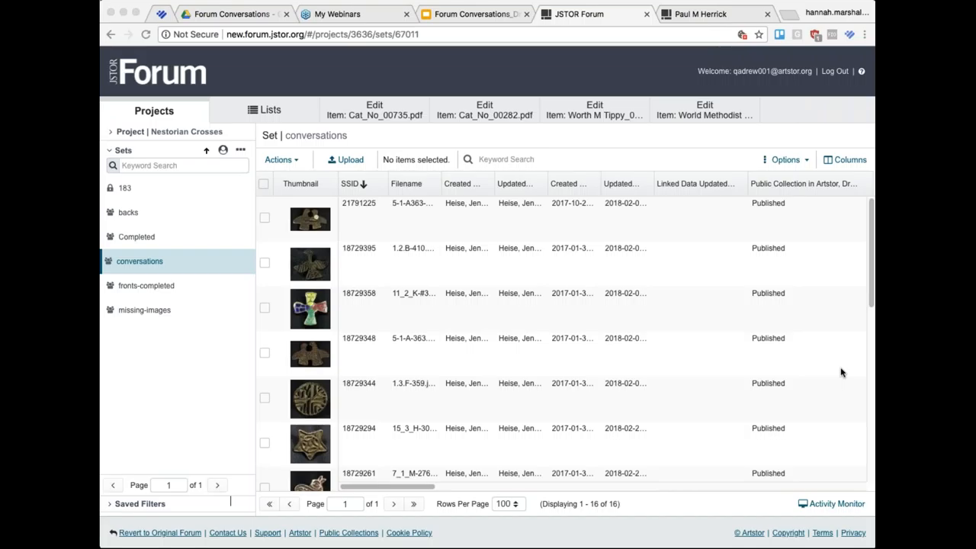
mouse_move(837, 38)
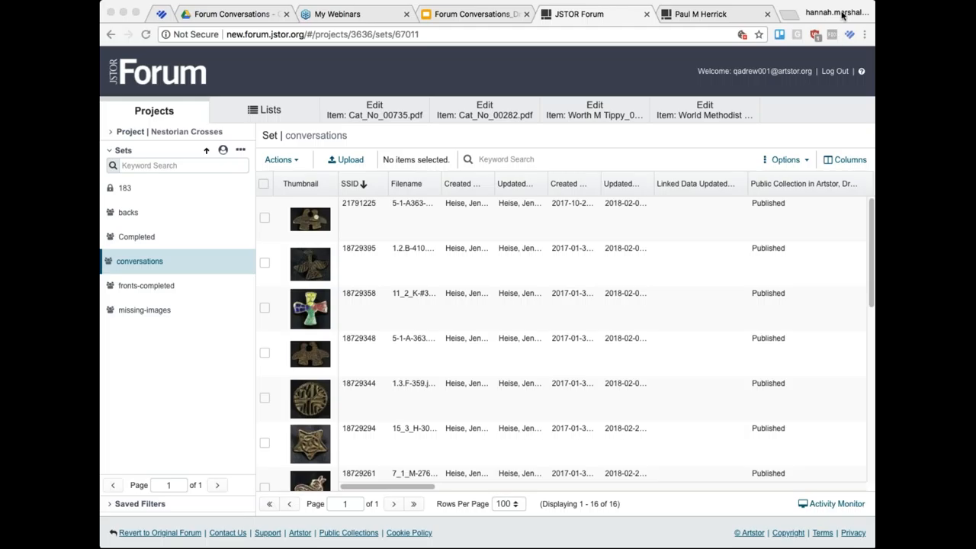
mouse_move(524, 97)
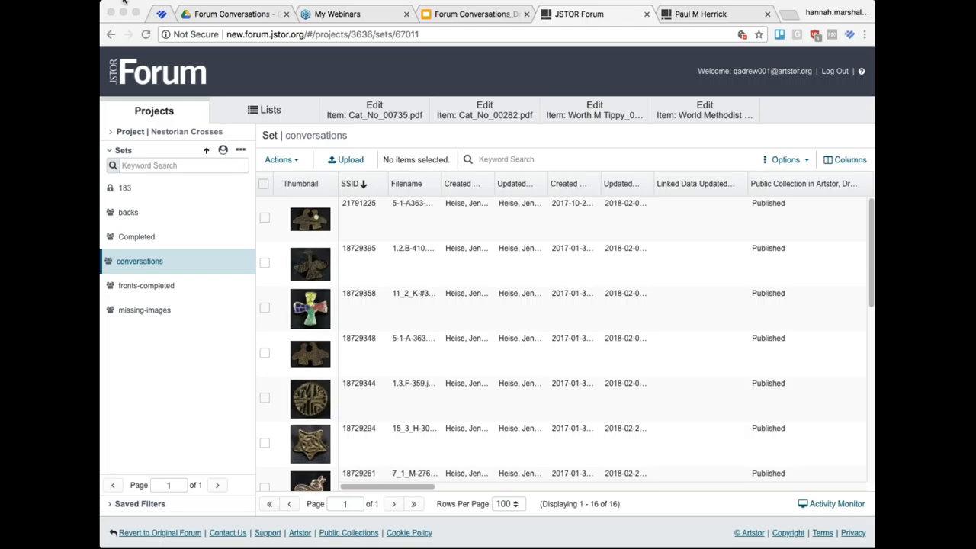
mouse_move(158, 156)
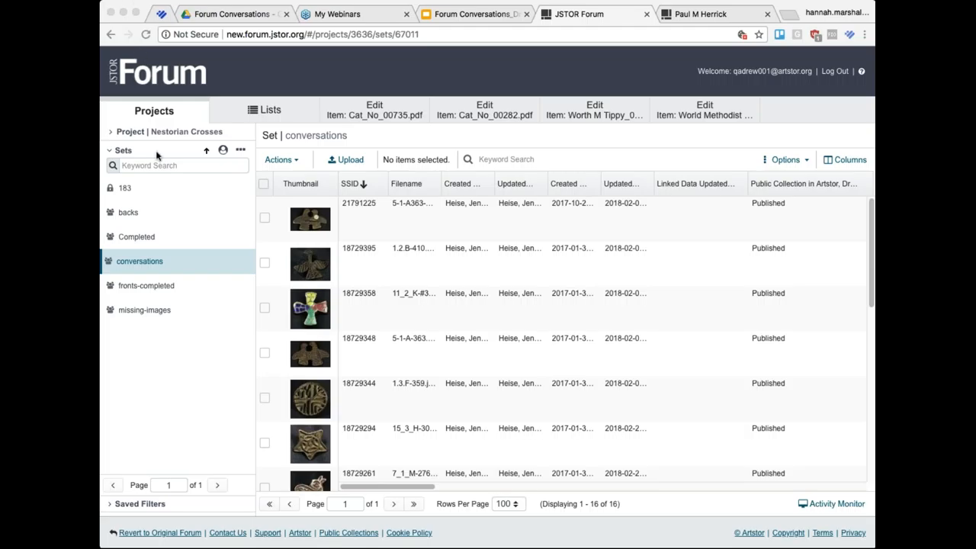
mouse_move(563, 197)
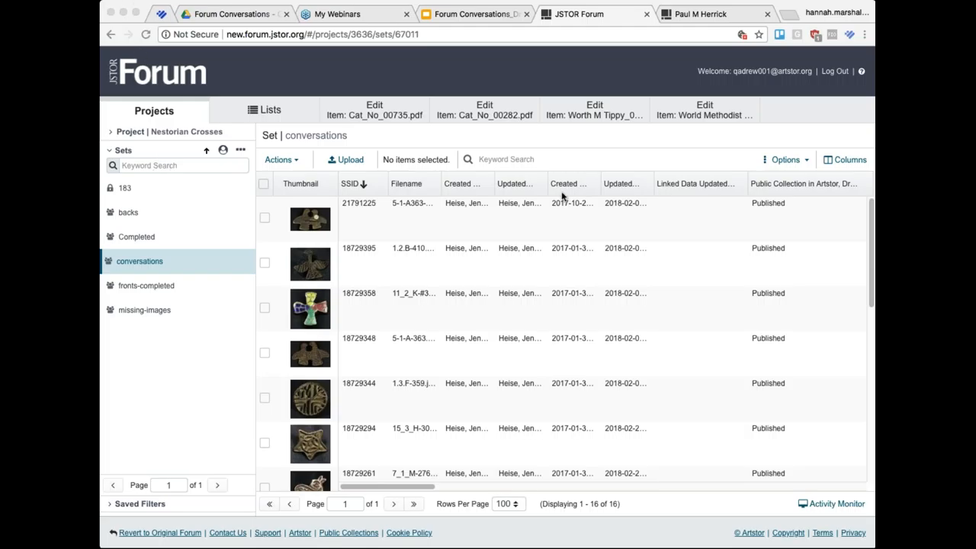